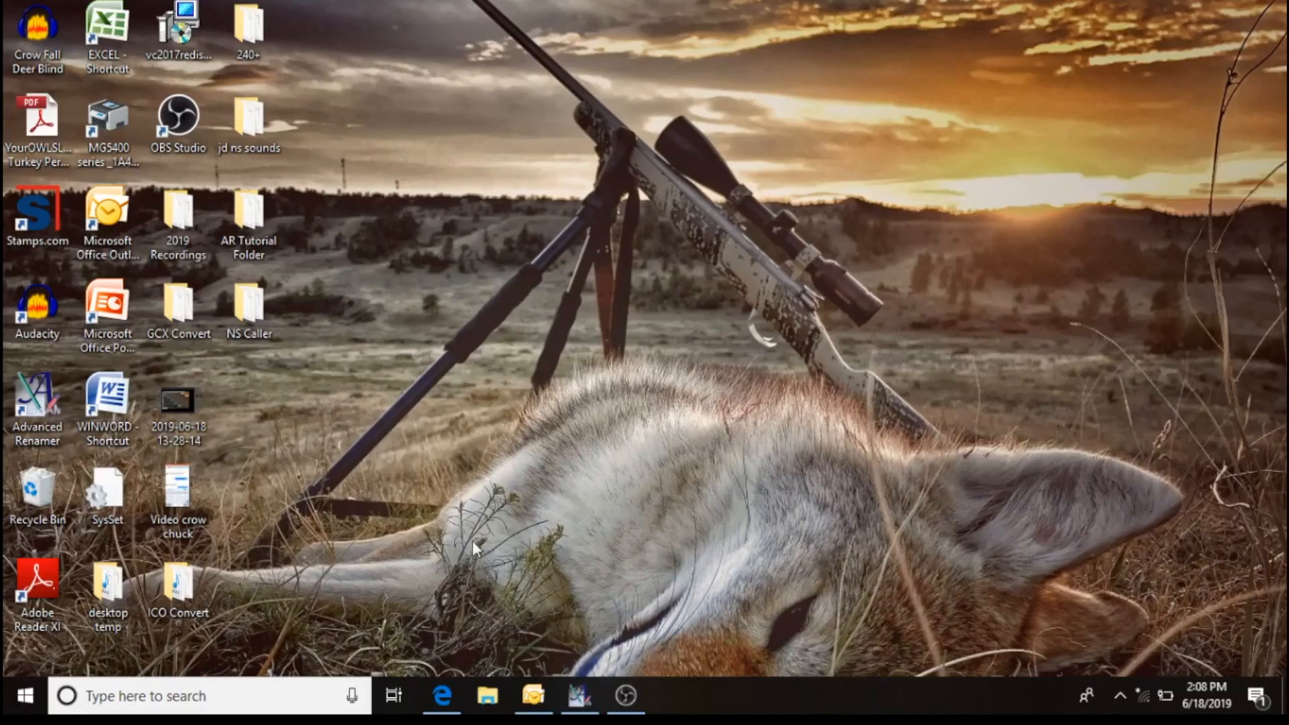
pyautogui.moveTo(380, 438)
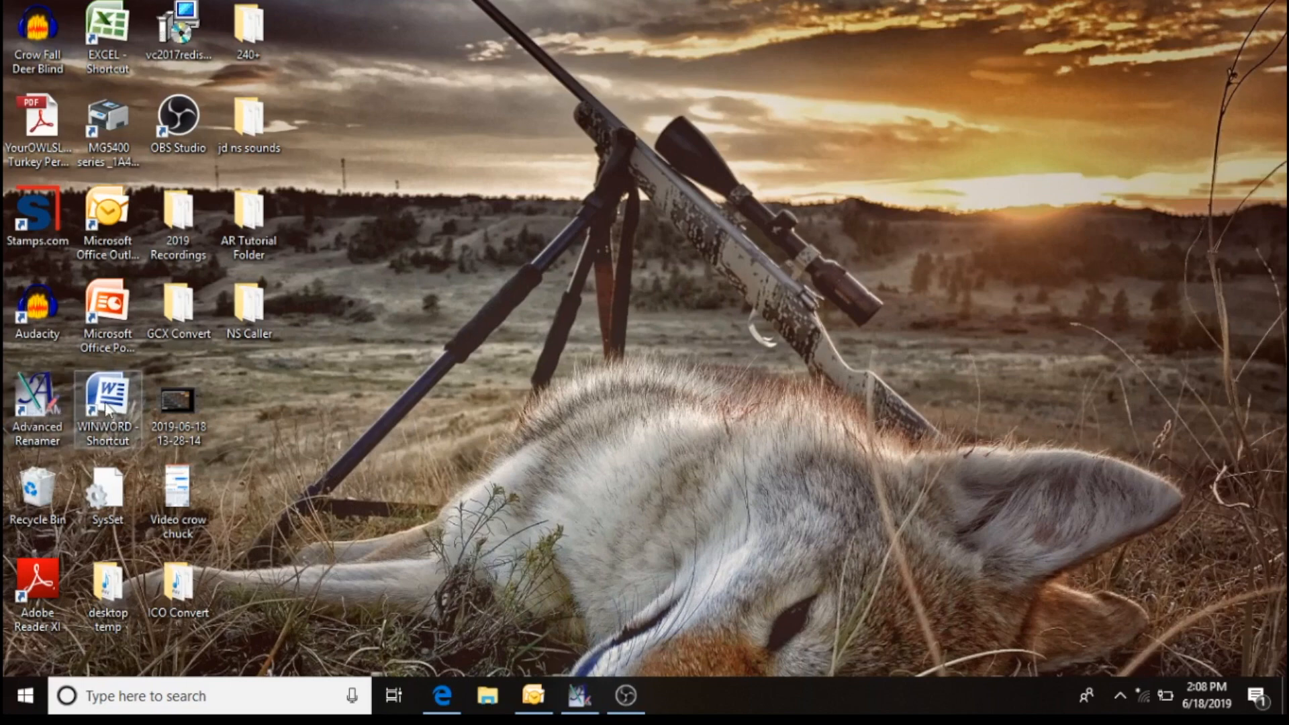
pyautogui.moveTo(650, 379)
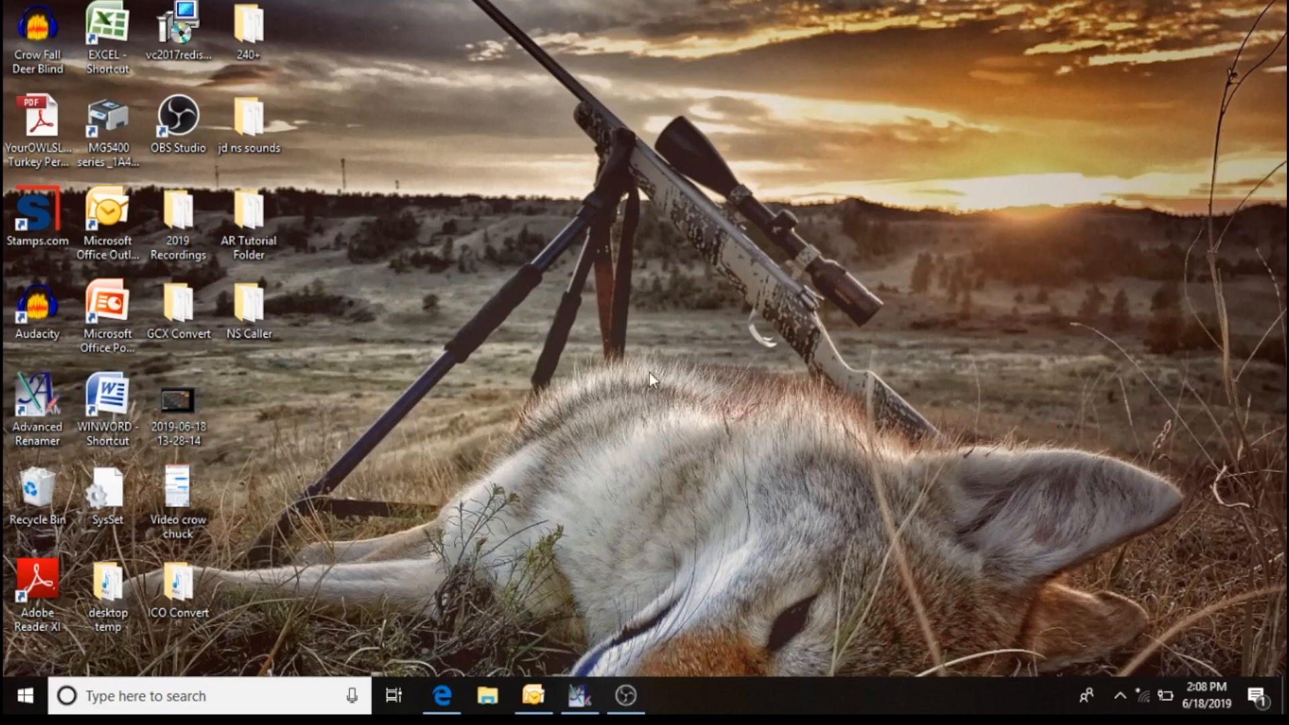
pyautogui.moveTo(702, 375)
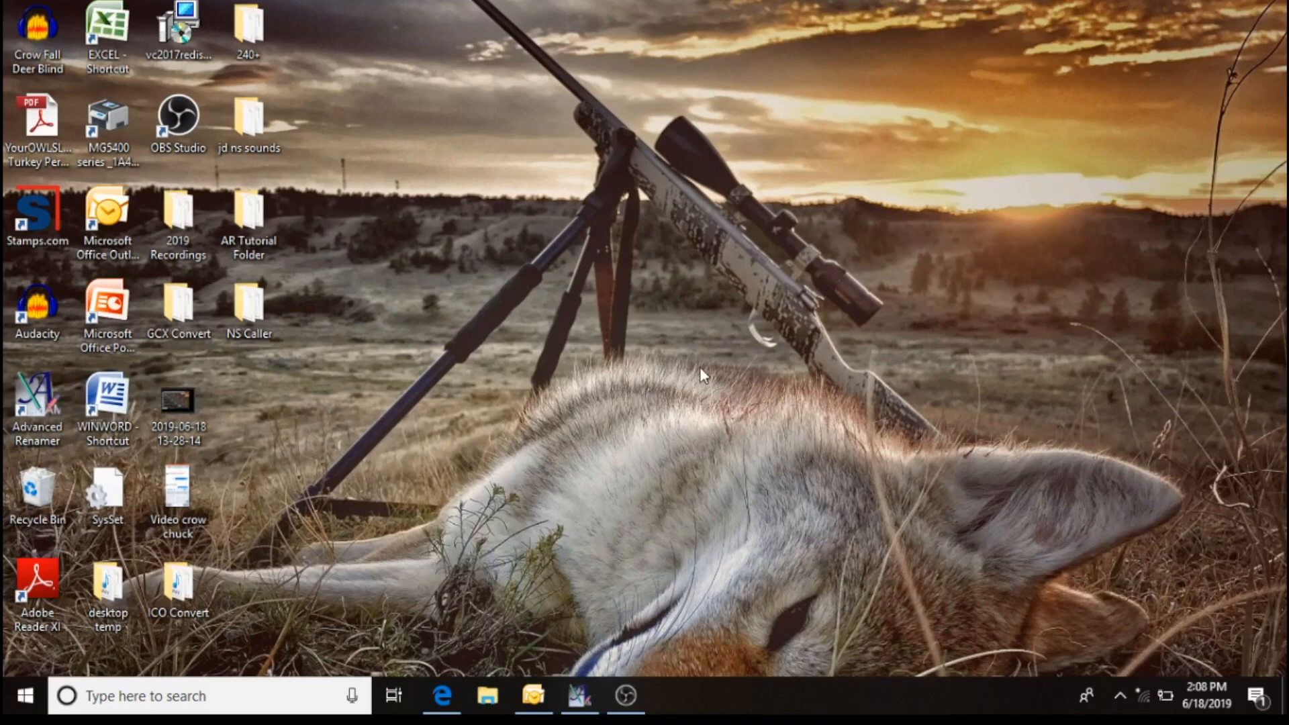
pyautogui.moveTo(732, 372)
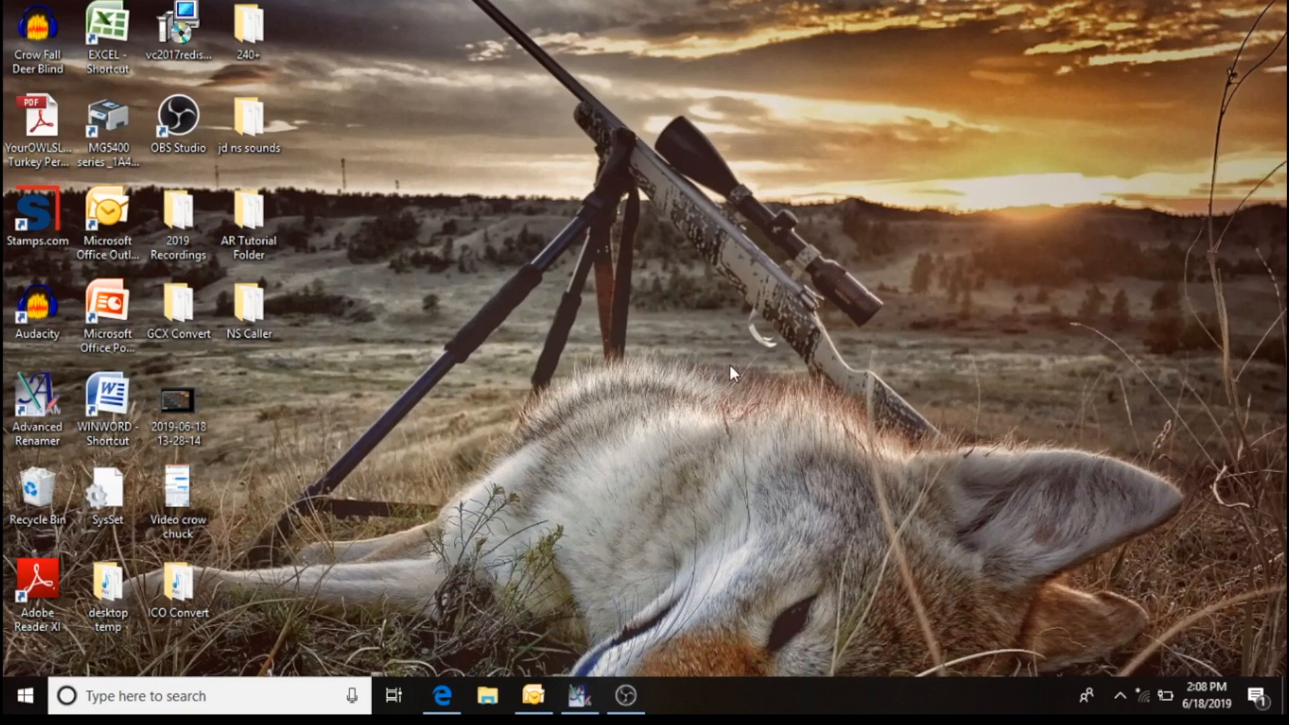
pyautogui.moveTo(724, 368)
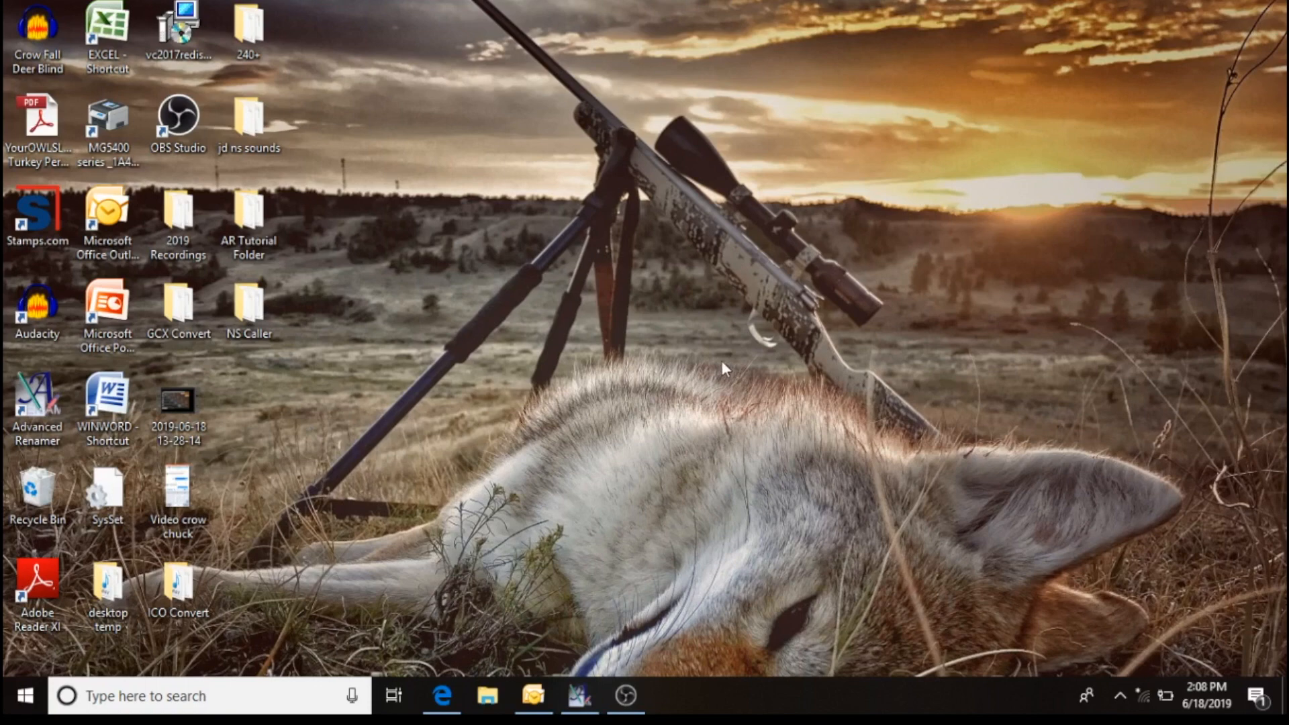
pyautogui.moveTo(588, 310)
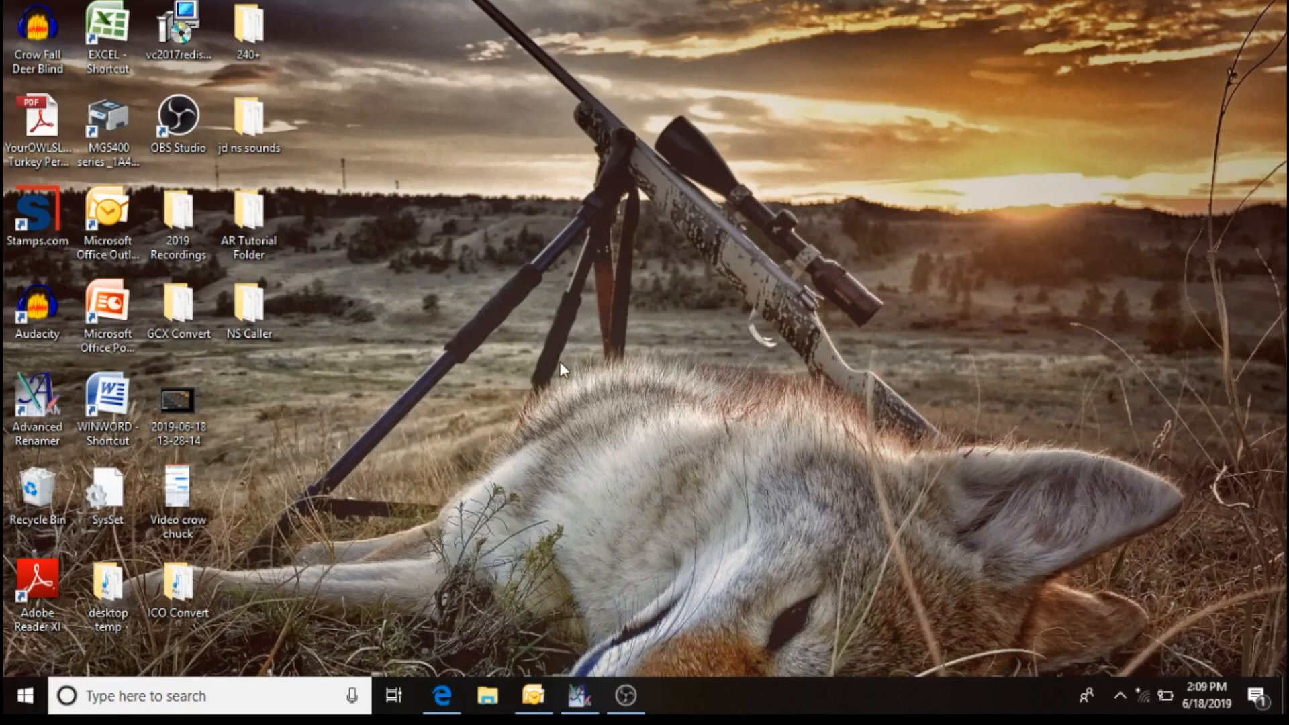
pyautogui.moveTo(584, 337)
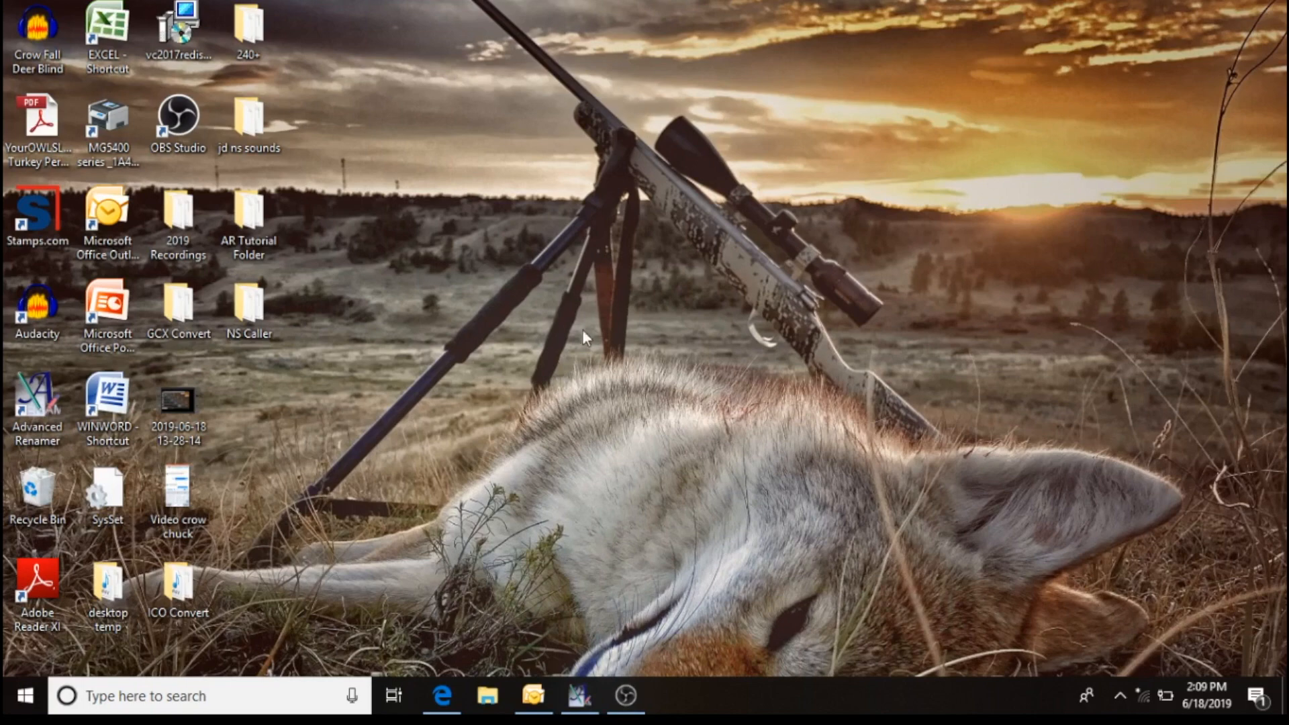
pyautogui.moveTo(593, 306)
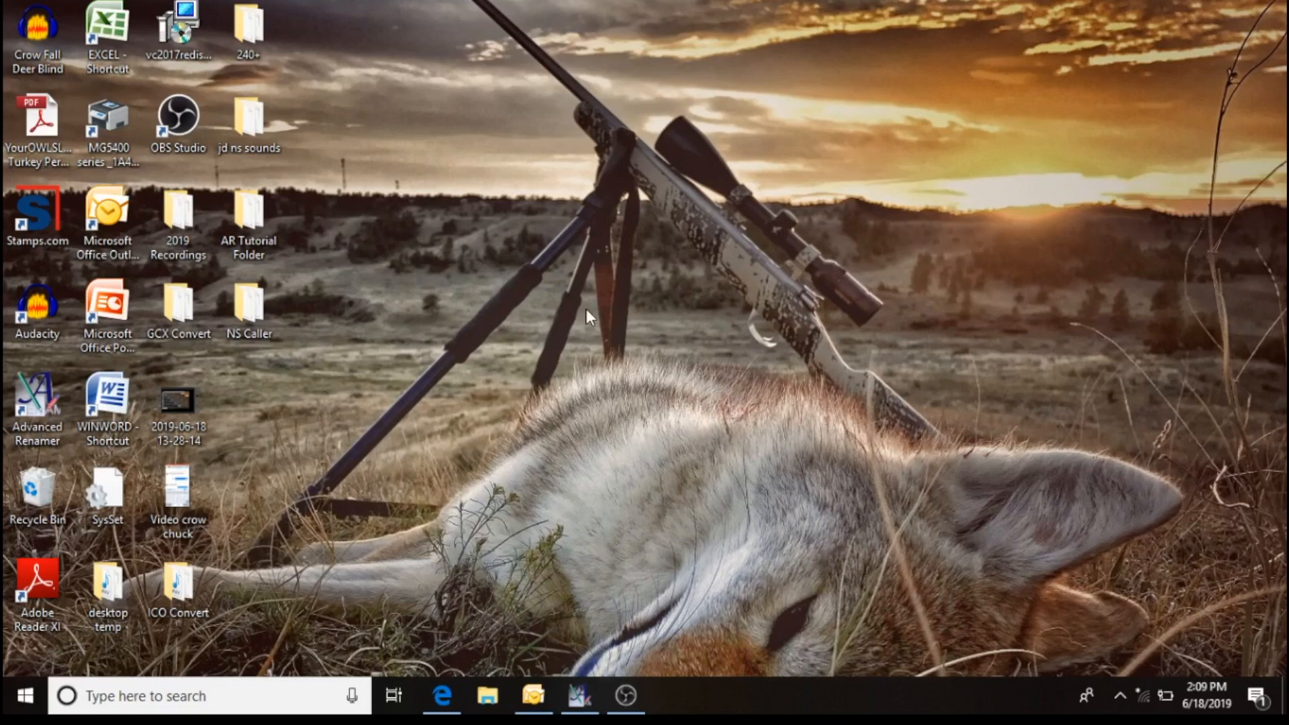
pyautogui.moveTo(243, 412)
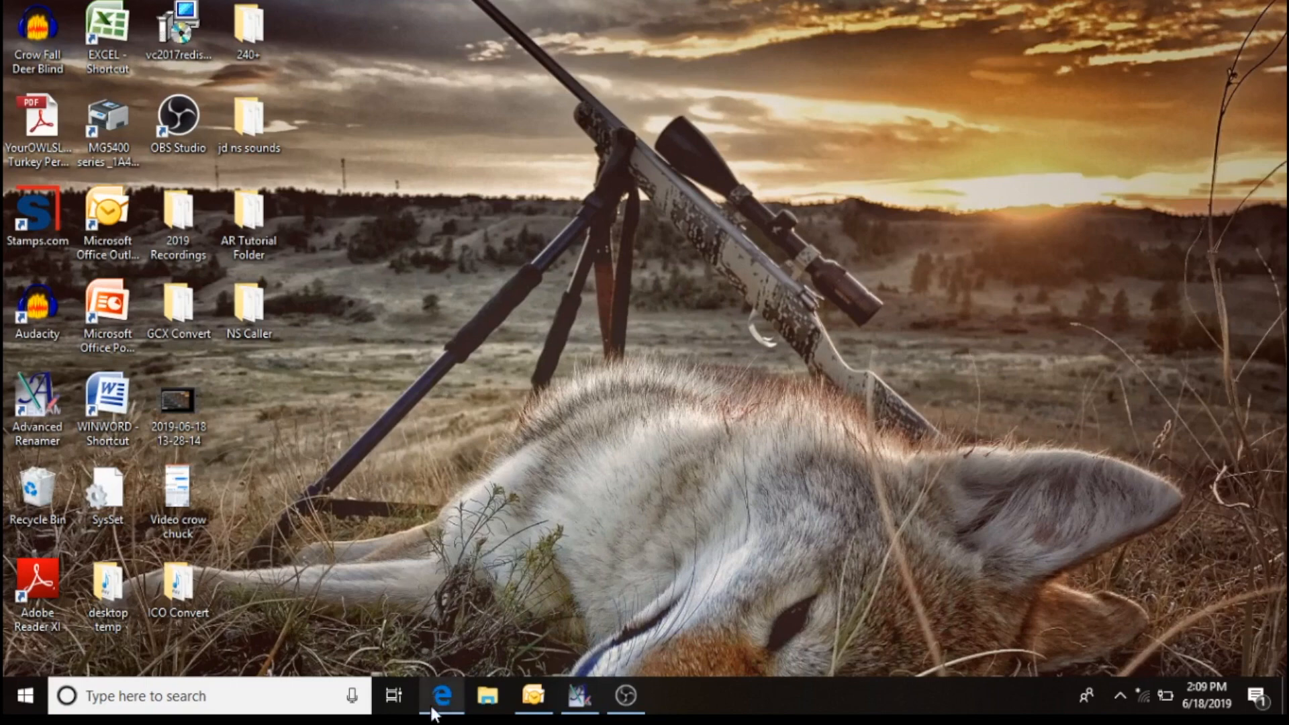
# Bring up the ICOtec renumbering freeware page and list the site's Information pages.
pyautogui.click(442, 697)
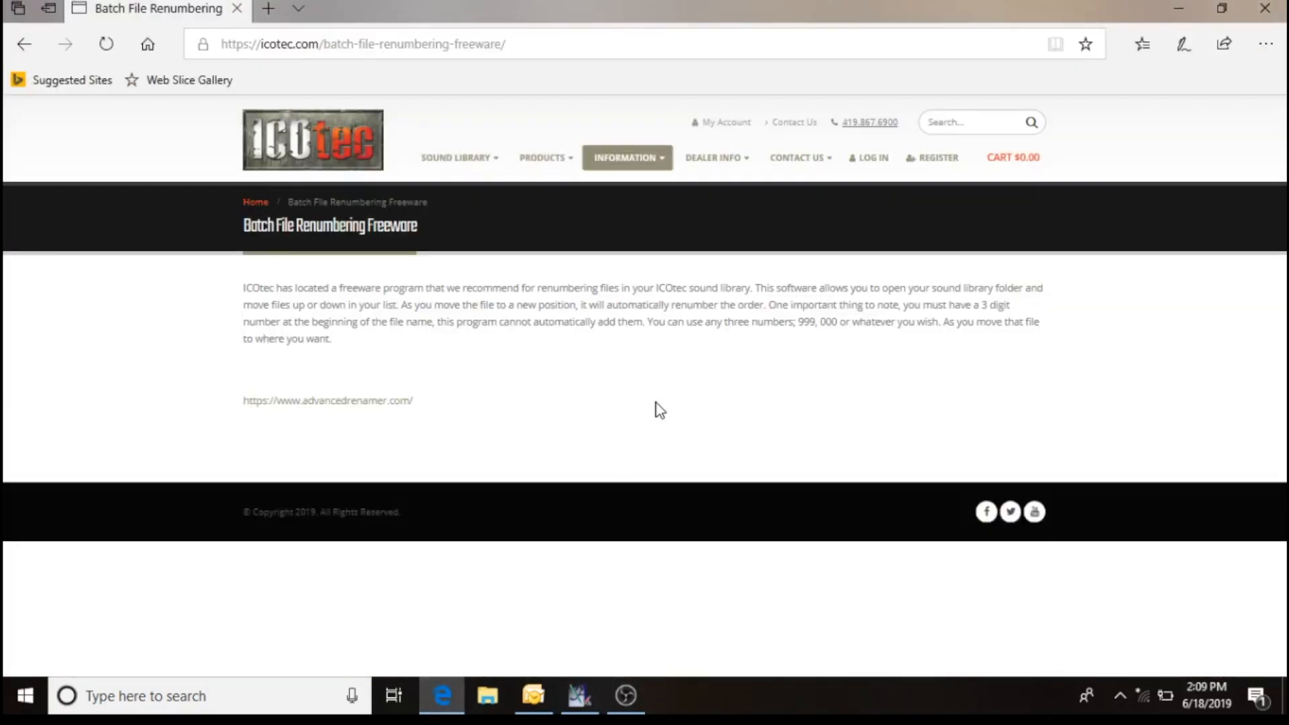
pyautogui.click(627, 157)
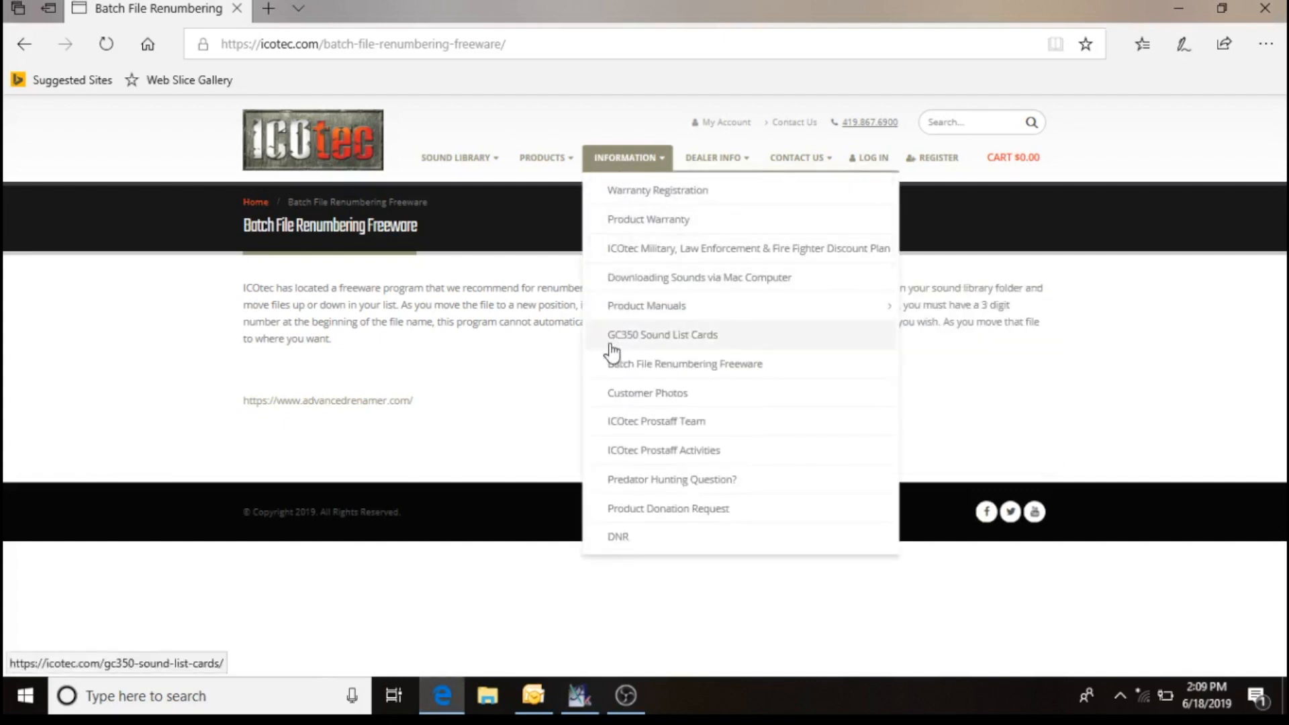
pyautogui.moveTo(741, 369)
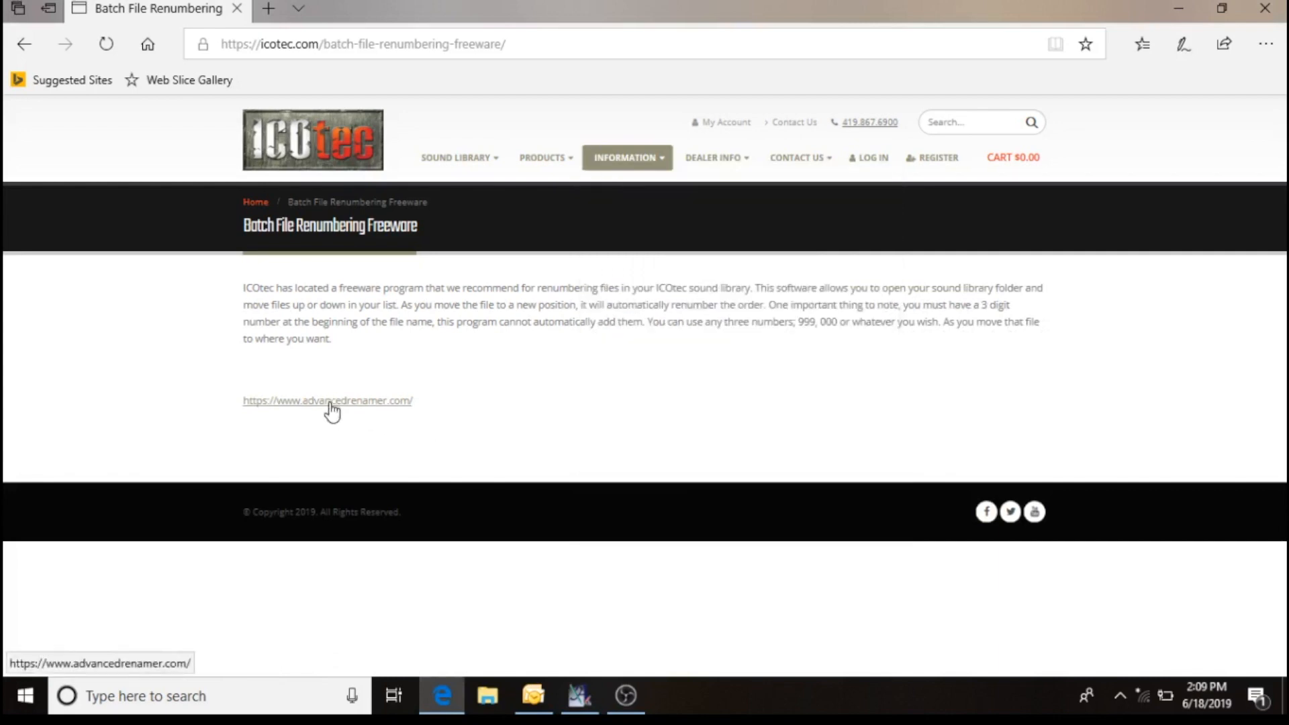
pyautogui.moveTo(365, 410)
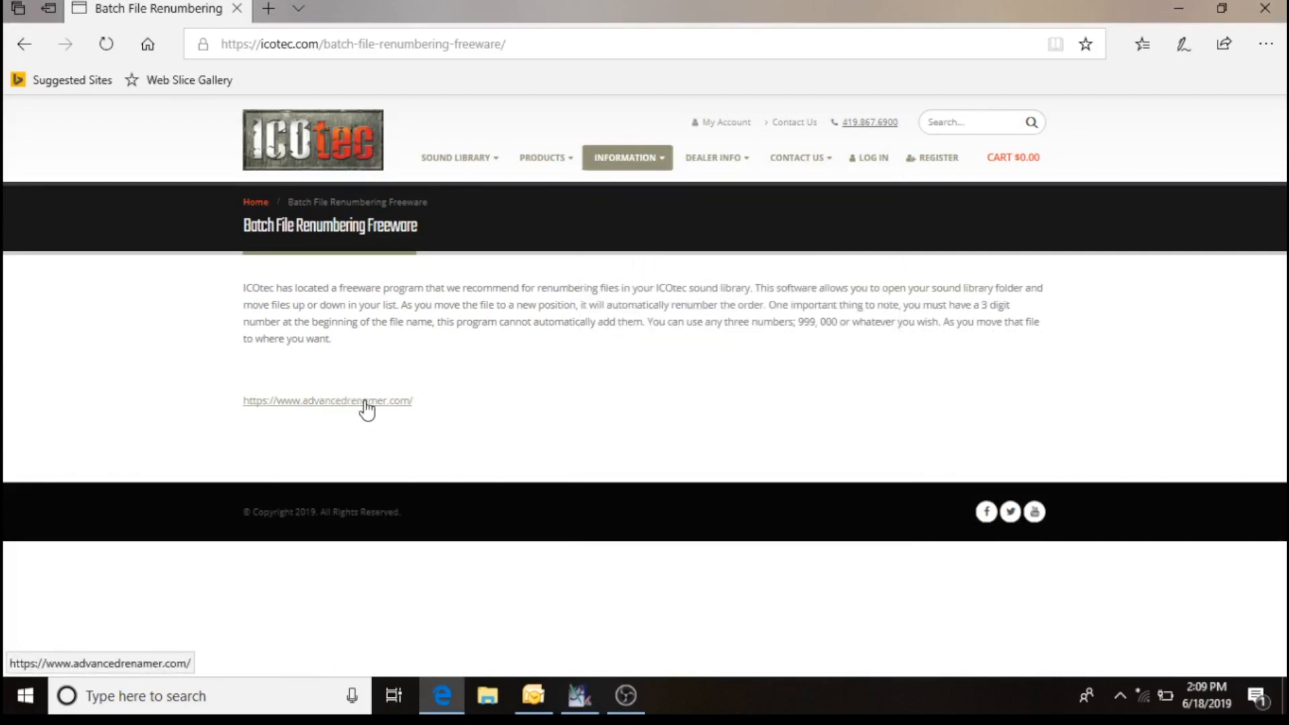
pyautogui.moveTo(384, 408)
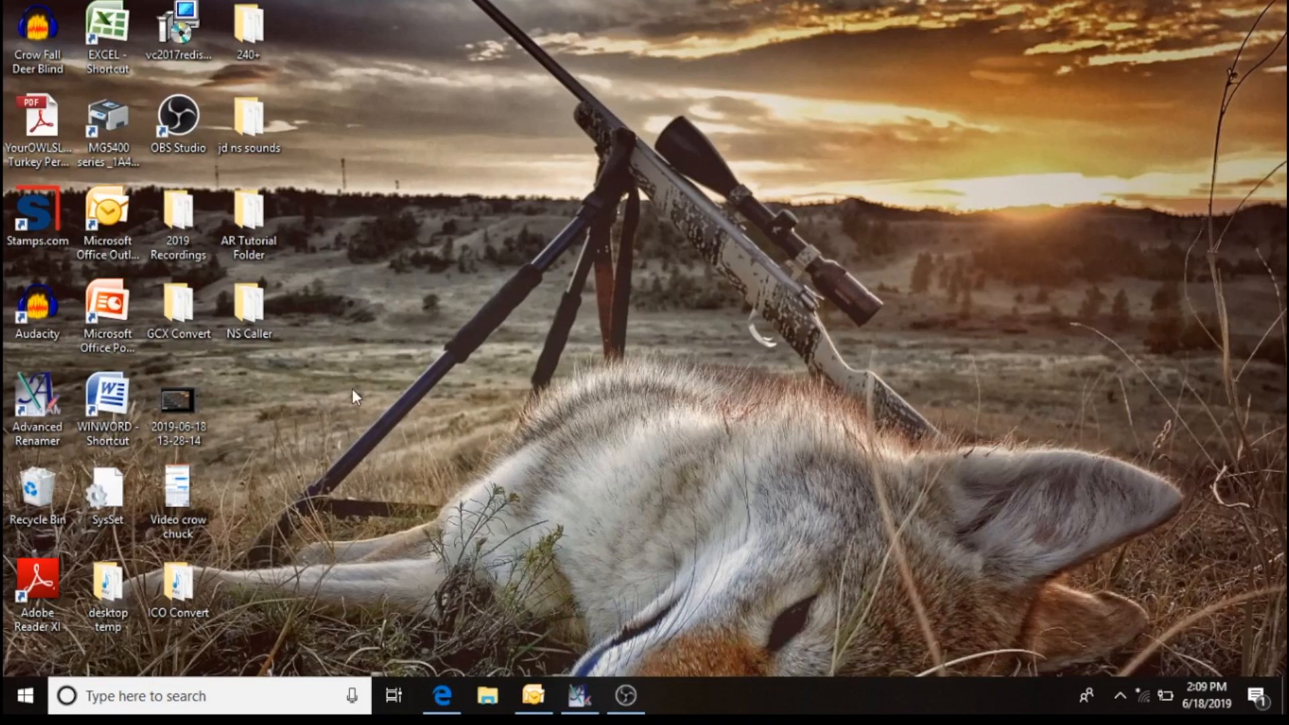
pyautogui.moveTo(369, 353)
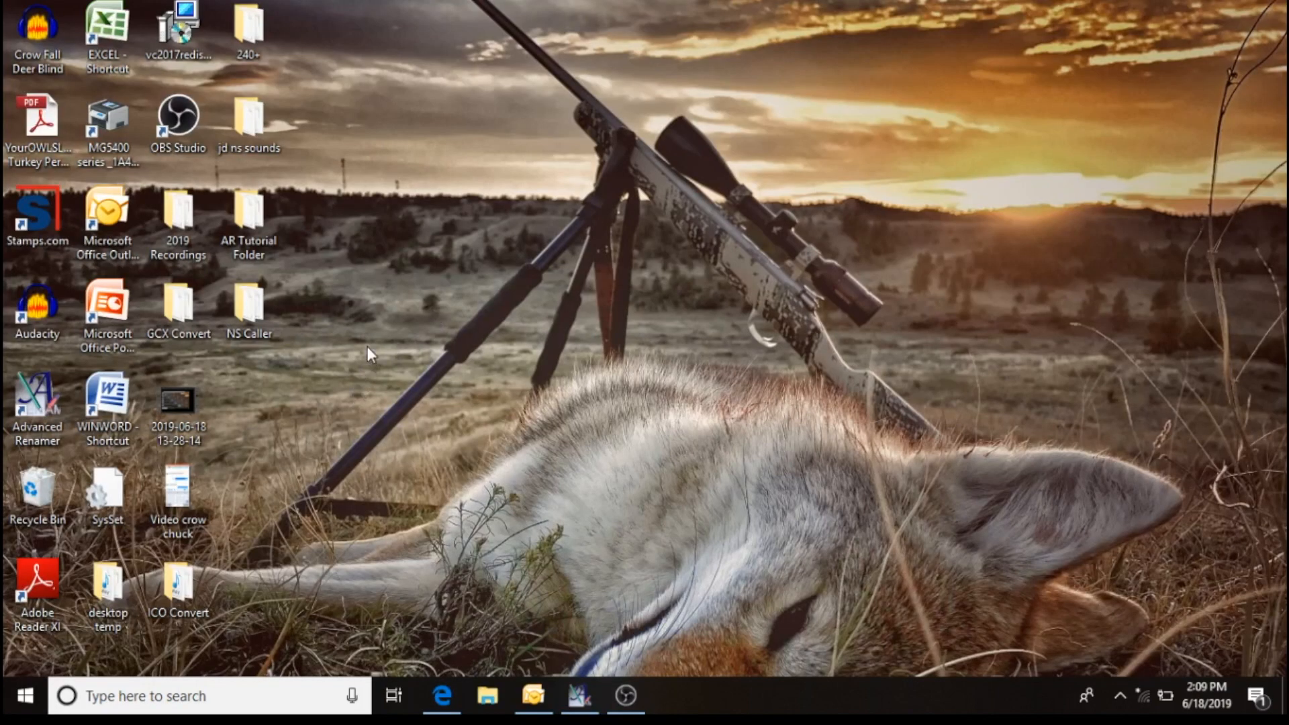
pyautogui.moveTo(368, 321)
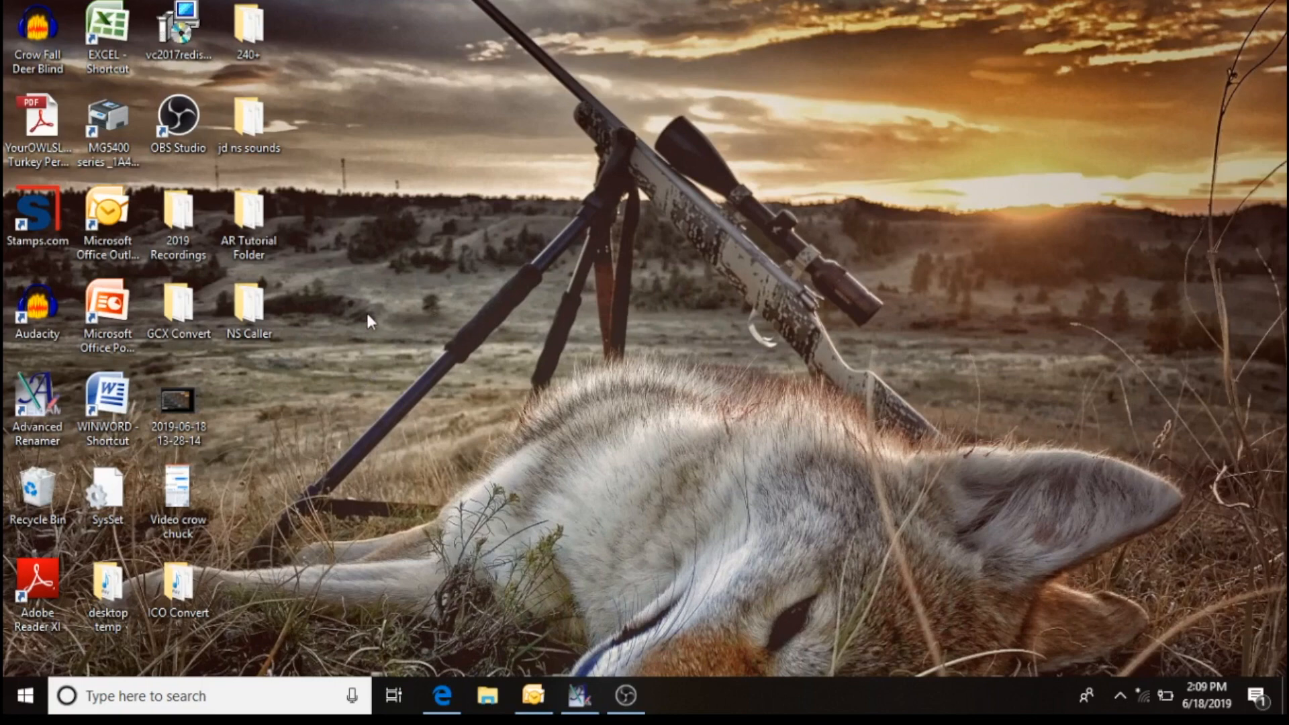
pyautogui.moveTo(298, 228)
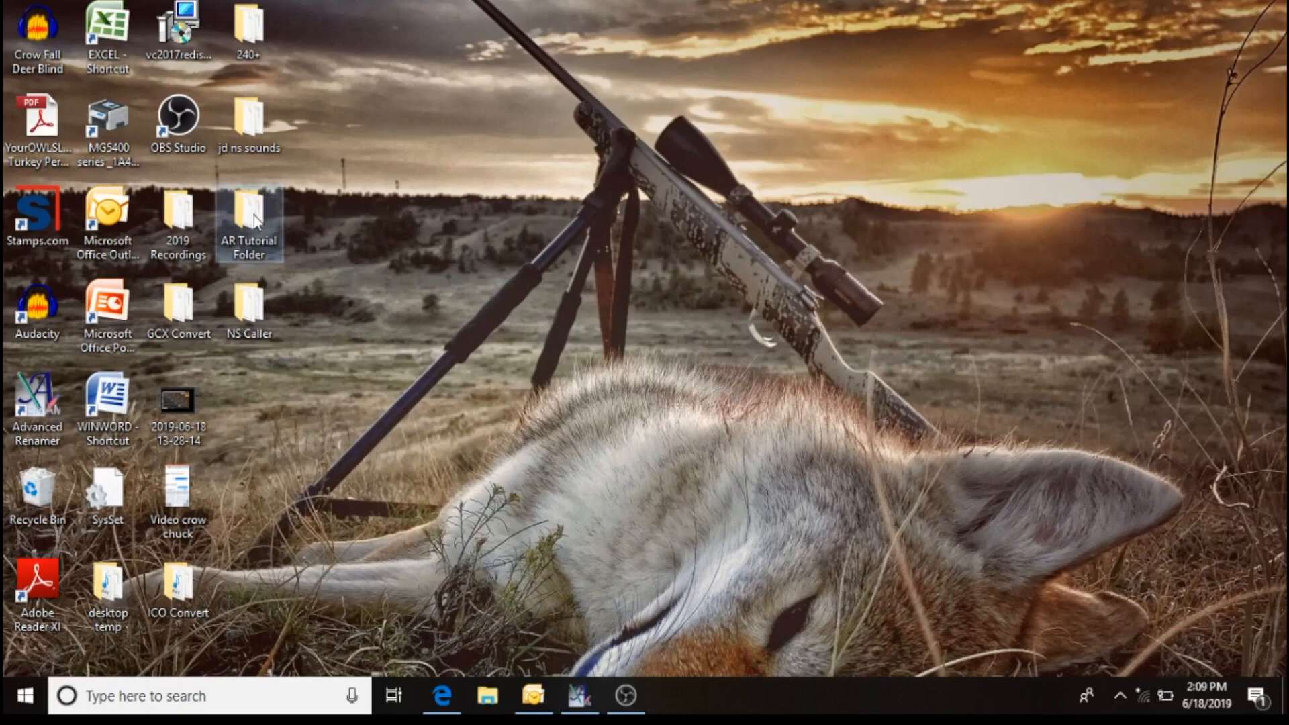
# Browse the five GCX files in AR Tutorial Folder, then close the folder window.
pyautogui.doubleClick(248, 218)
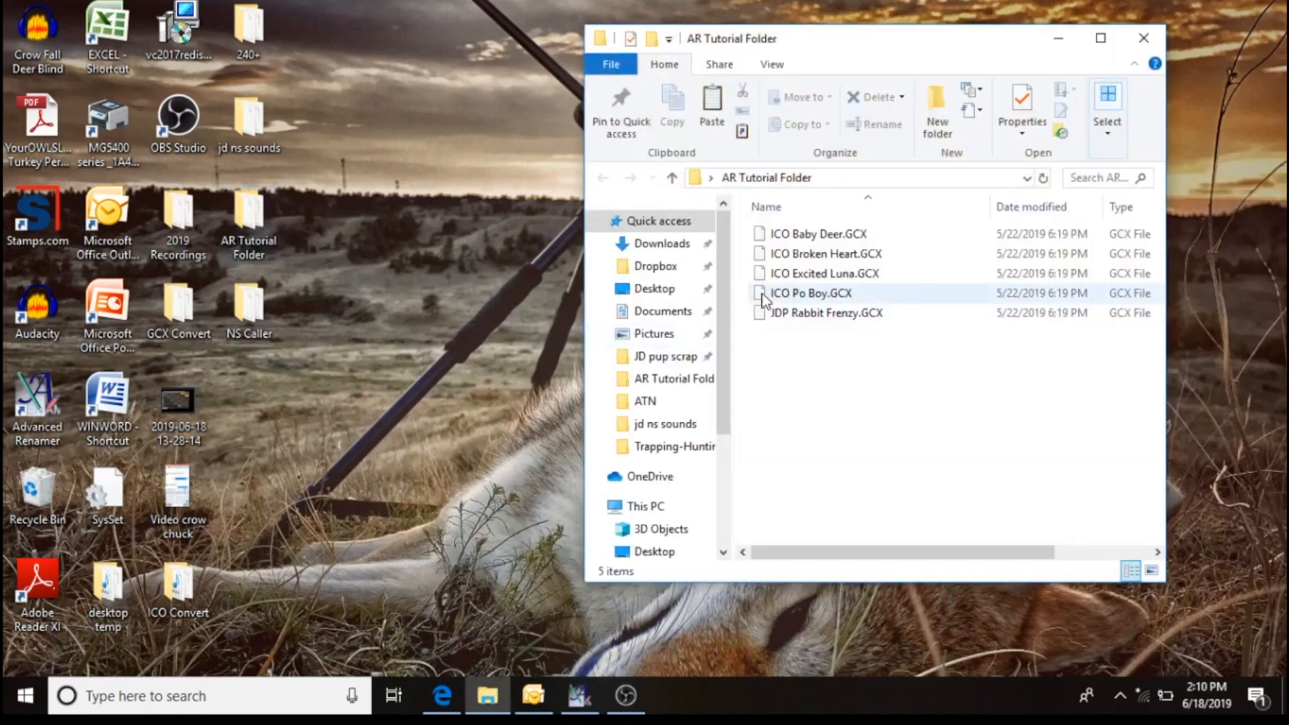
pyautogui.click(826, 313)
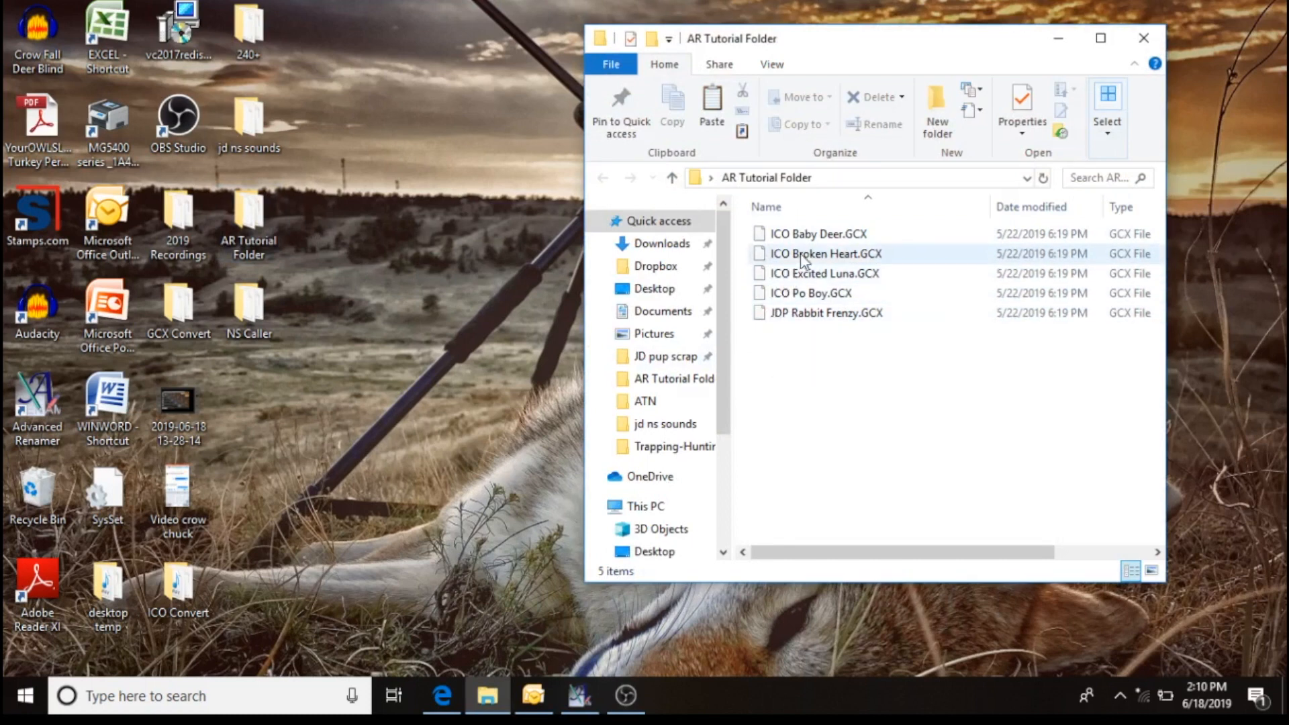
pyautogui.moveTo(814, 273)
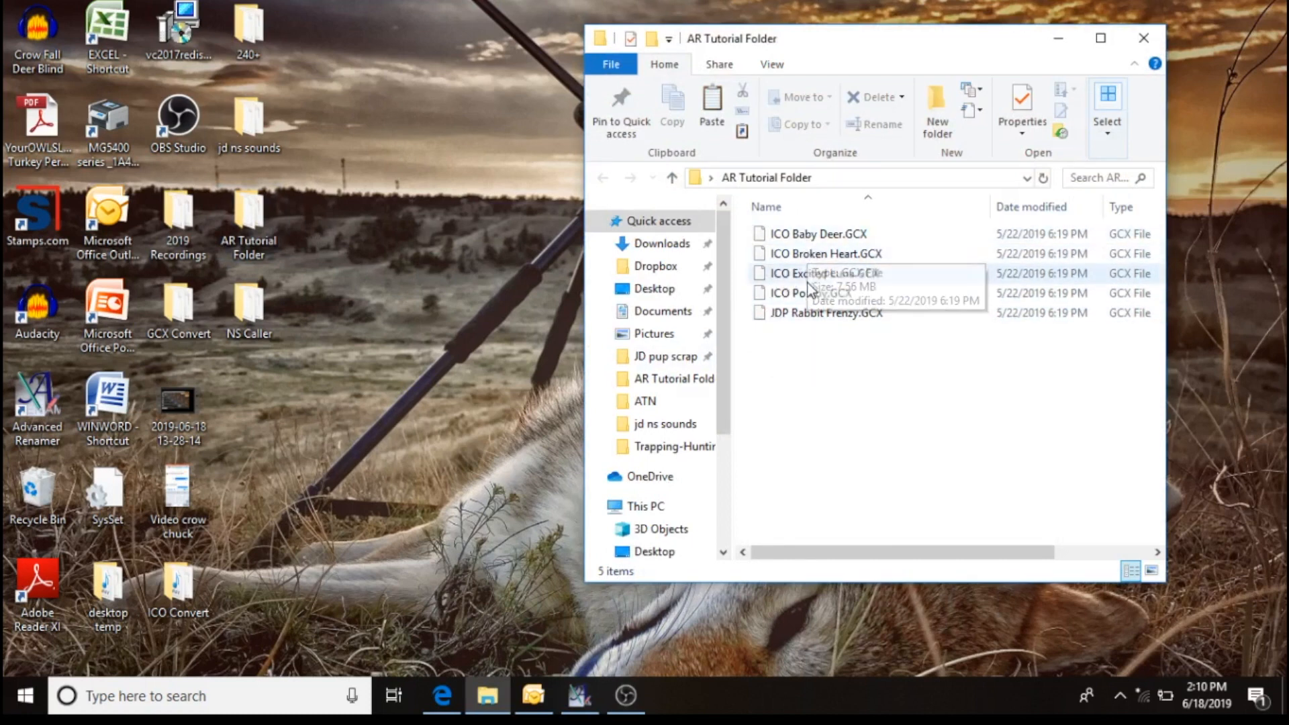
pyautogui.moveTo(824, 313)
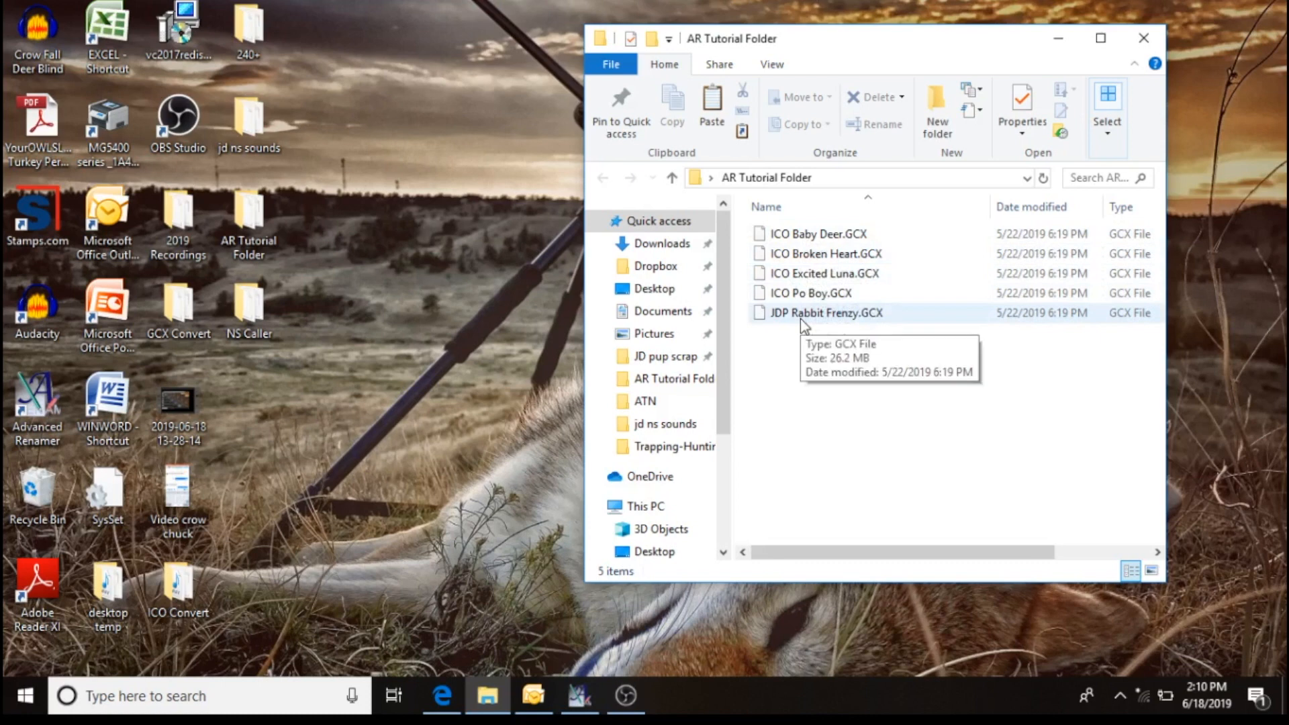
pyautogui.moveTo(771, 241)
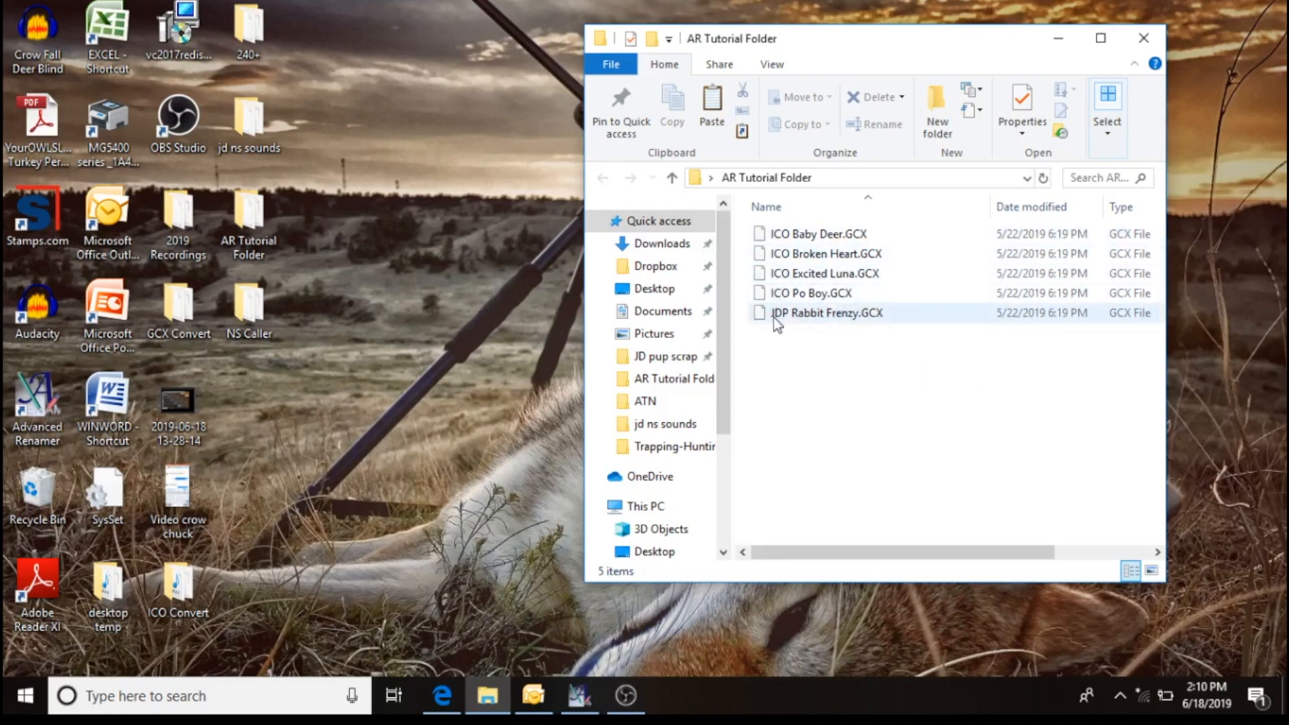
pyautogui.moveTo(782, 254)
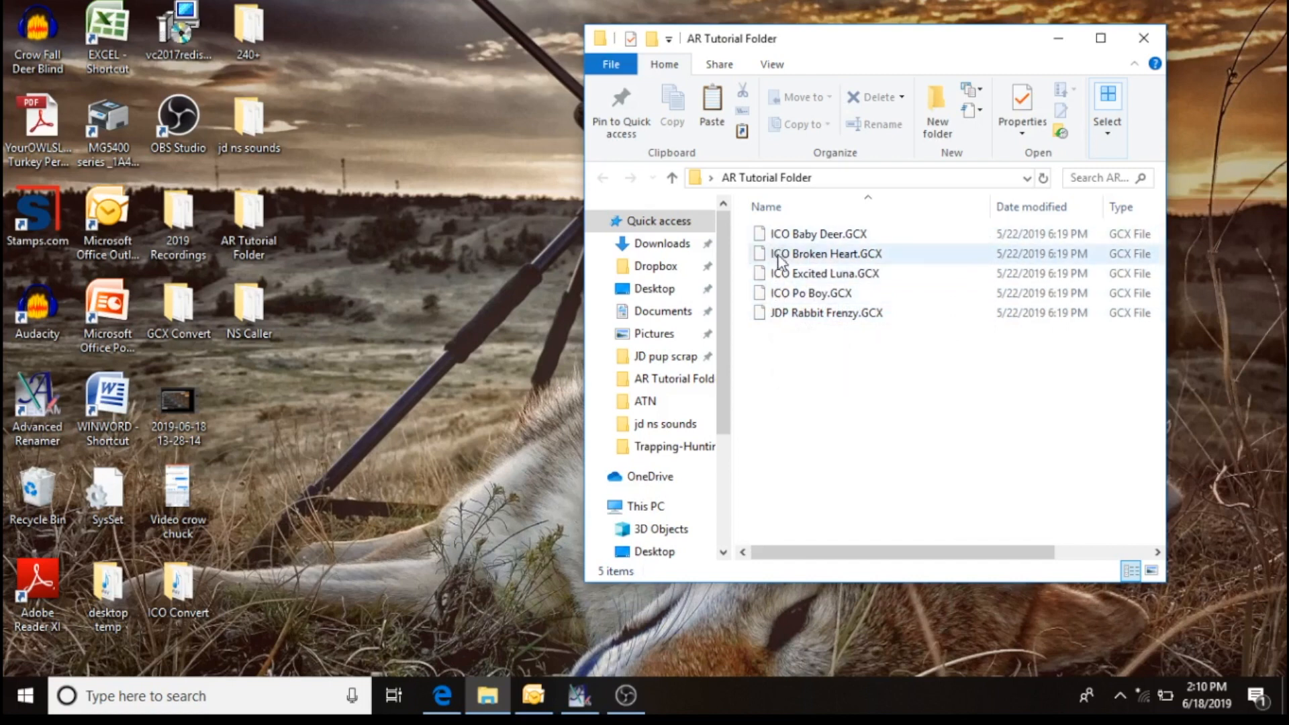
pyautogui.moveTo(818, 234)
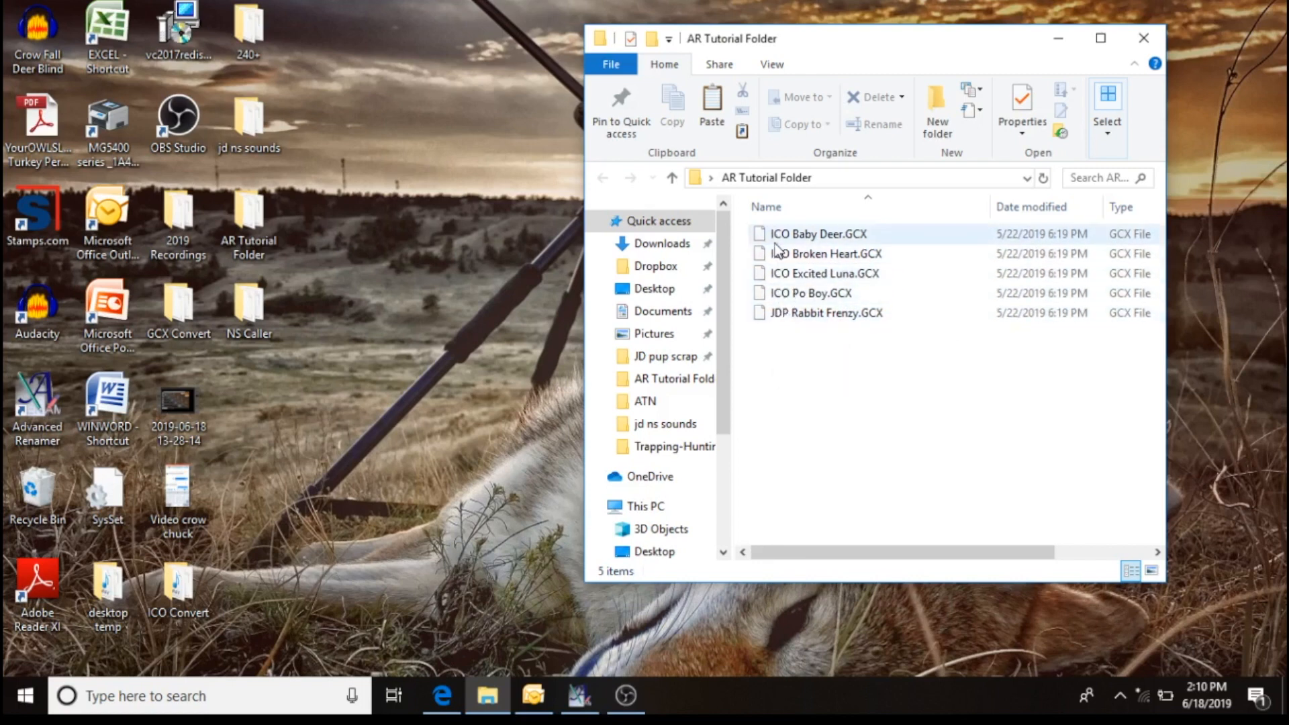
pyautogui.moveTo(818, 239)
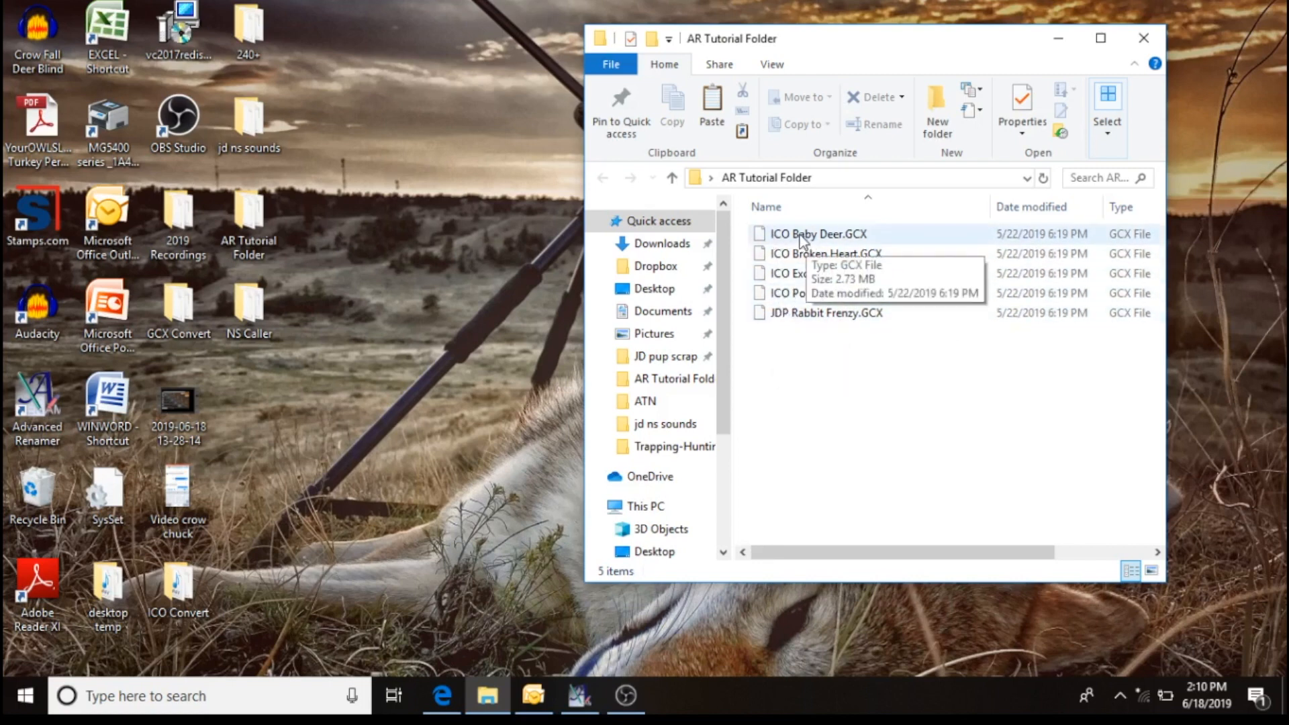
pyautogui.moveTo(728, 263)
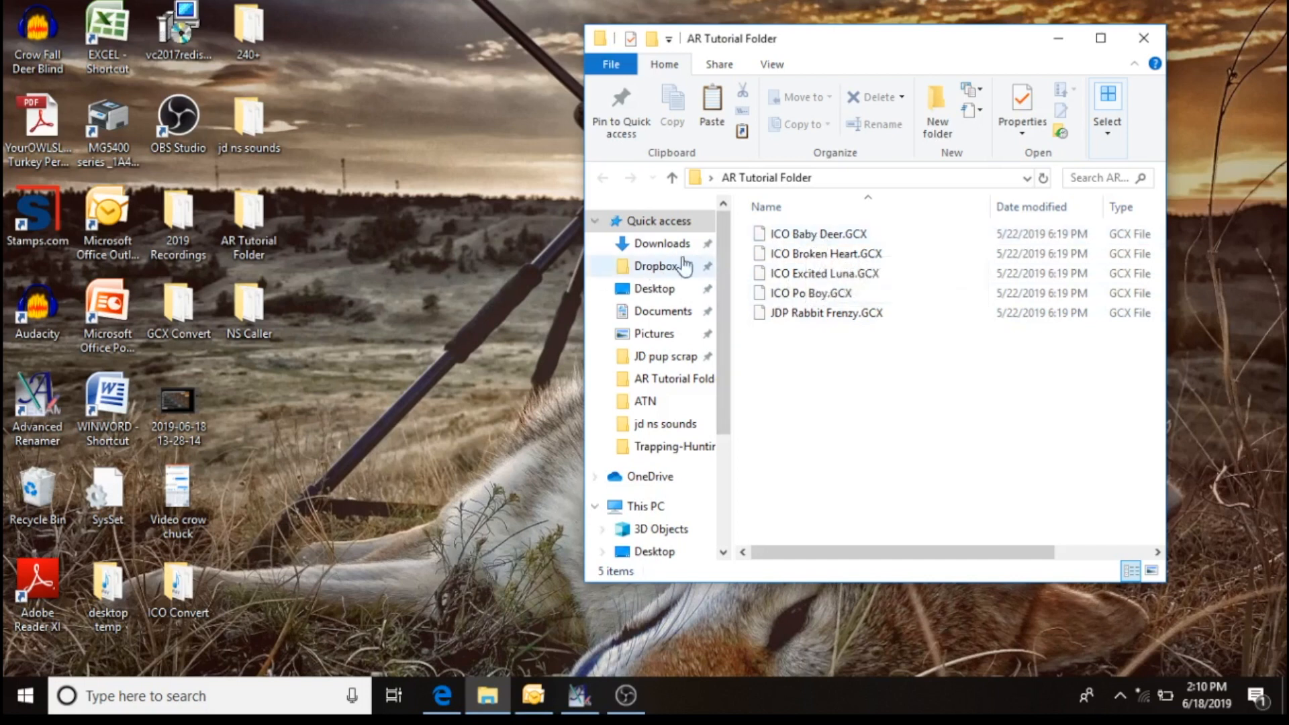
pyautogui.moveTo(278, 354)
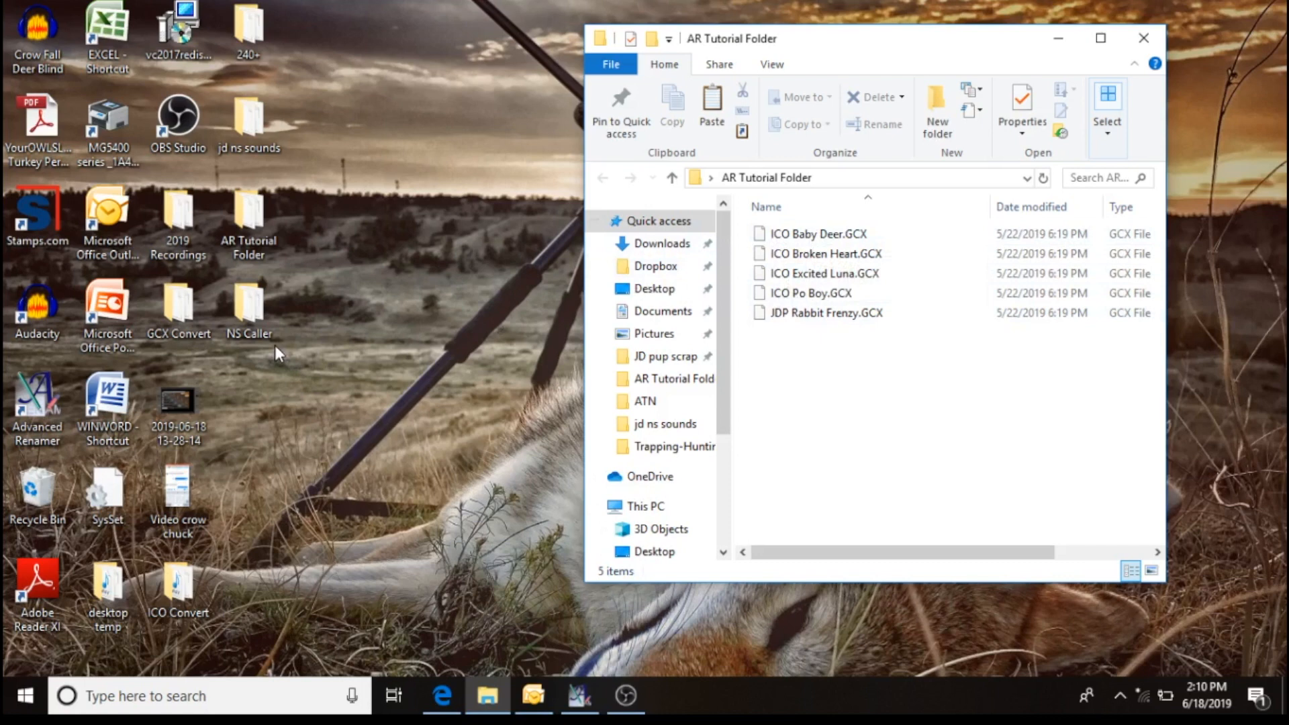
pyautogui.moveTo(269, 417)
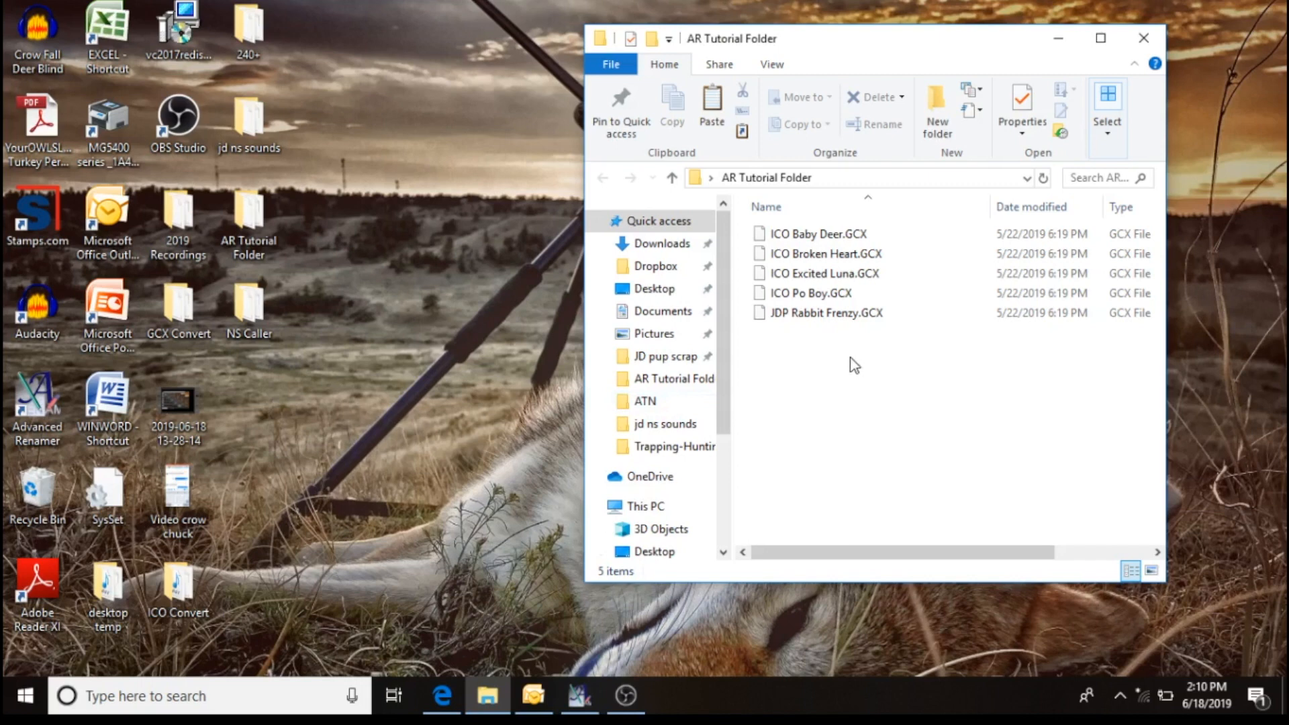
pyautogui.moveTo(866, 342)
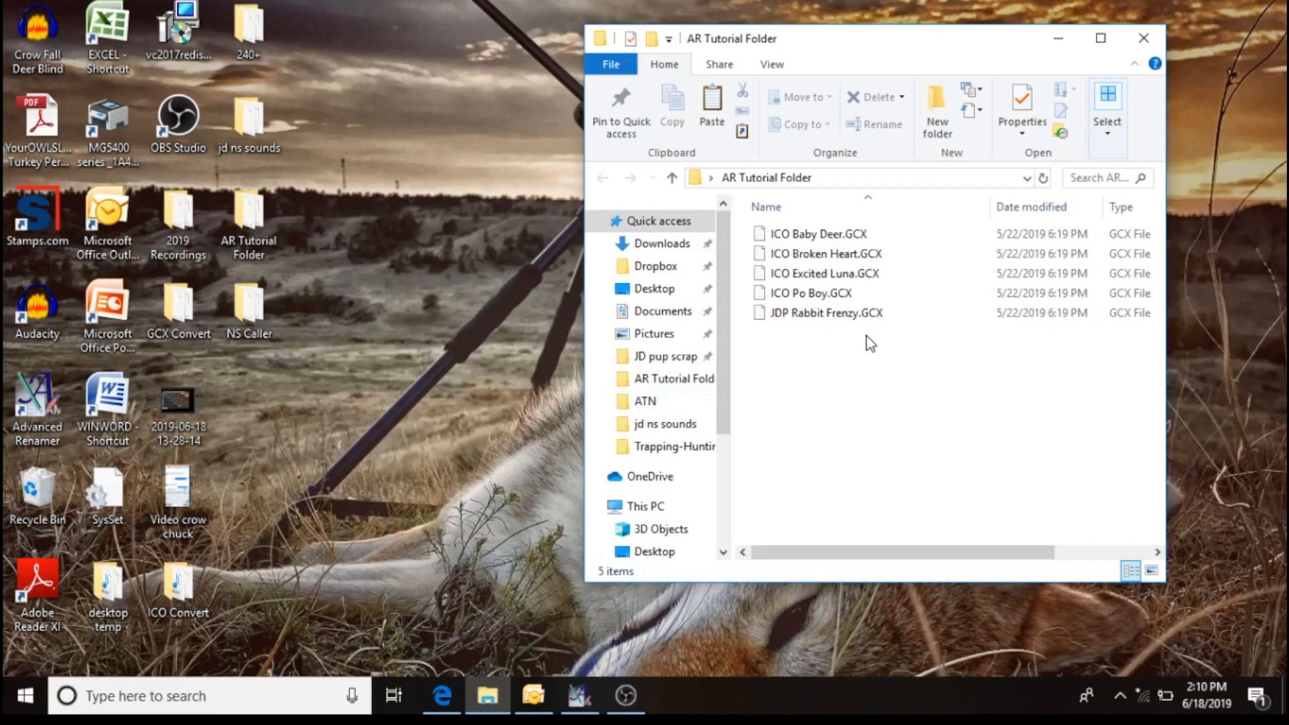
pyautogui.moveTo(1084, 90)
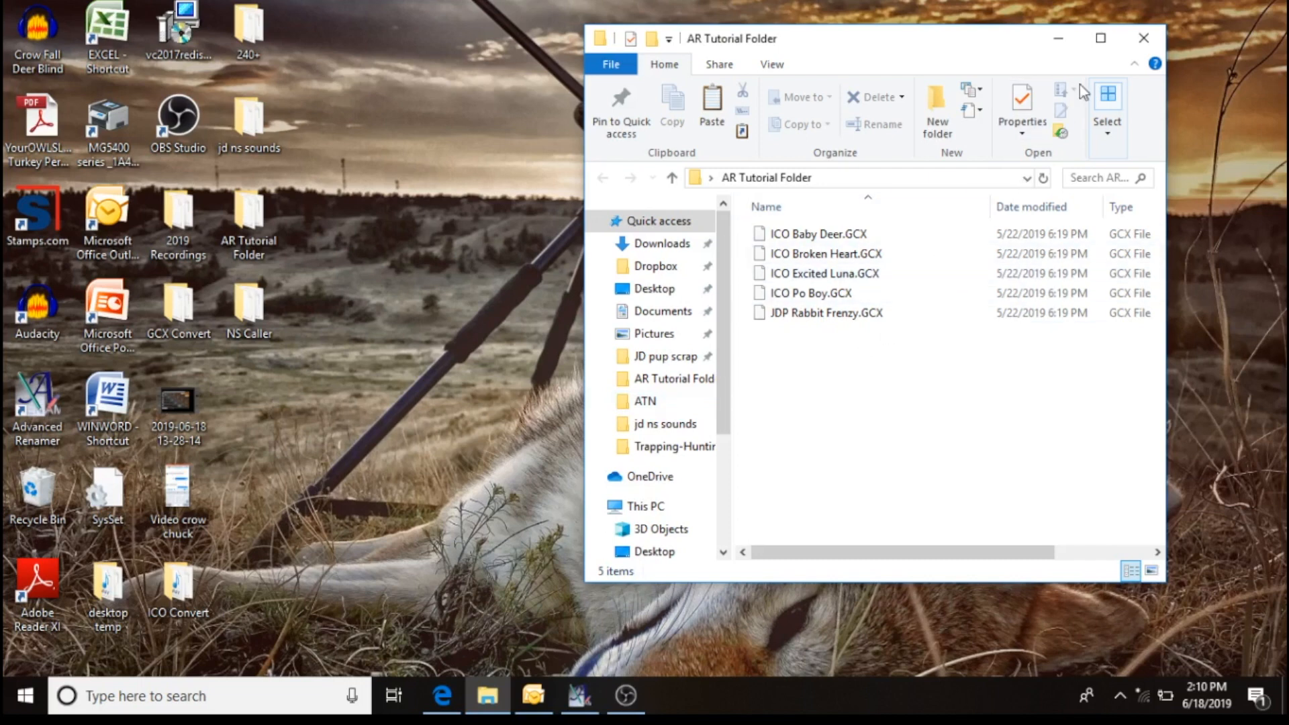
pyautogui.moveTo(1145, 39)
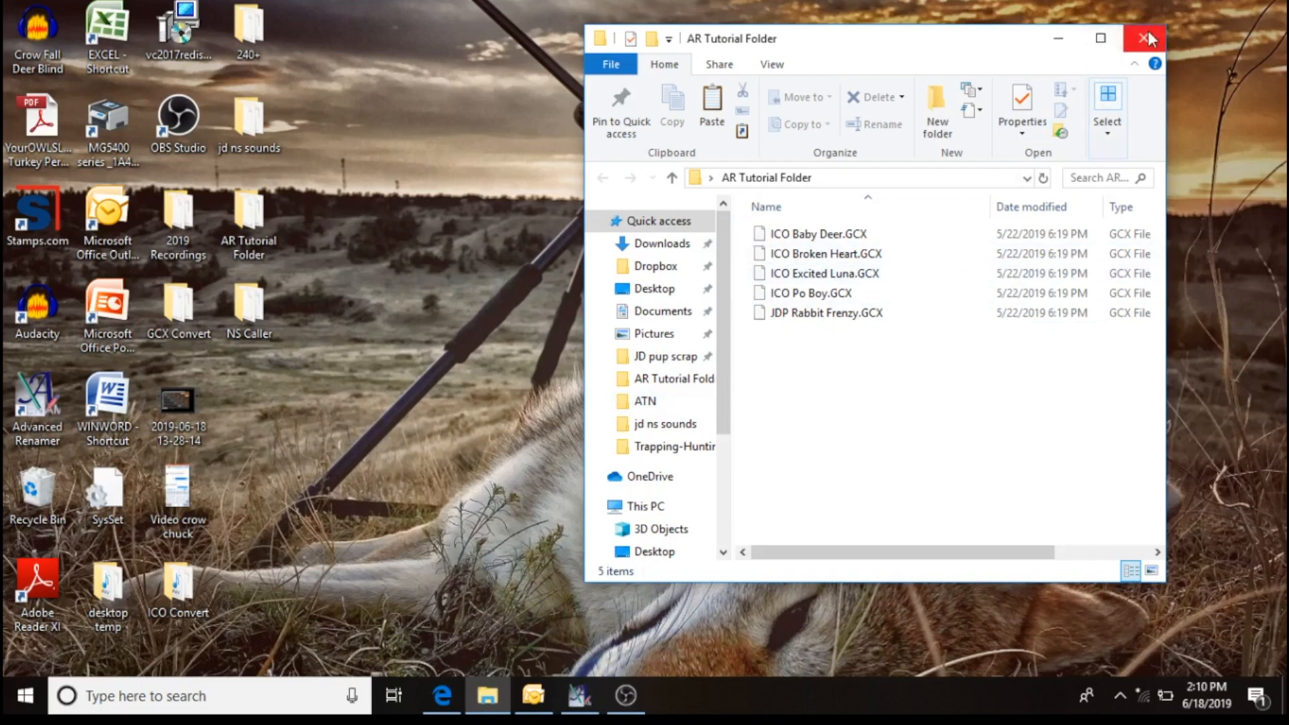
pyautogui.click(1148, 39)
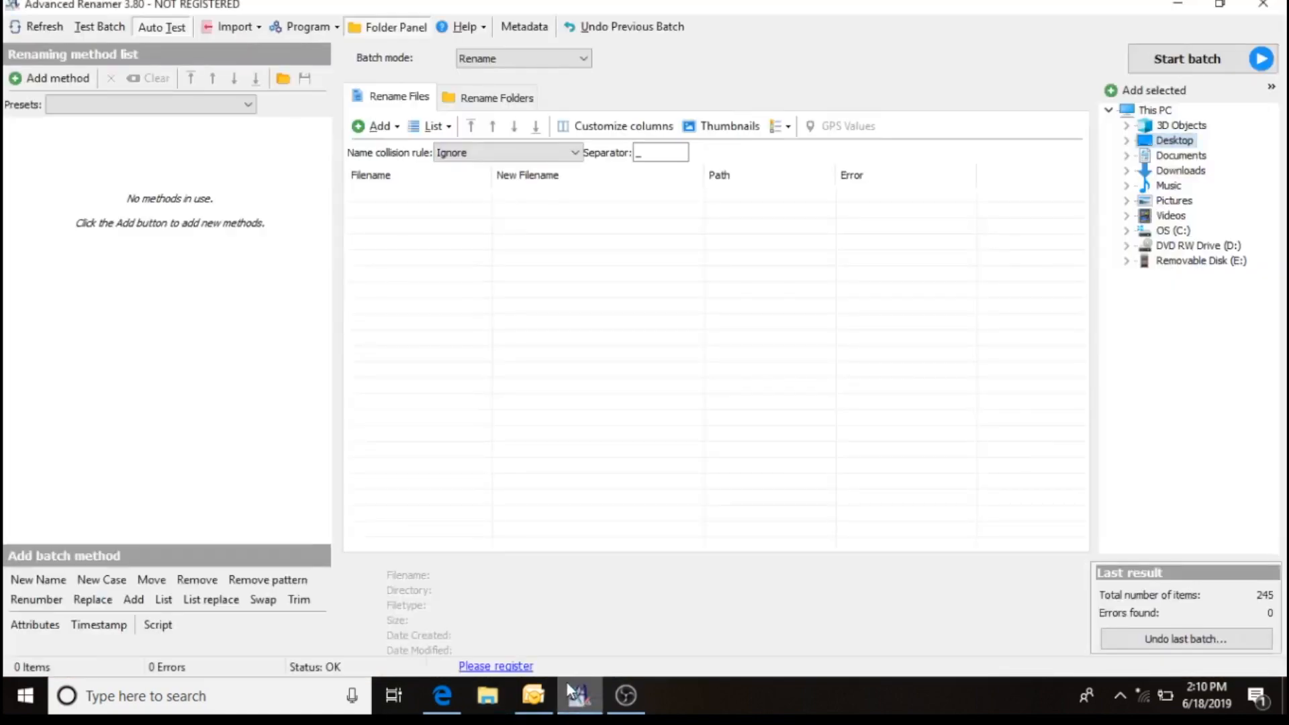
pyautogui.moveTo(663, 508)
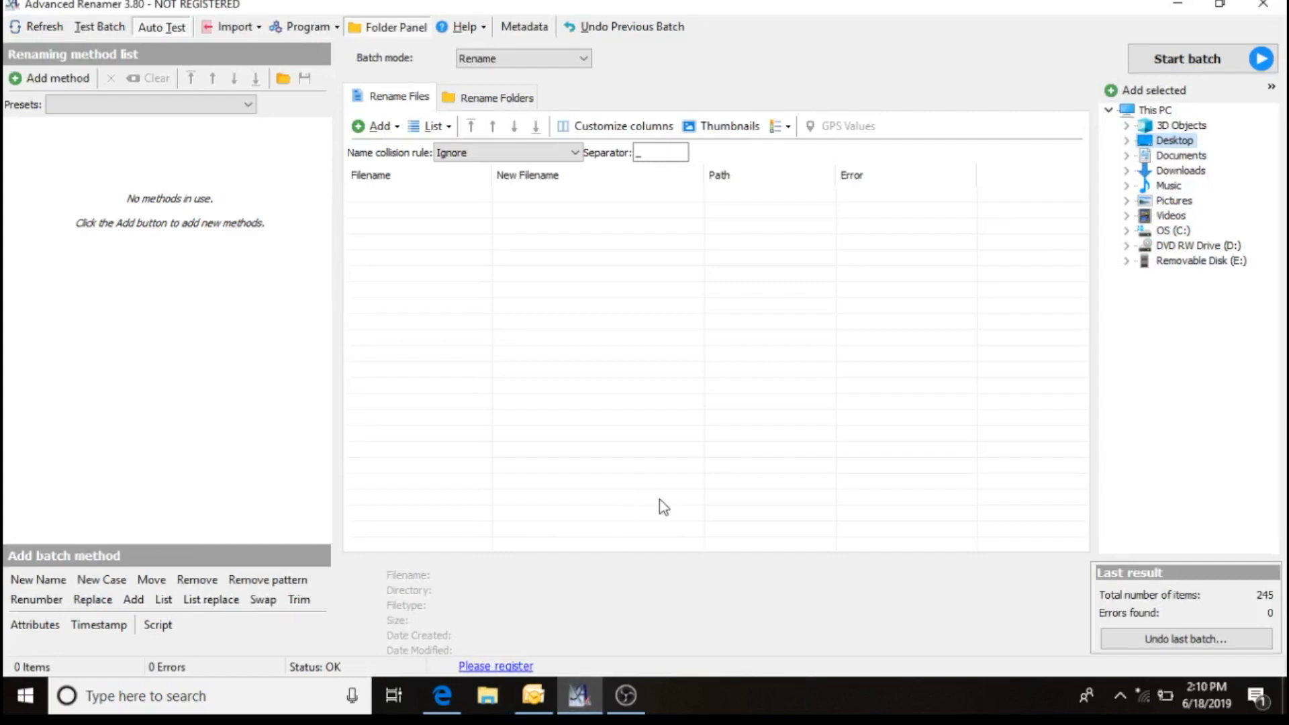
pyautogui.moveTo(473, 255)
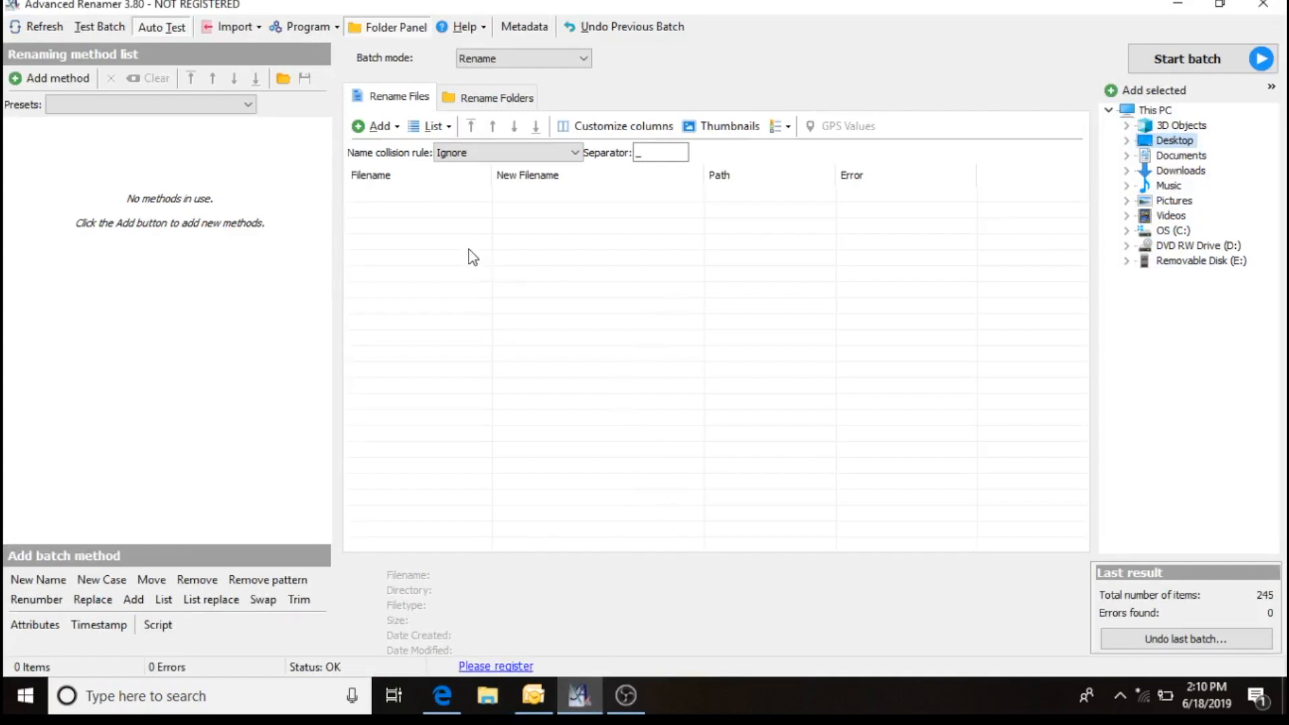
pyautogui.moveTo(54, 190)
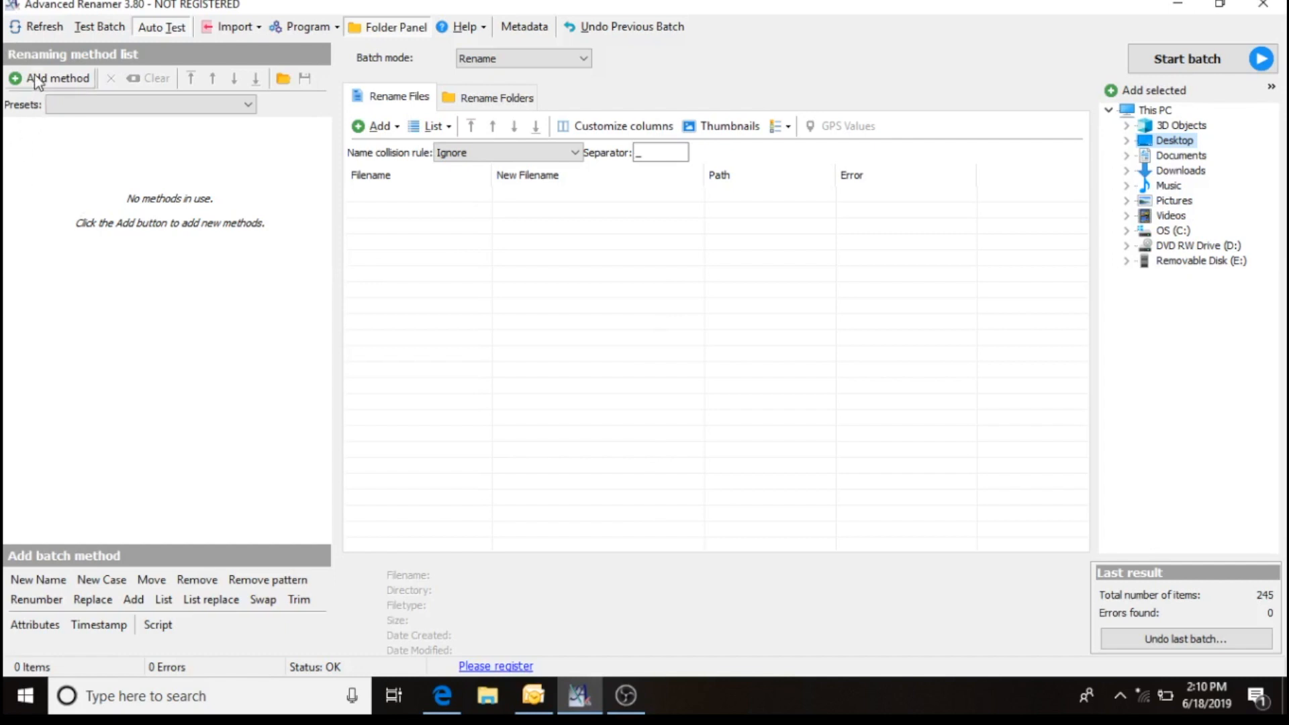
pyautogui.moveTo(43, 81)
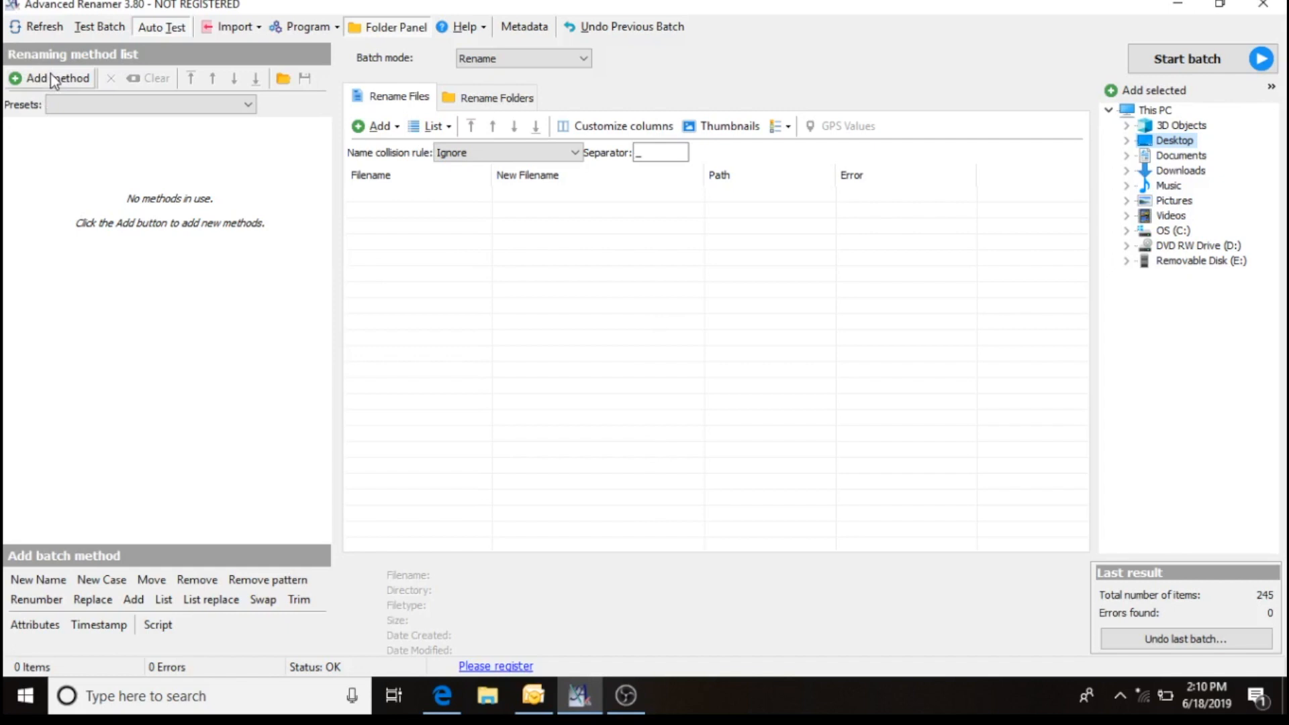
# Show the Add method menu listing New Name, Renumber, Replace and others.
pyautogui.click(50, 78)
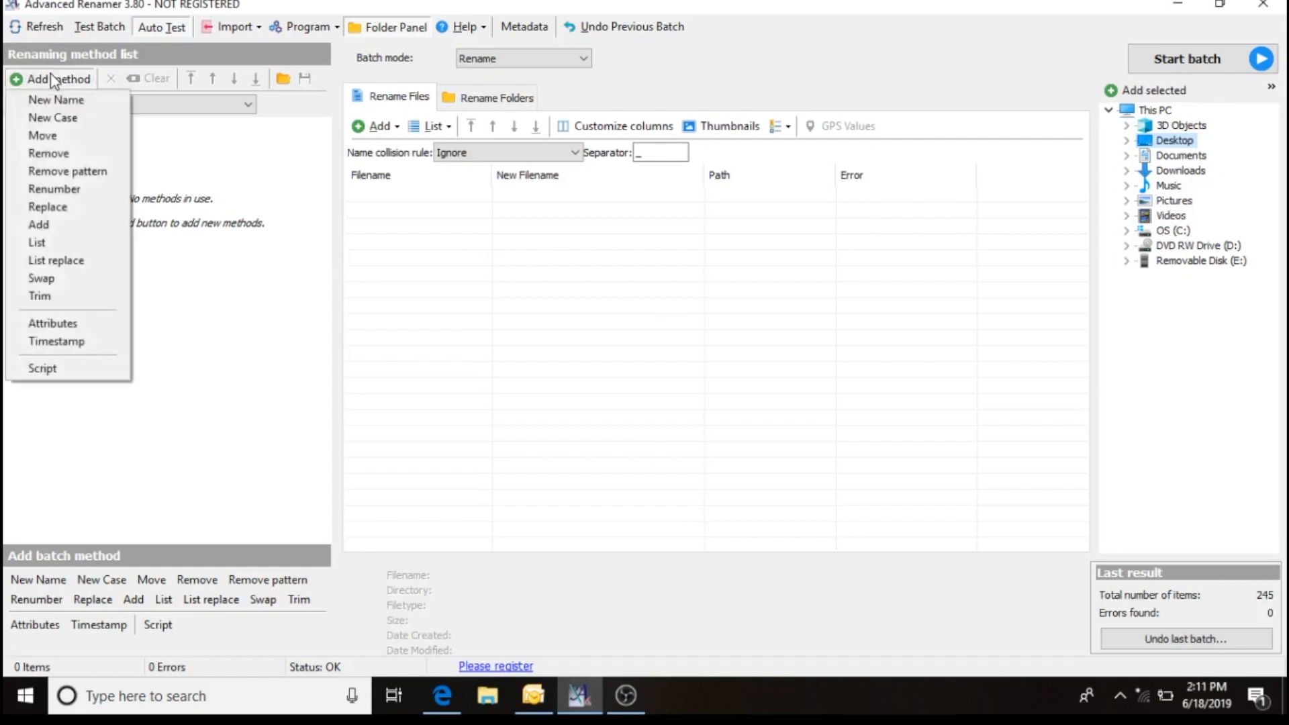
pyautogui.moveTo(39, 224)
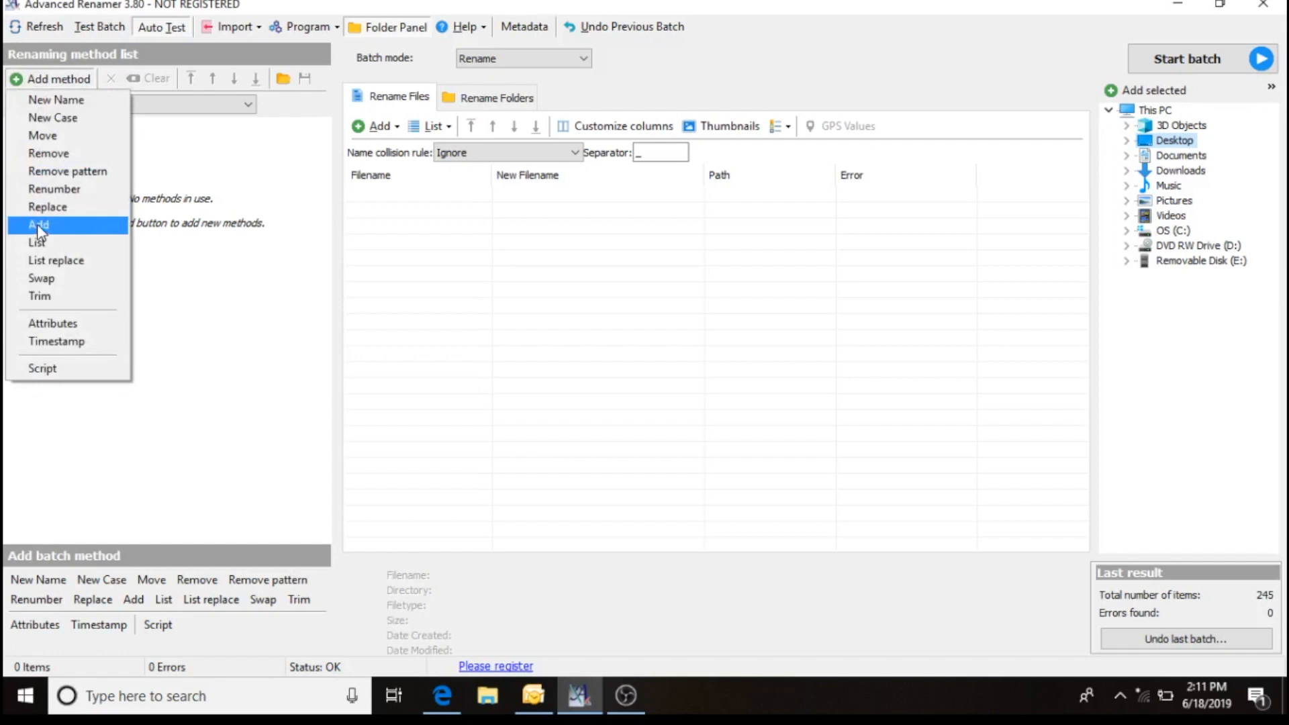
# Add an Add method inserting 000 into each file name at index 1.
pyautogui.click(38, 224)
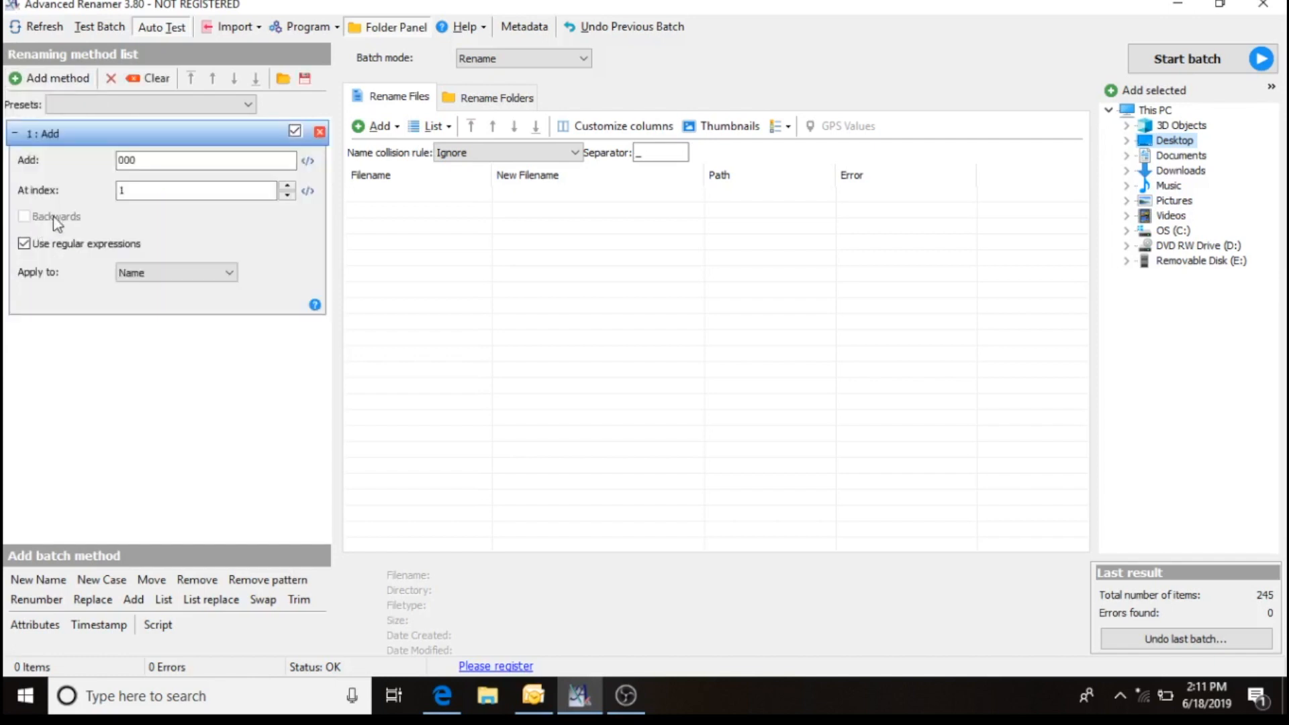
pyautogui.moveTo(113, 174)
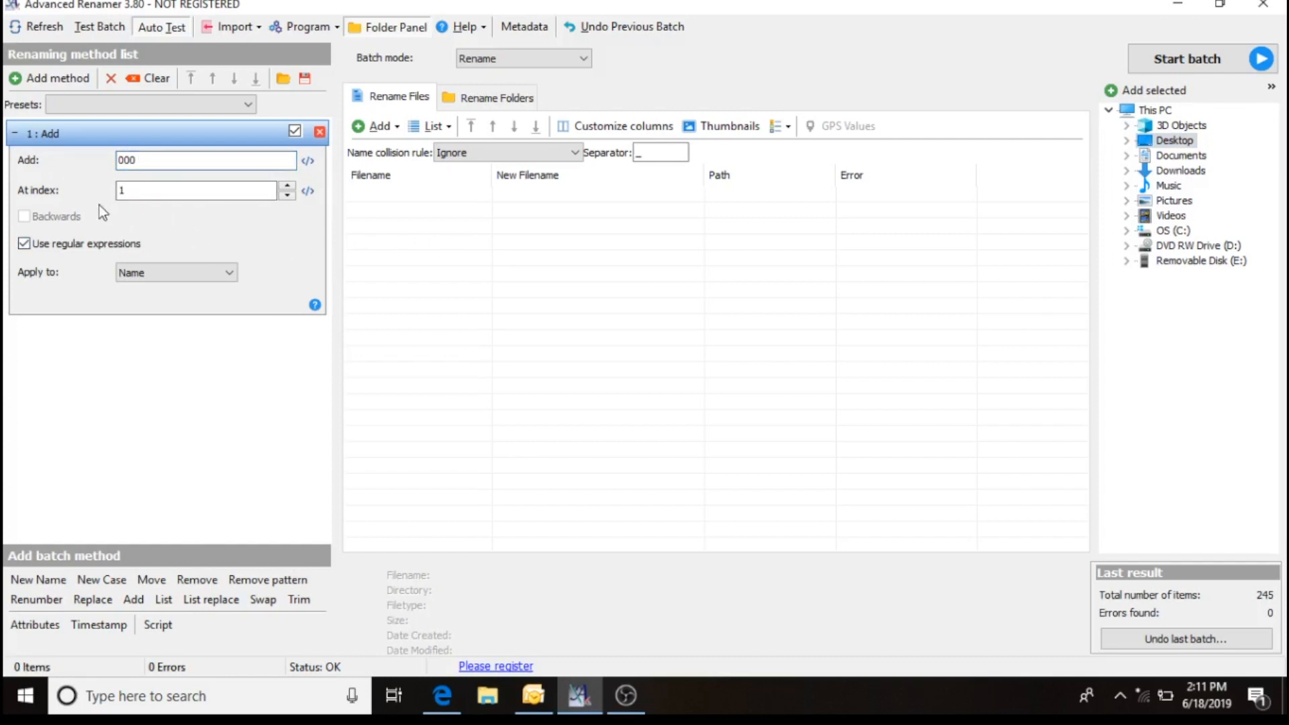
pyautogui.click(197, 190)
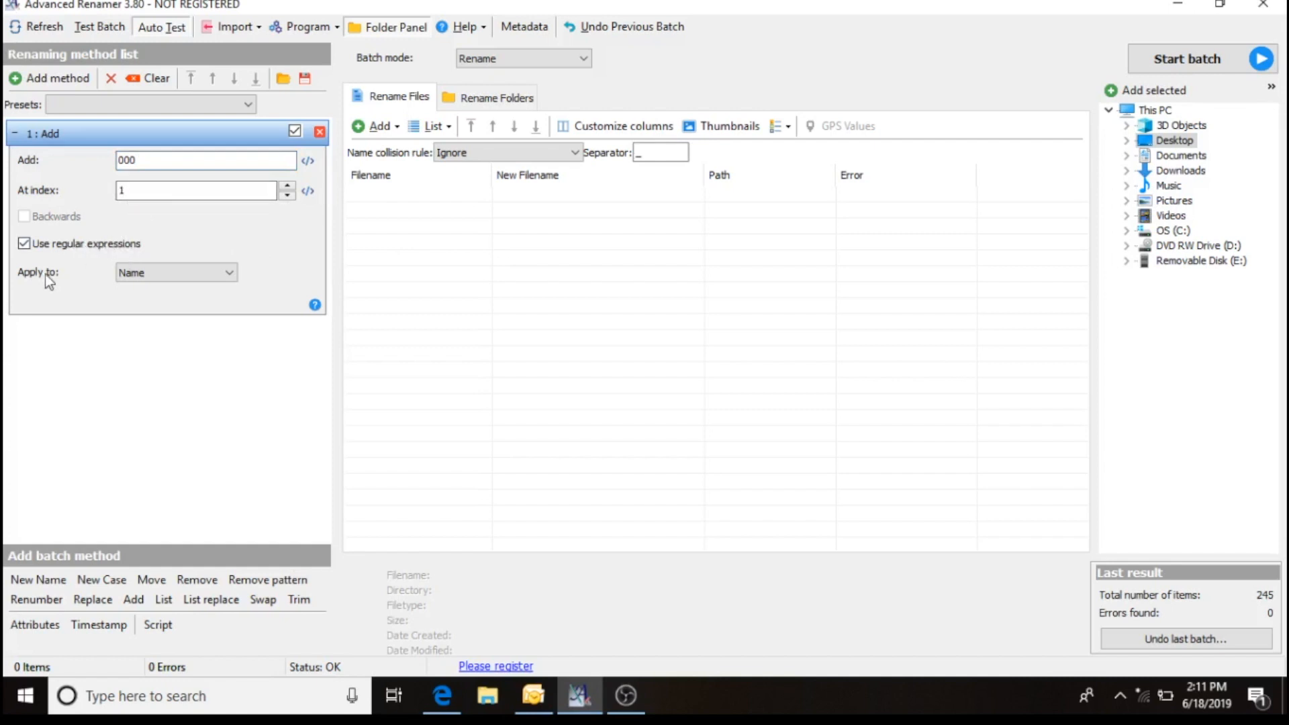
pyautogui.moveTo(344, 294)
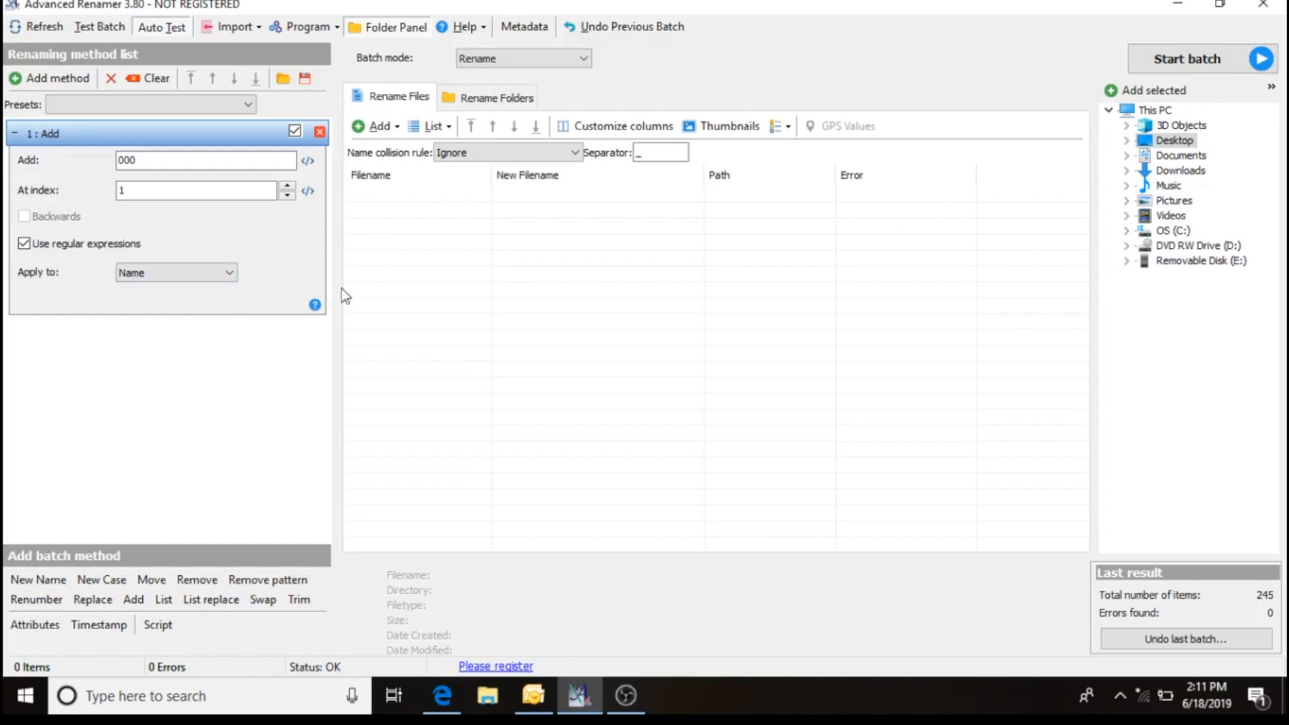
pyautogui.moveTo(241, 243)
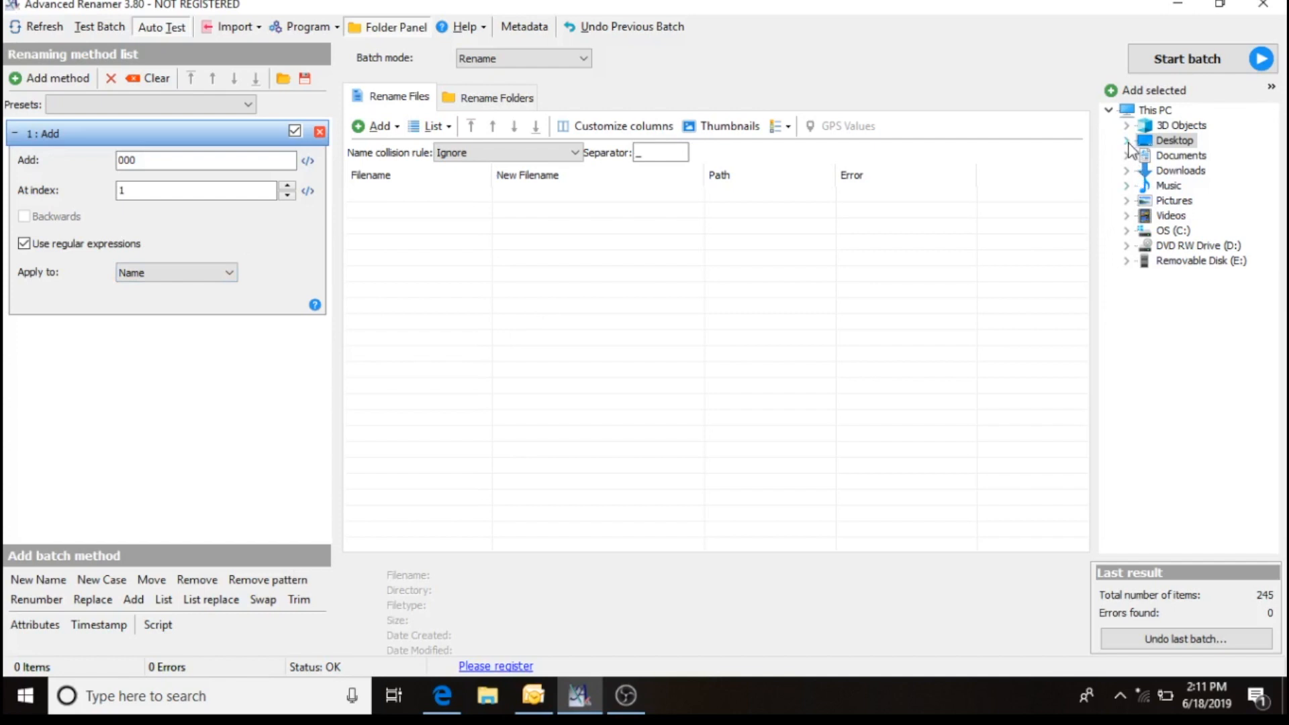
# Load all files from AR Tutorial Folder on the Desktop, previewed with the 000 prefix.
pyautogui.click(1127, 140)
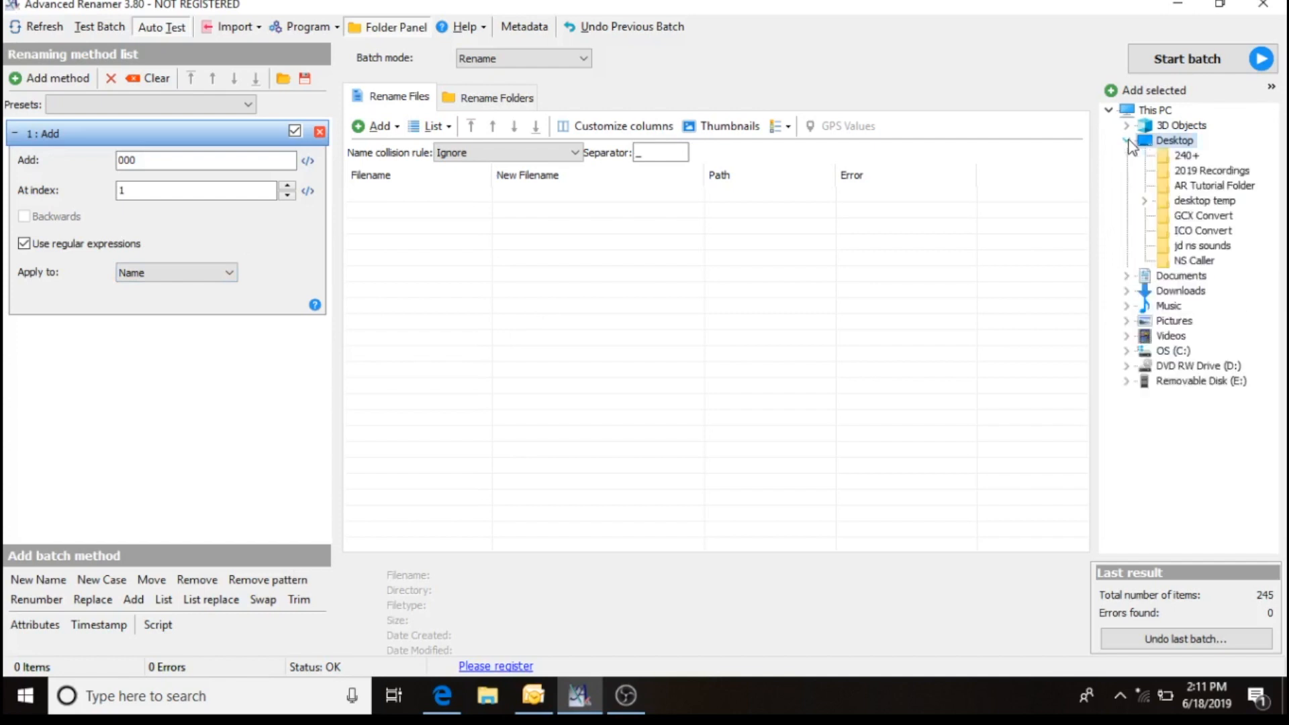
pyautogui.moveTo(1207, 193)
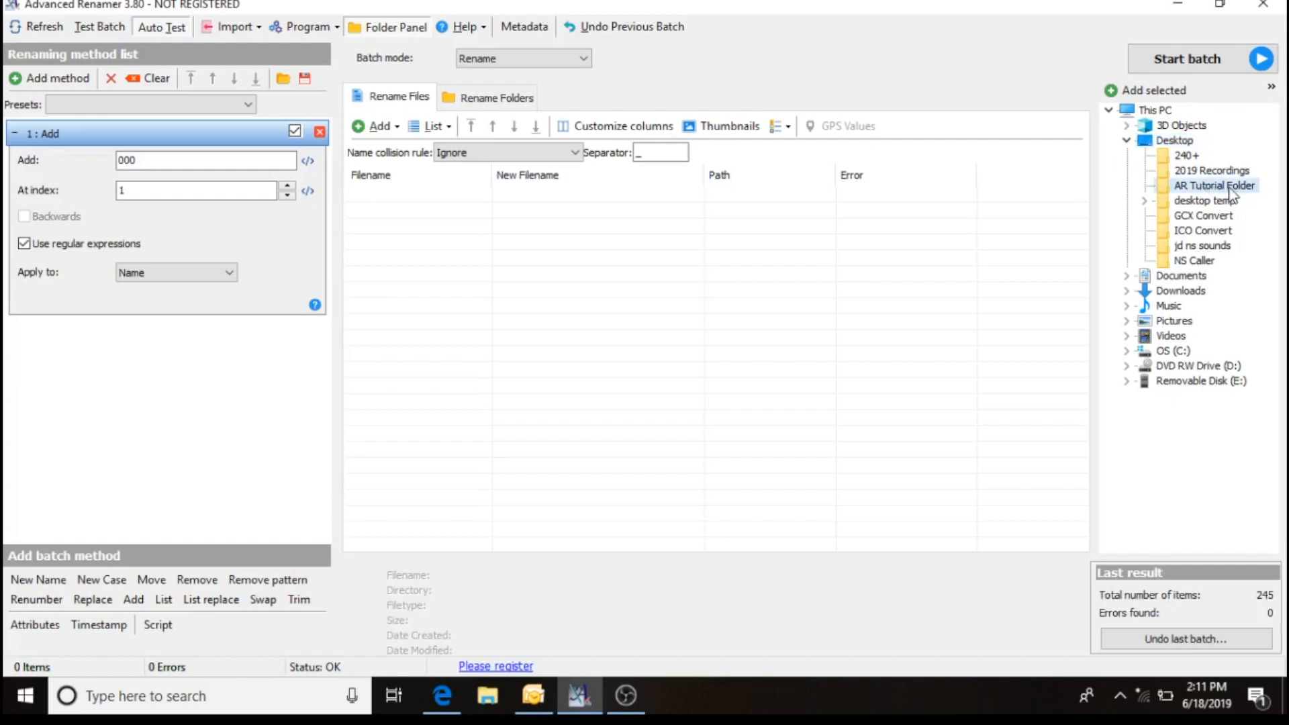
pyautogui.moveTo(1229, 194)
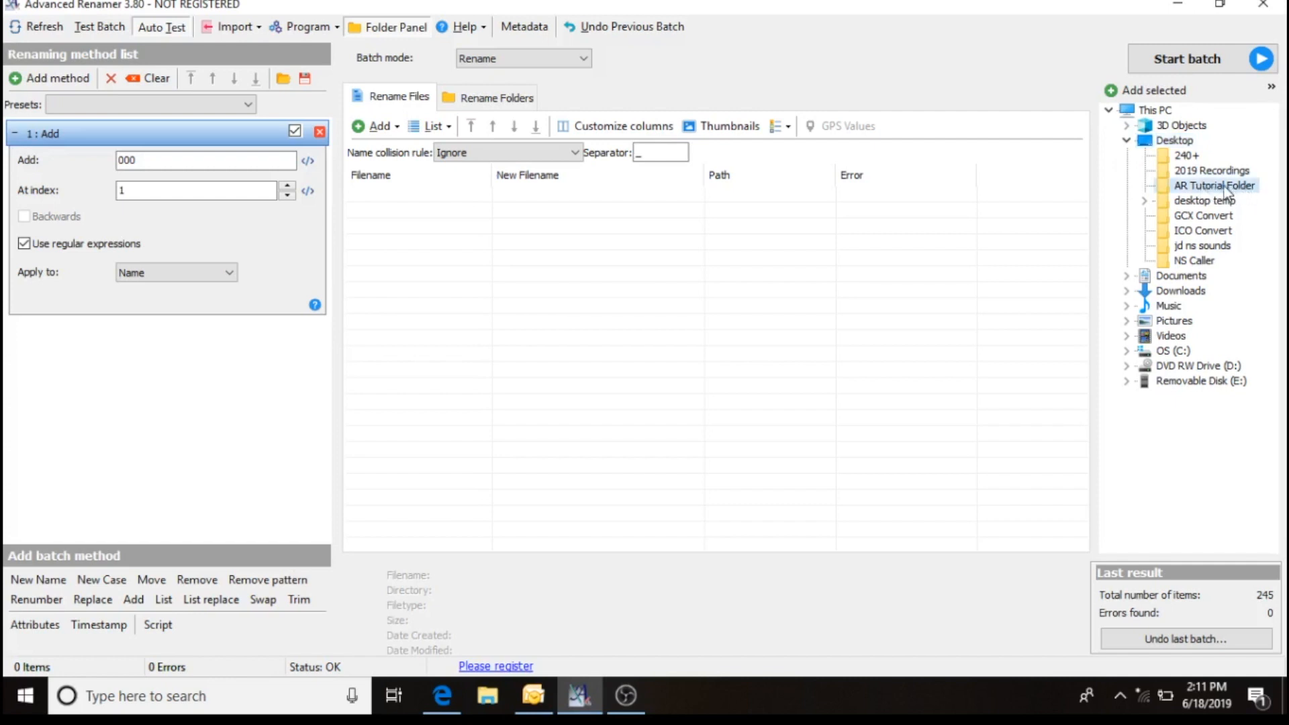
pyautogui.moveTo(1131, 90)
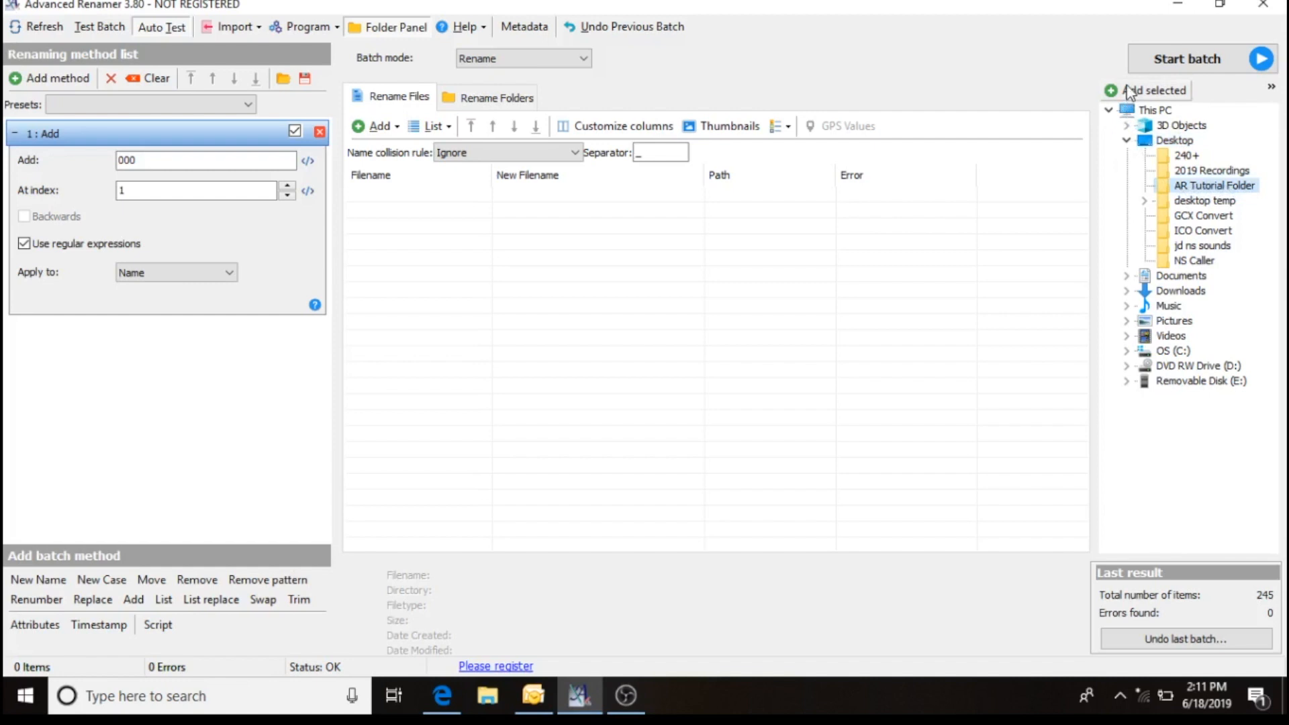
pyautogui.click(1151, 90)
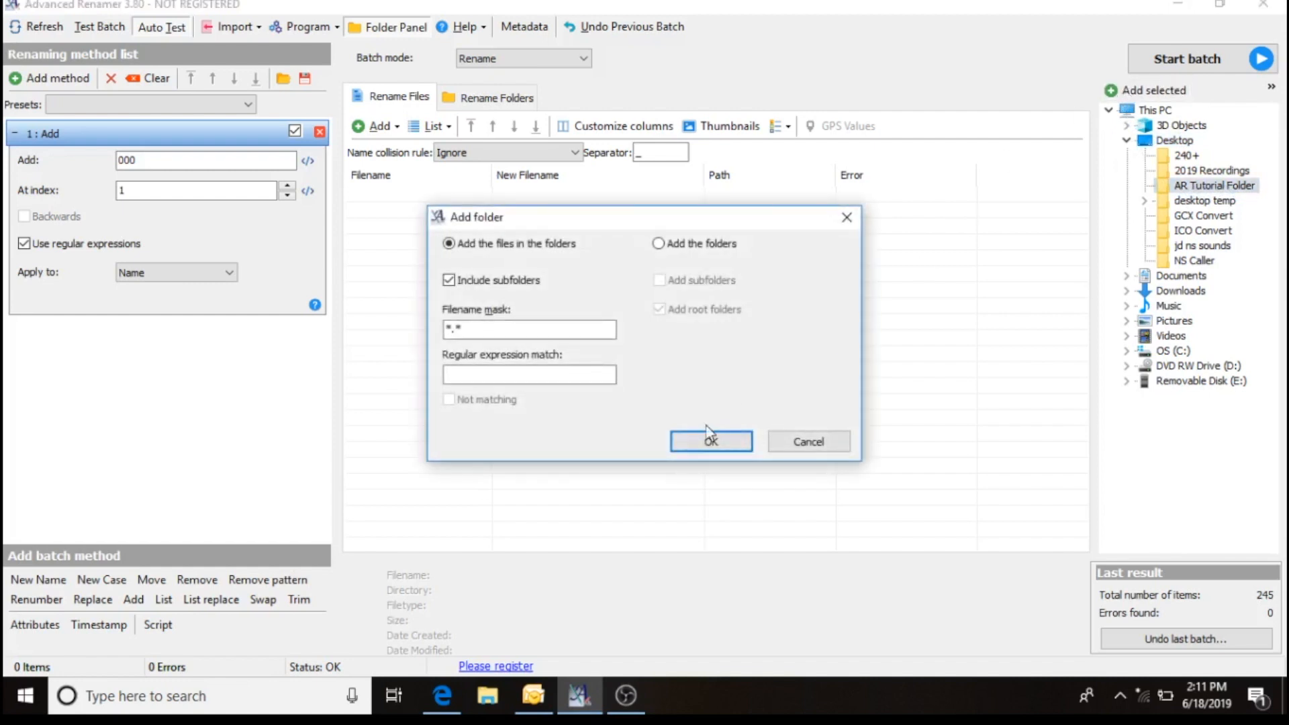
pyautogui.click(711, 442)
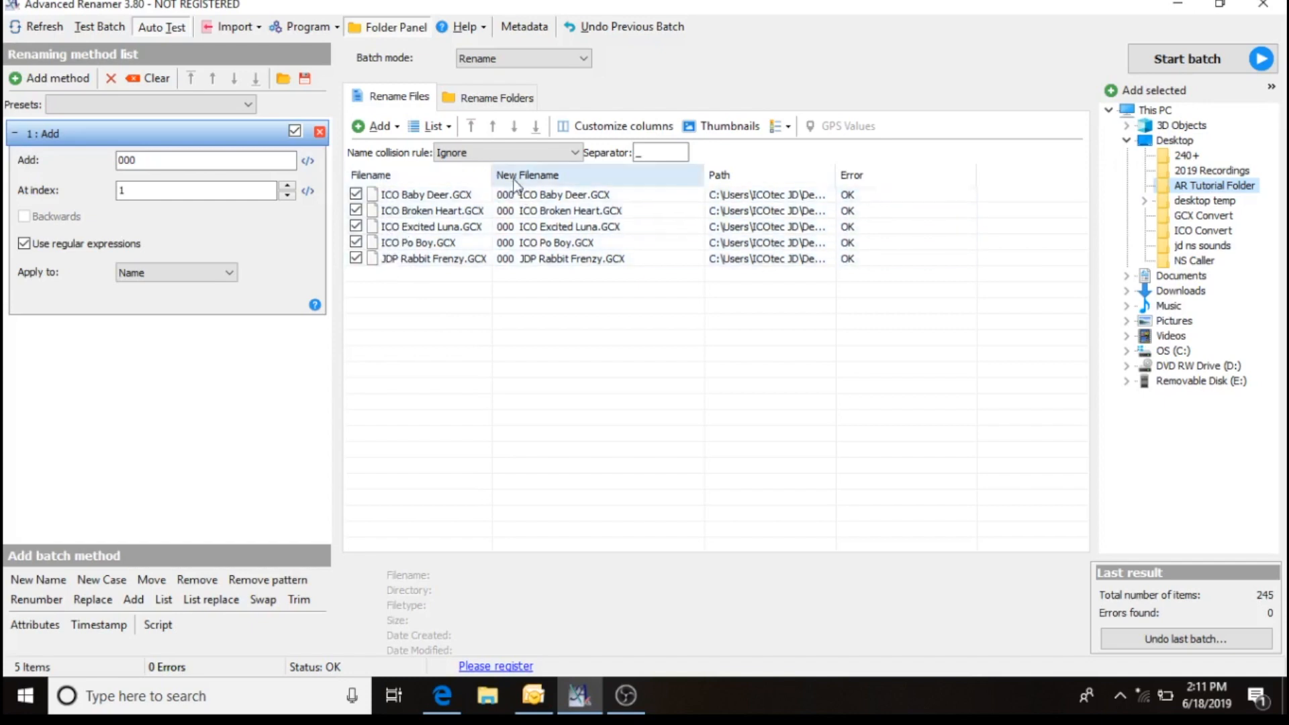
# Review the 000 prefix on the five new filenames and start the batch rename.
pyautogui.click(558, 195)
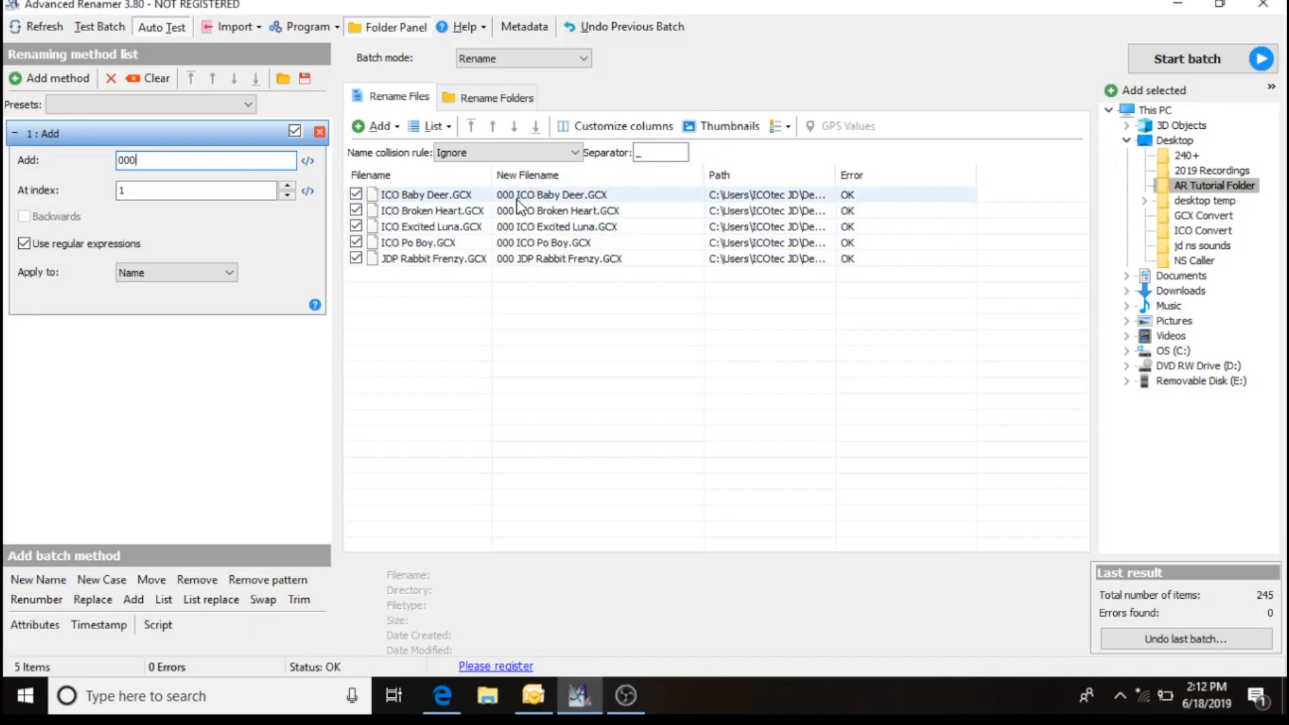
pyautogui.moveTo(557, 205)
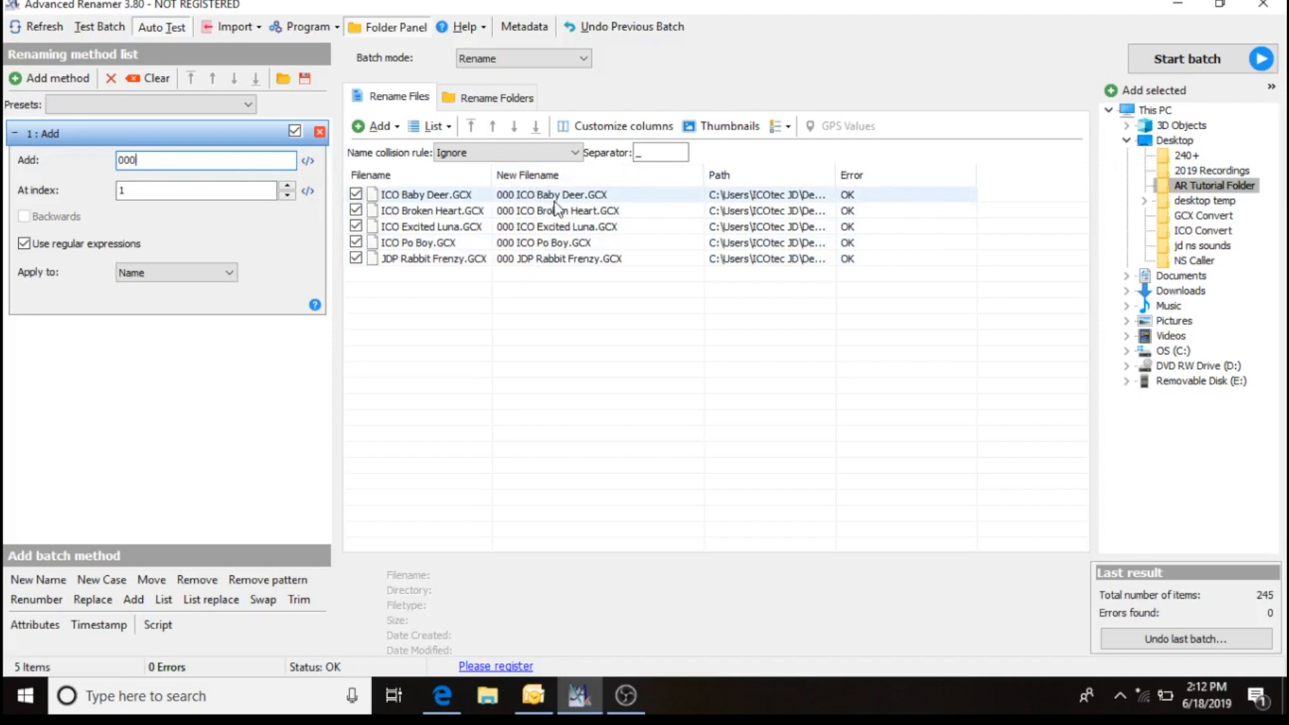
pyautogui.moveTo(511, 211)
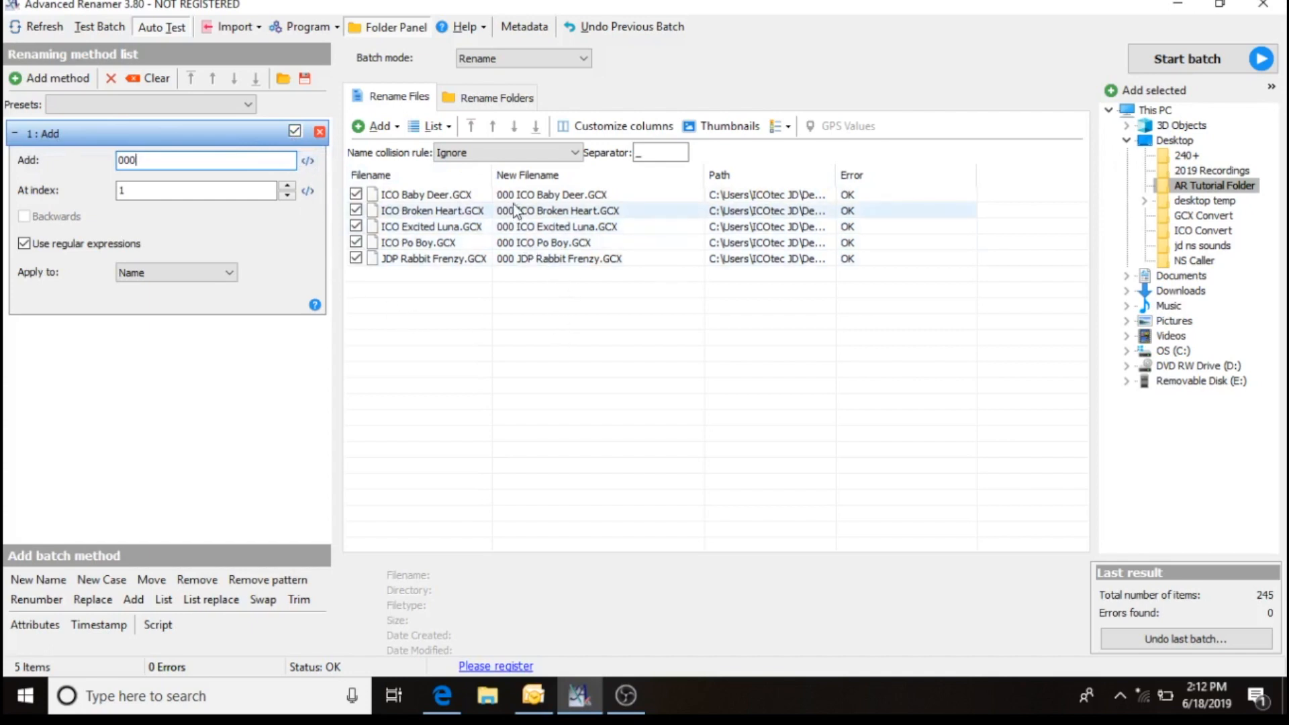
pyautogui.moveTo(513, 264)
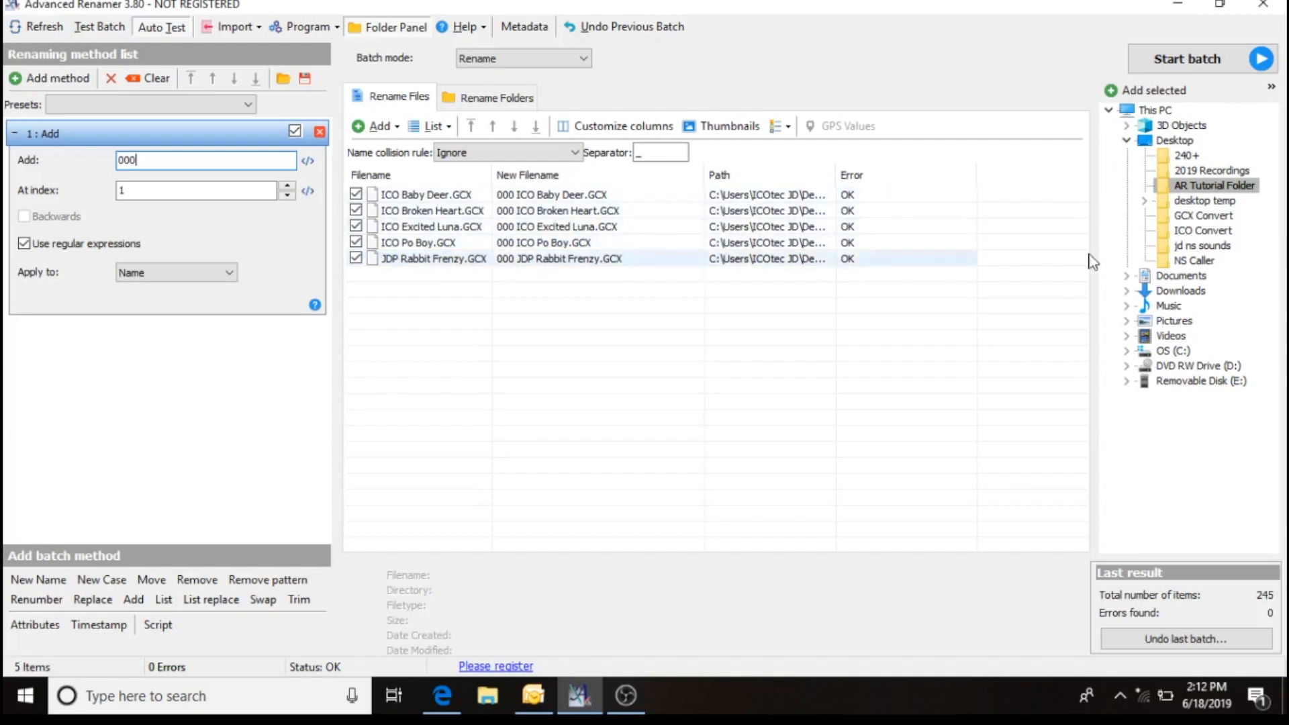
pyautogui.click(1185, 58)
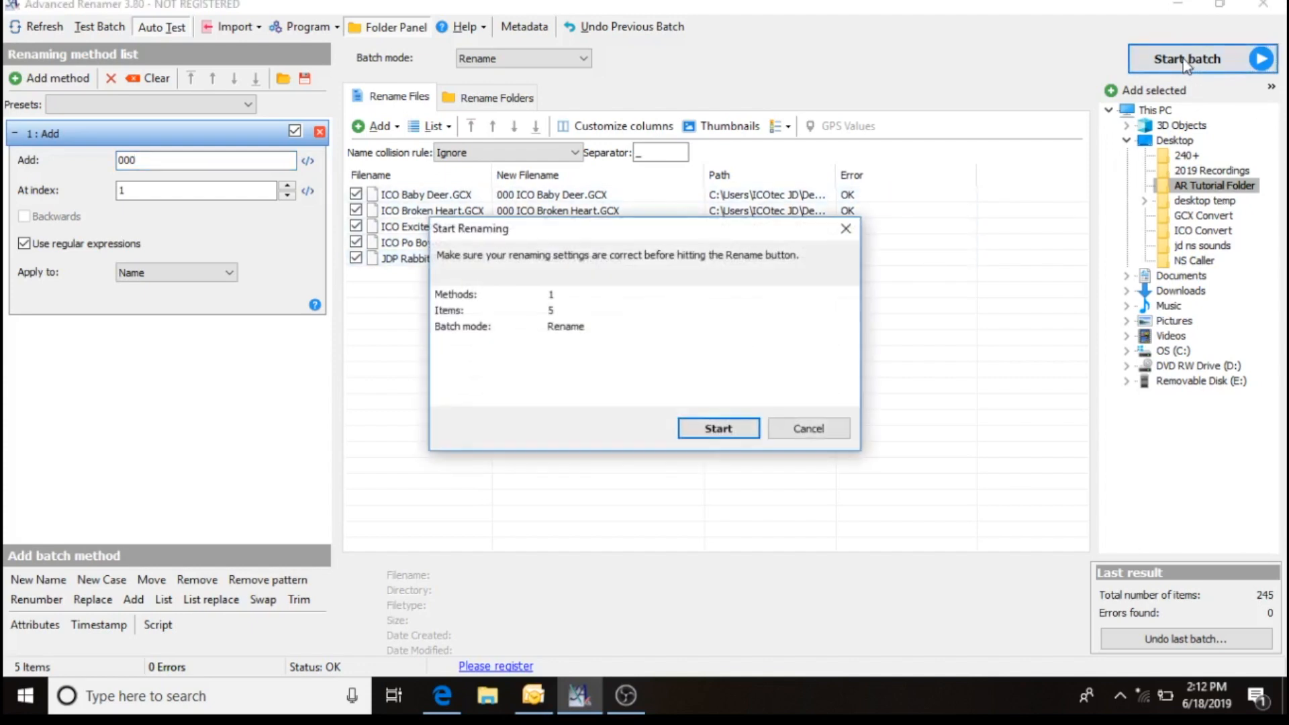
# Run the rename, verify the five 000-prefixed files in AR Tutorial Folder, and close it.
pyautogui.click(716, 427)
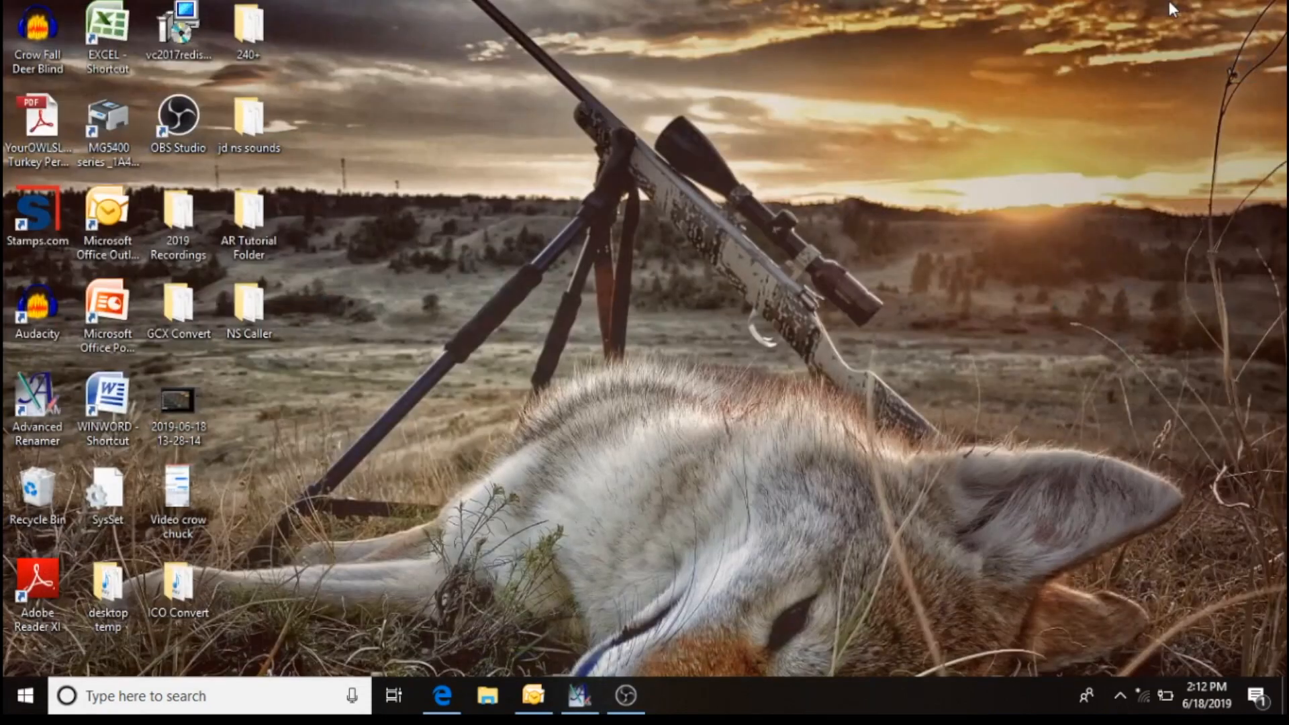
pyautogui.doubleClick(249, 212)
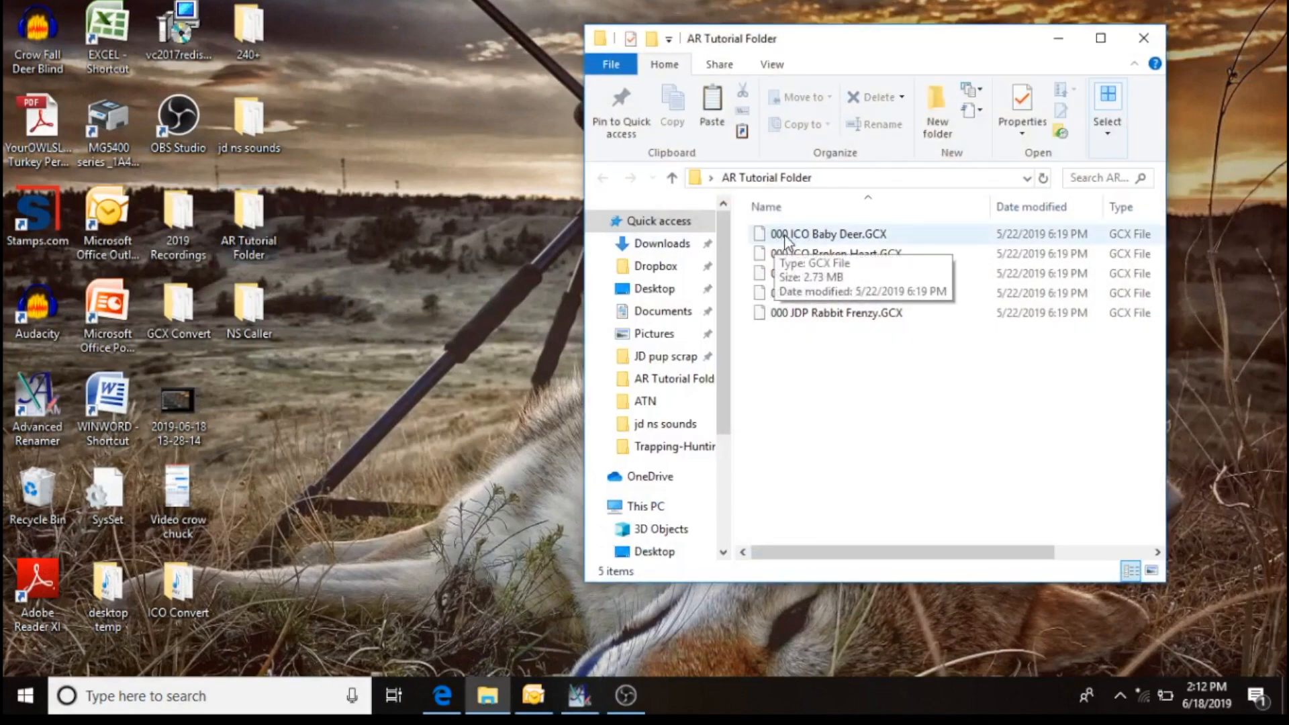
pyautogui.moveTo(782, 272)
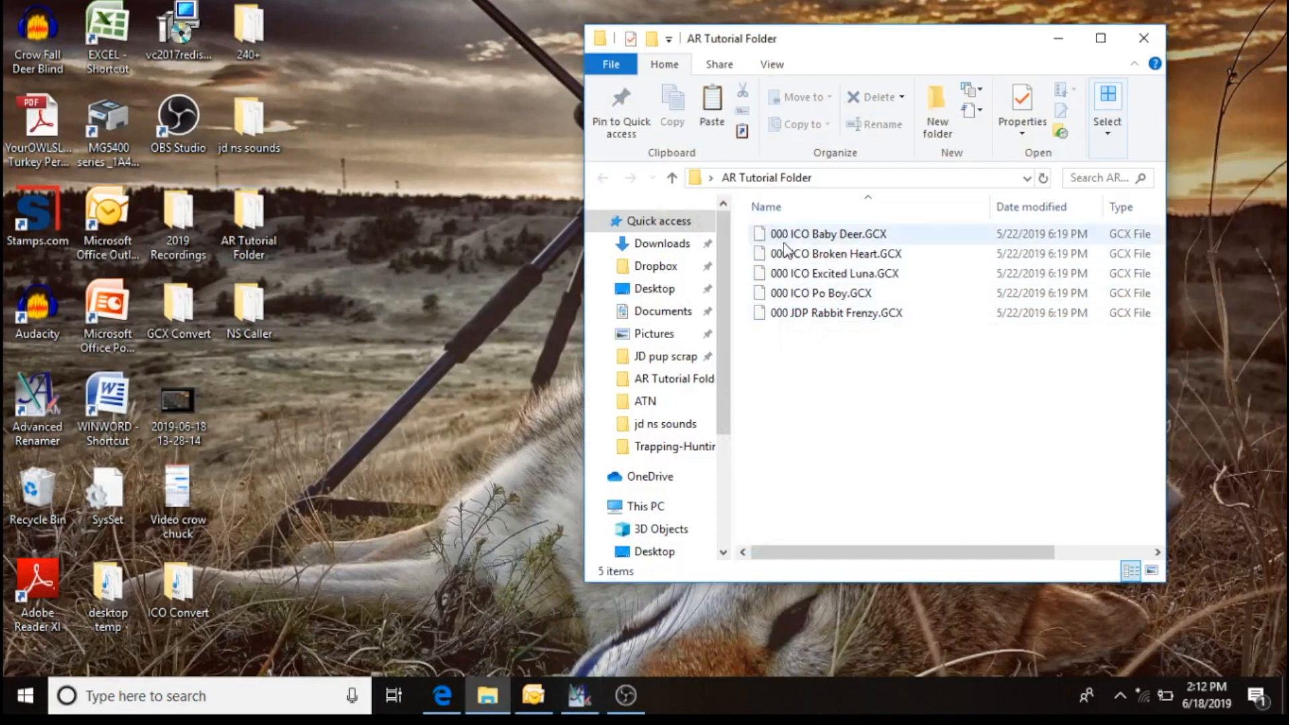
pyautogui.moveTo(779, 320)
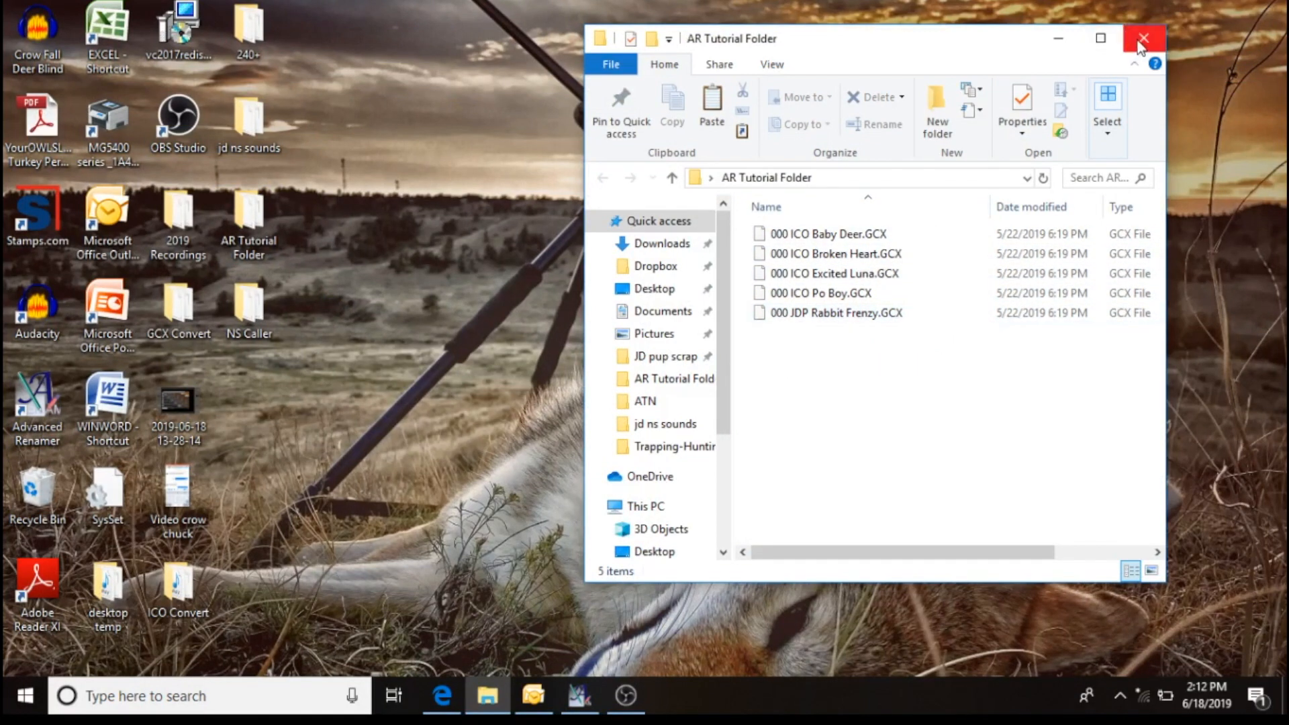
pyautogui.click(1142, 38)
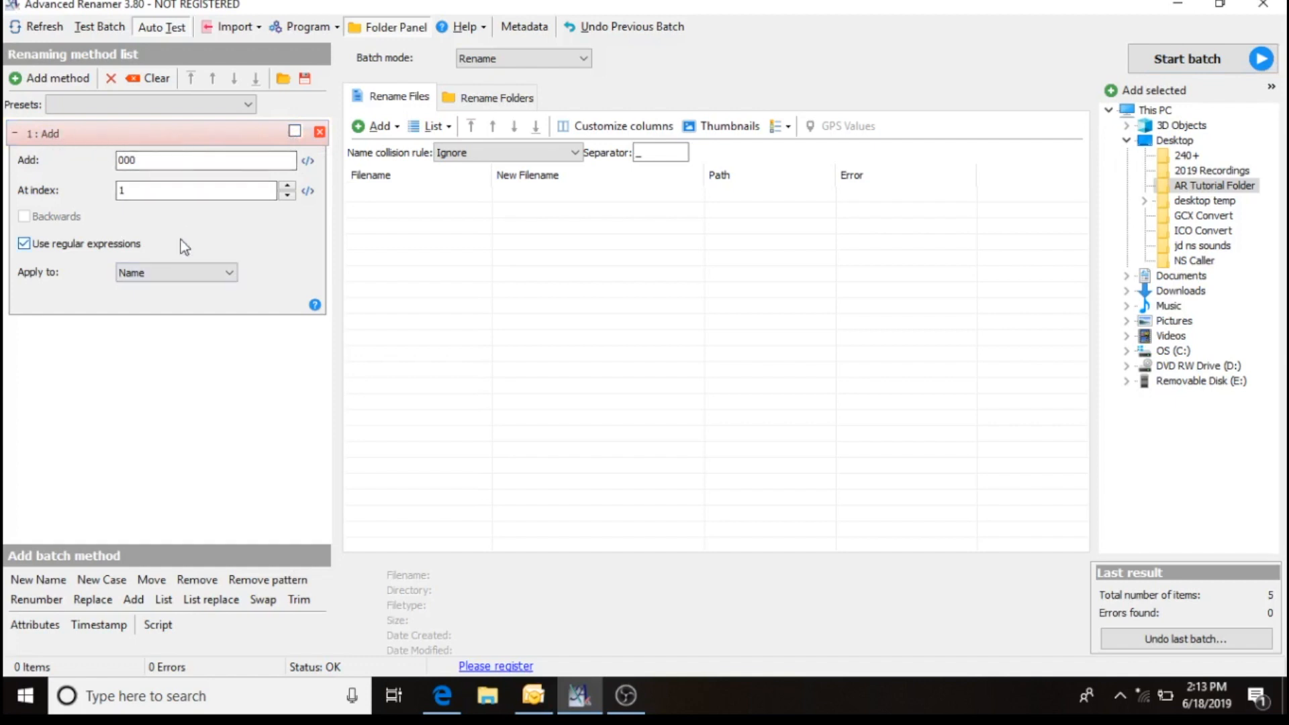
# Add a Renumber method from the method menu in place of the 000 prefix method.
pyautogui.click(56, 78)
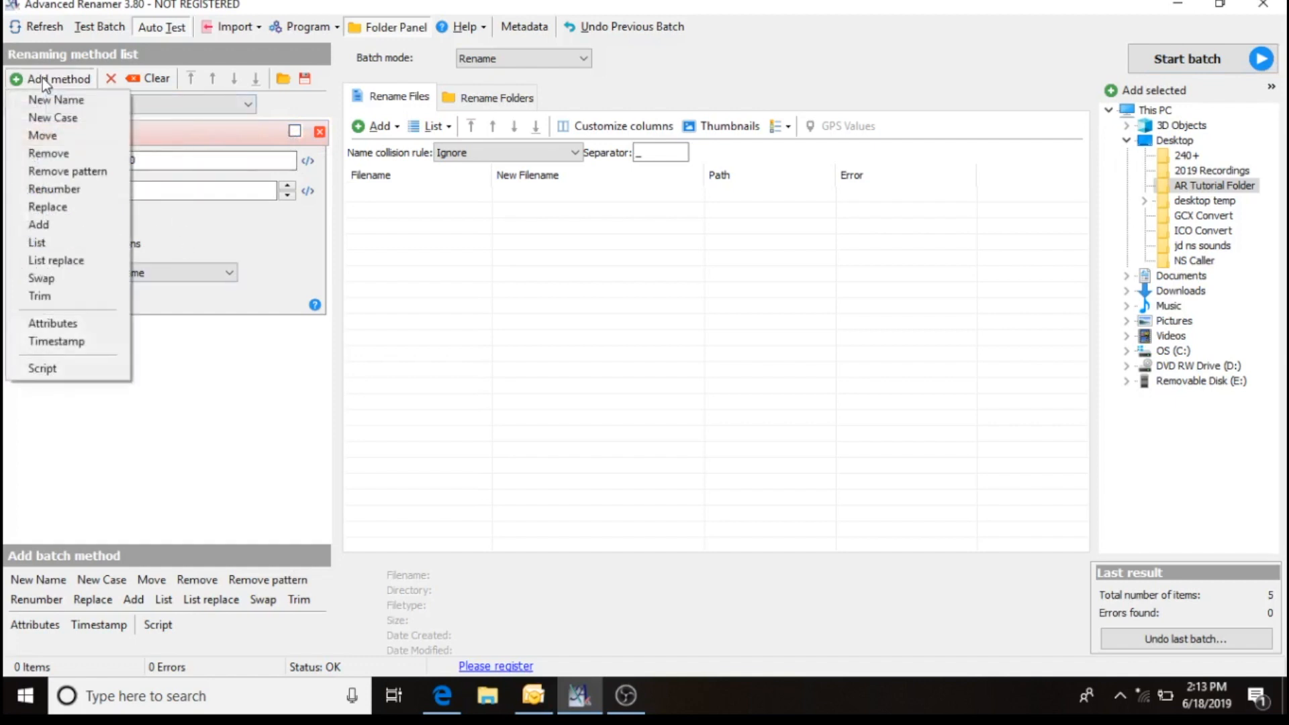
pyautogui.moveTo(54, 188)
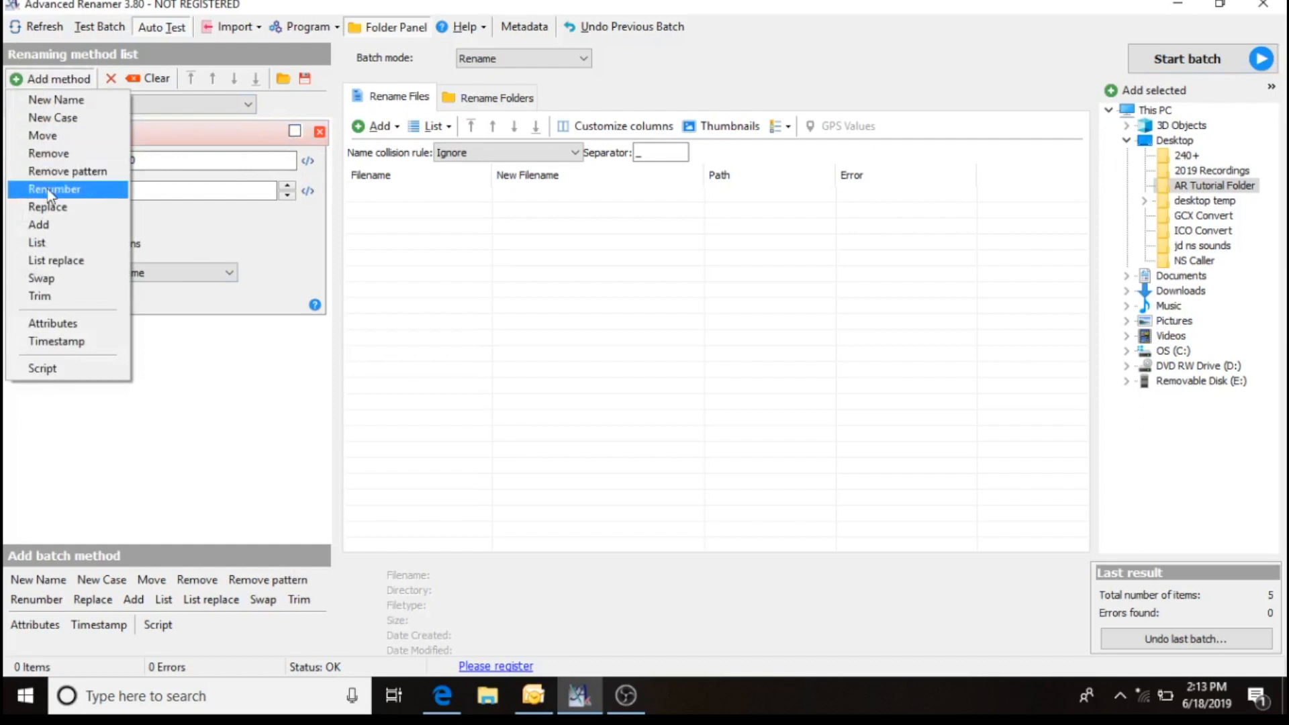
pyautogui.click(54, 190)
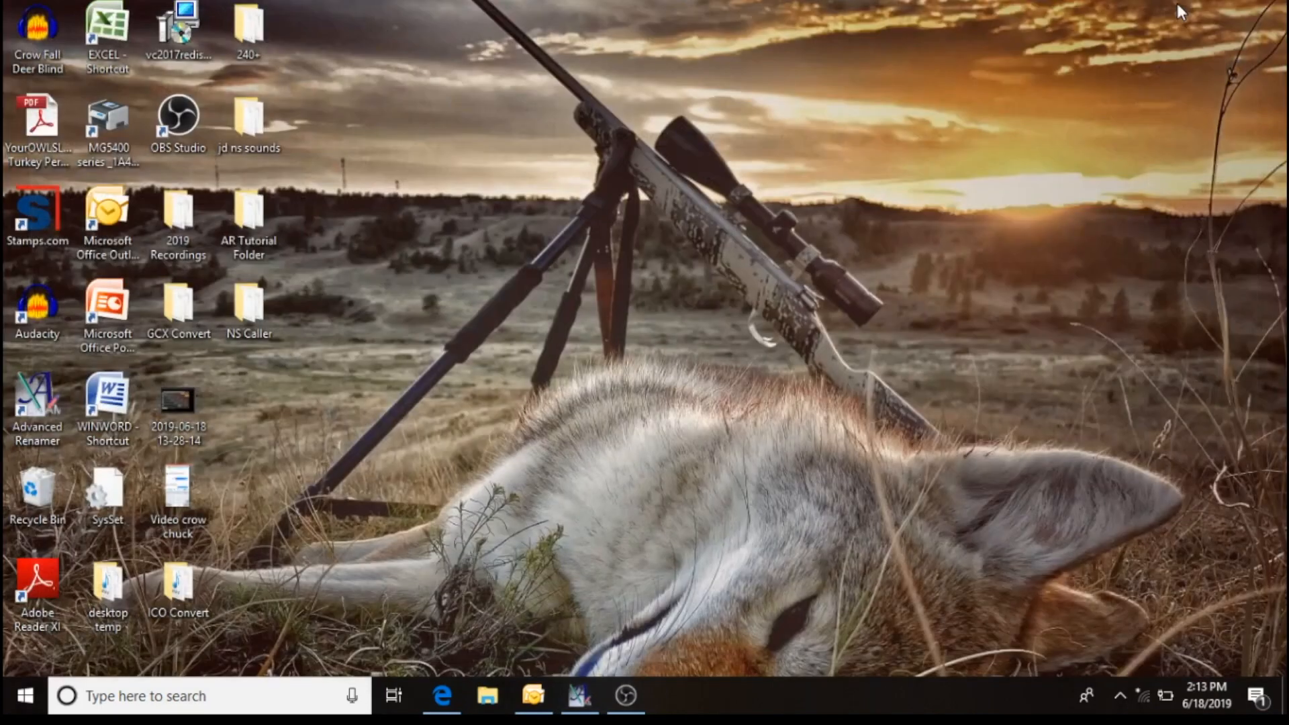
pyautogui.moveTo(493, 317)
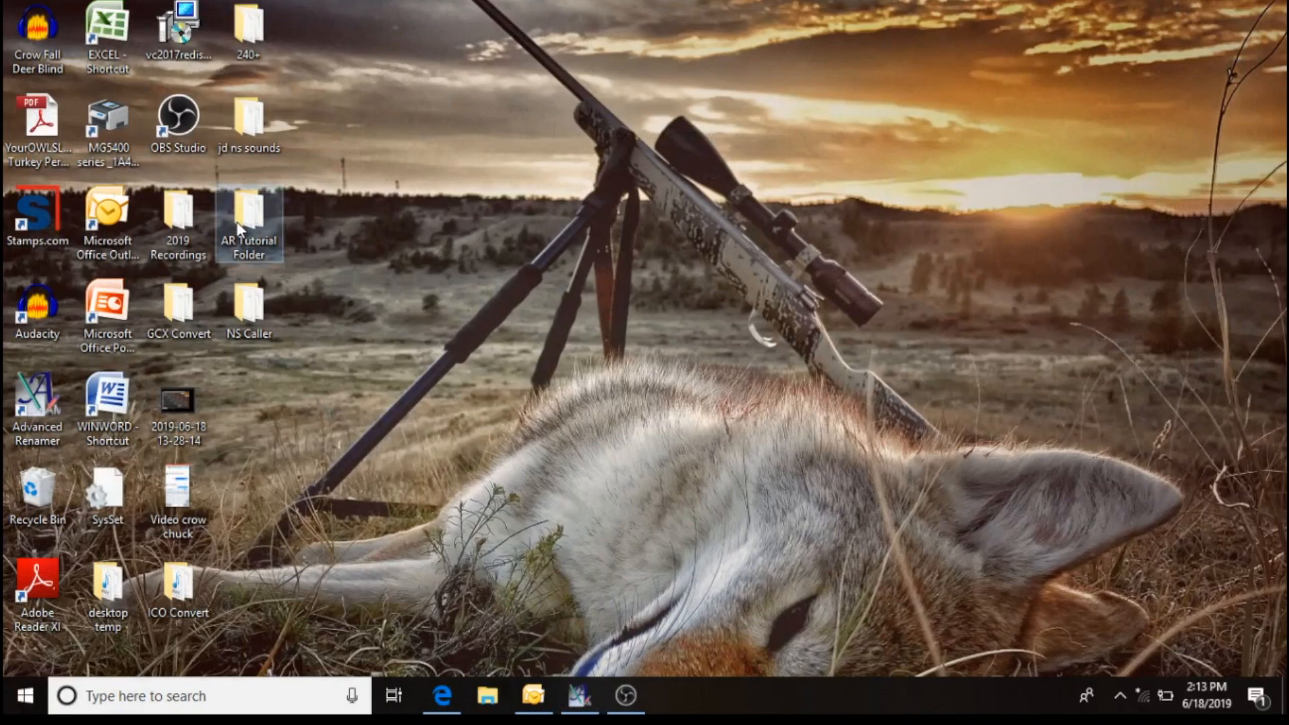
# Select and copy all five 000-numbered GCX files in AR Tutorial Folder, then close it.
pyautogui.doubleClick(249, 212)
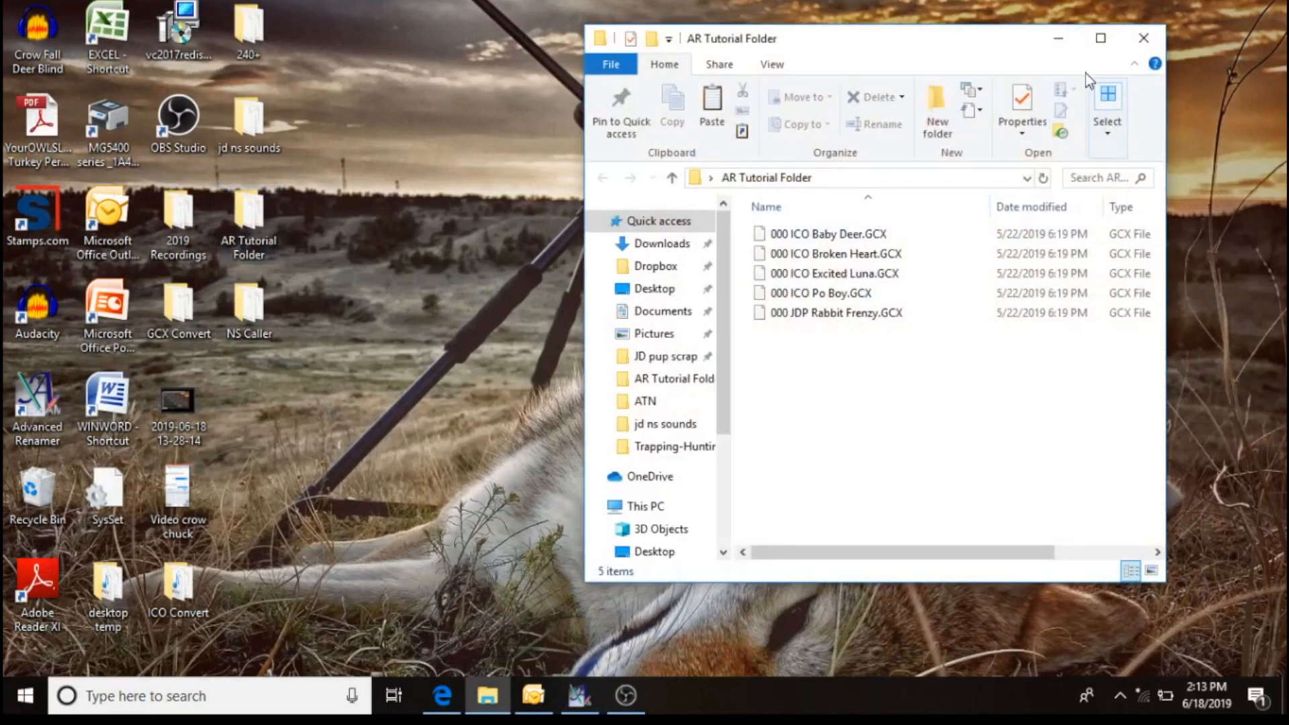
pyautogui.moveTo(1094, 154)
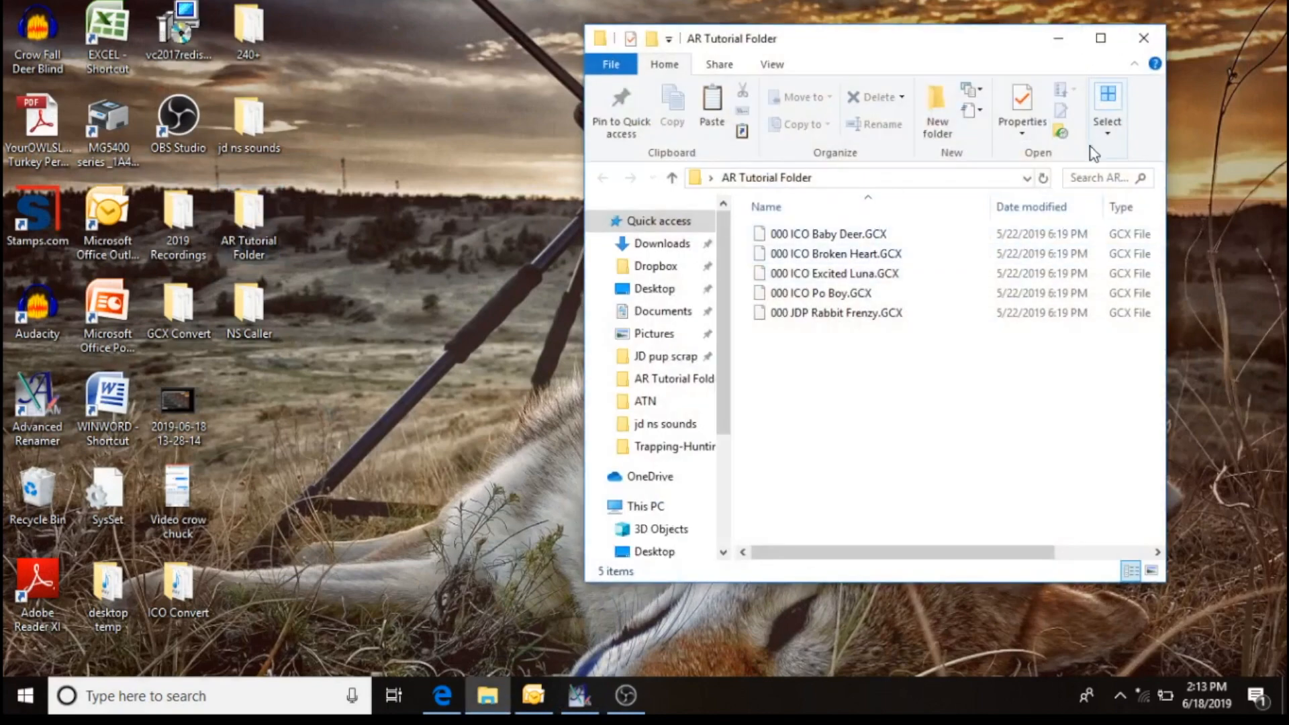
pyautogui.click(1107, 112)
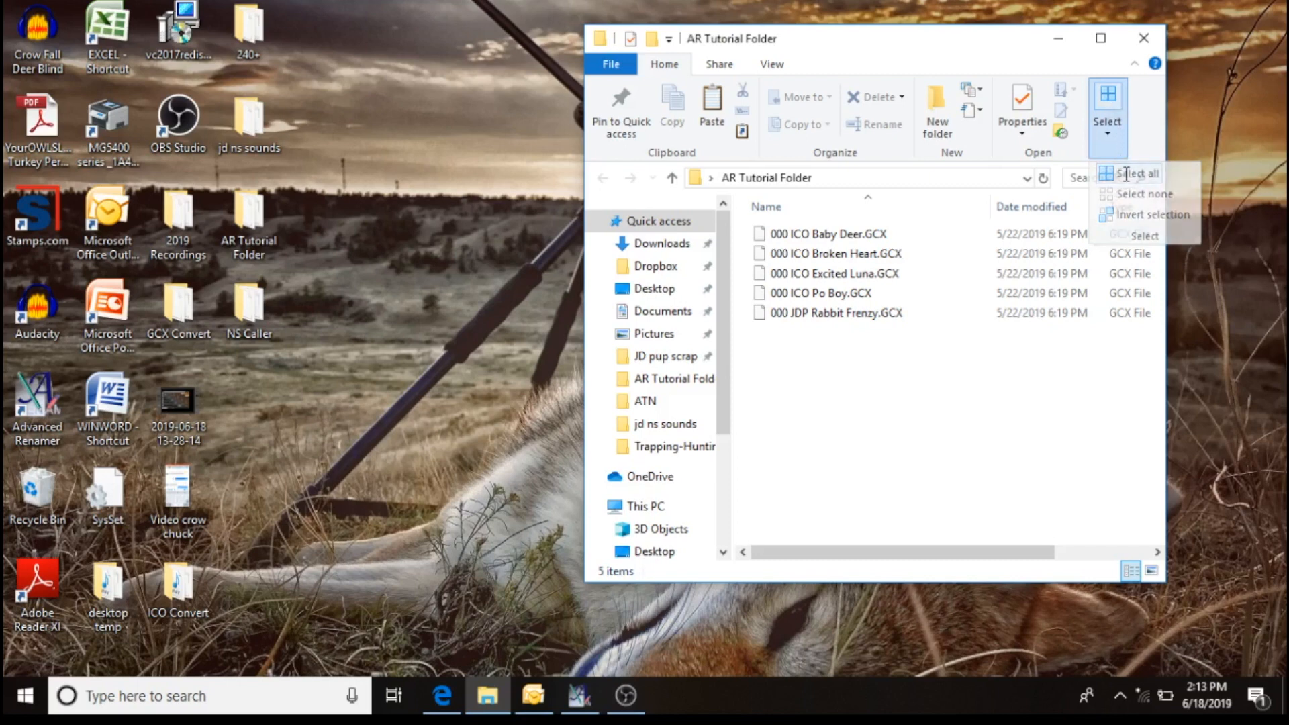
pyautogui.rightClick(830, 254)
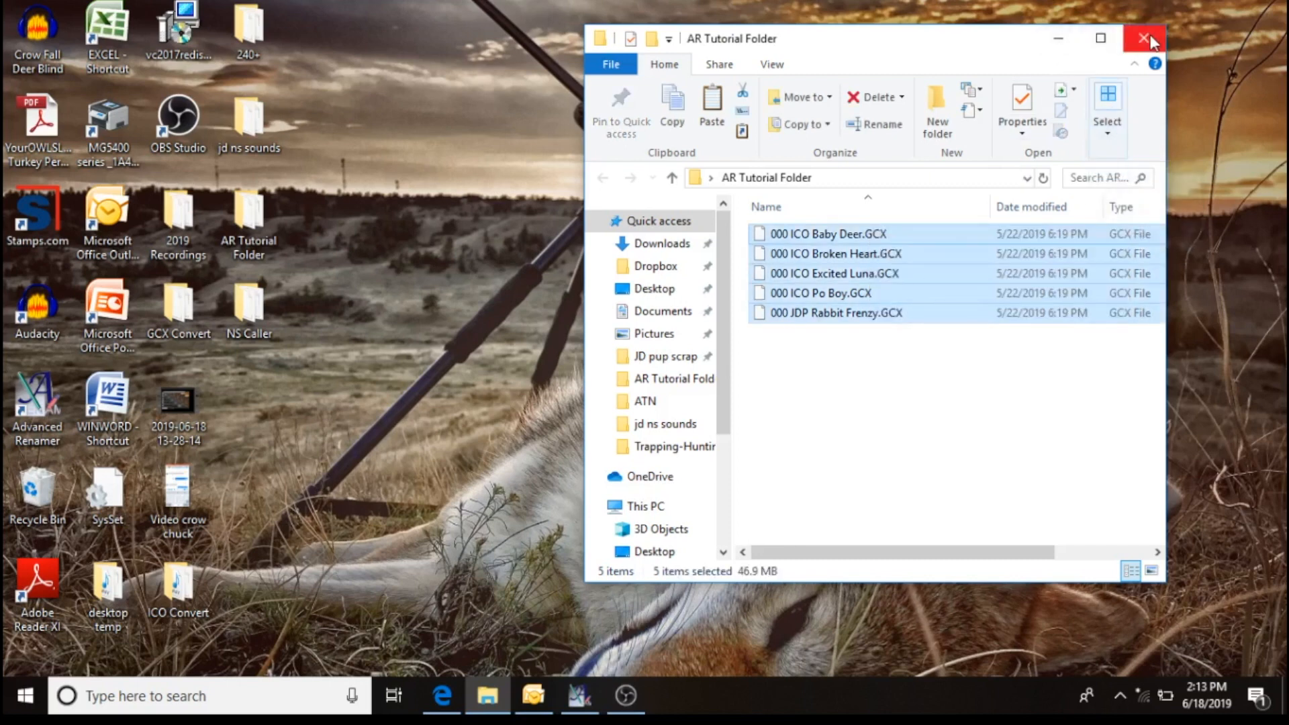
pyautogui.click(1143, 39)
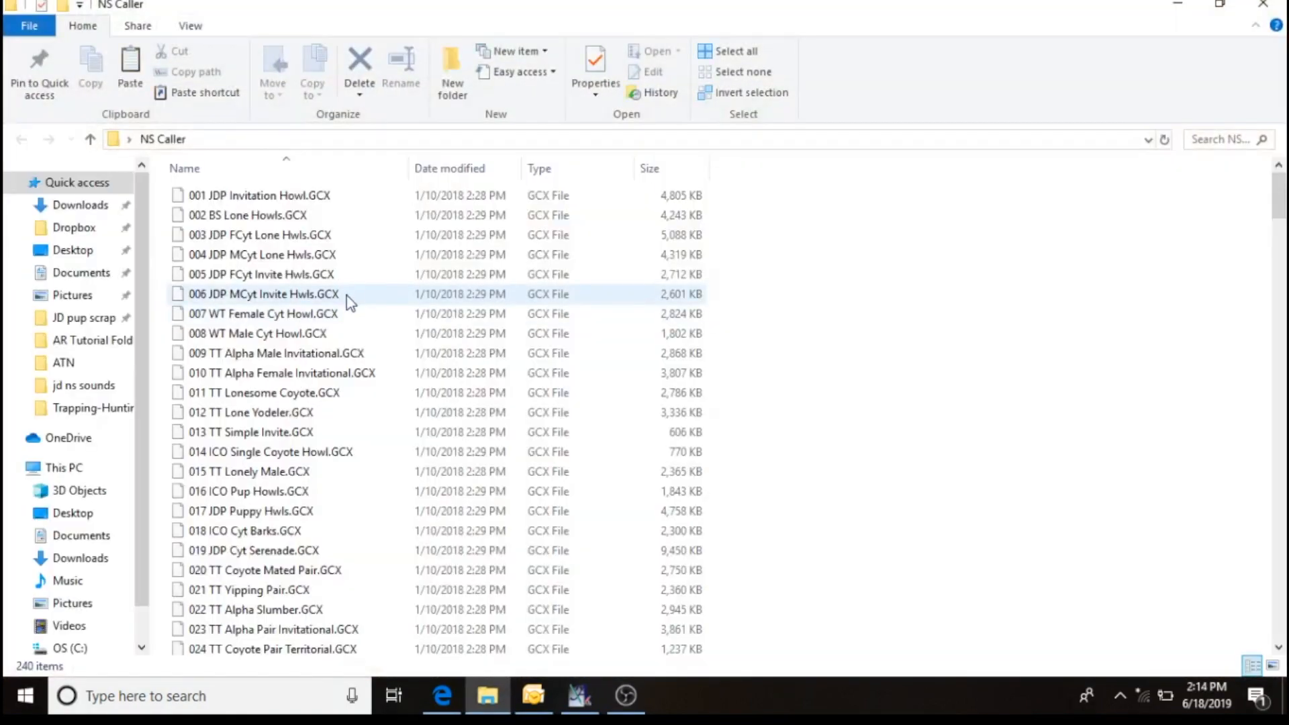
pyautogui.moveTo(305, 353)
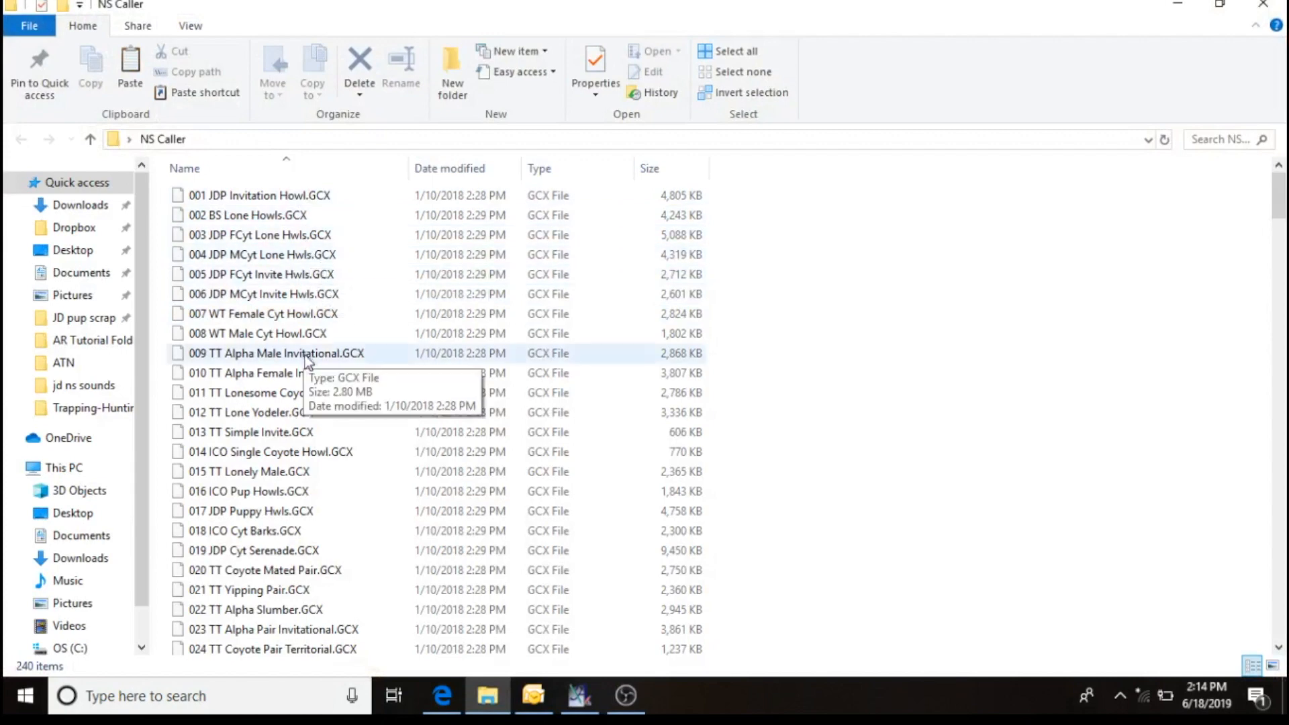
# Scroll NS Caller's 240 GCX files to 240 WT Turkey Yelps and paste the five copied sounds.
pyautogui.scroll(-3)
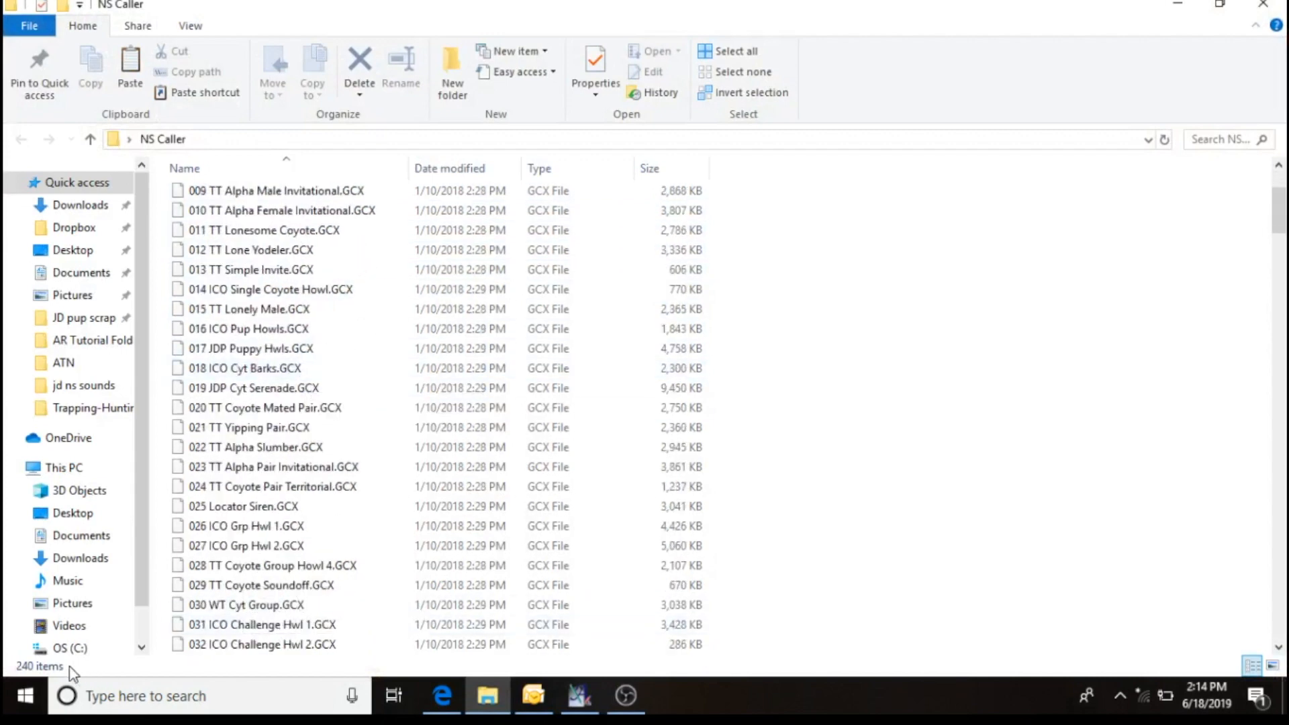
pyautogui.scroll(-3)
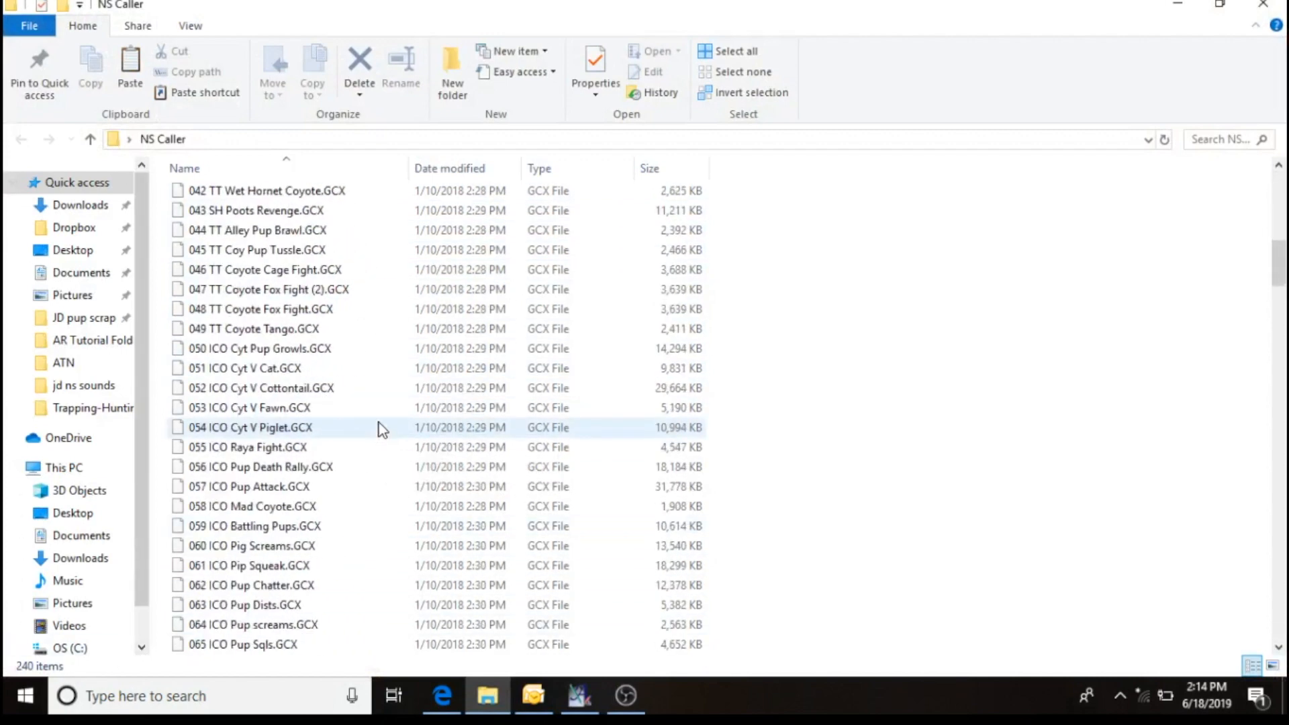
pyautogui.scroll(-3)
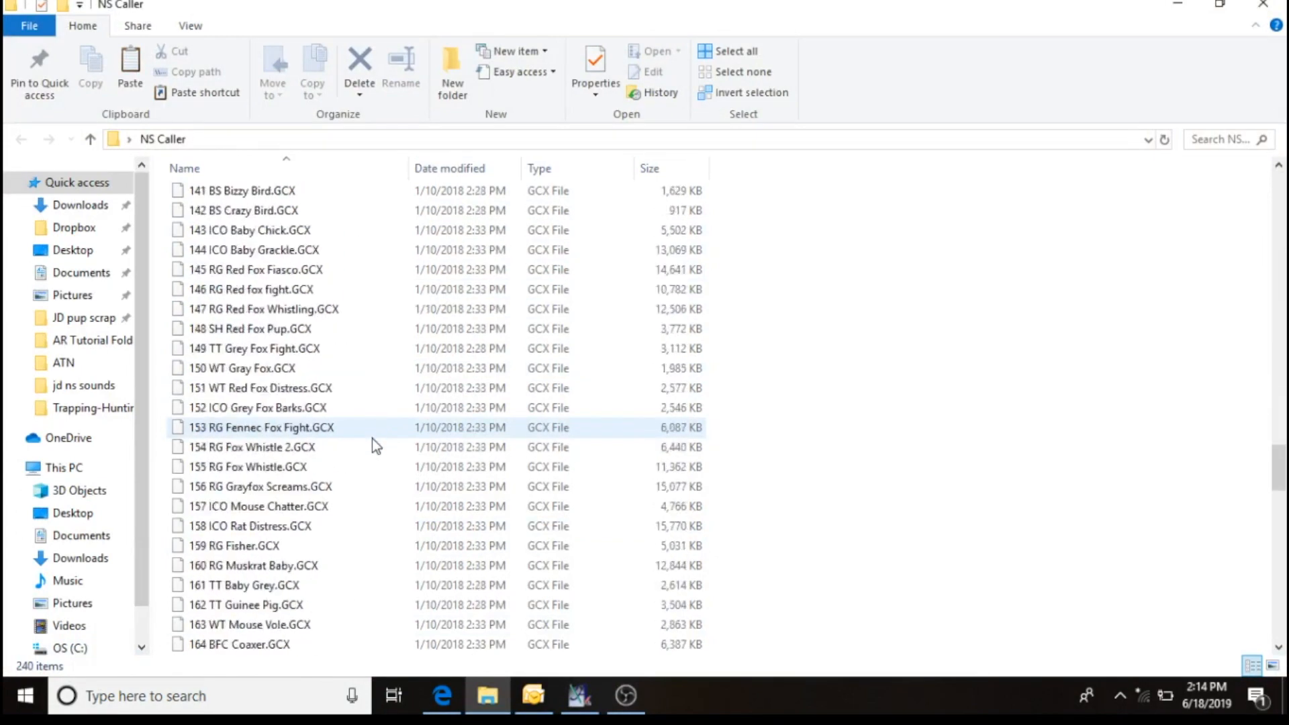
pyautogui.scroll(-3)
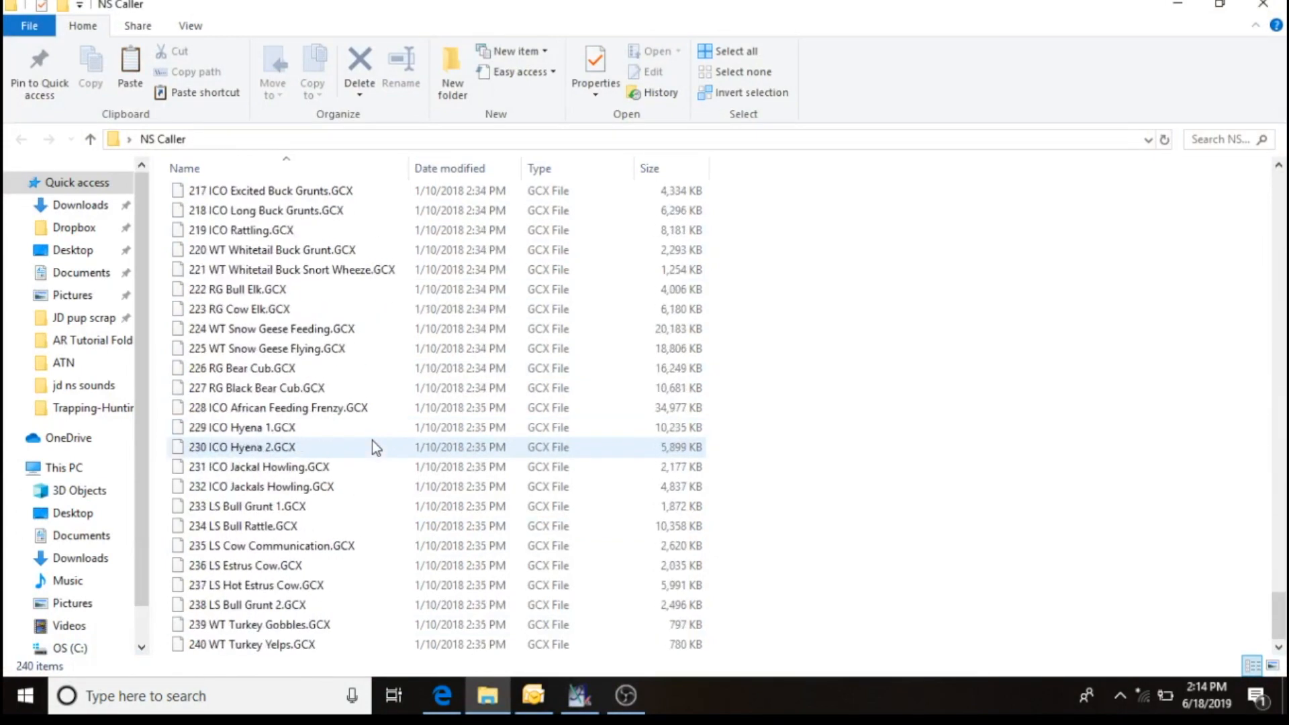
pyautogui.scroll(3)
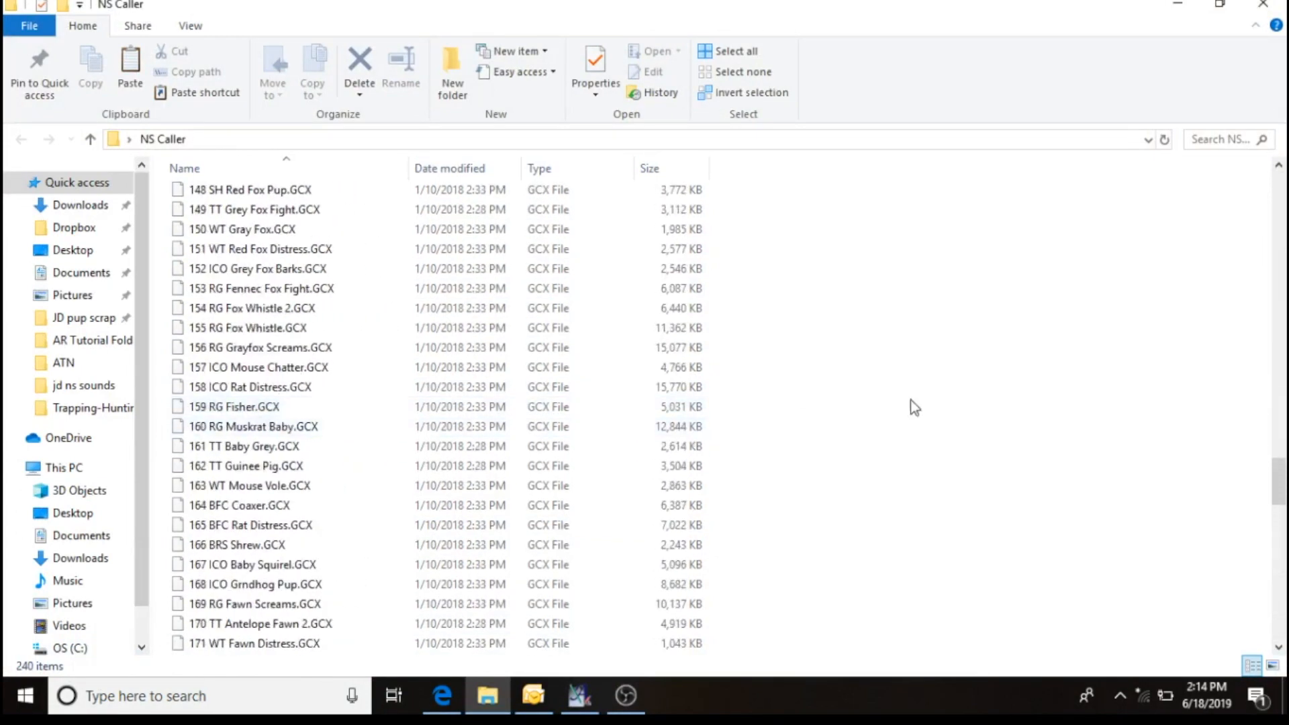
pyautogui.rightClick(915, 407)
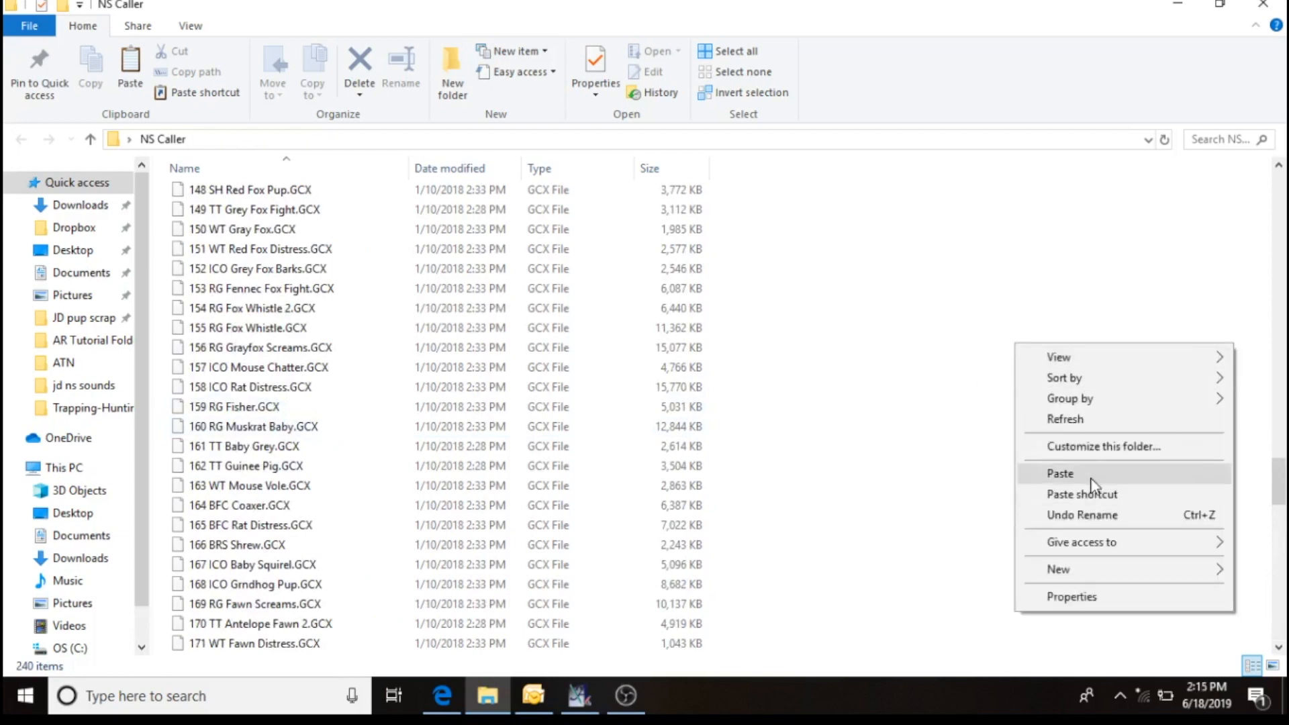
pyautogui.click(1059, 473)
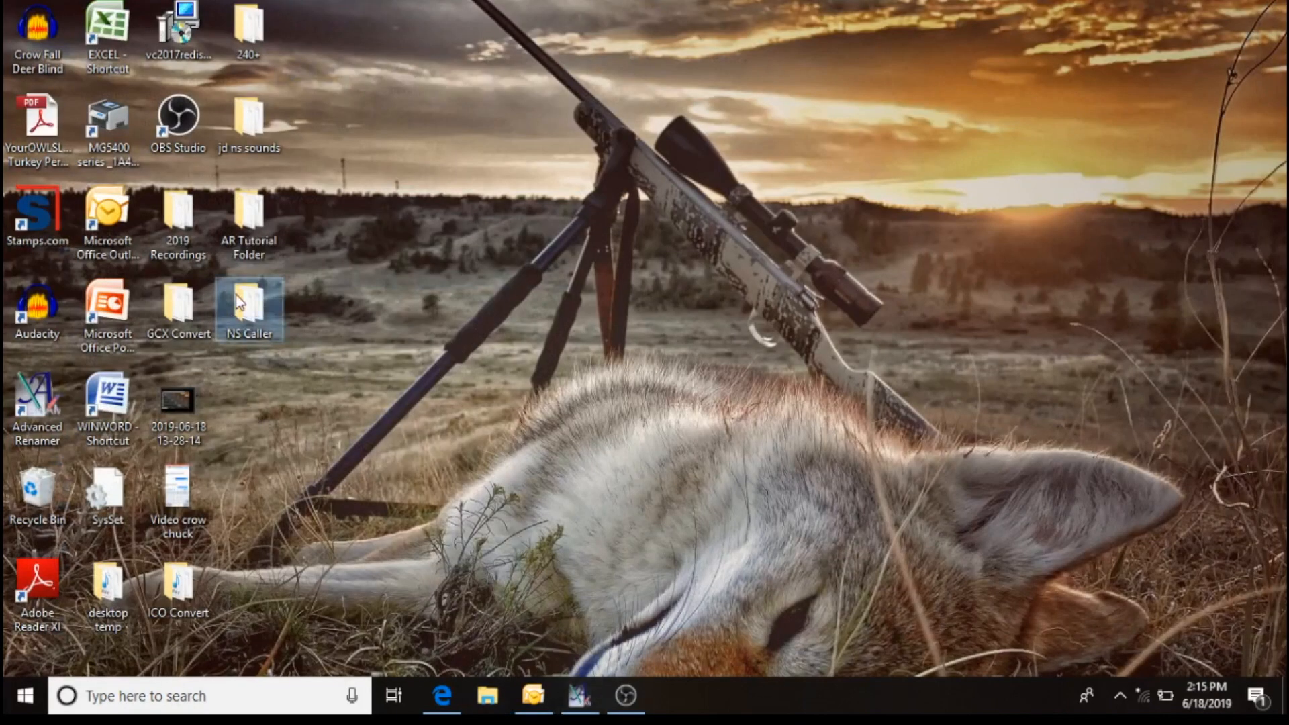
pyautogui.doubleClick(249, 305)
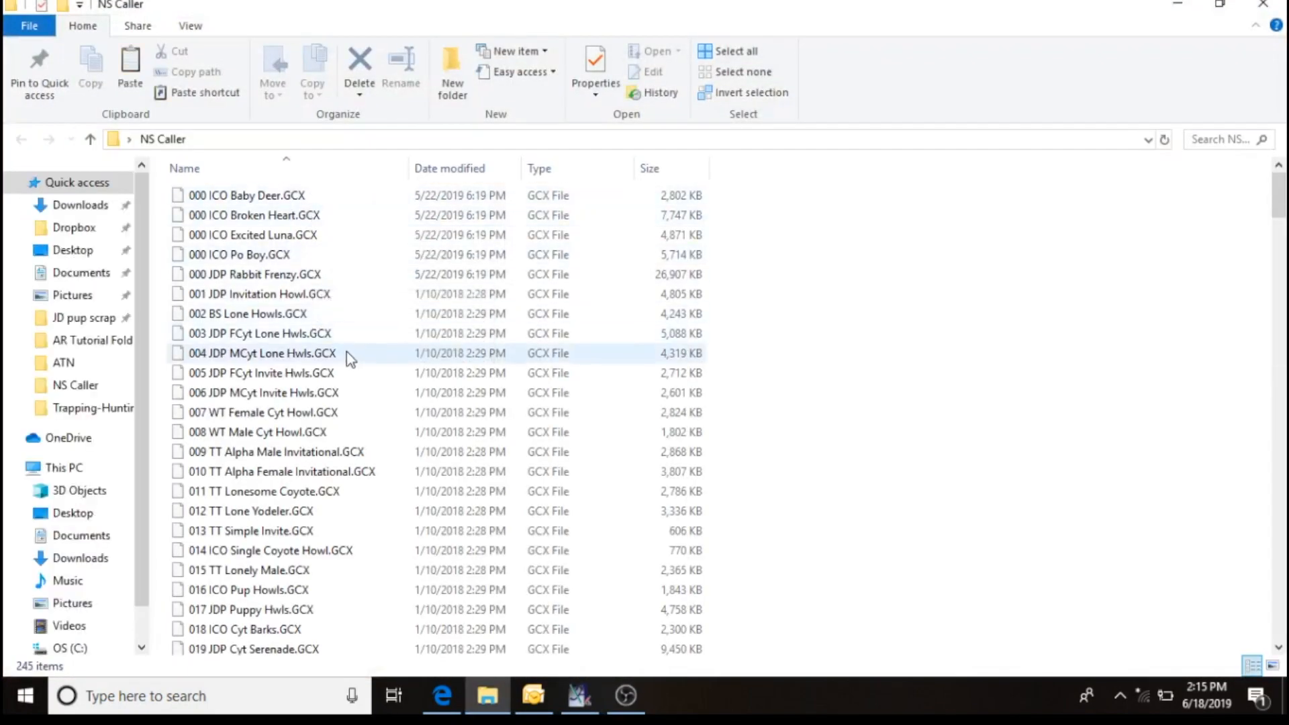
pyautogui.click(249, 312)
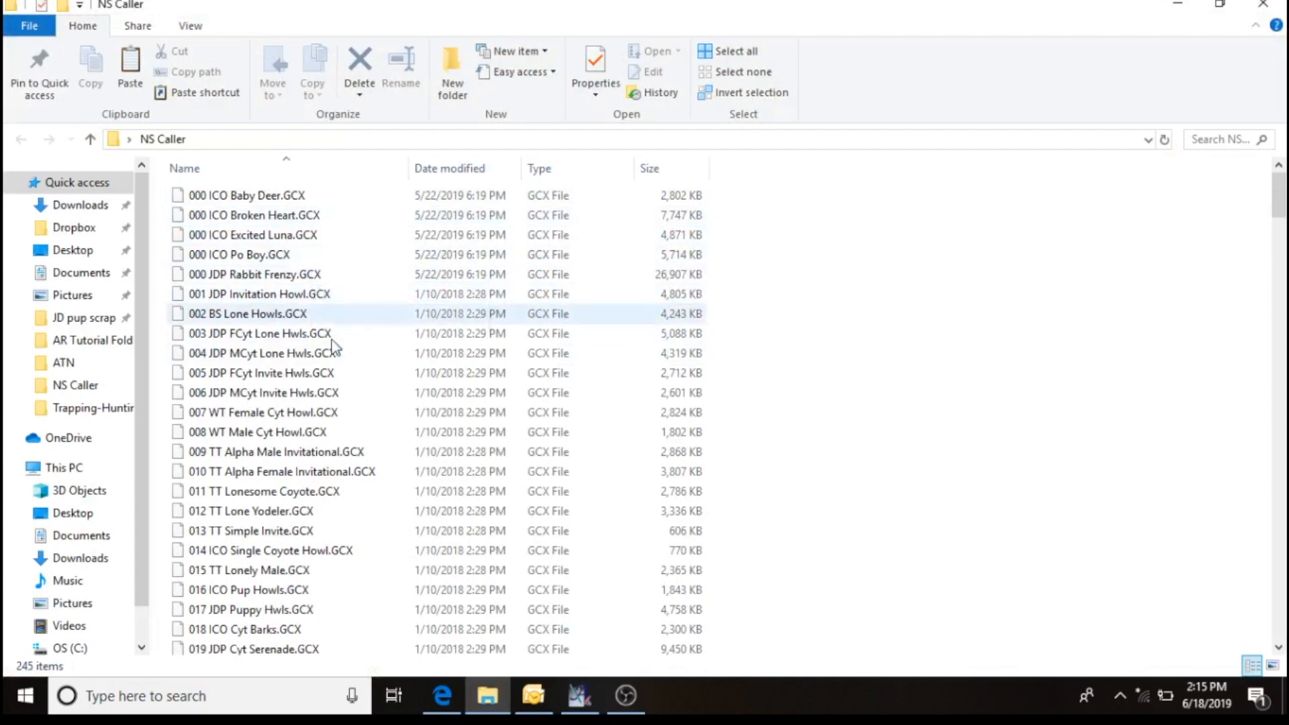
pyautogui.moveTo(360, 403)
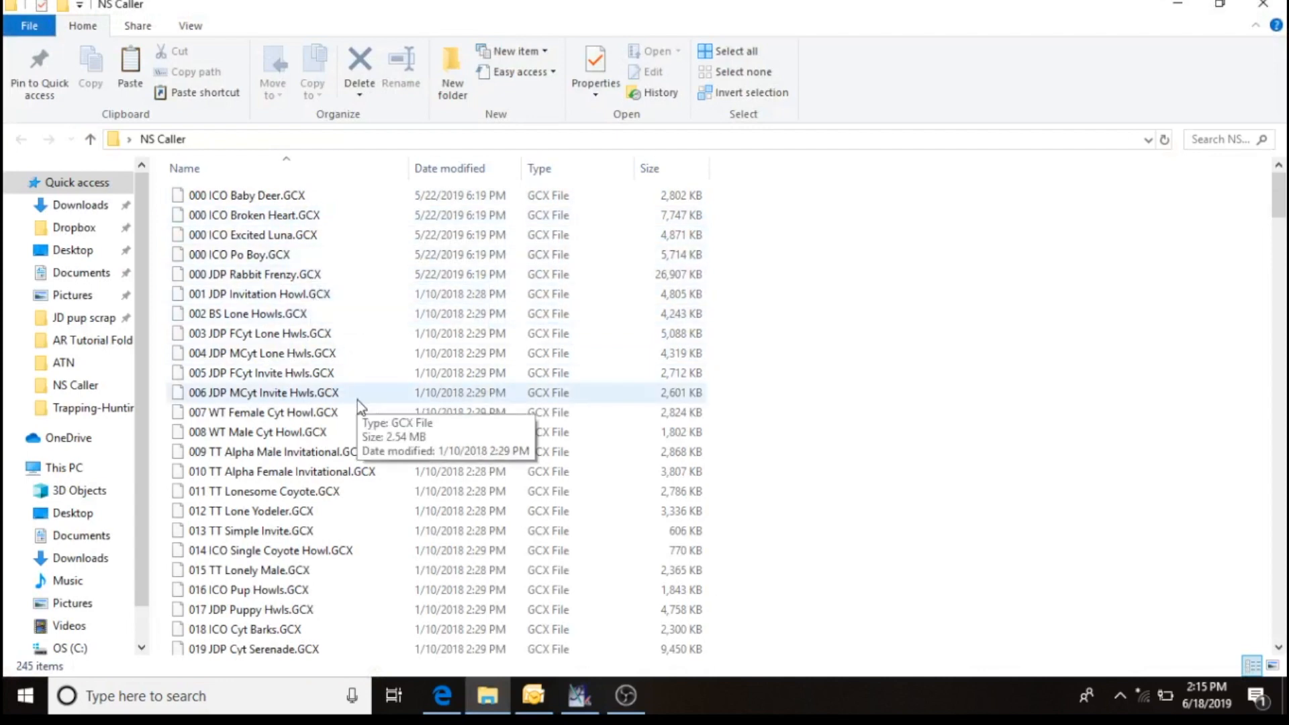
pyautogui.moveTo(300, 298)
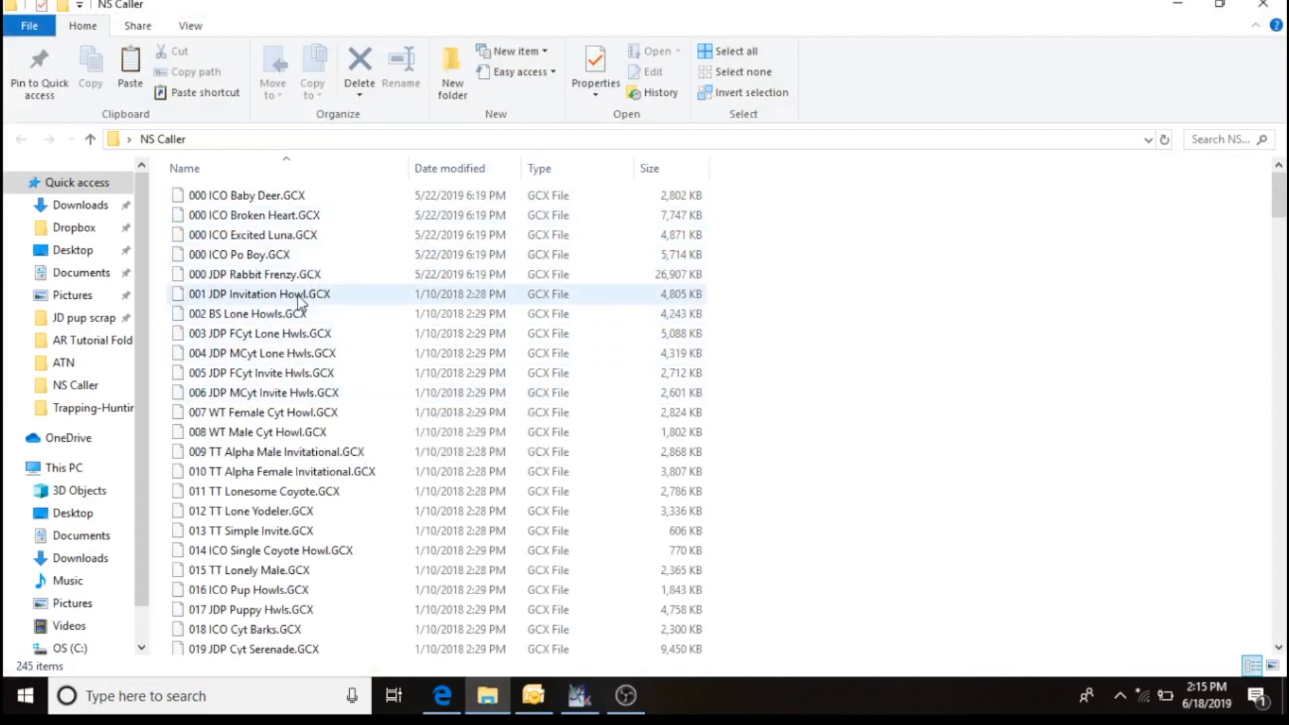
pyautogui.scroll(-3)
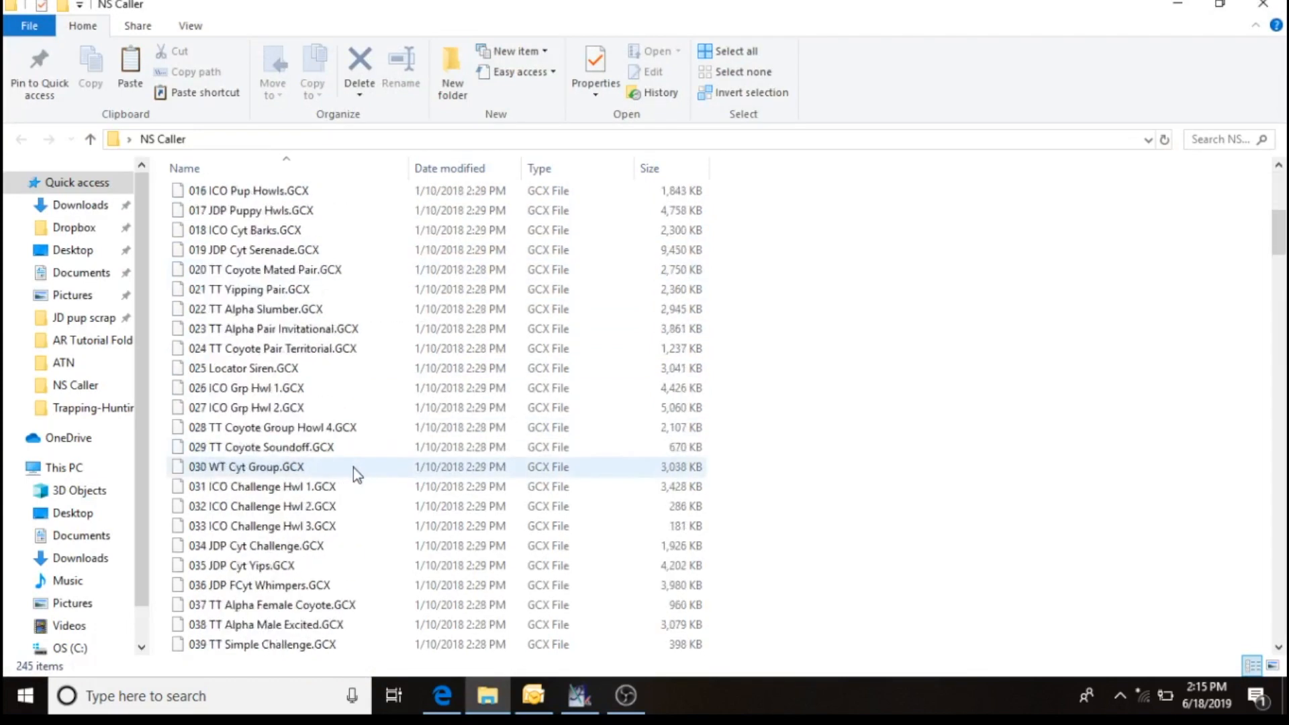
pyautogui.scroll(-3)
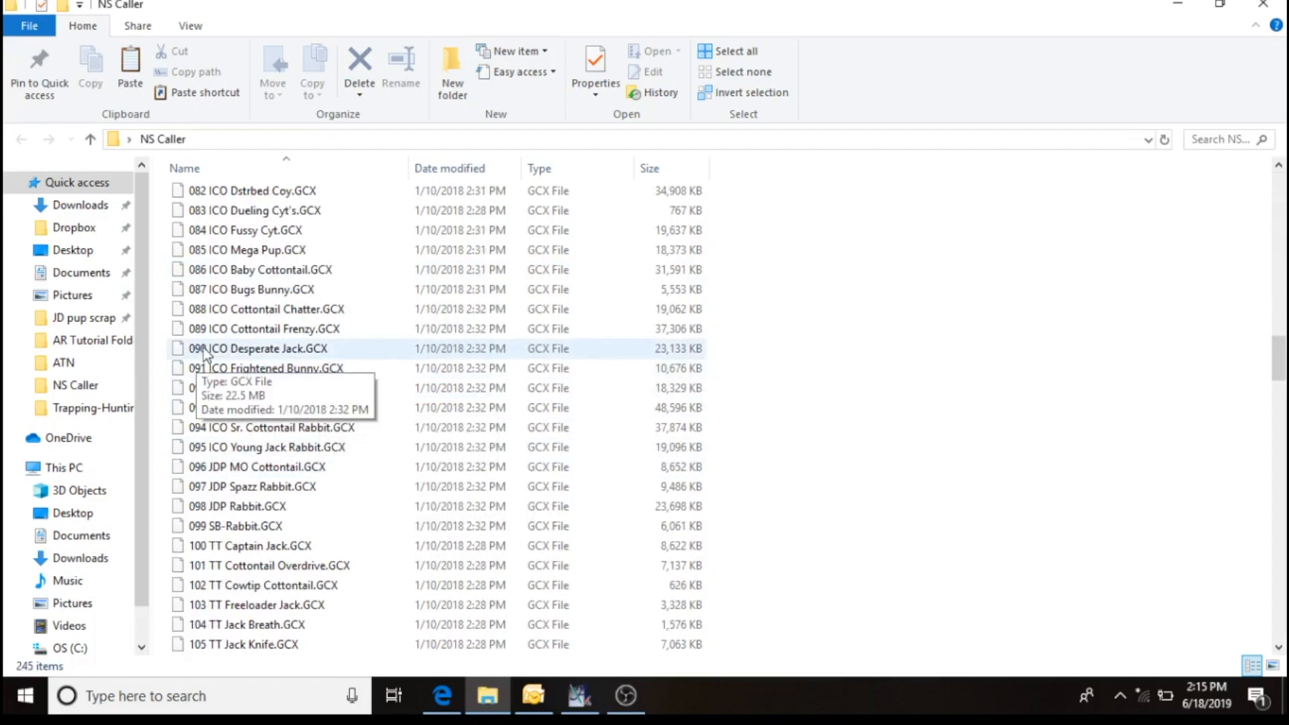
pyautogui.moveTo(207, 378)
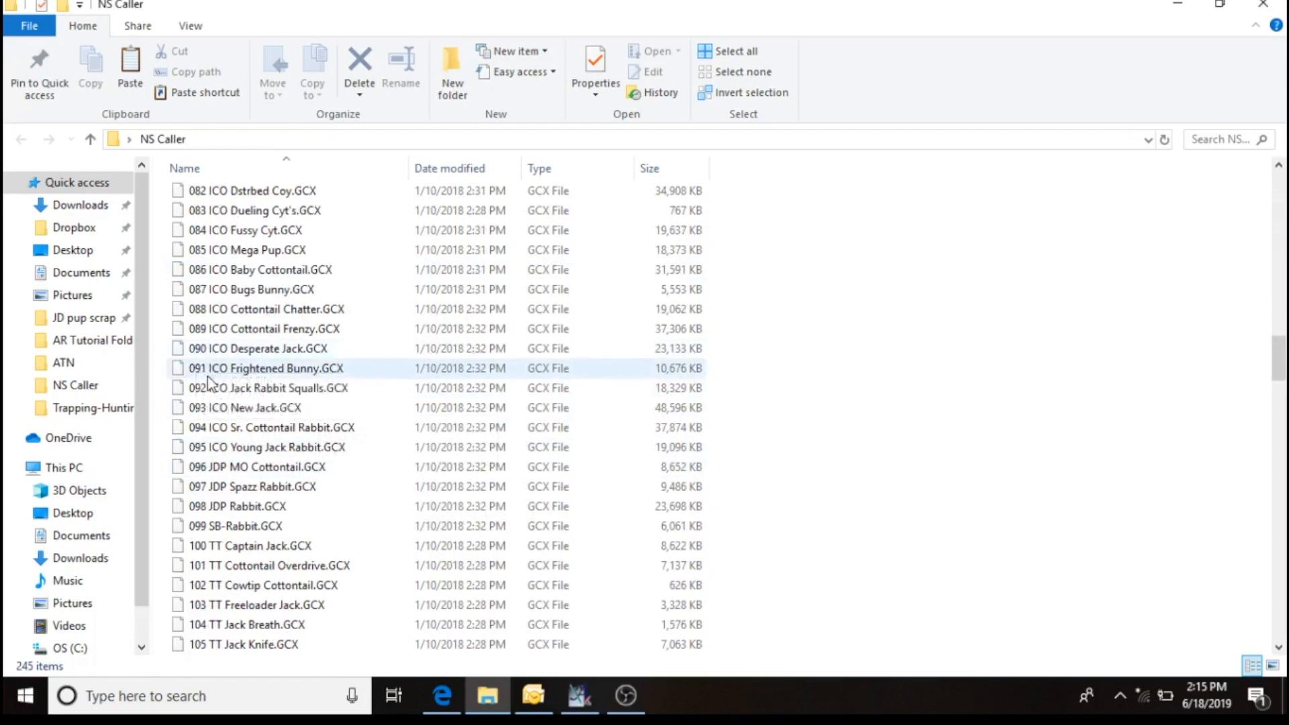
pyautogui.scroll(-3)
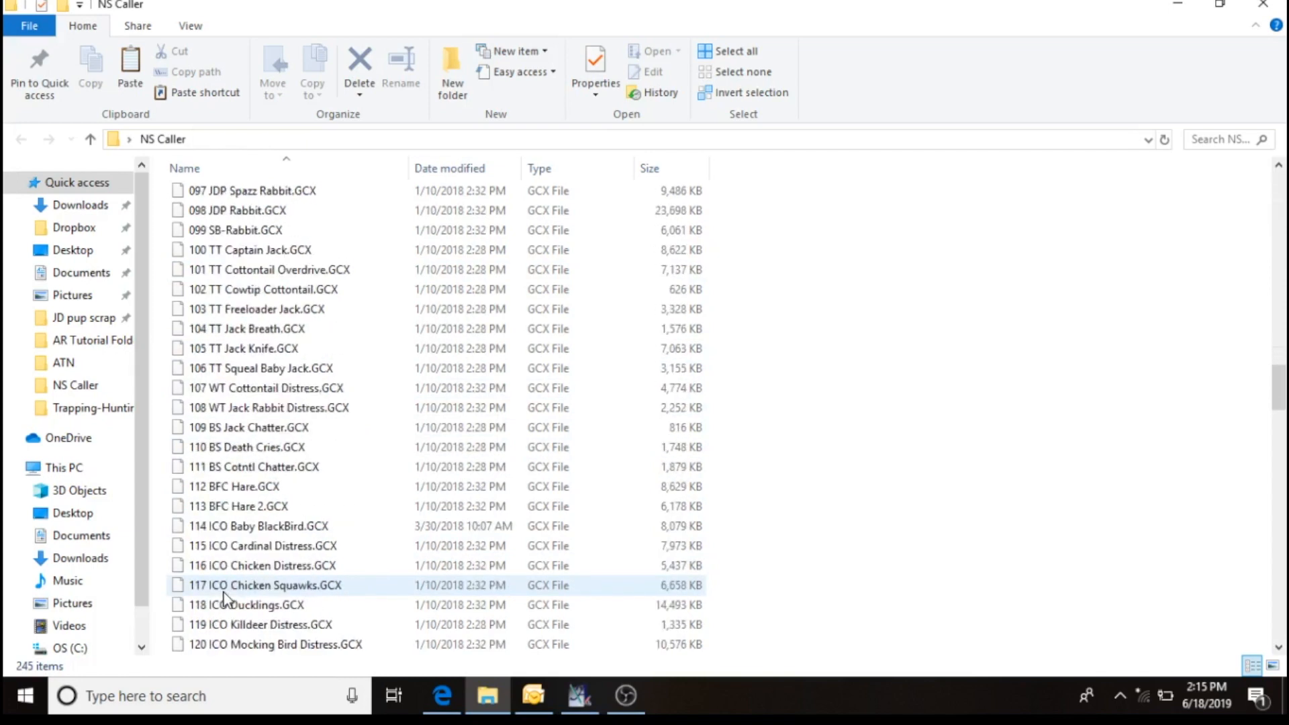
pyautogui.scroll(-3)
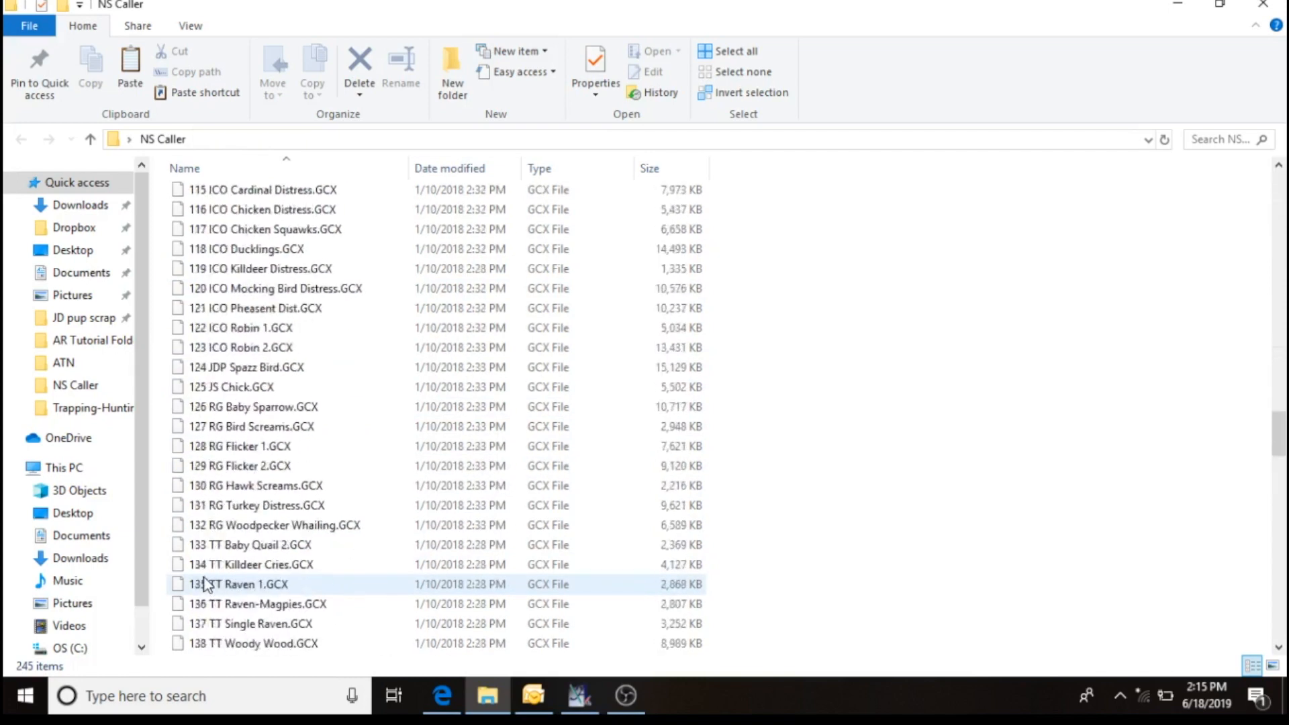
pyautogui.scroll(3)
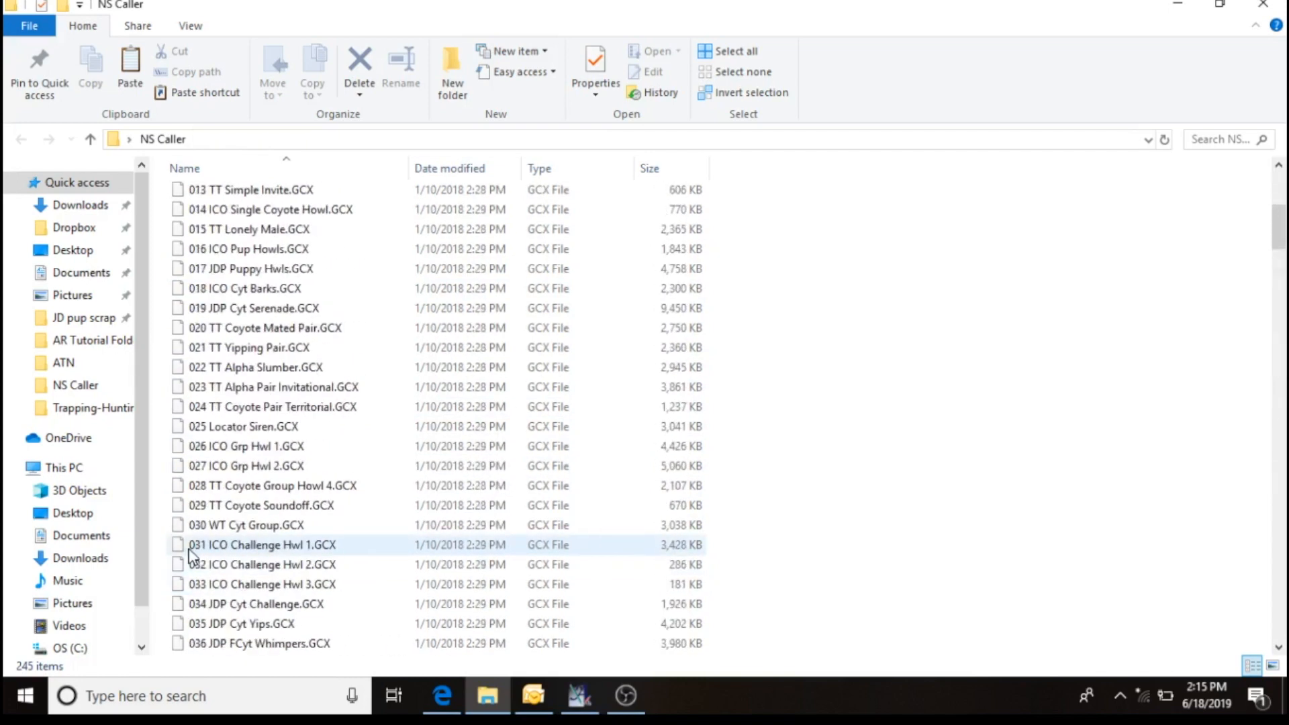
pyautogui.scroll(3)
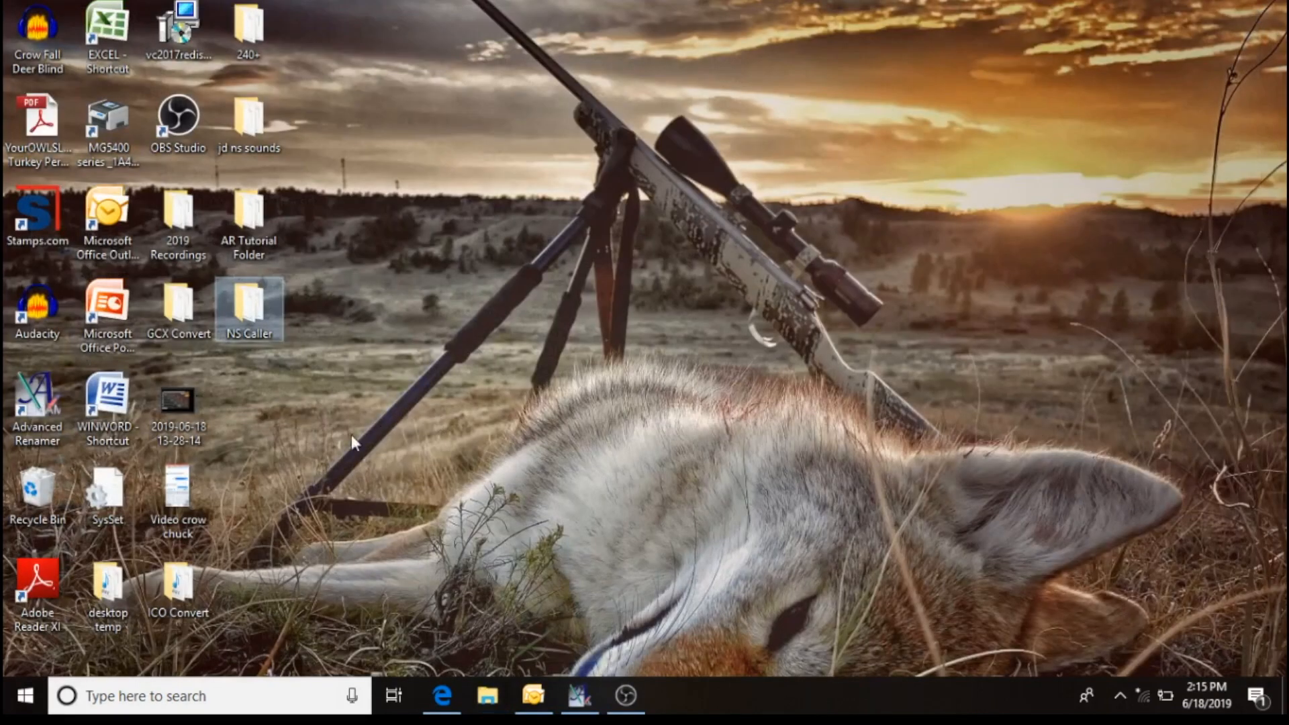
# Launch Advanced Renamer, re-enable the Add method beside Renumber and select the desktop NS Caller folder.
pyautogui.doubleClick(37, 398)
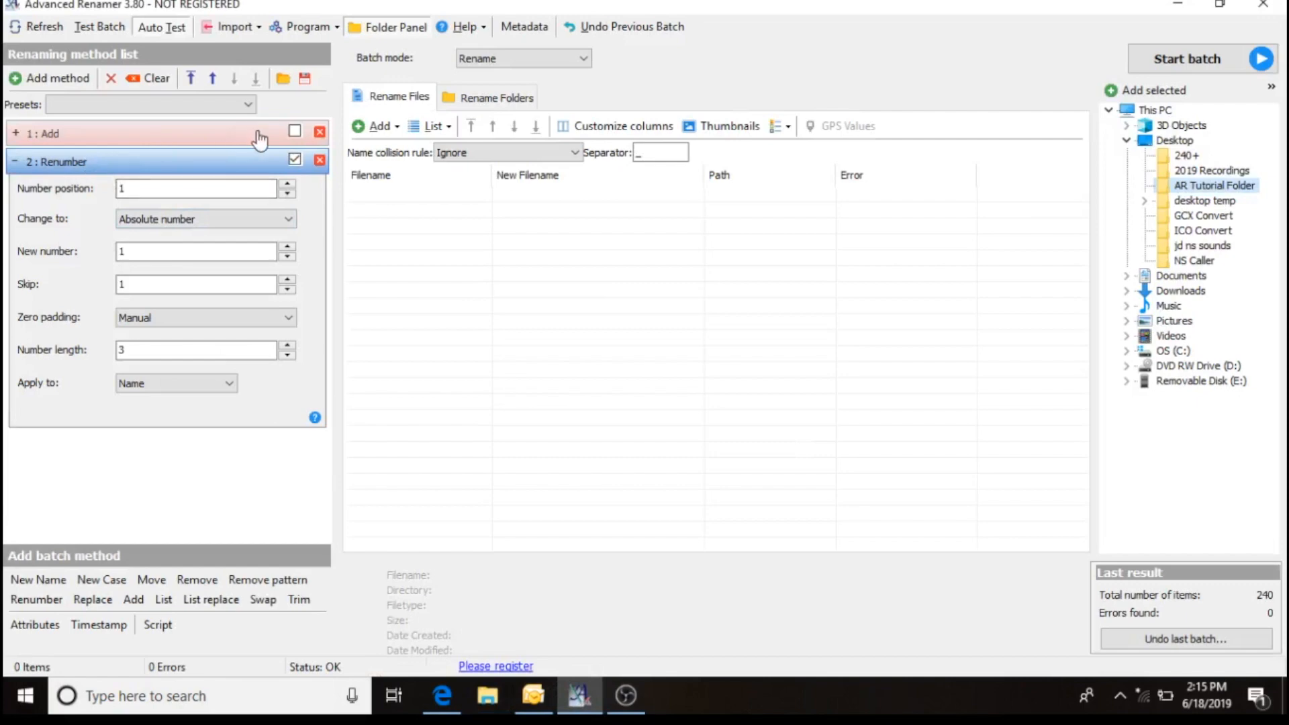
pyautogui.moveTo(112, 138)
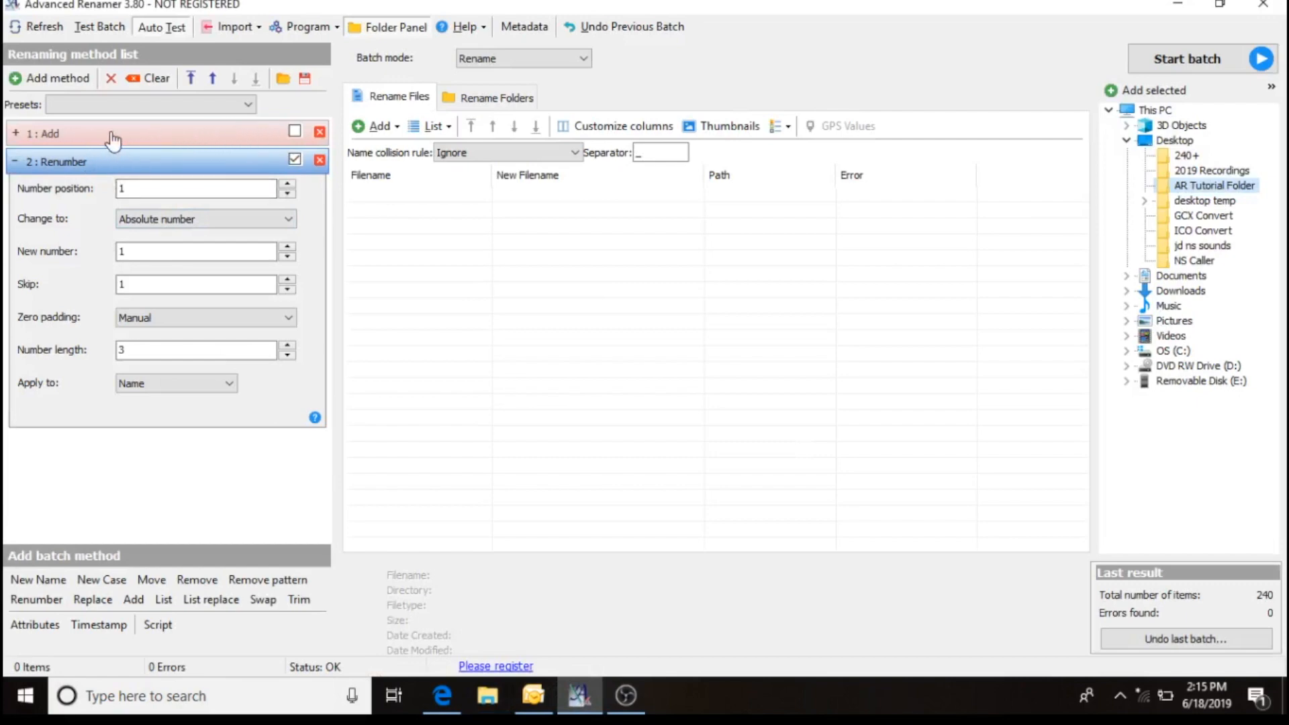
pyautogui.moveTo(283, 138)
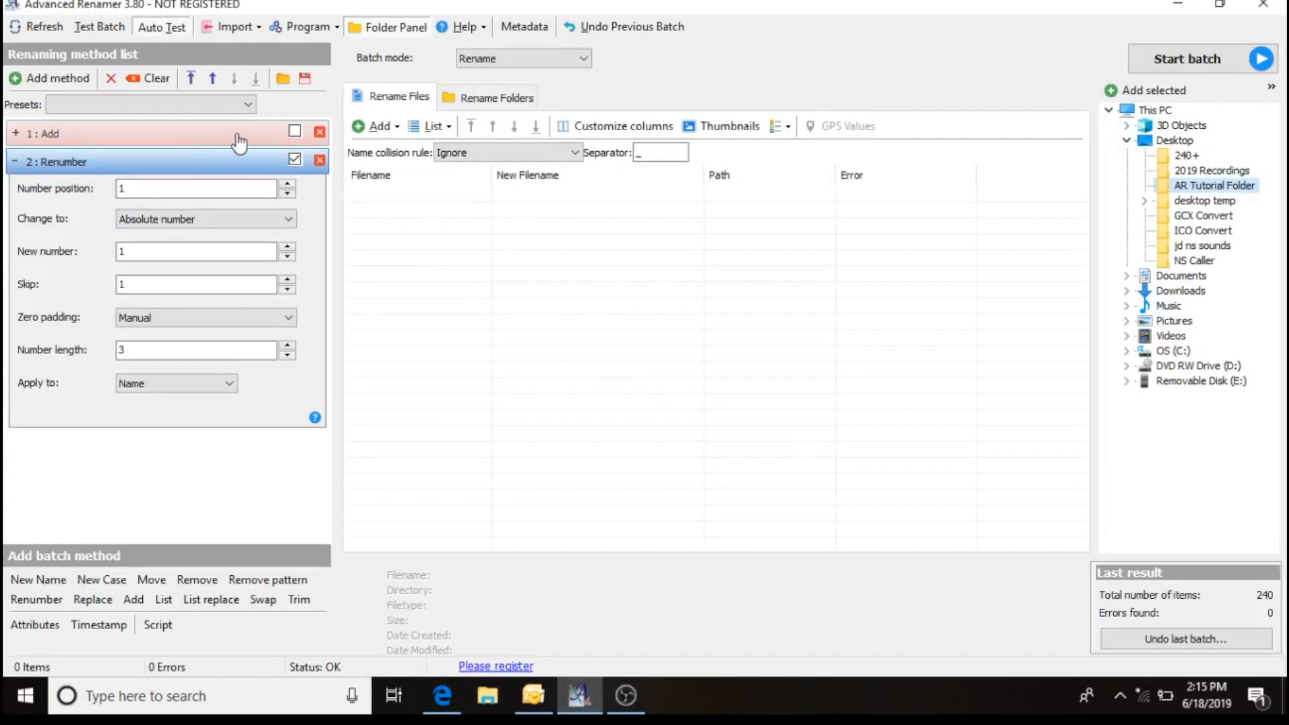
pyautogui.moveTo(508, 295)
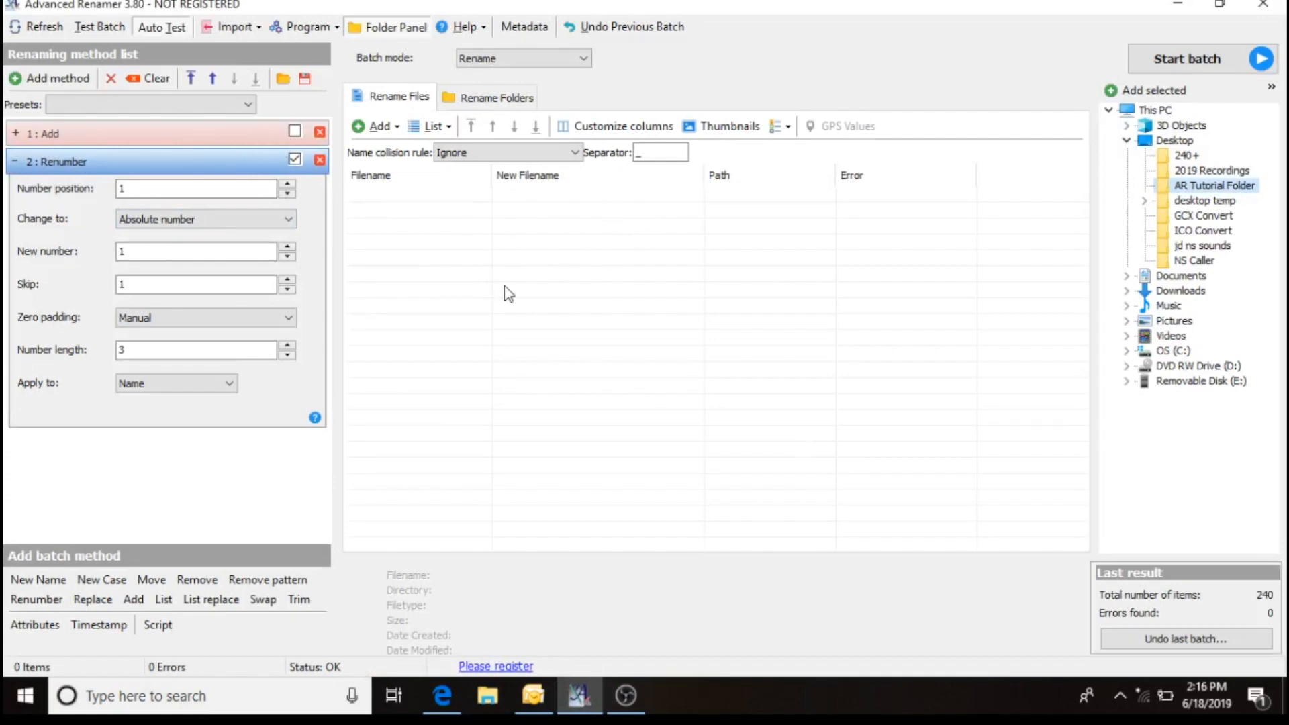
pyautogui.moveTo(256, 146)
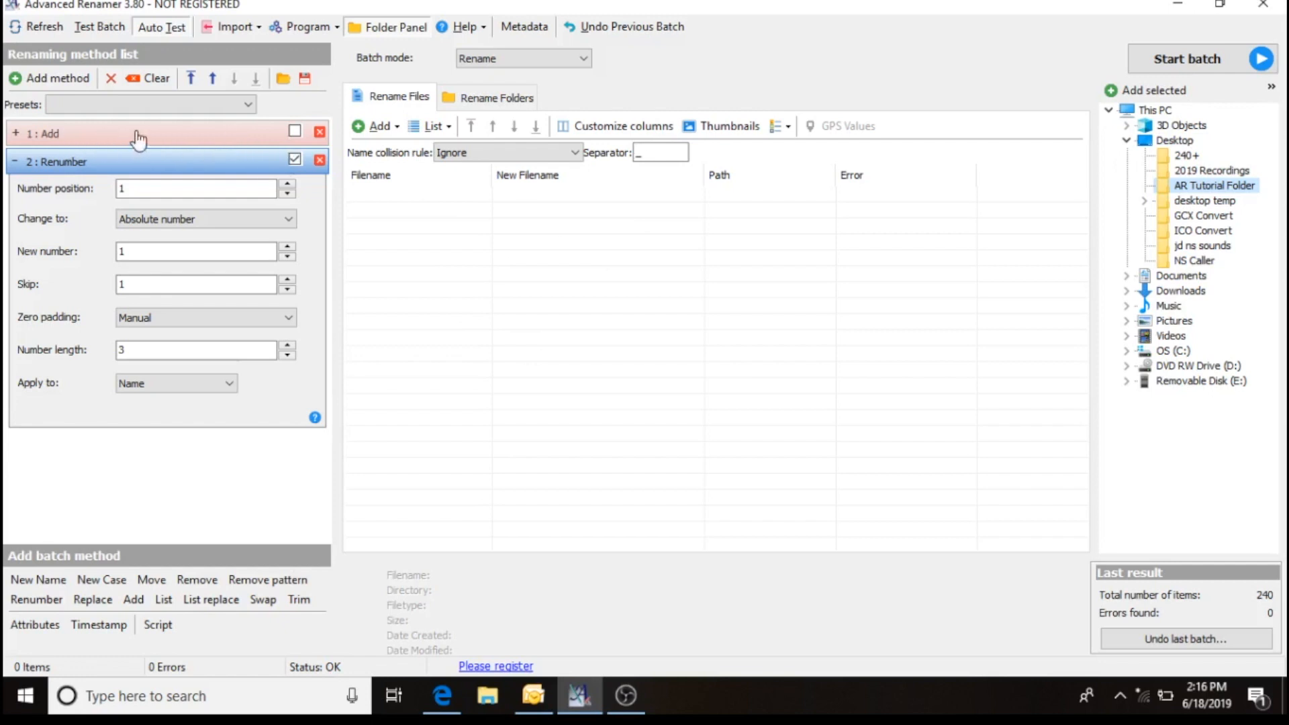
pyautogui.moveTo(296, 321)
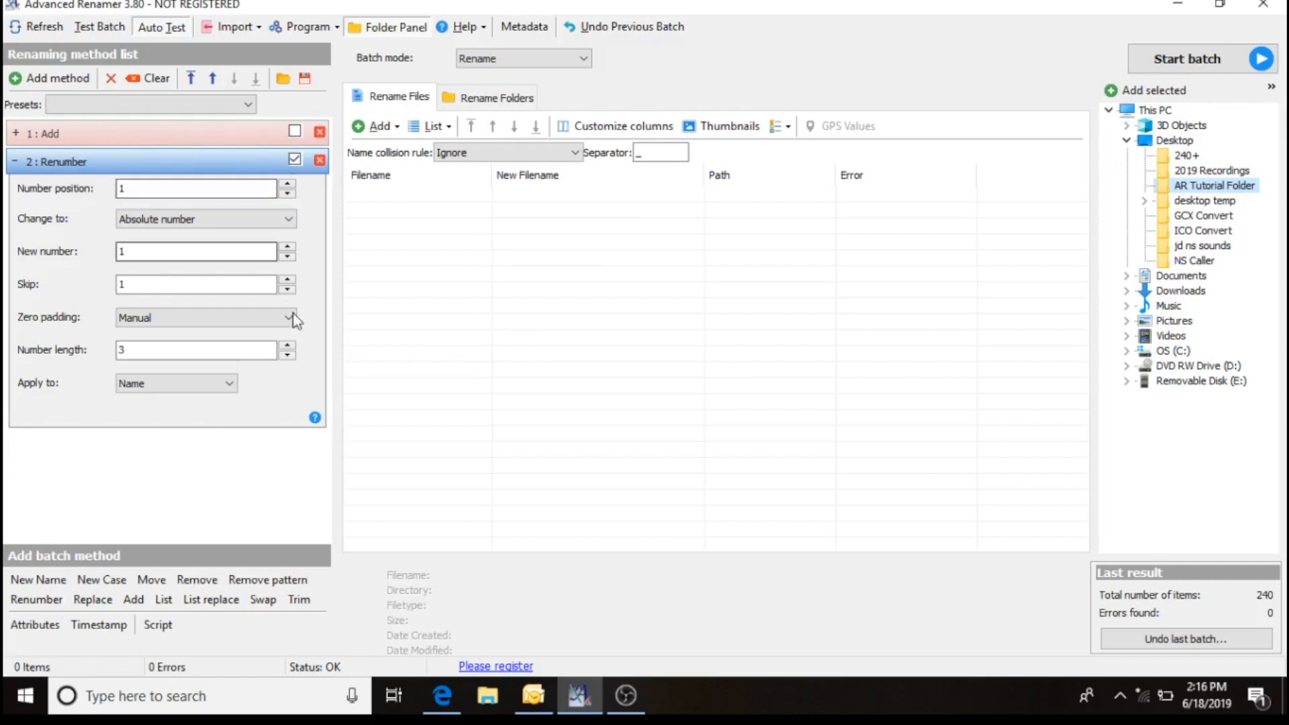
pyautogui.click(294, 132)
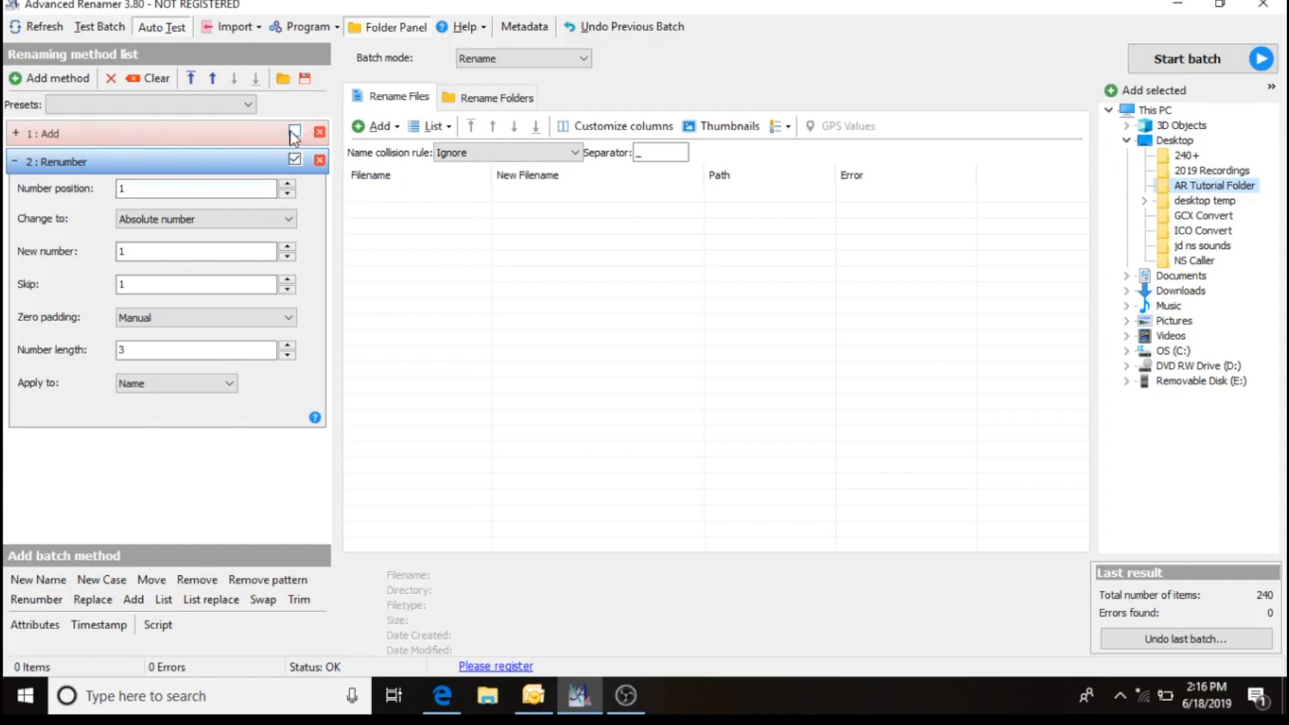
pyautogui.click(295, 133)
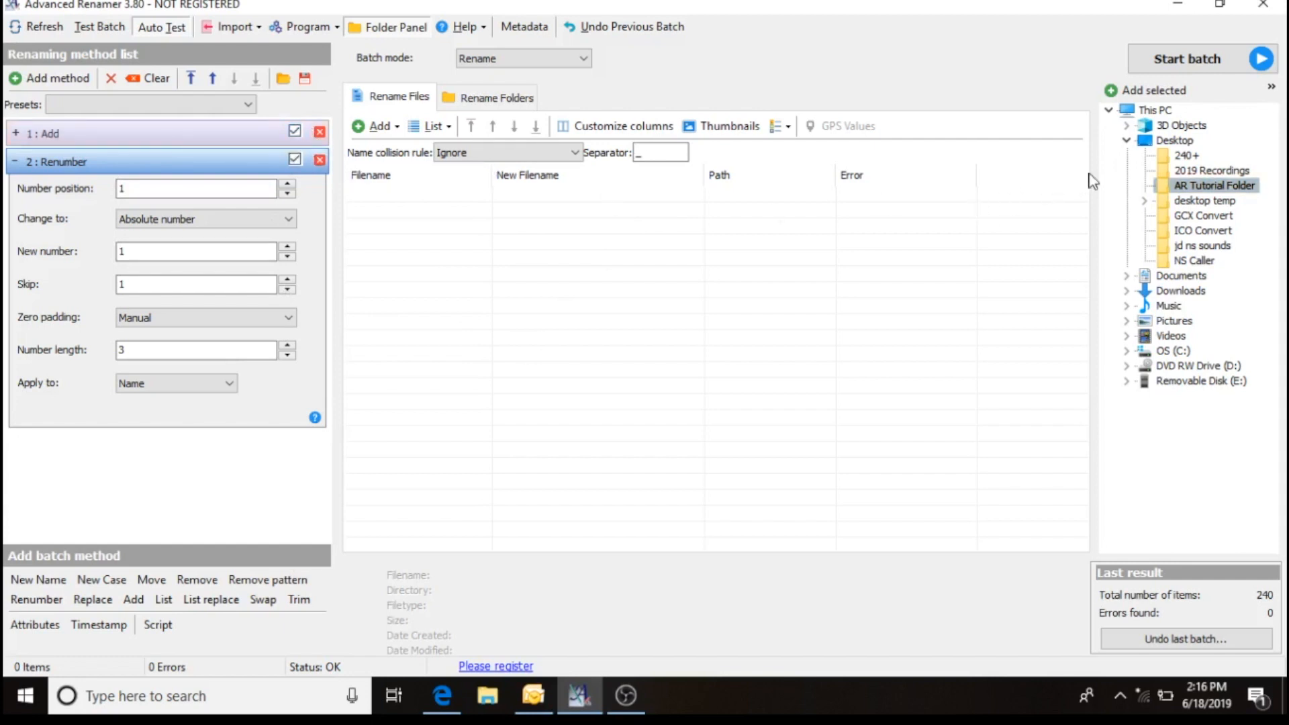
pyautogui.moveTo(1194, 265)
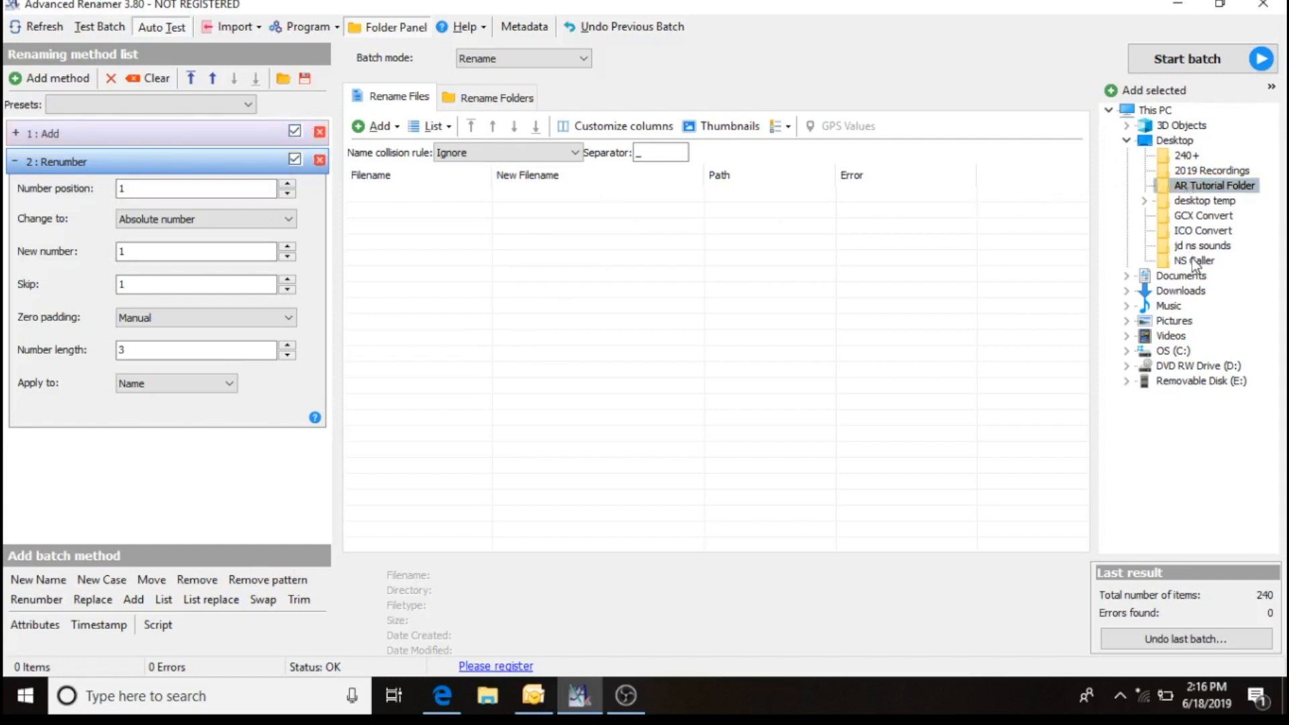
pyautogui.click(1192, 261)
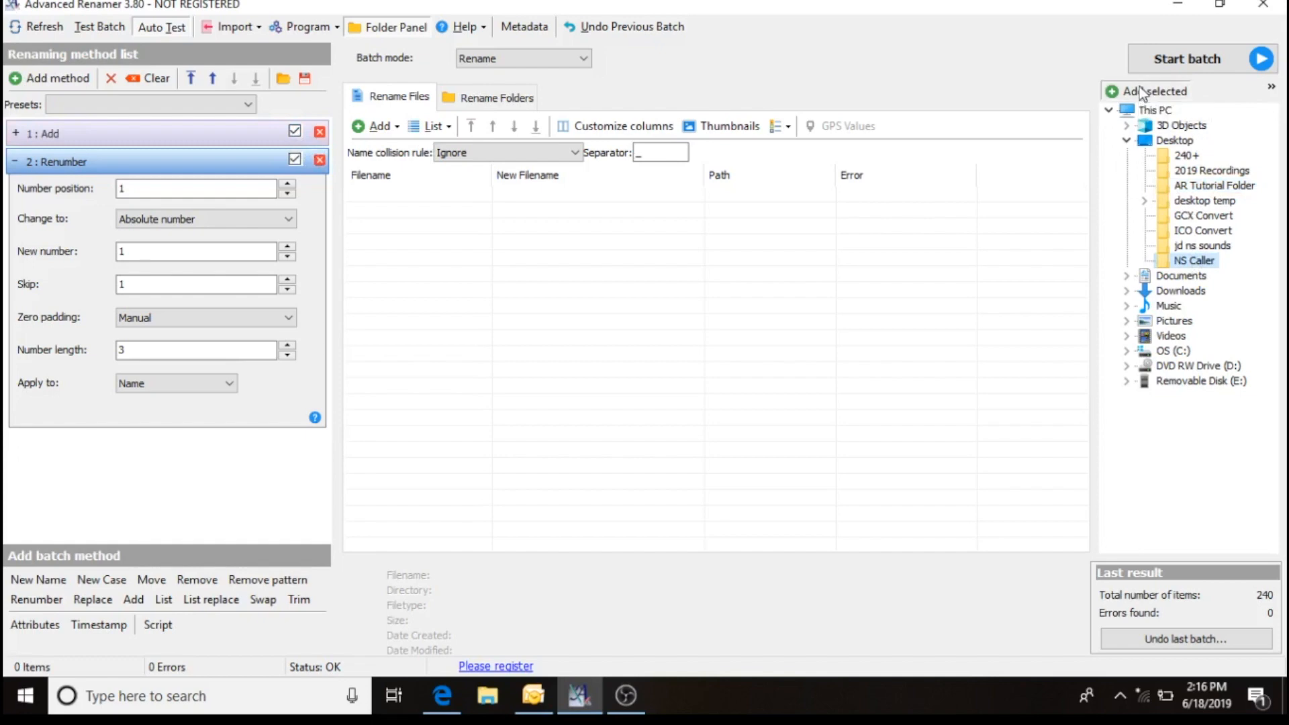
# Add the 245 NS Caller GCX files to the rename list, previewing names like 001 000 ICO Baby Deer.GCX.
pyautogui.click(1151, 90)
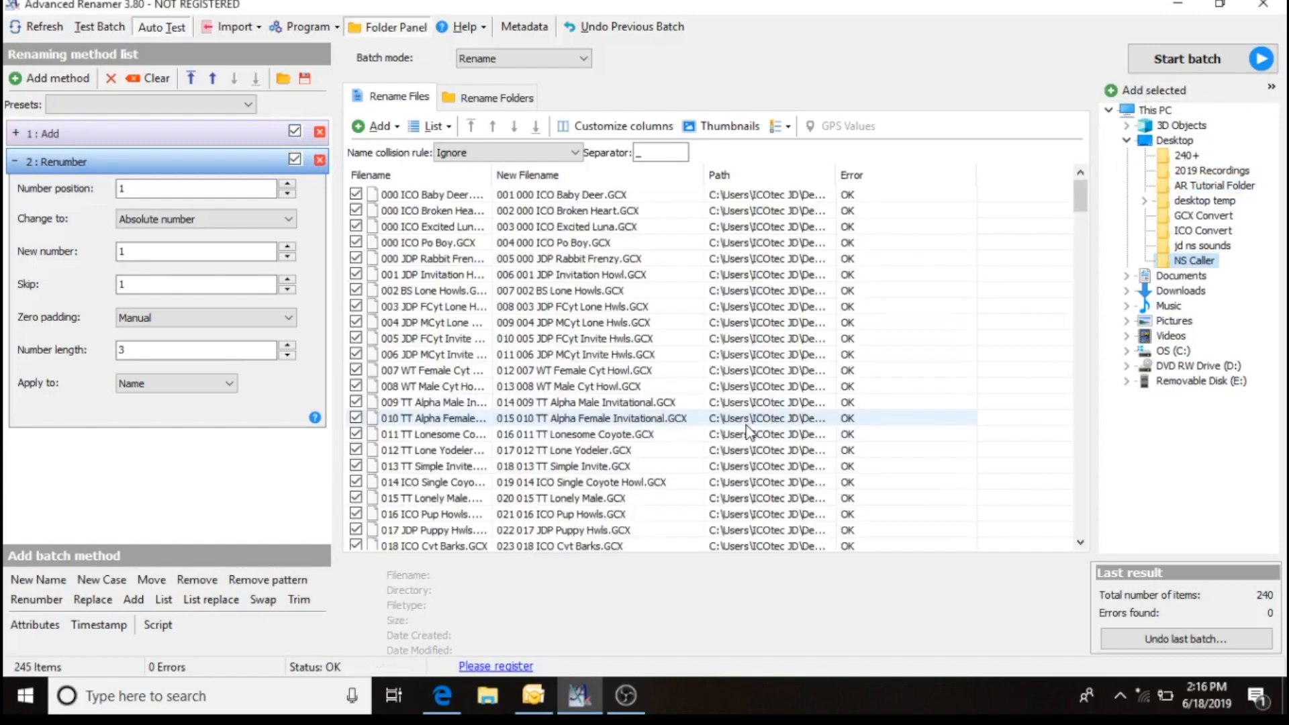
pyautogui.click(371, 174)
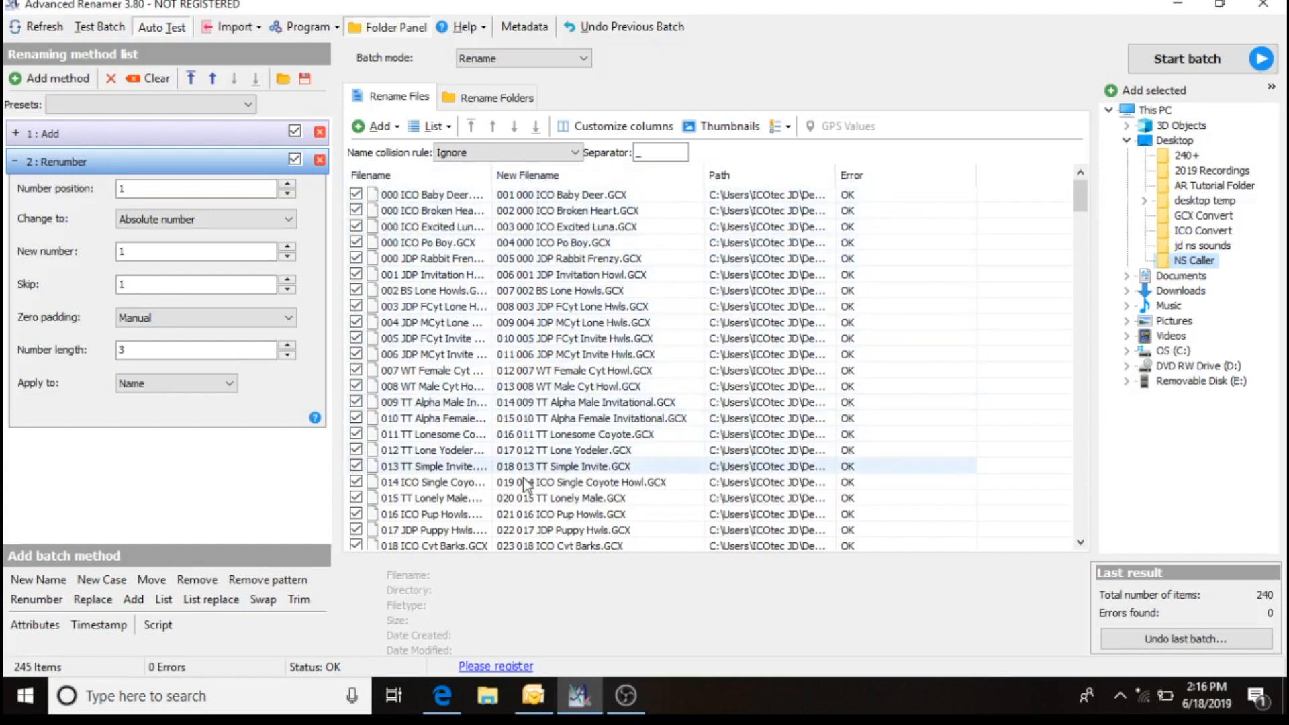
pyautogui.click(576, 323)
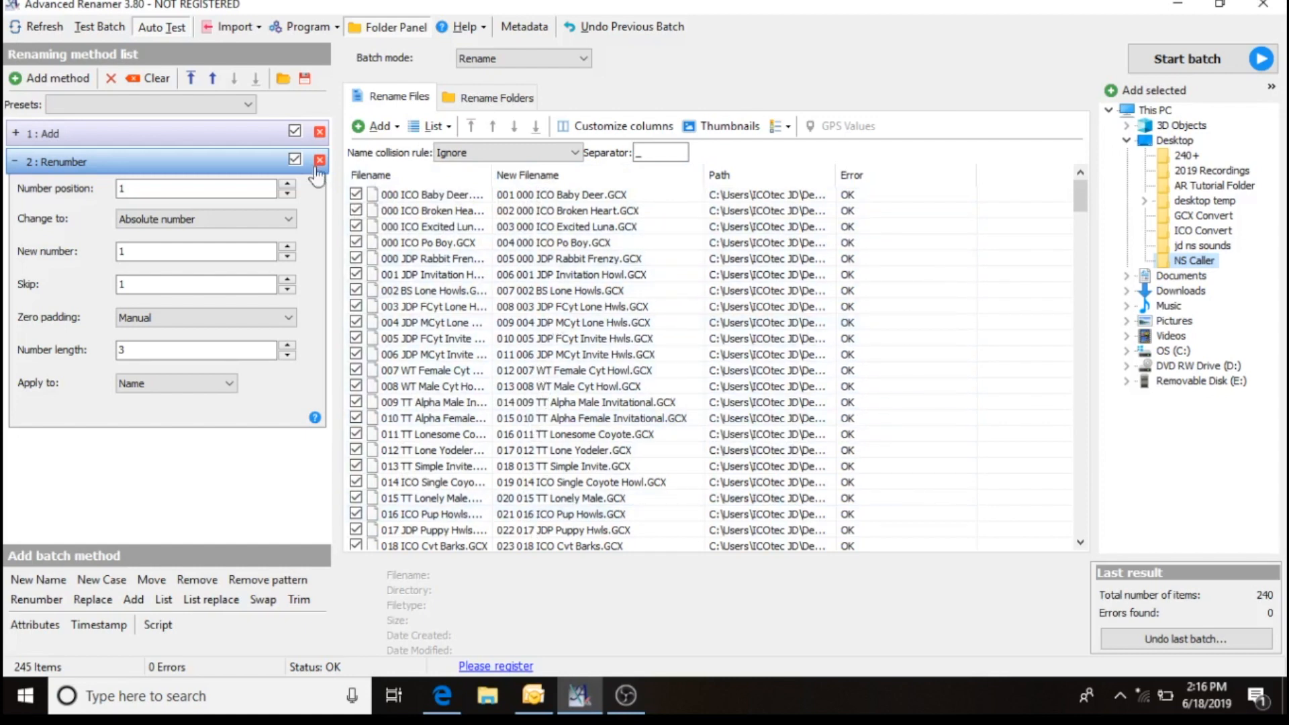
# Untick the Add method so previews read 001 ICO Baby Deer.GCX, and select the 000 ICO Baby Deer row.
pyautogui.click(294, 133)
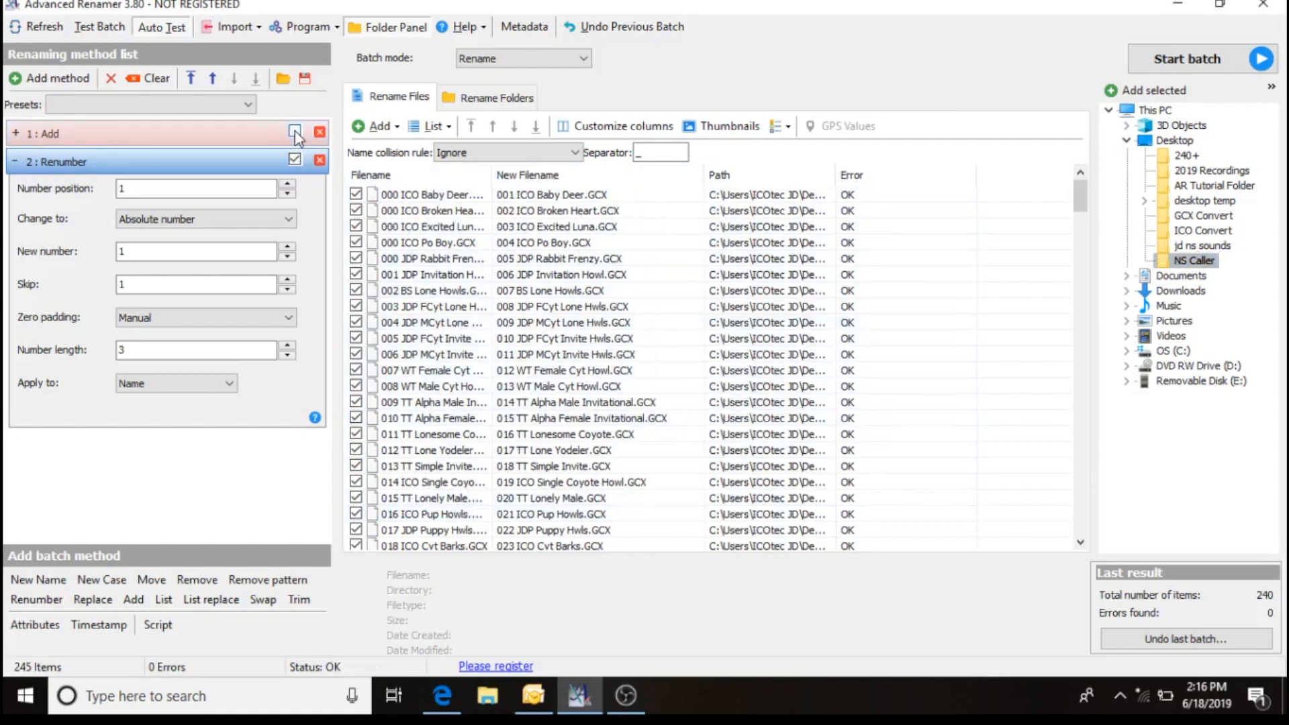
pyautogui.click(294, 133)
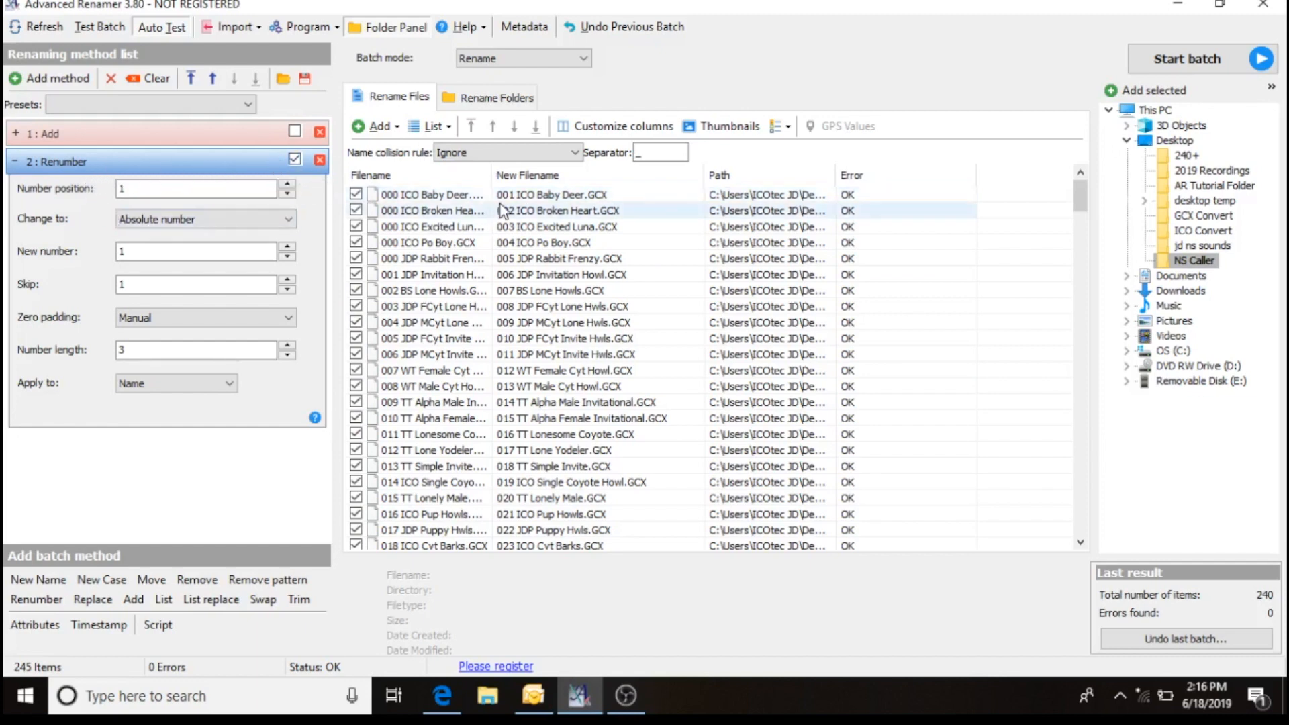
pyautogui.click(431, 194)
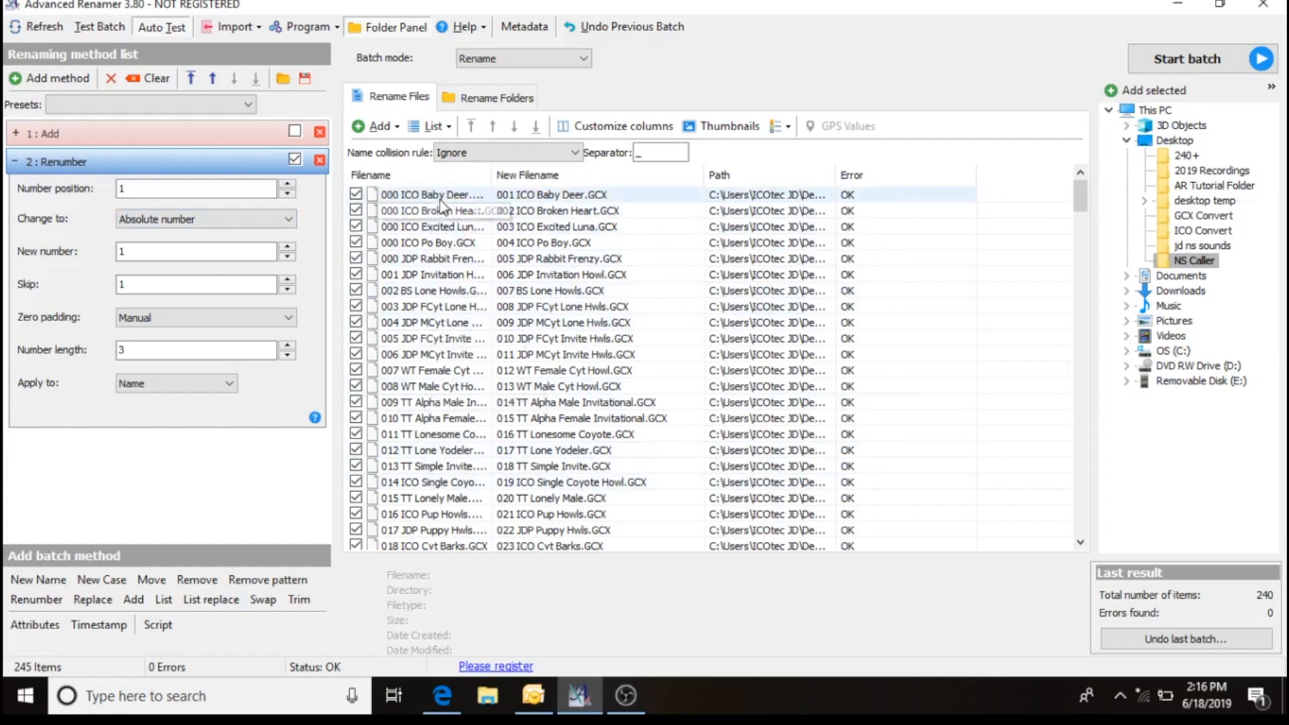
pyautogui.click(428, 243)
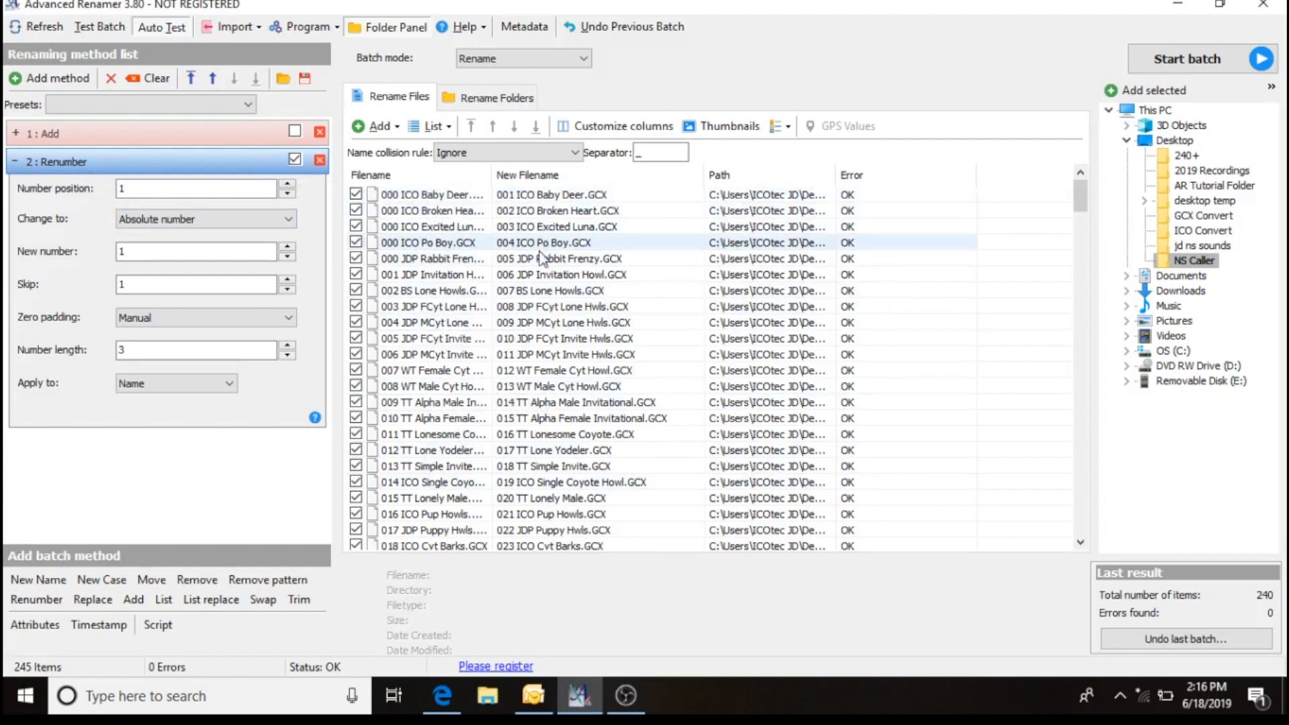
pyautogui.click(563, 338)
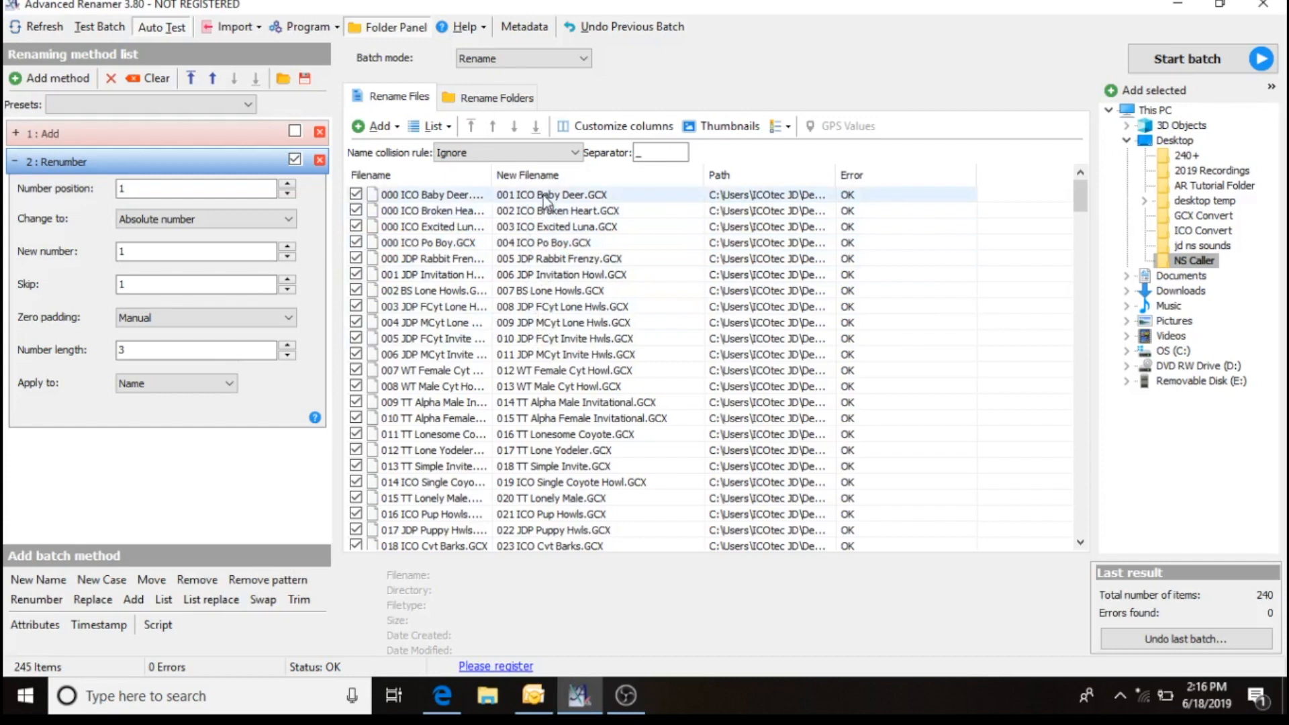
pyautogui.click(431, 195)
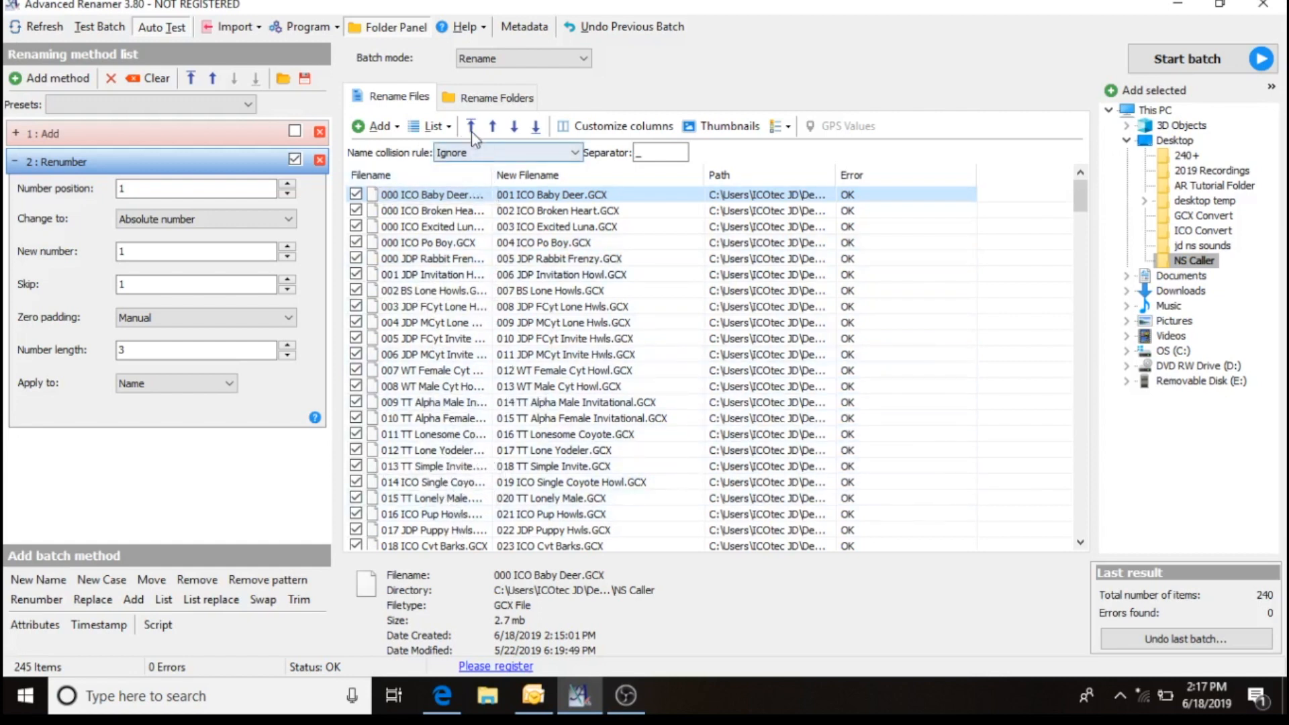
pyautogui.moveTo(527, 136)
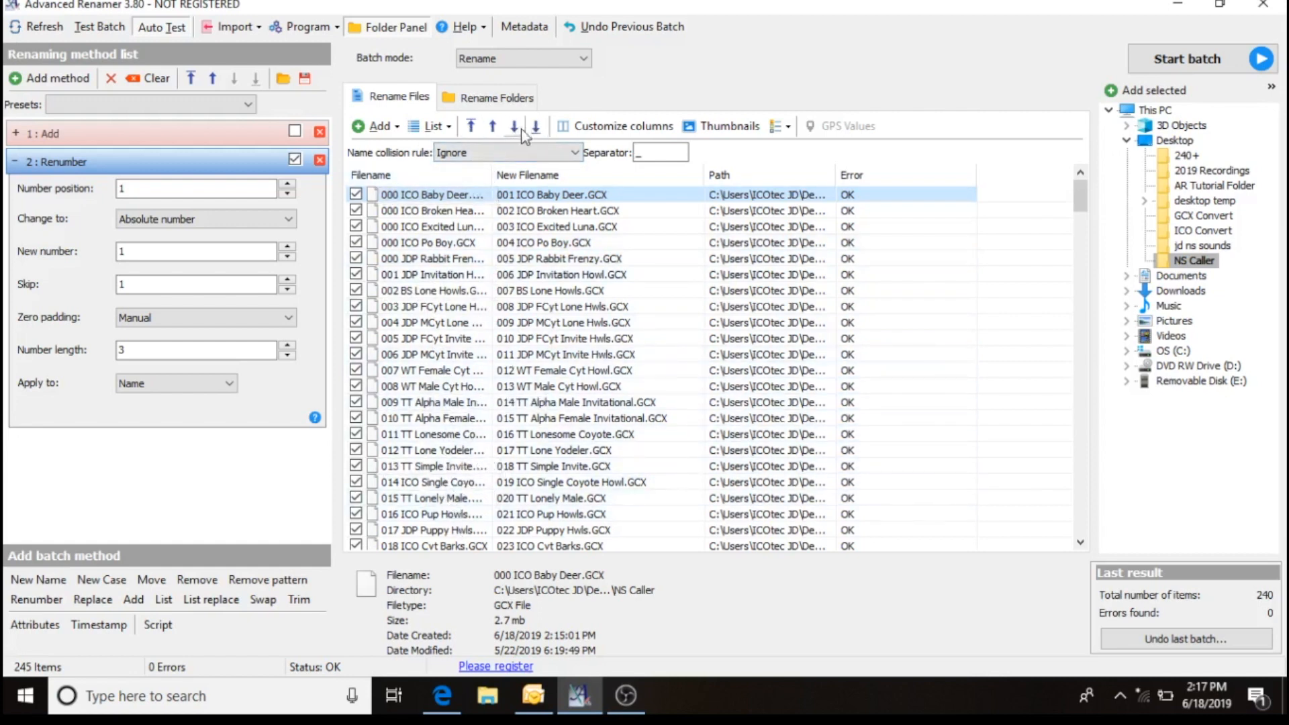
pyautogui.moveTo(478, 127)
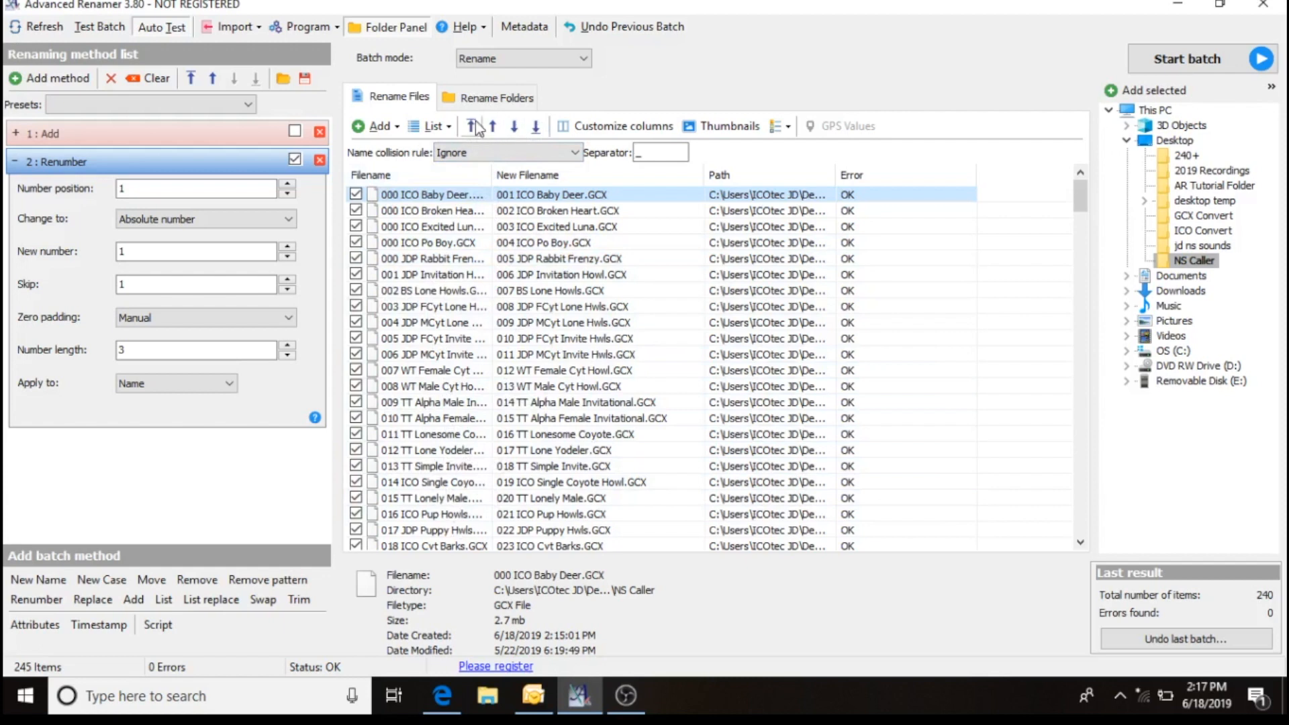
pyautogui.moveTo(536, 126)
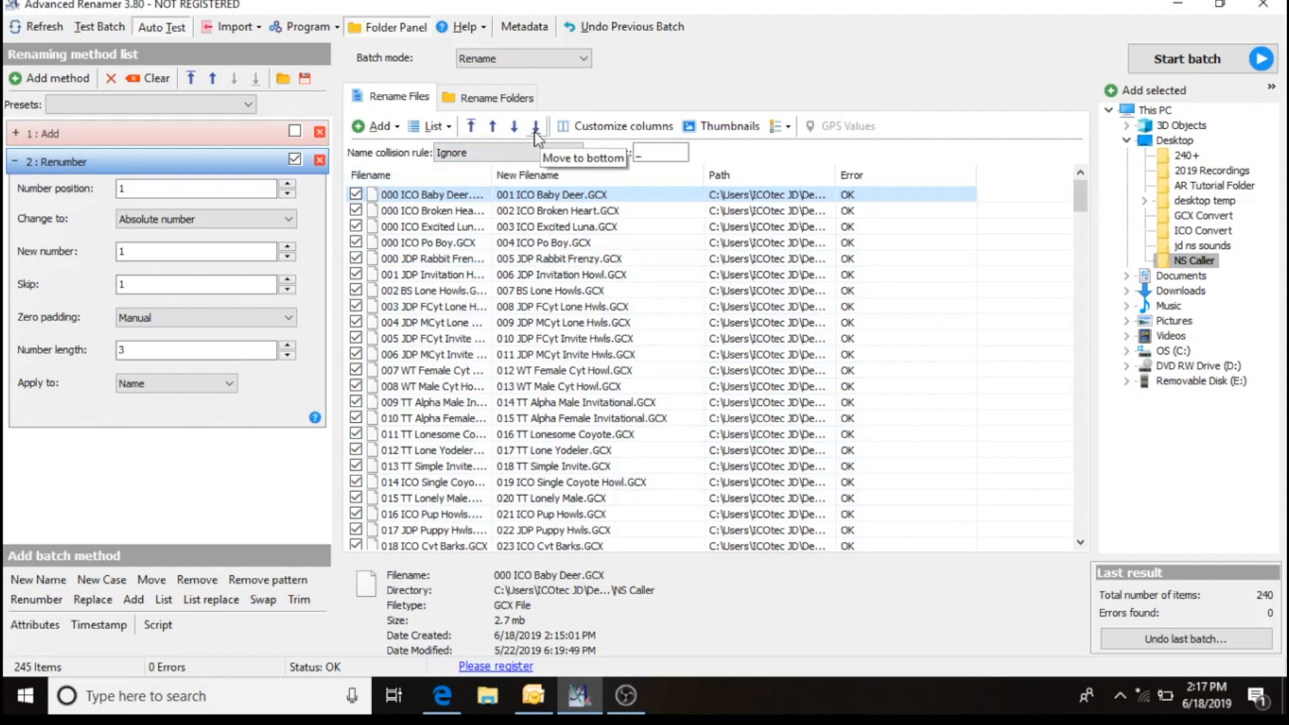
pyautogui.moveTo(529, 133)
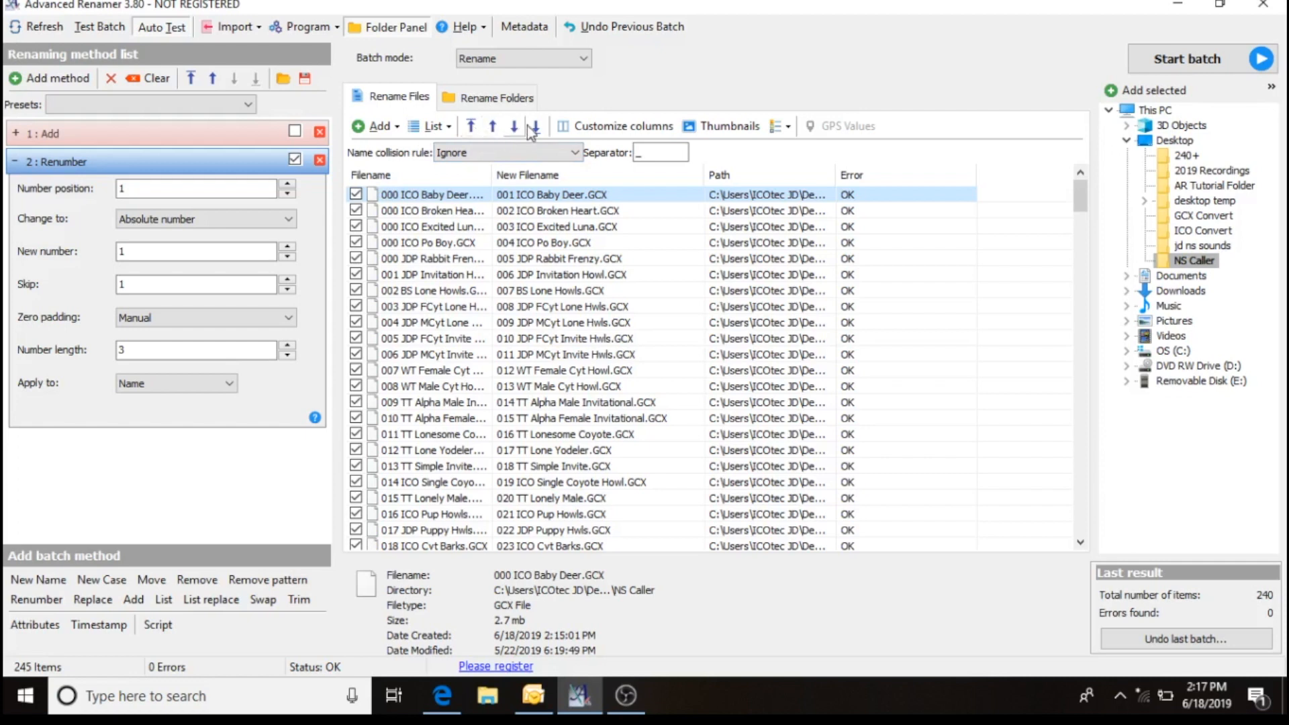
pyautogui.moveTo(536, 130)
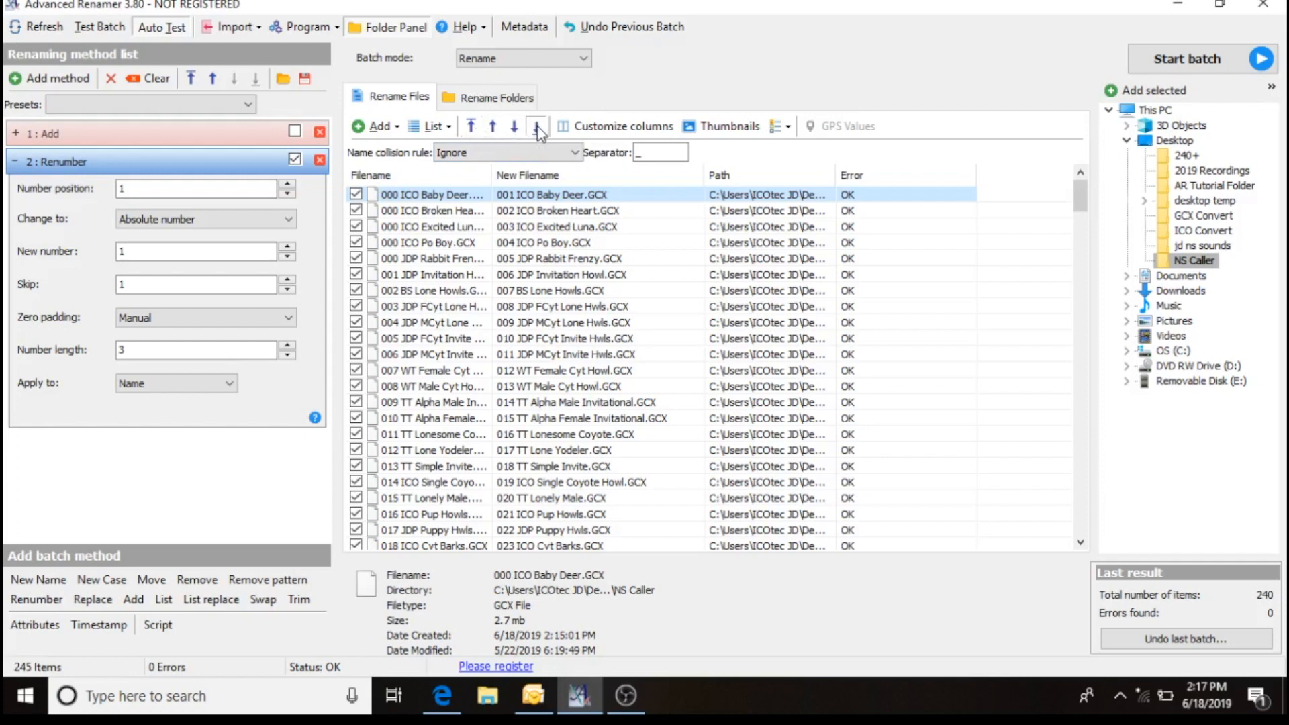
# Scroll through the list to find where Baby Deer belongs among the fawn and young-animal calls.
pyautogui.scroll(-3)
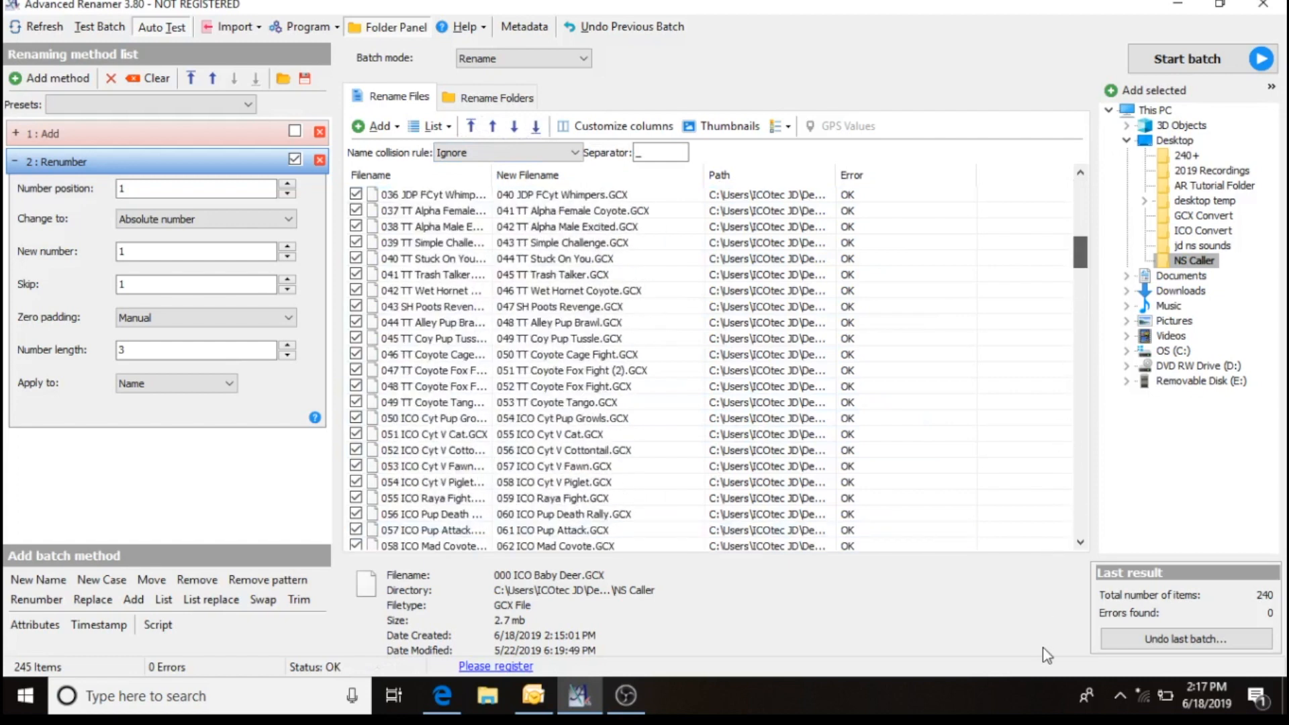
pyautogui.scroll(-3)
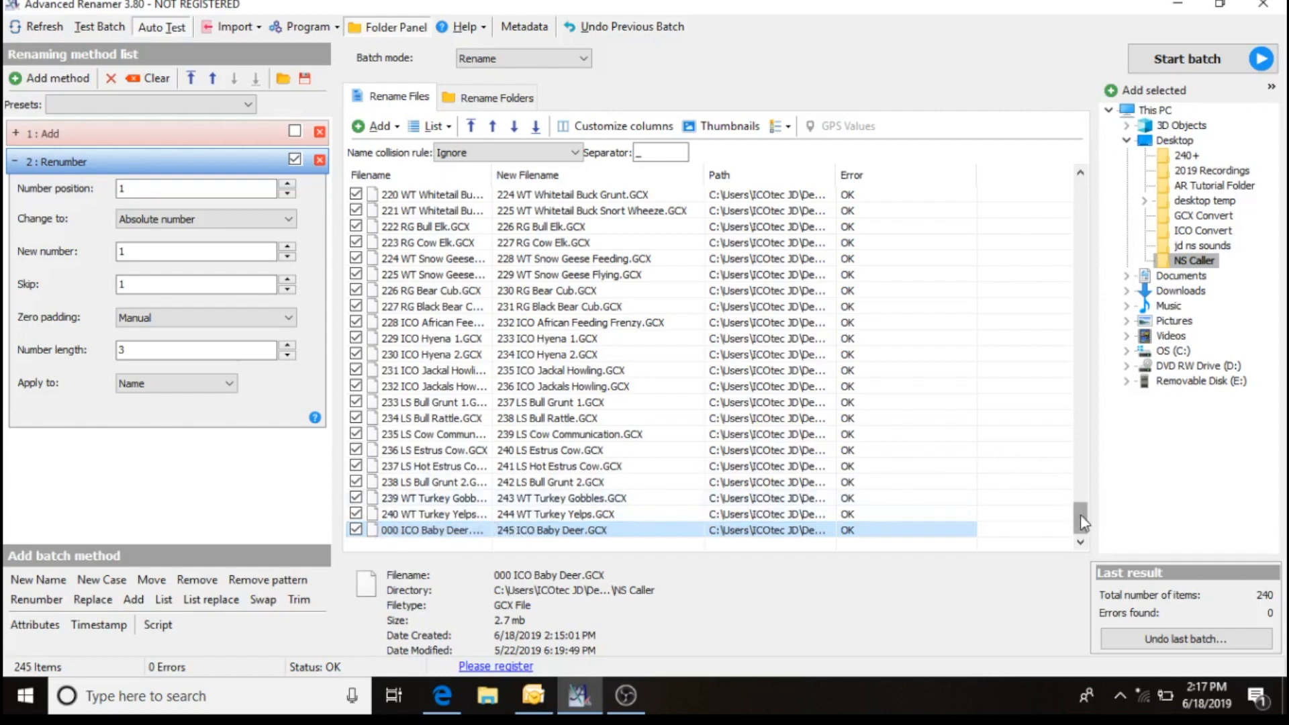
pyautogui.scroll(3)
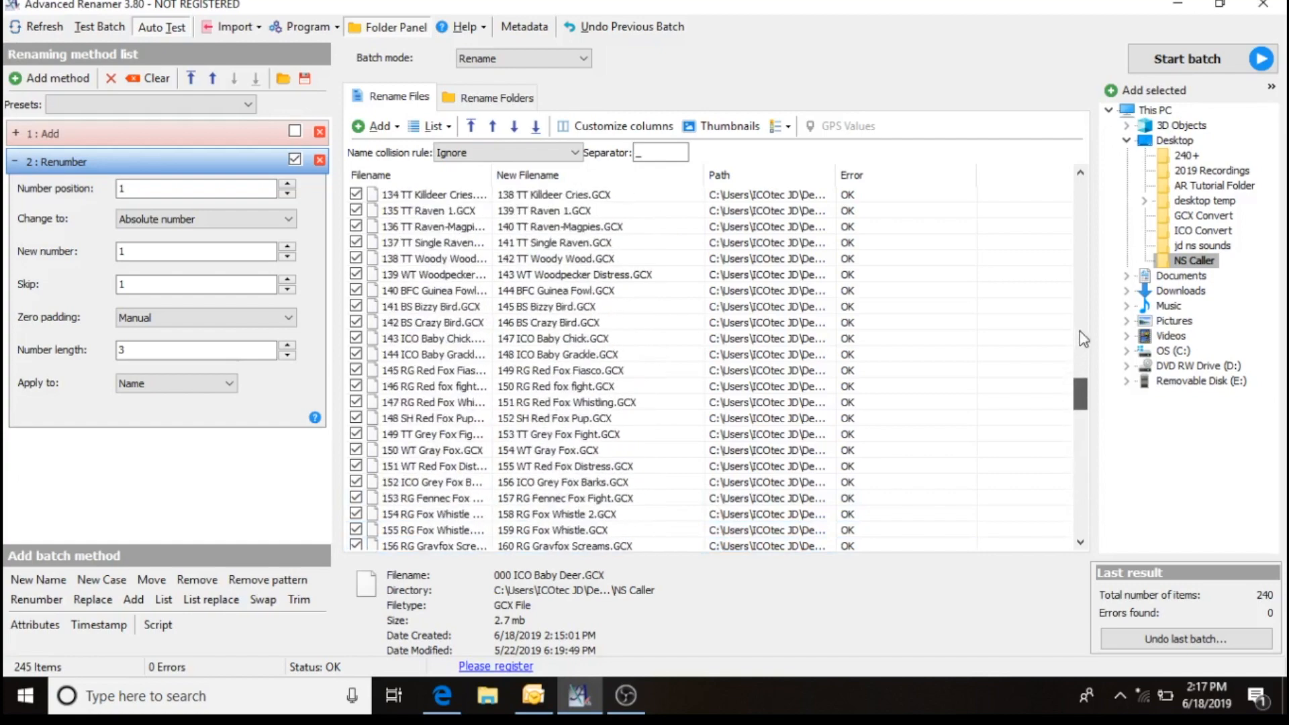
pyautogui.scroll(3)
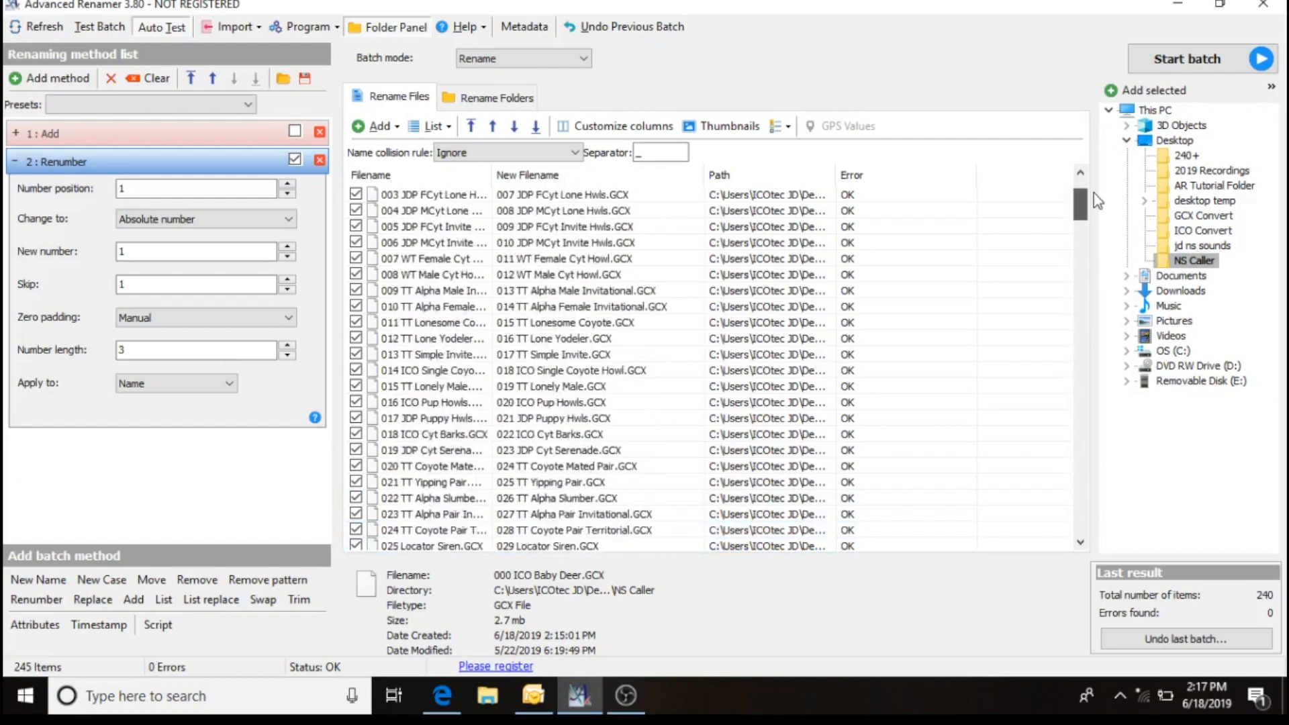
pyautogui.scroll(-3)
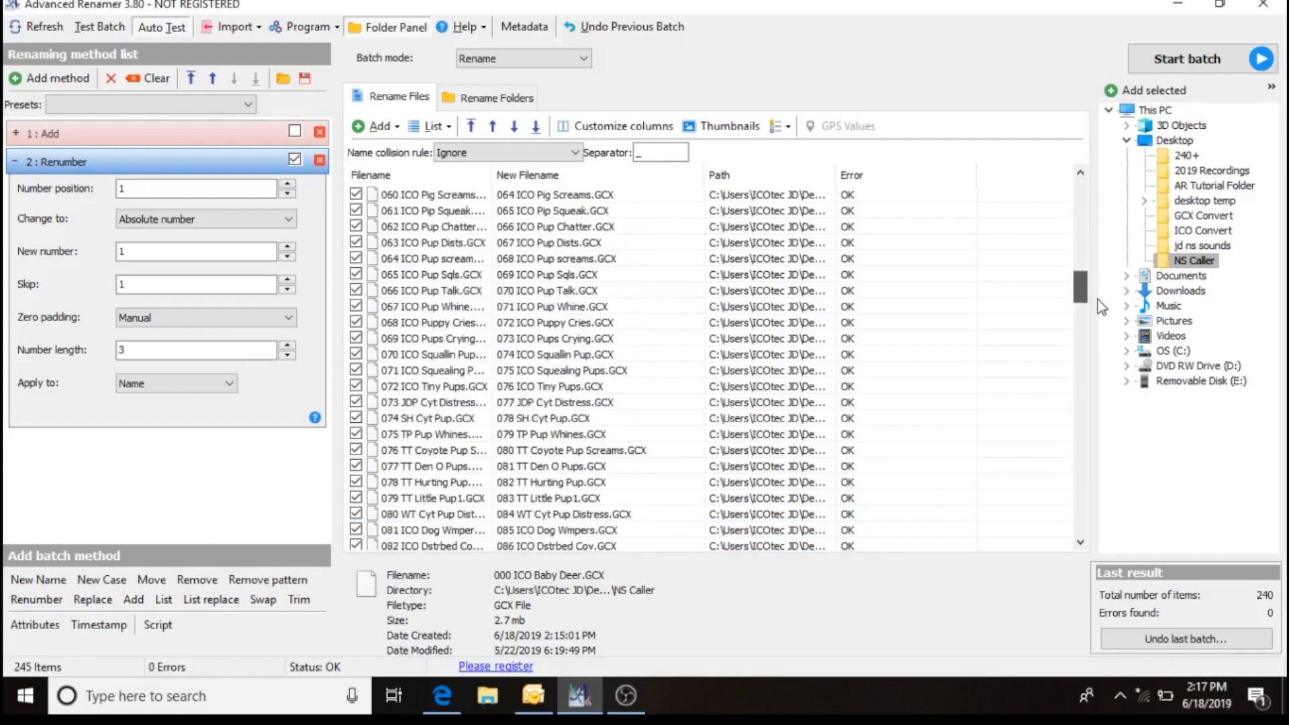
pyautogui.scroll(-3)
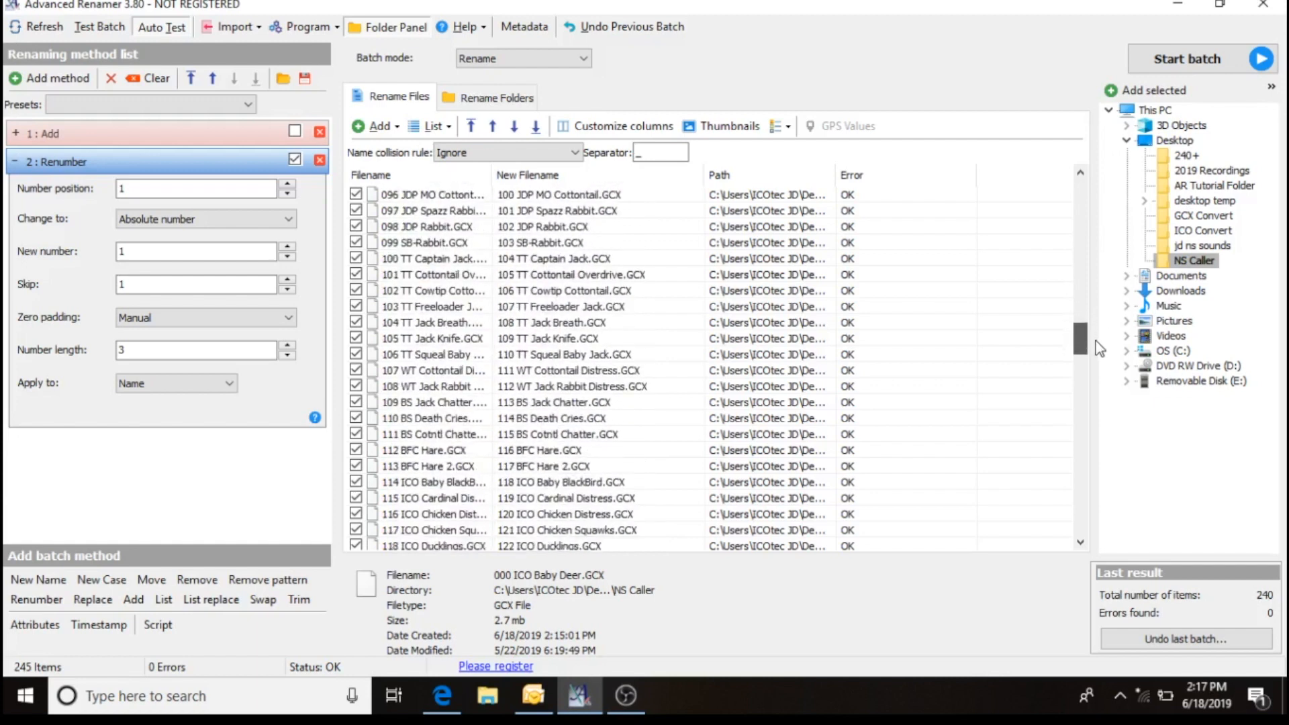
pyautogui.scroll(-3)
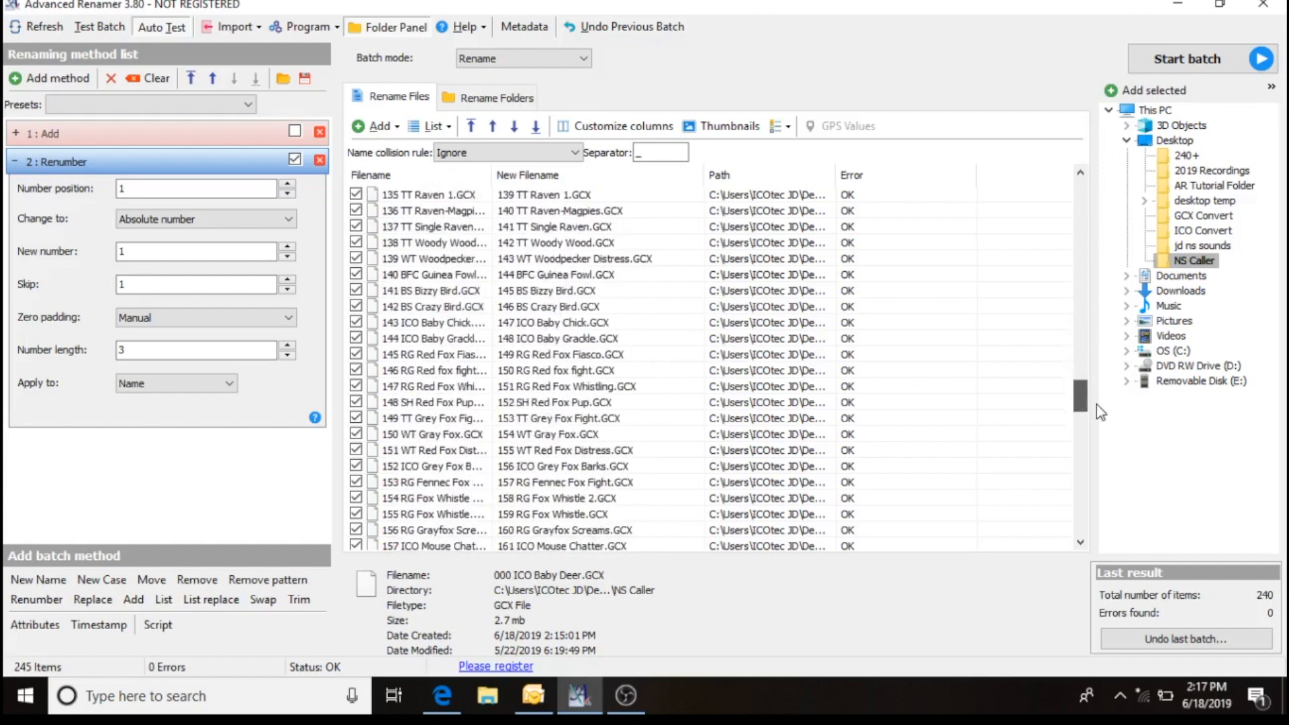
pyautogui.scroll(-3)
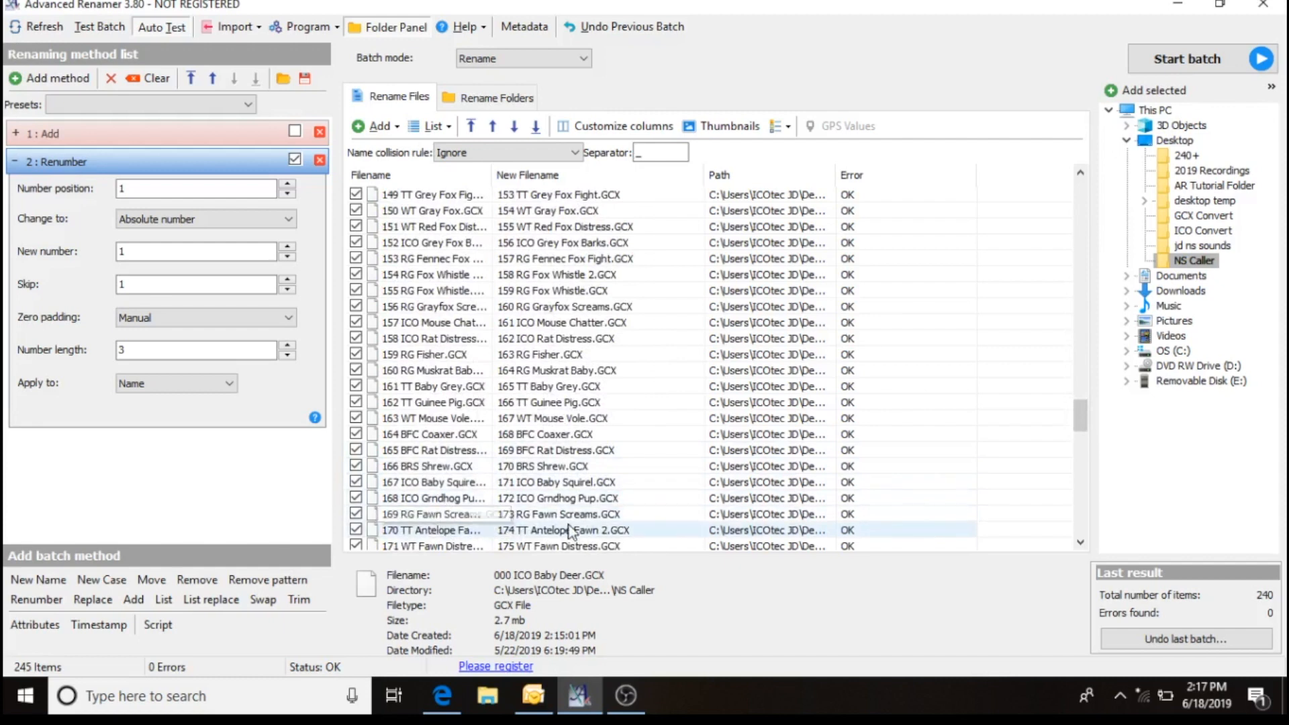
pyautogui.scroll(-3)
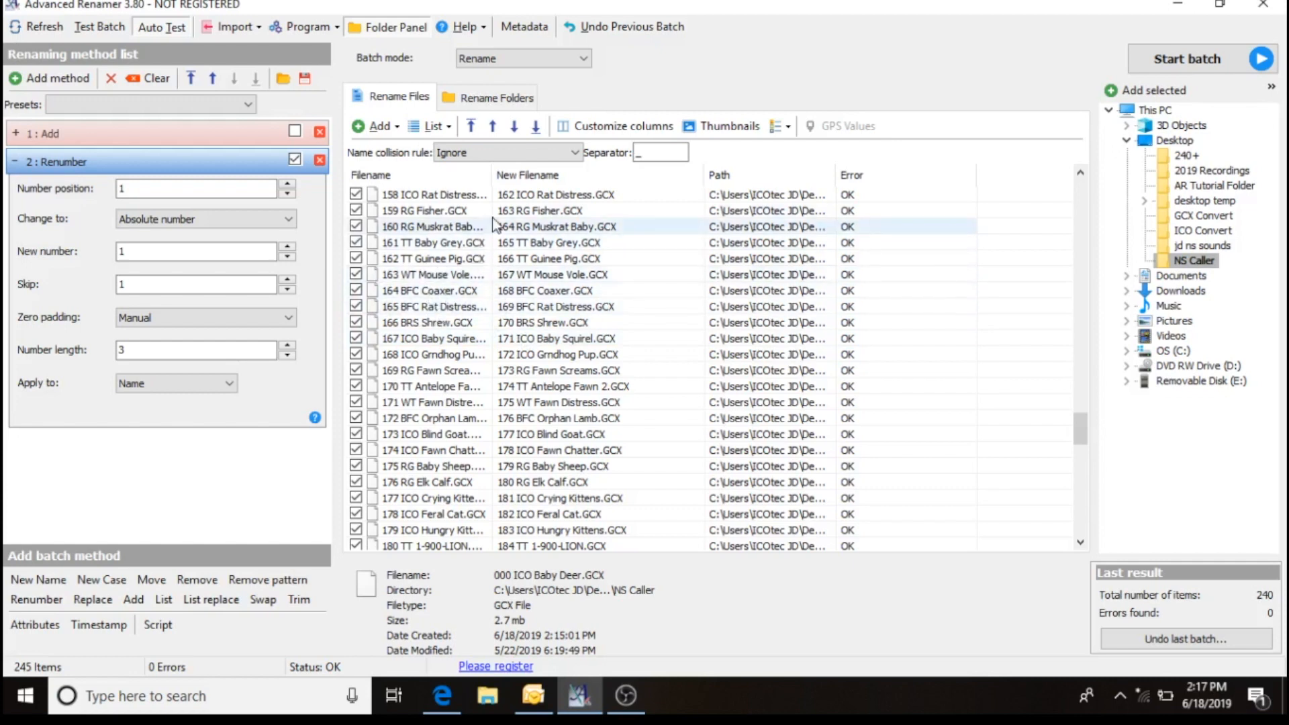
pyautogui.moveTo(506, 135)
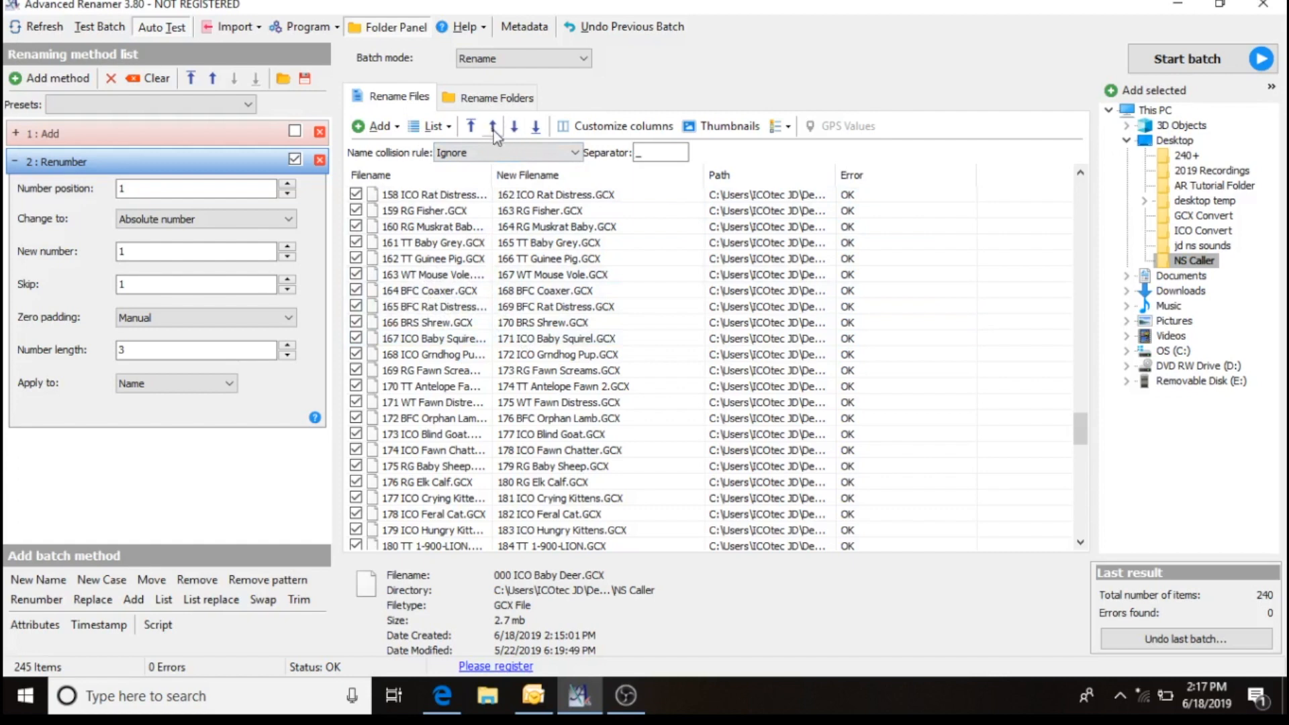
pyautogui.moveTo(492, 127)
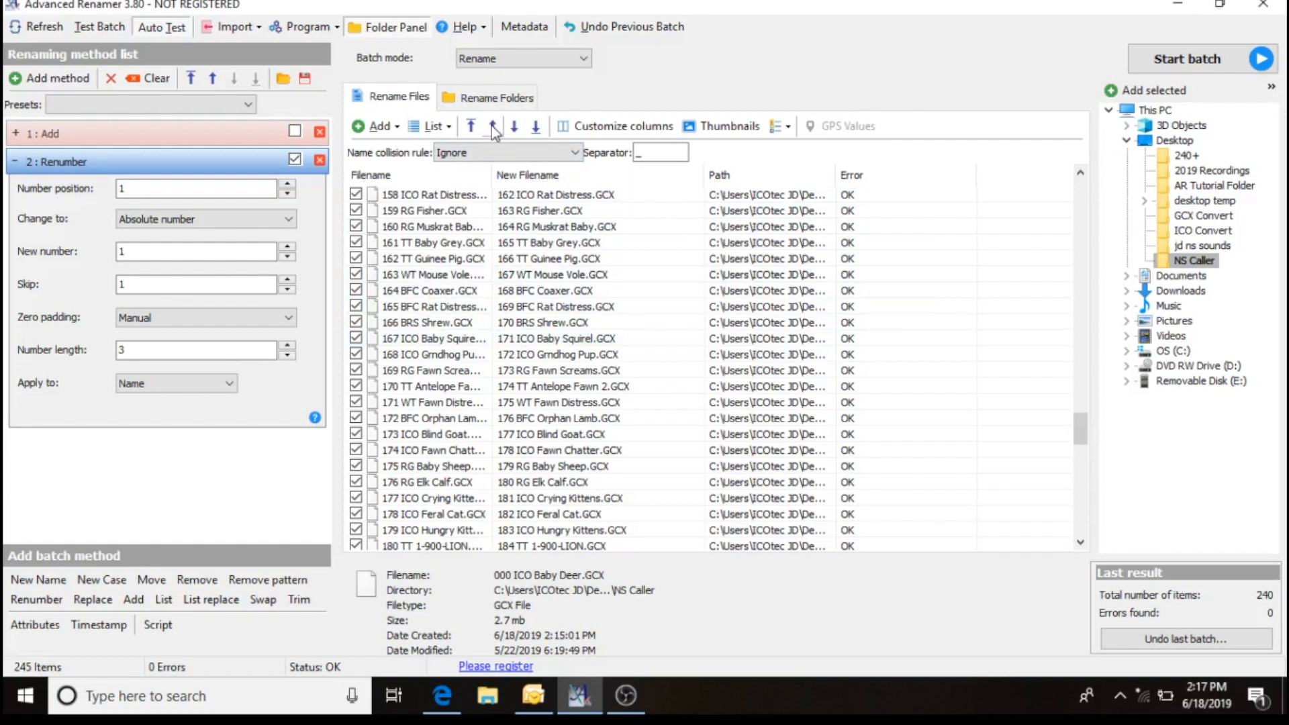
# Move 000 ICO Baby Deer up the list until it previews as 173 ICO Baby Deer.GCX.
pyautogui.click(493, 126)
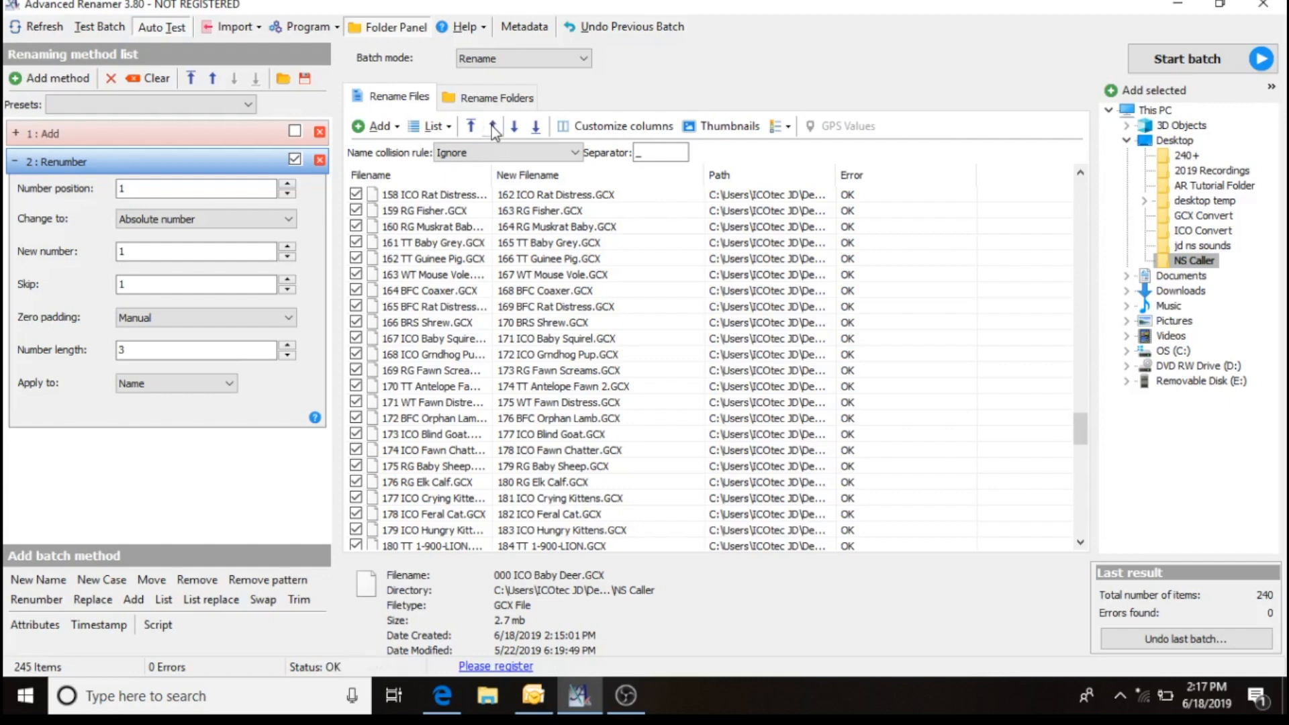
pyautogui.click(491, 127)
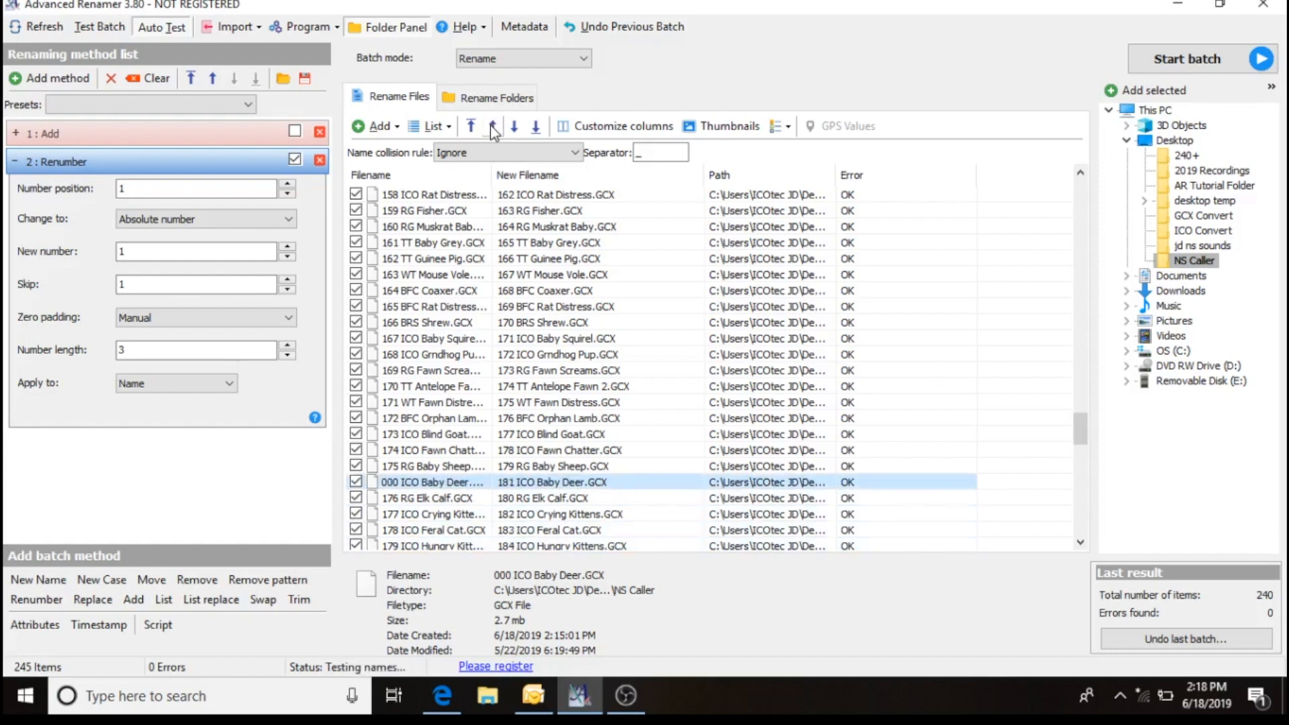
pyautogui.click(472, 127)
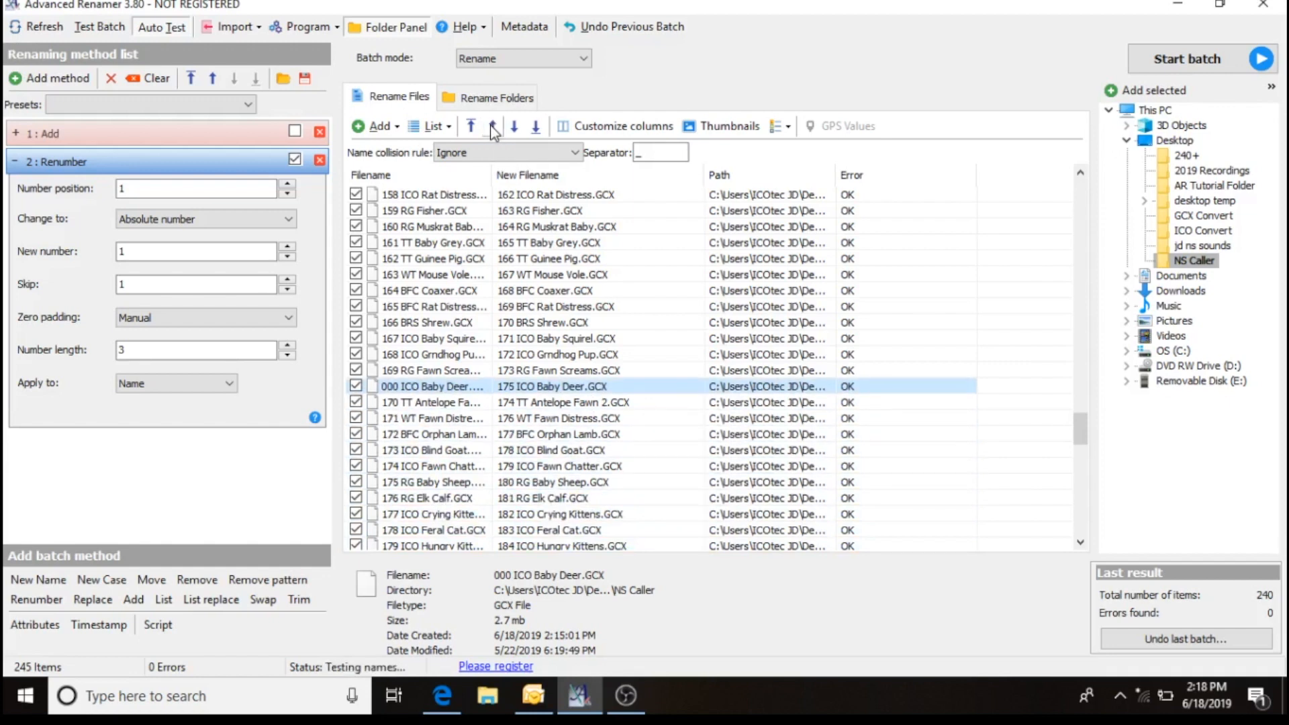
pyautogui.click(492, 126)
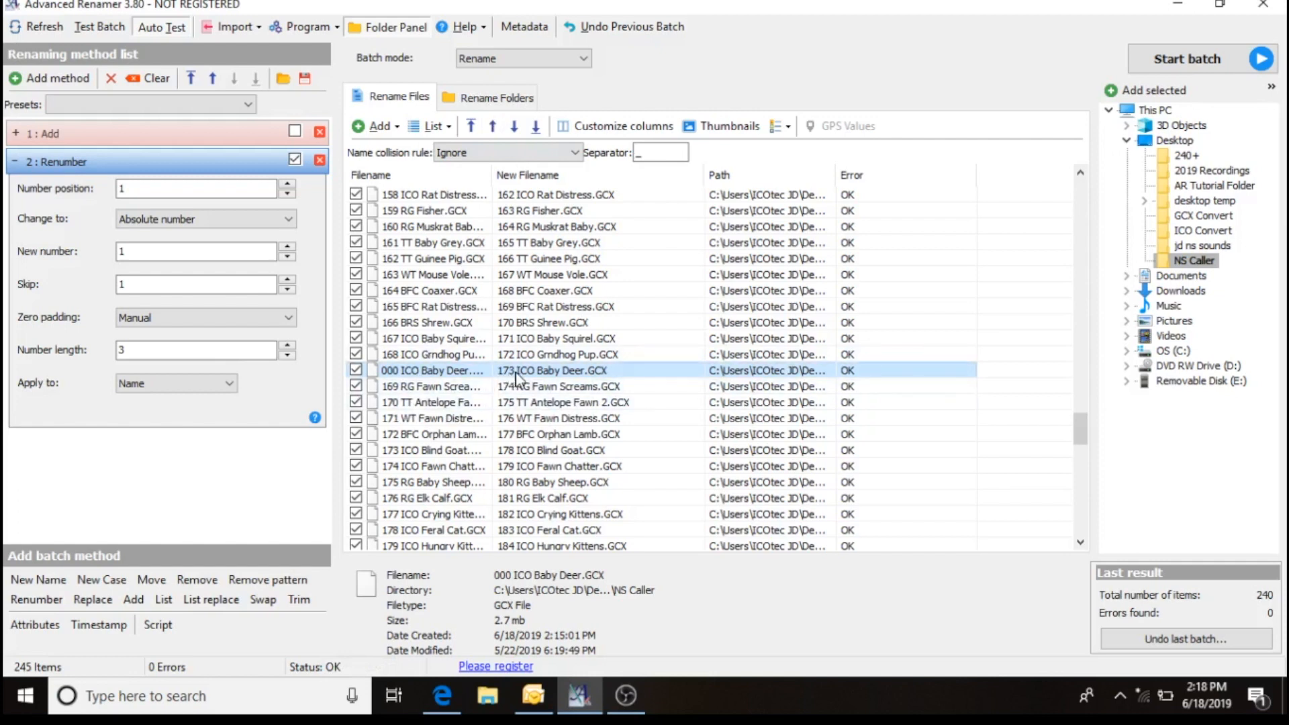
pyautogui.scroll(3)
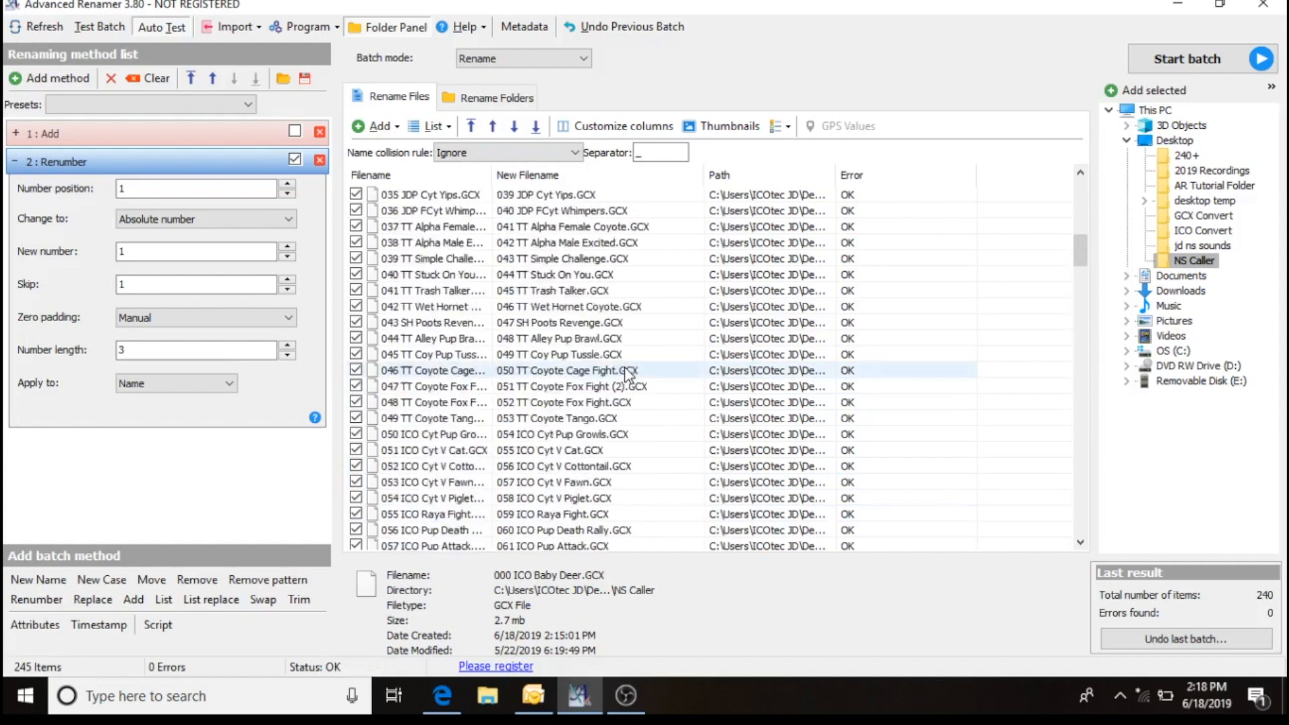
# Reposition 000 JDP Rabbit Frenzy after 089 ICO Baby Cottontail so it previews as 090 JDP Rabbit Frenzy.GCX.
pyautogui.scroll(3)
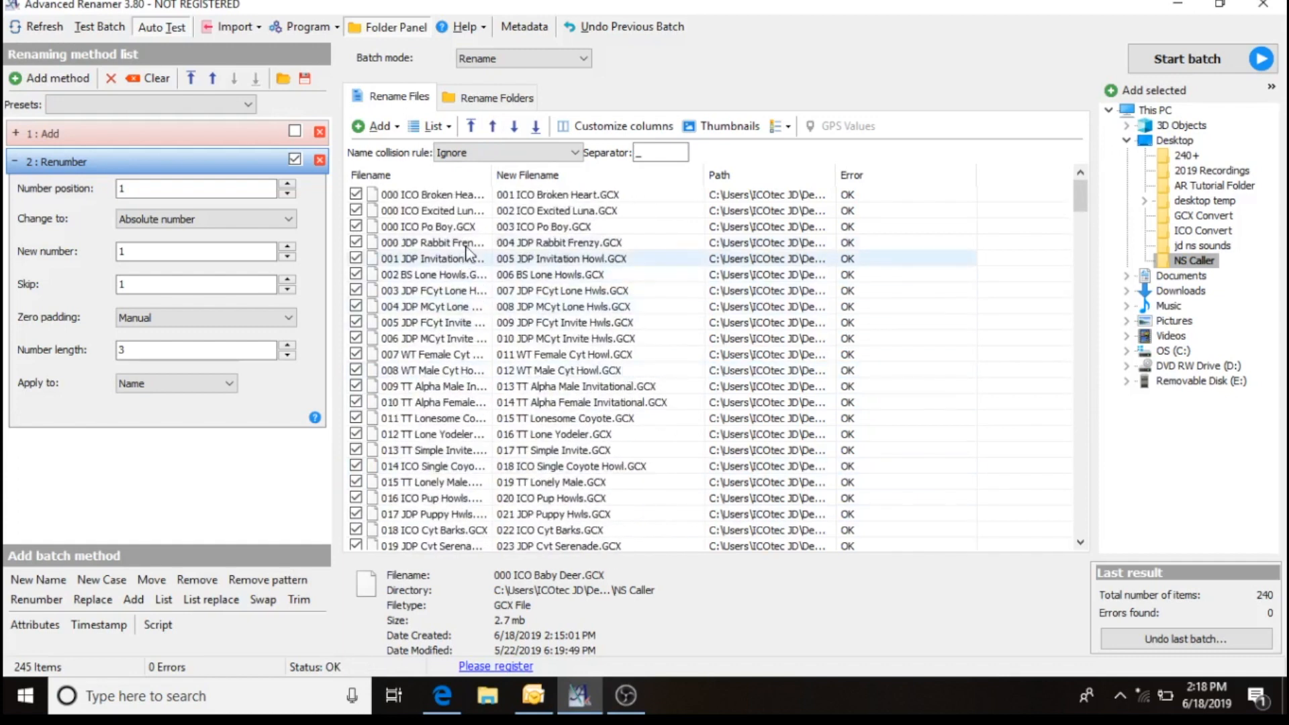
pyautogui.click(431, 242)
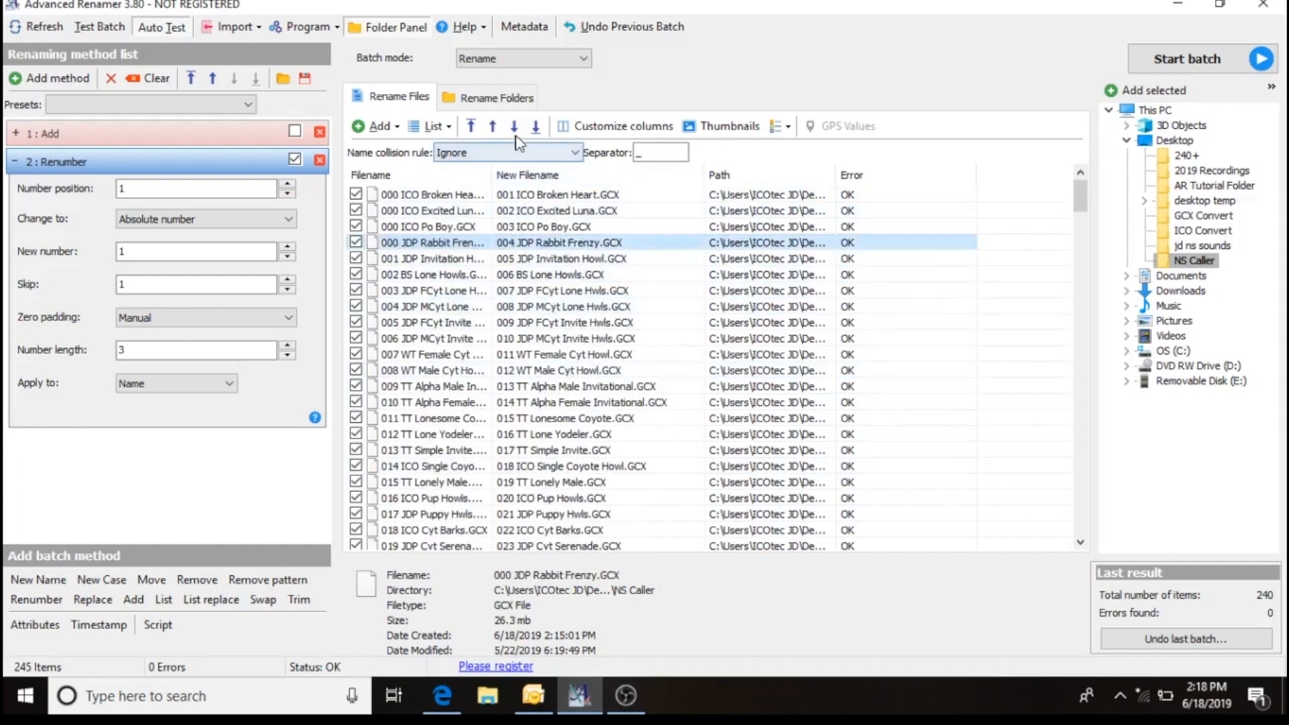
pyautogui.scroll(-3)
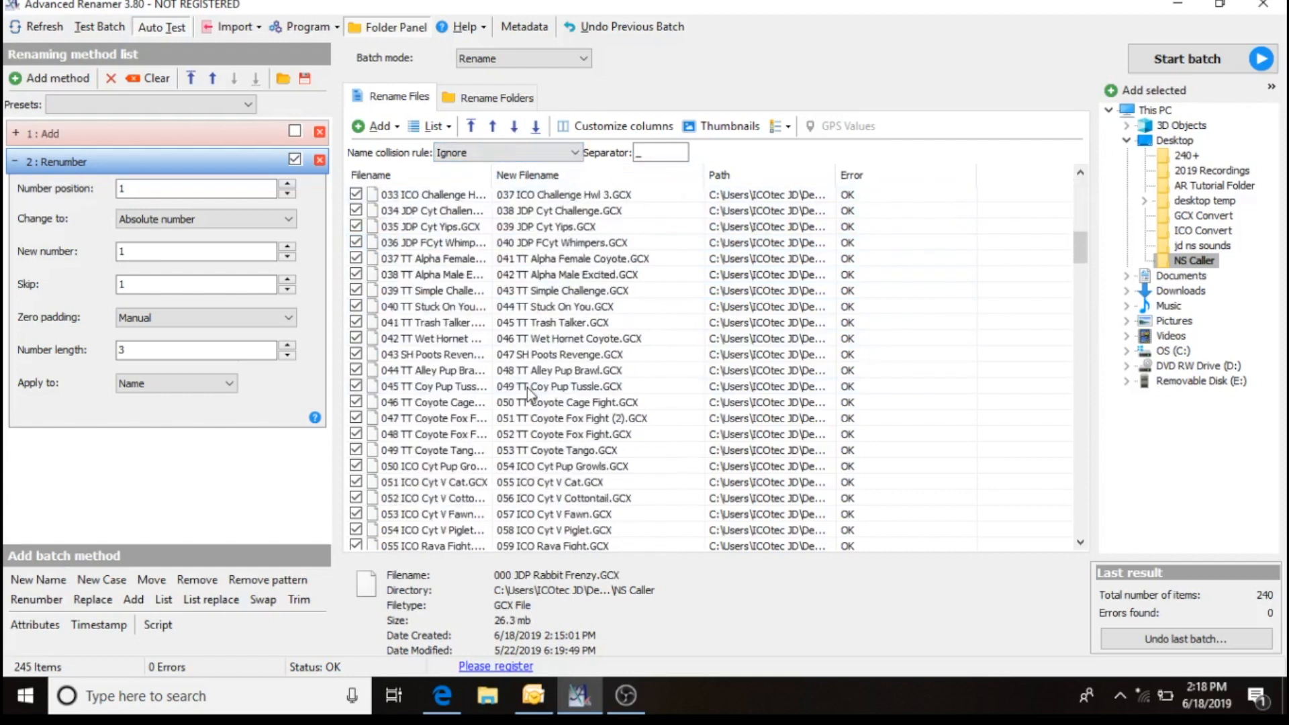
pyautogui.scroll(-3)
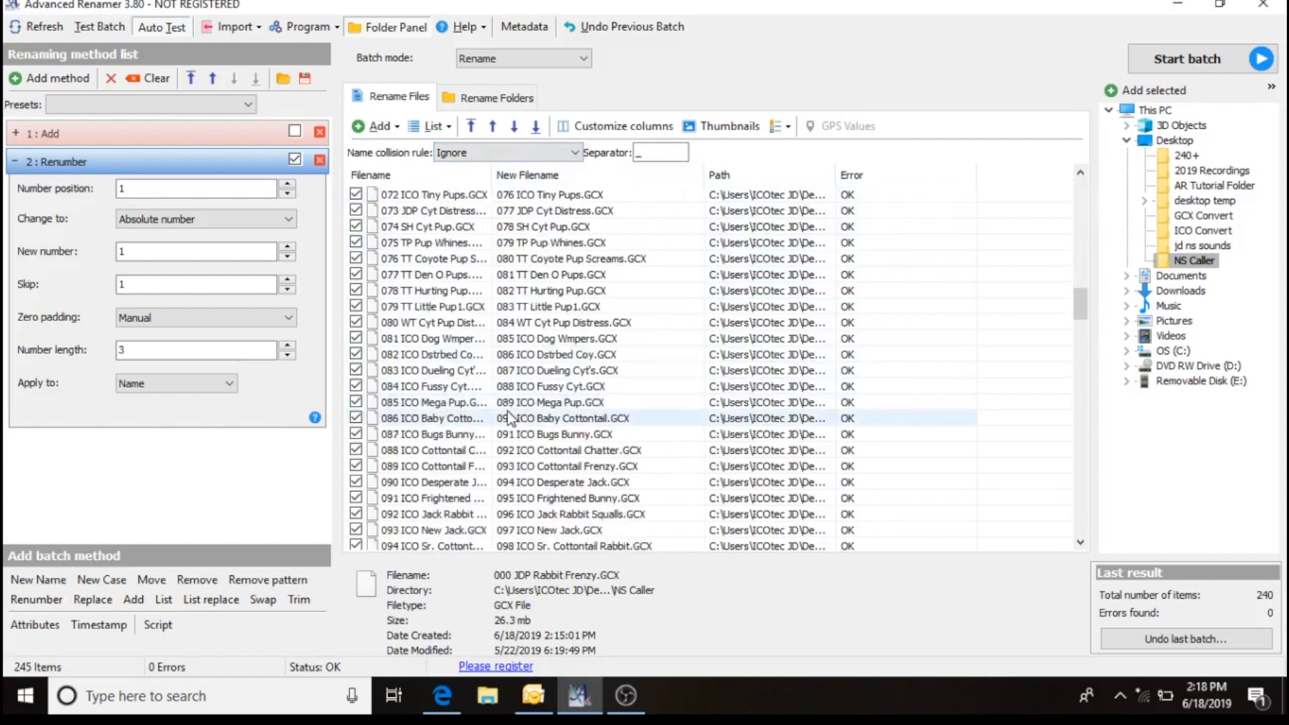
pyautogui.scroll(-3)
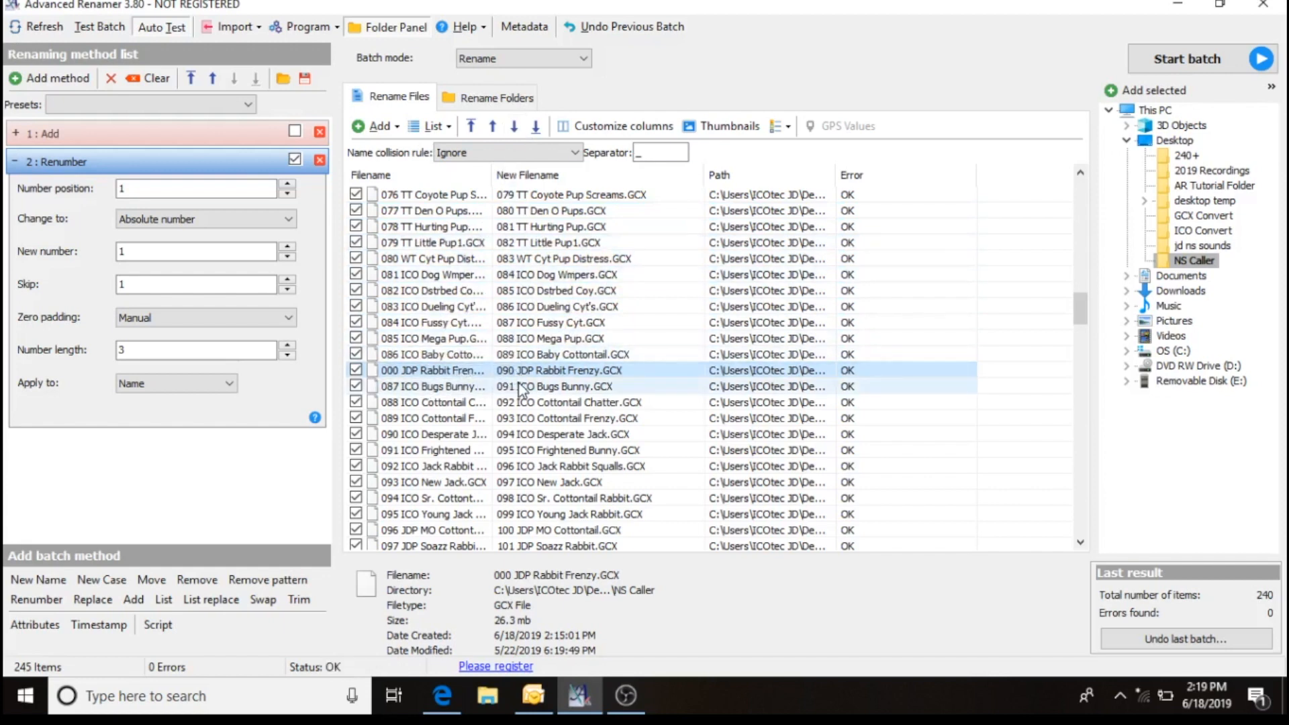
pyautogui.scroll(3)
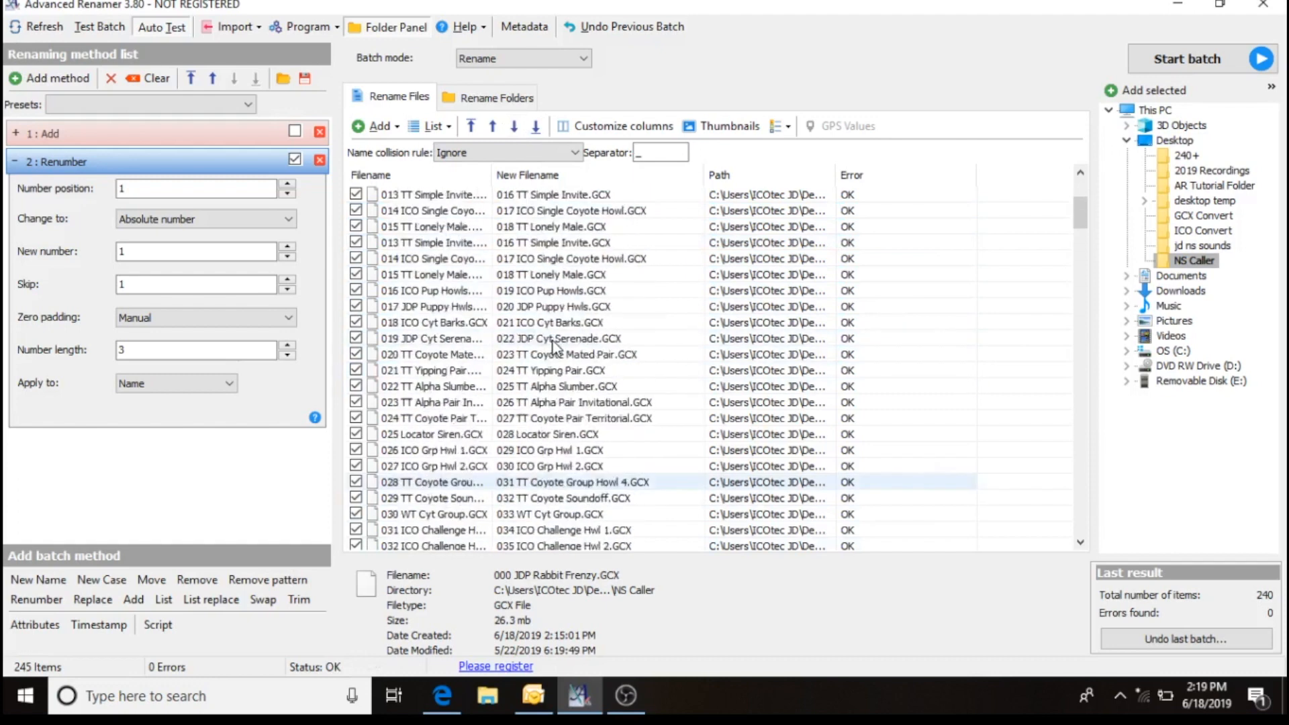
# Select 000 ICO Po Boy as 001 and review the numbering through to 245 WT Turkey Yelps.GCX.
pyautogui.scroll(3)
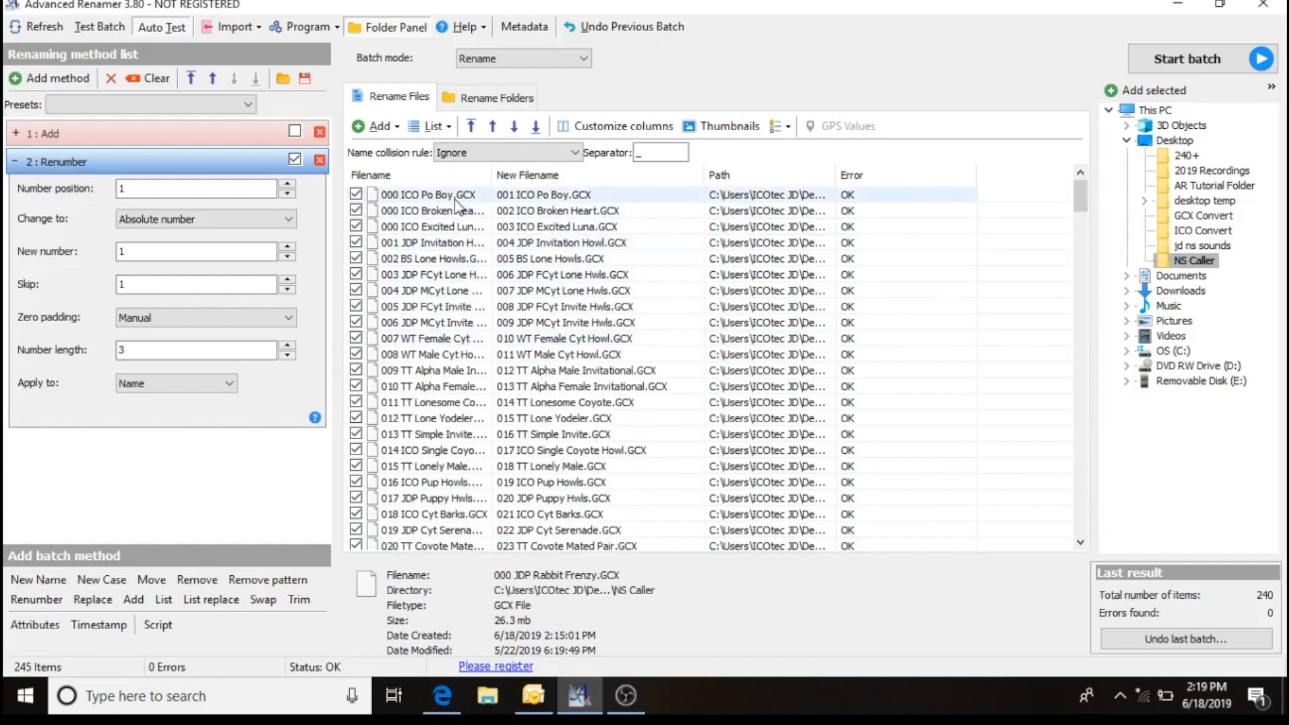
pyautogui.click(427, 194)
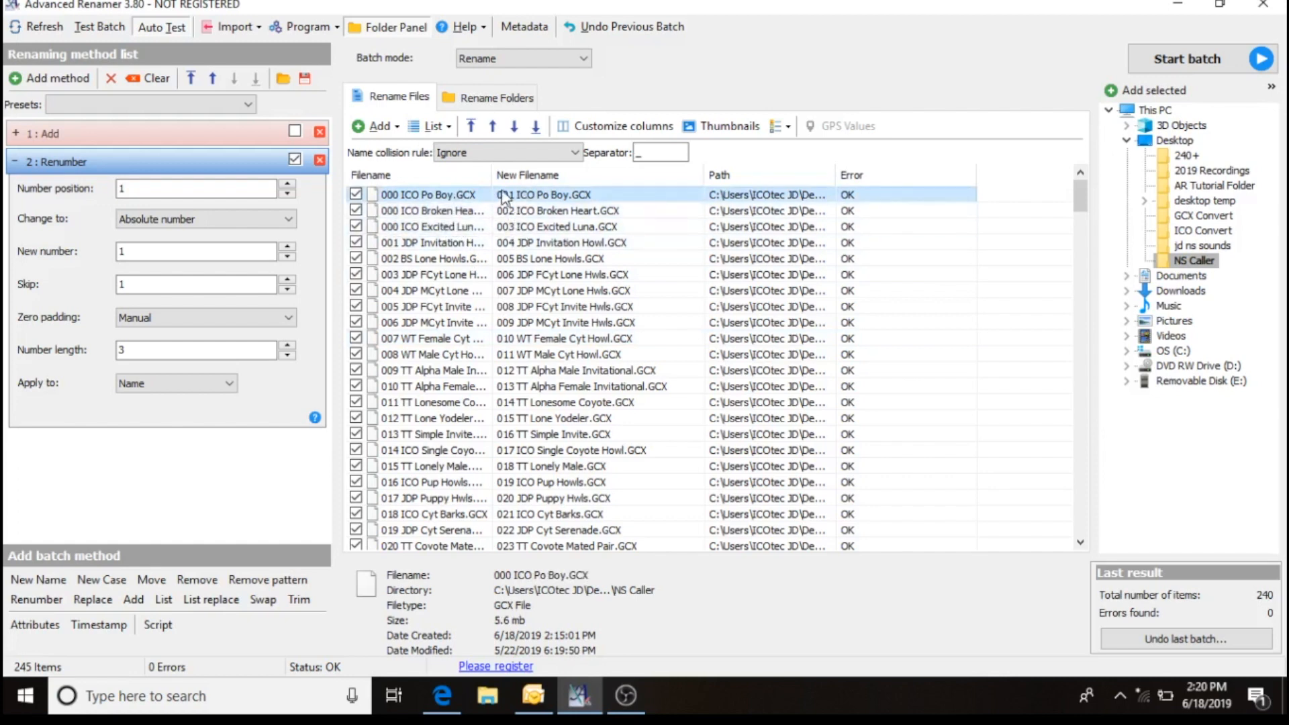
pyautogui.moveTo(516, 201)
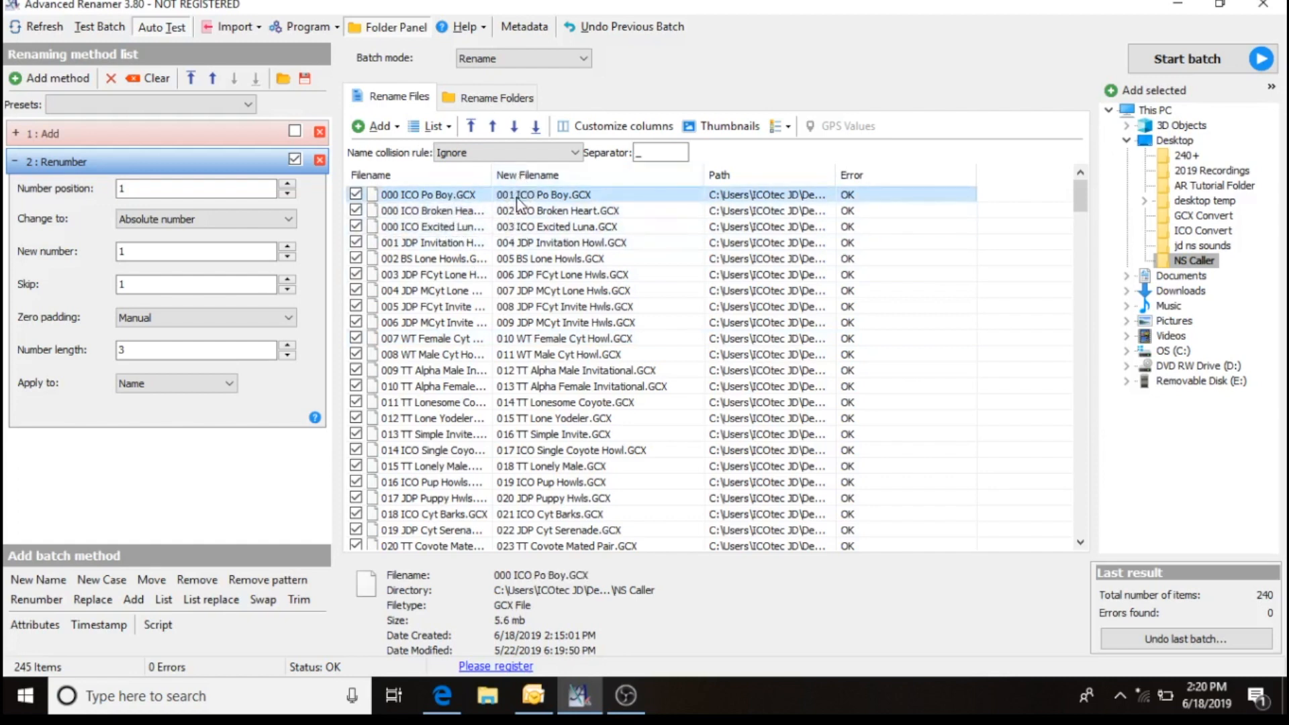
pyautogui.click(511, 450)
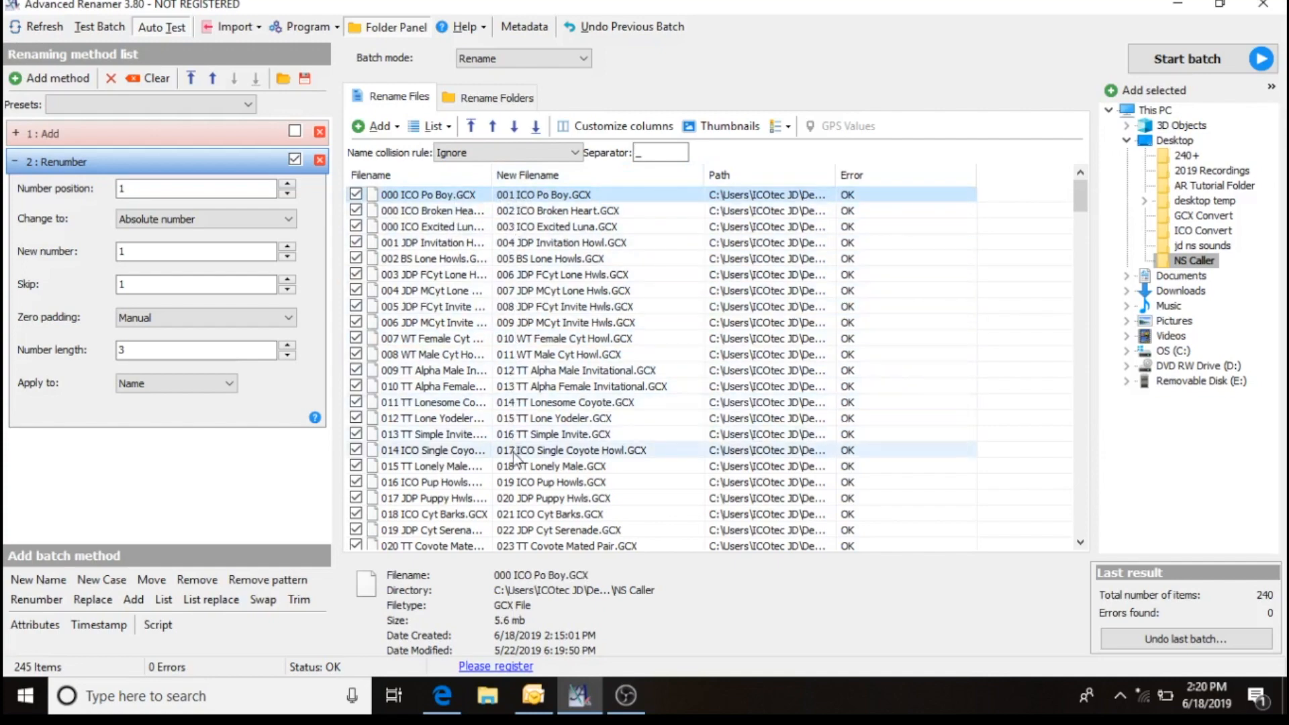
pyautogui.scroll(-3)
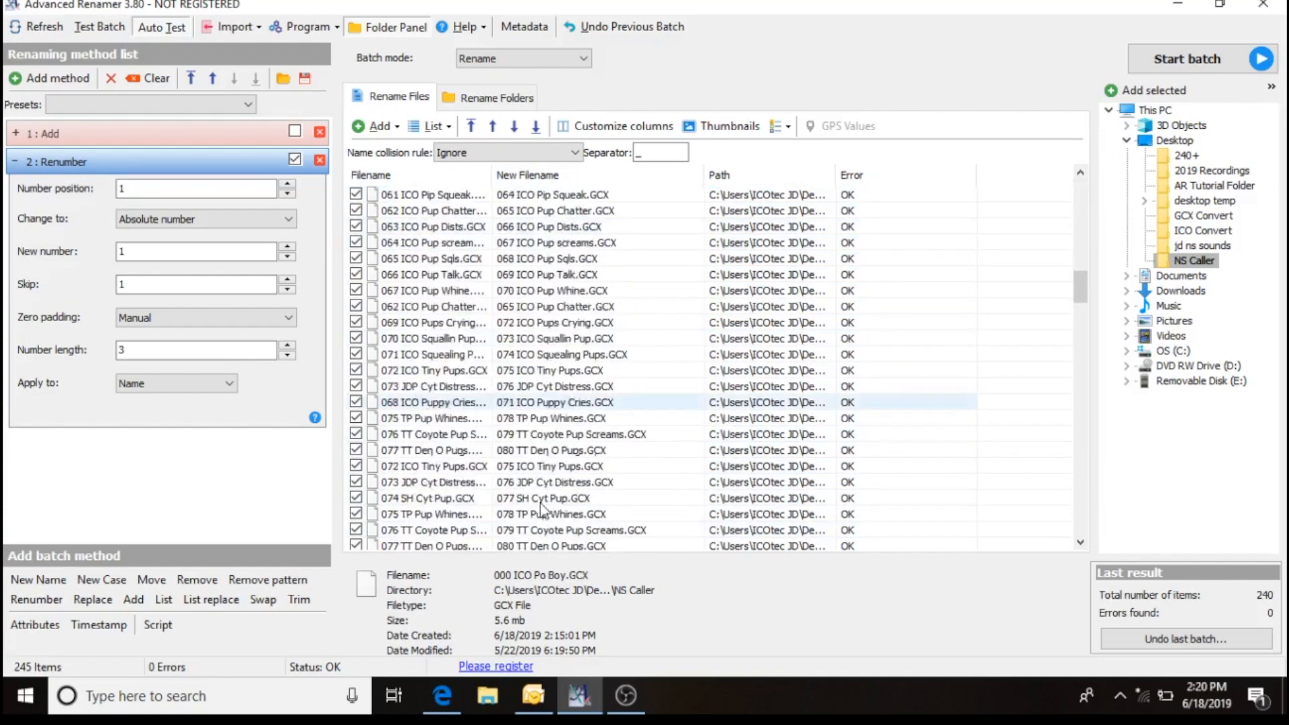
pyautogui.scroll(-3)
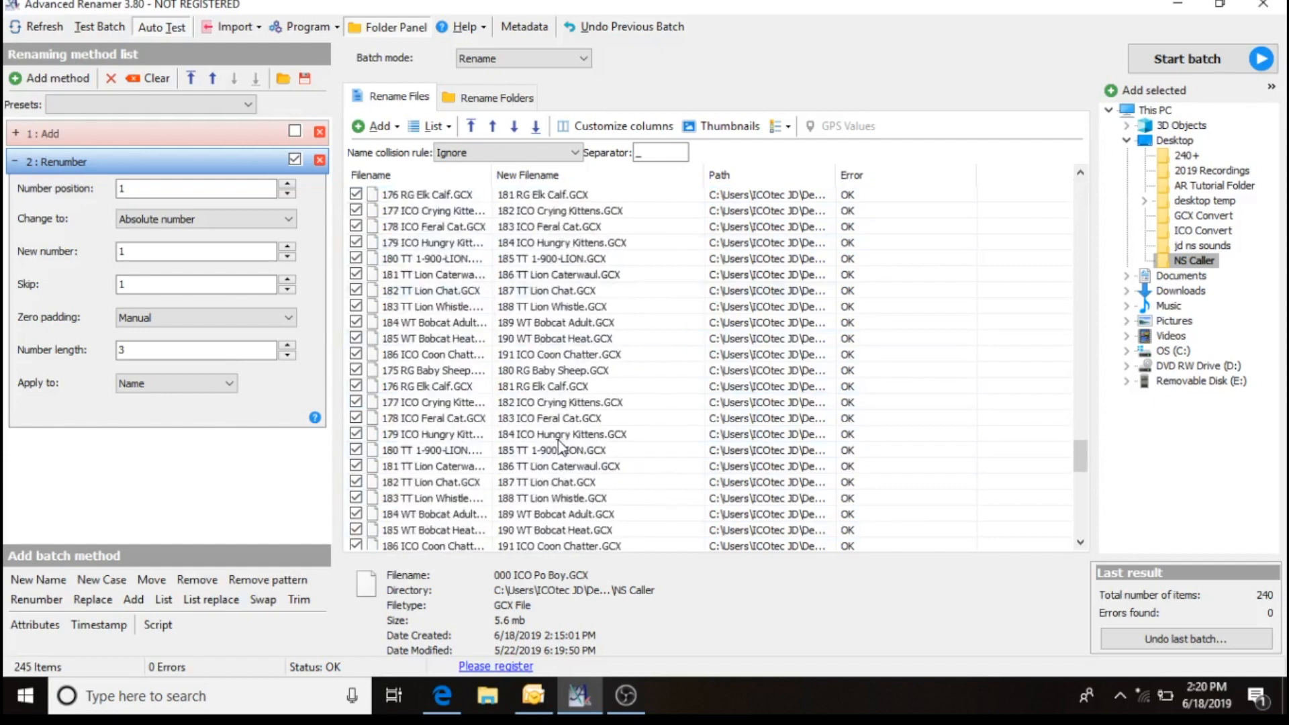
pyautogui.scroll(-3)
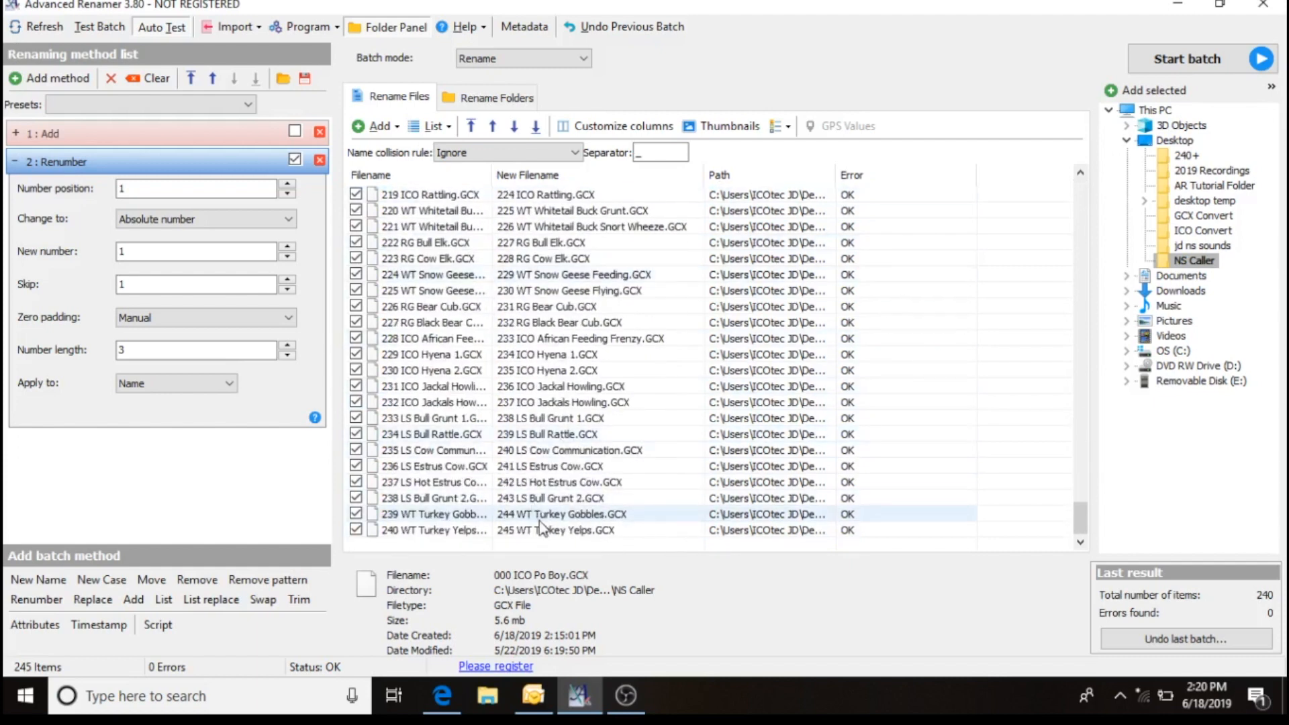
pyautogui.click(535, 530)
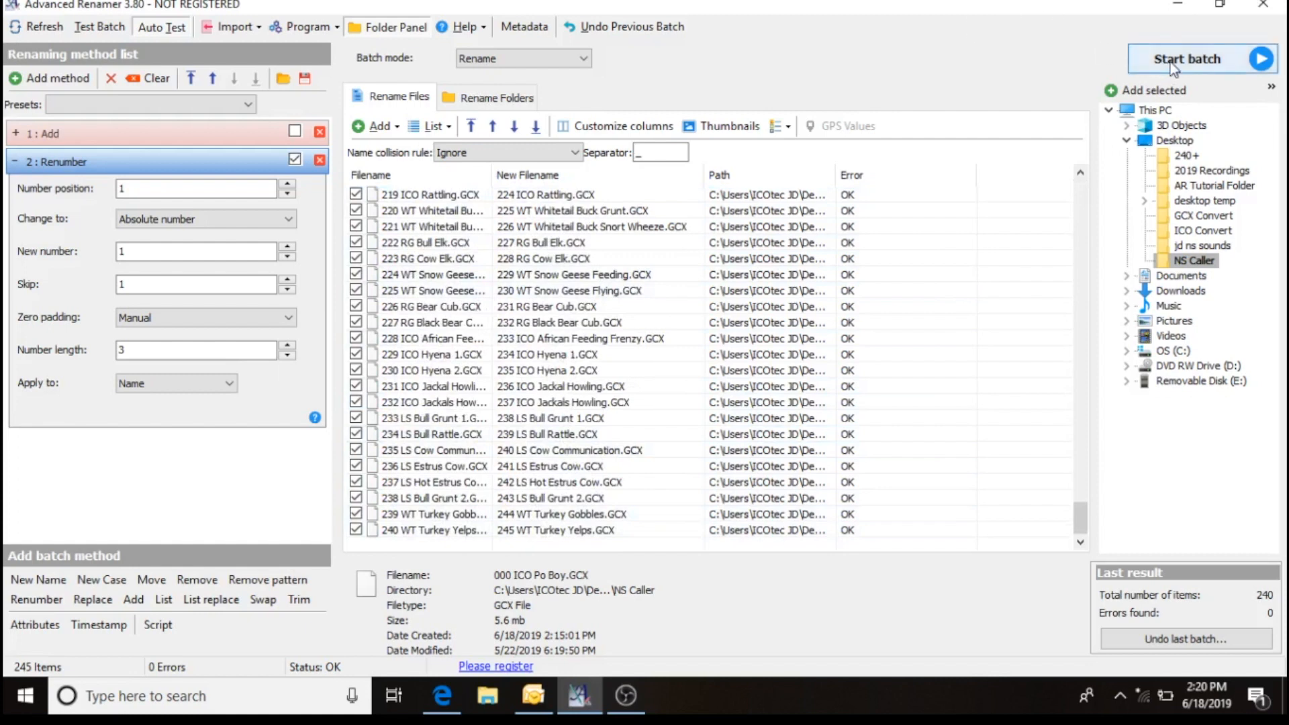
# Start the batch and confirm renaming of all 245 files with the two methods.
pyautogui.click(1187, 58)
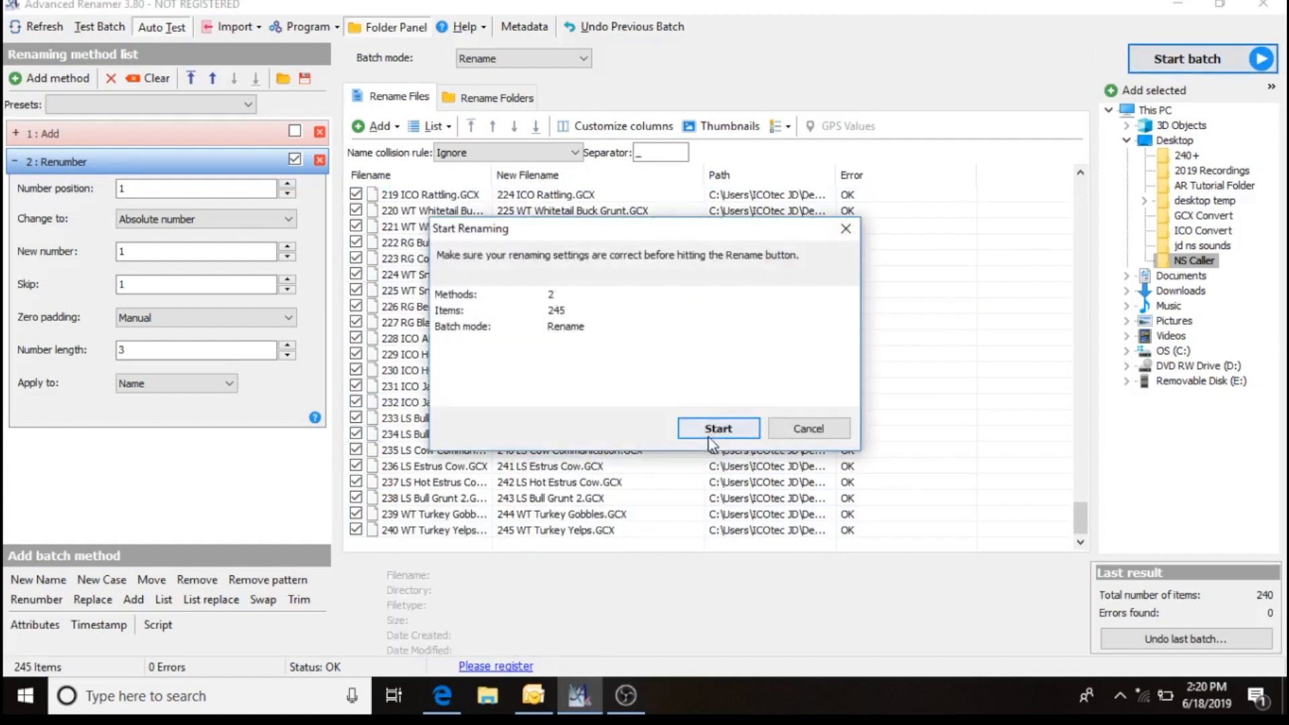
pyautogui.click(717, 428)
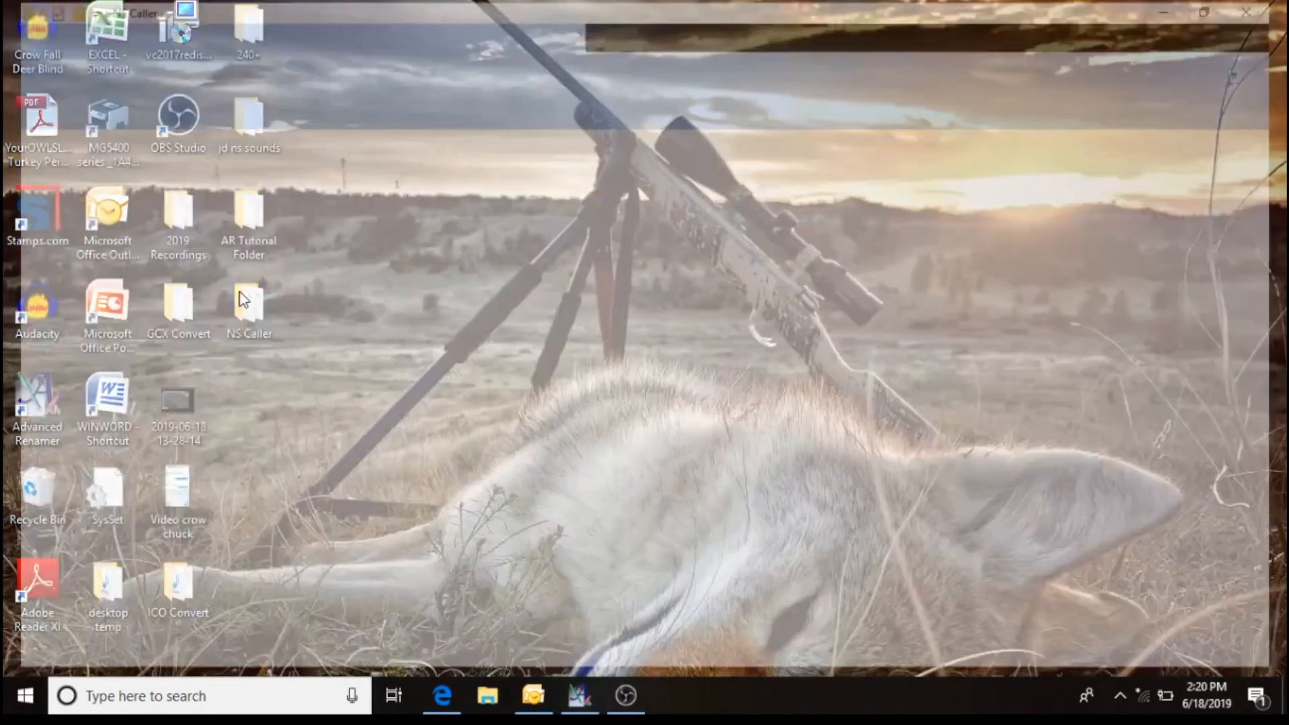
# Open the NS Caller folder and verify the files run from 001 ICO Po Boy to 245 WT Turkey Yelps.
pyautogui.doubleClick(248, 304)
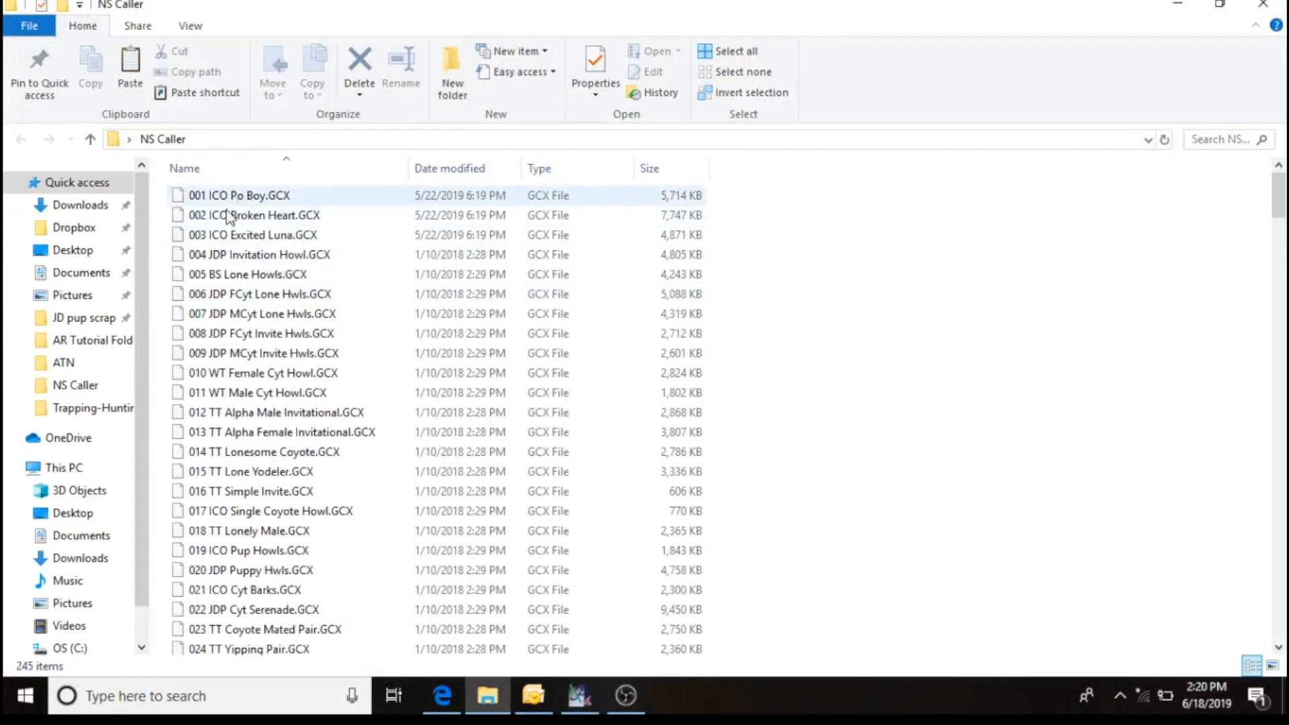
pyautogui.scroll(-3)
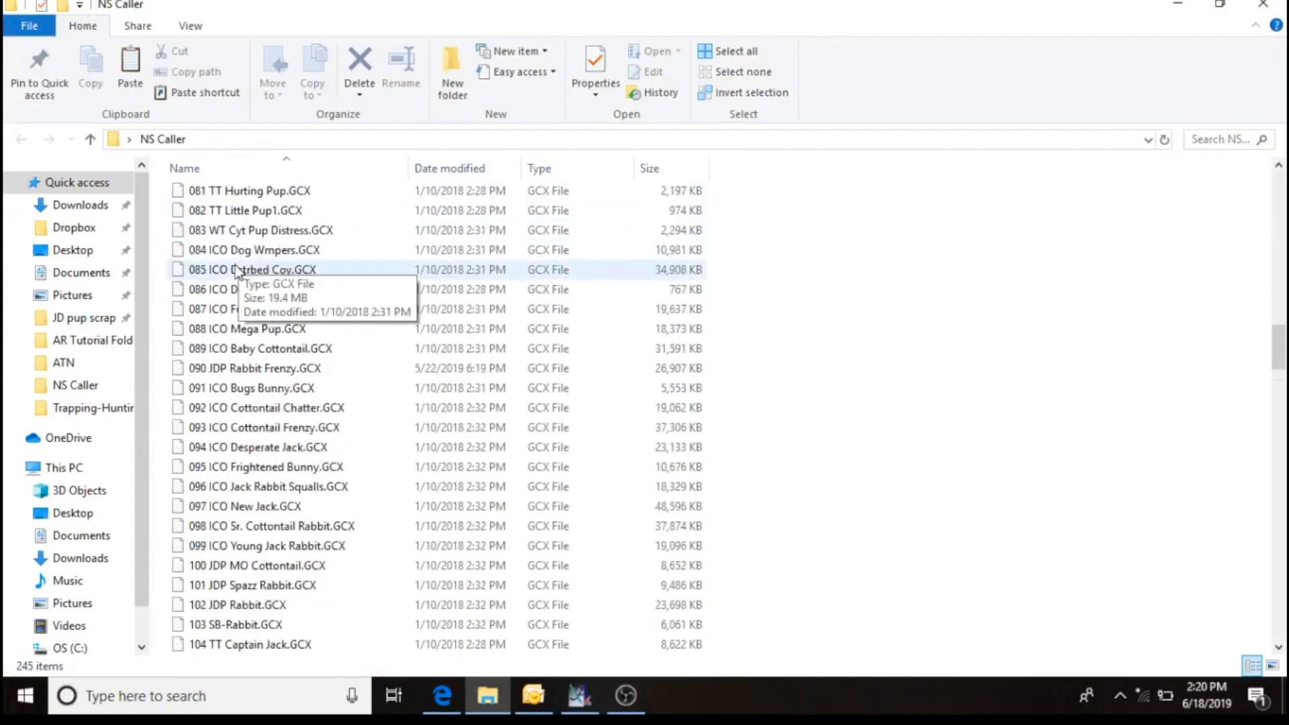
pyautogui.scroll(-3)
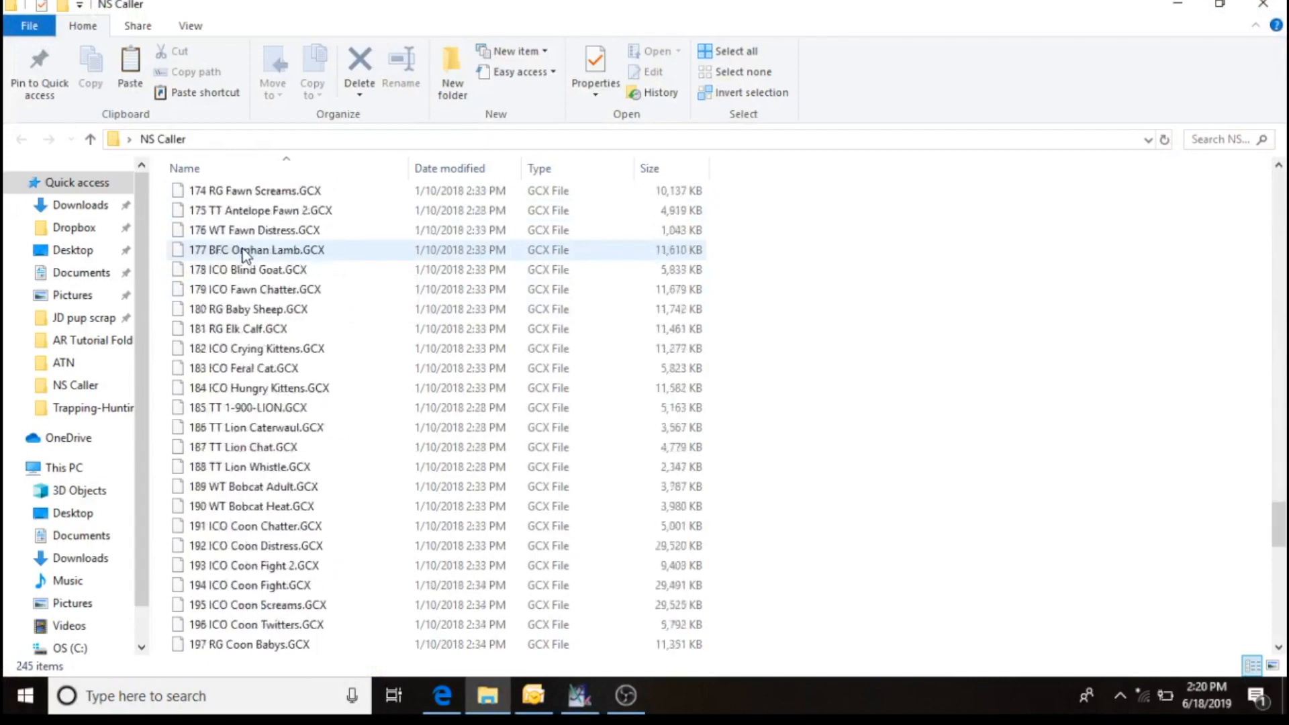
pyautogui.scroll(-3)
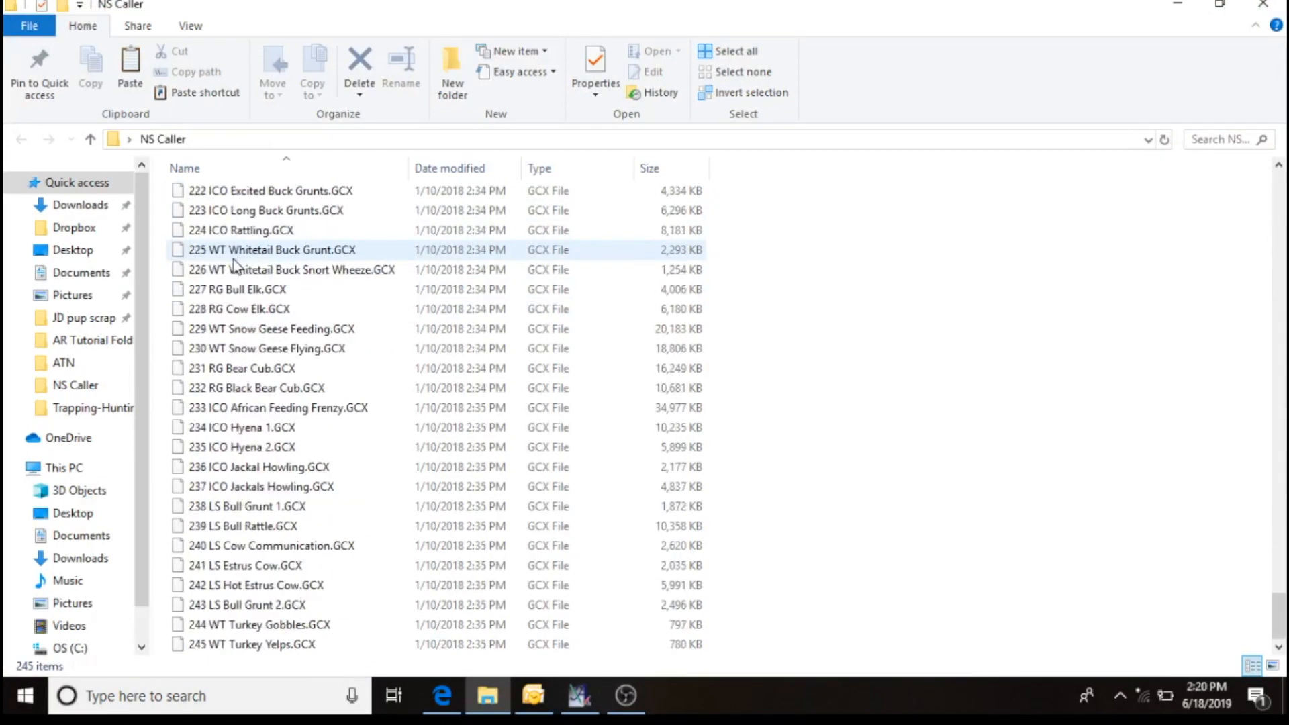
pyautogui.scroll(3)
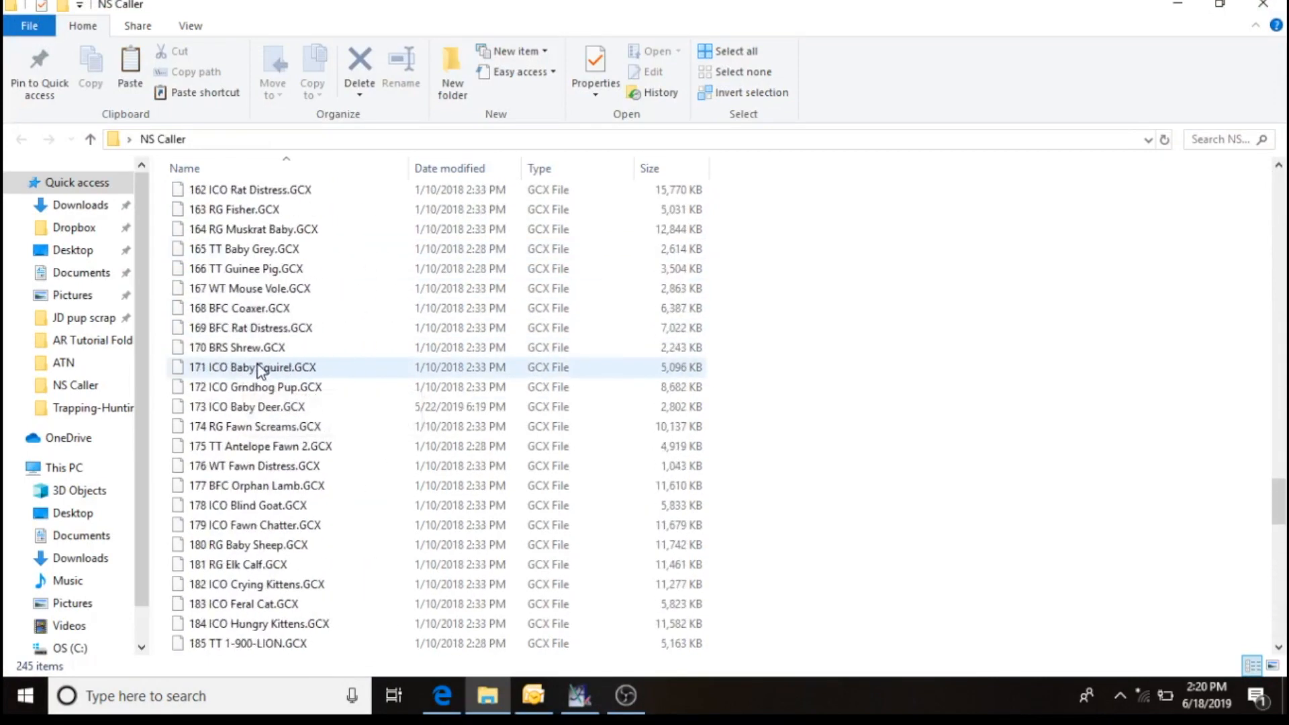
pyautogui.scroll(3)
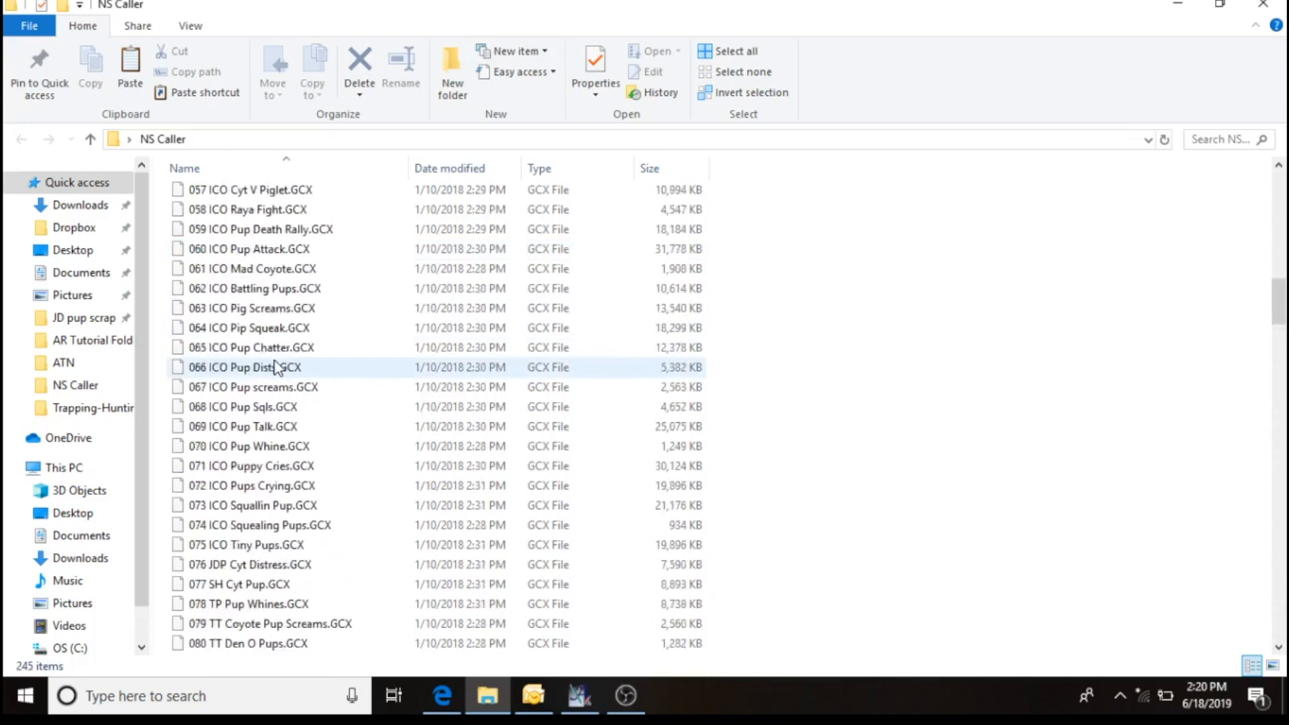
pyautogui.scroll(3)
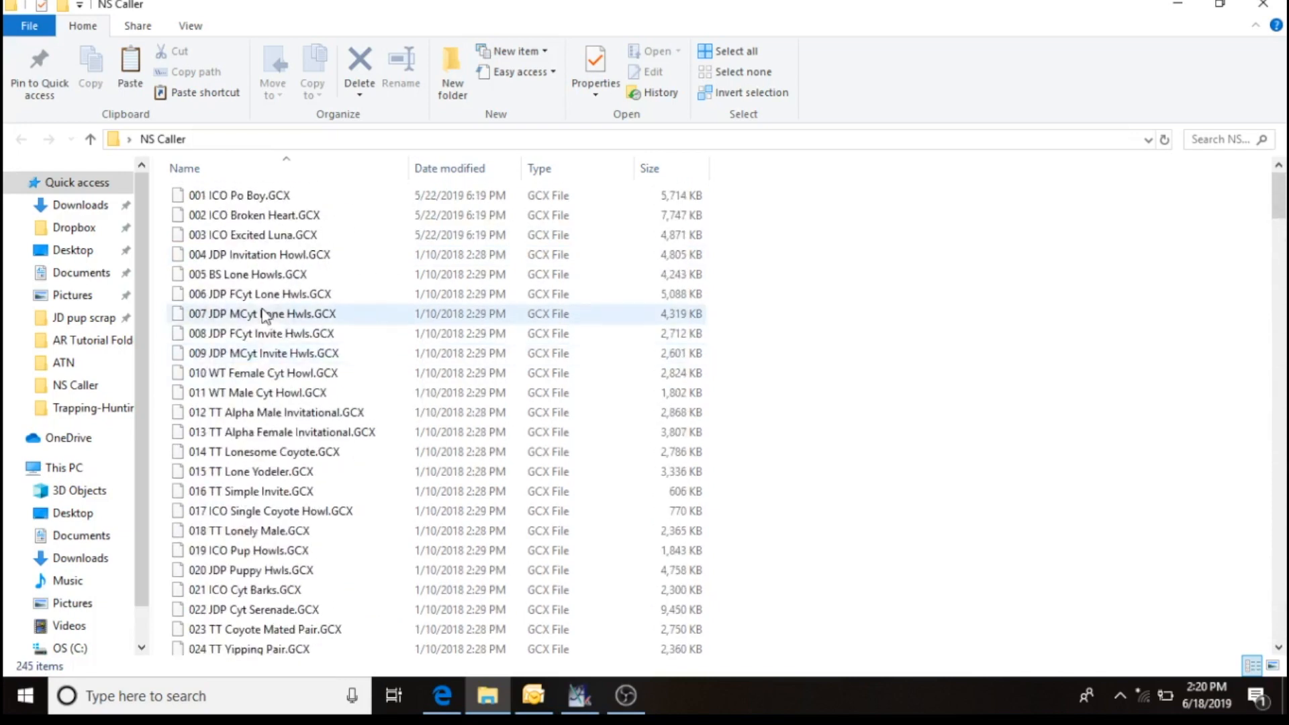
pyautogui.click(239, 195)
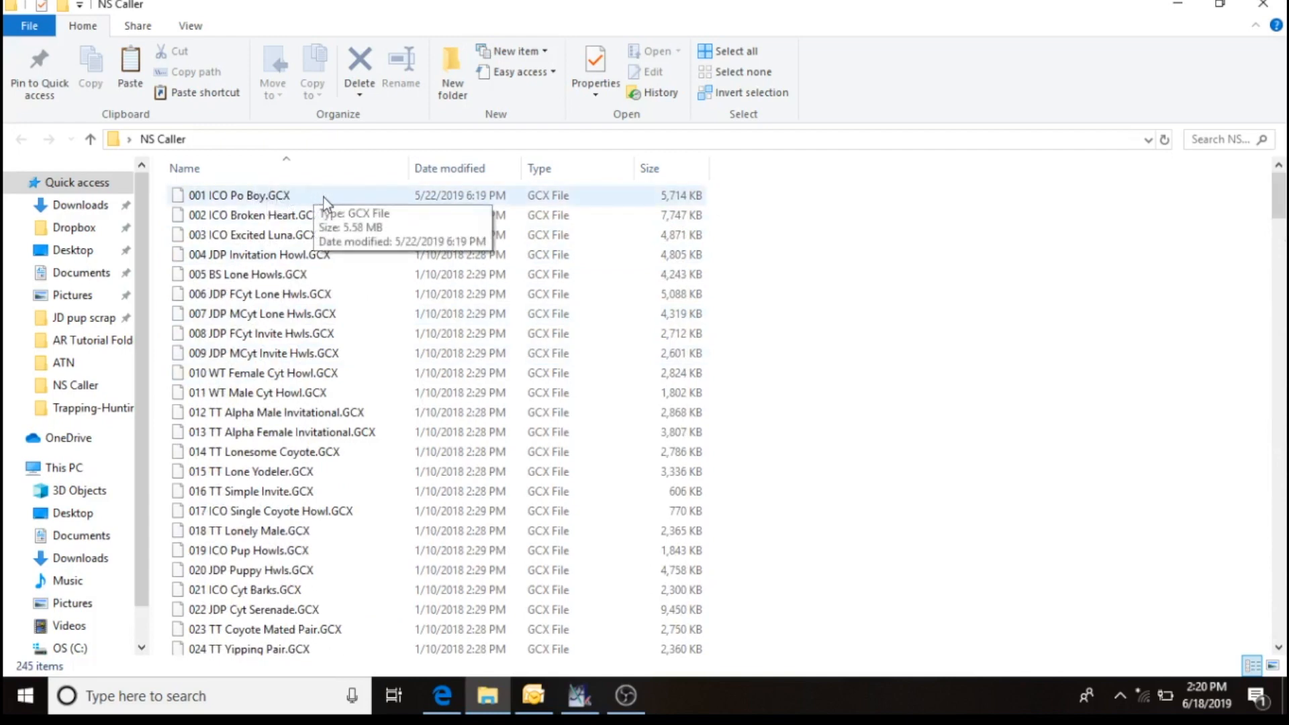
pyautogui.moveTo(349, 202)
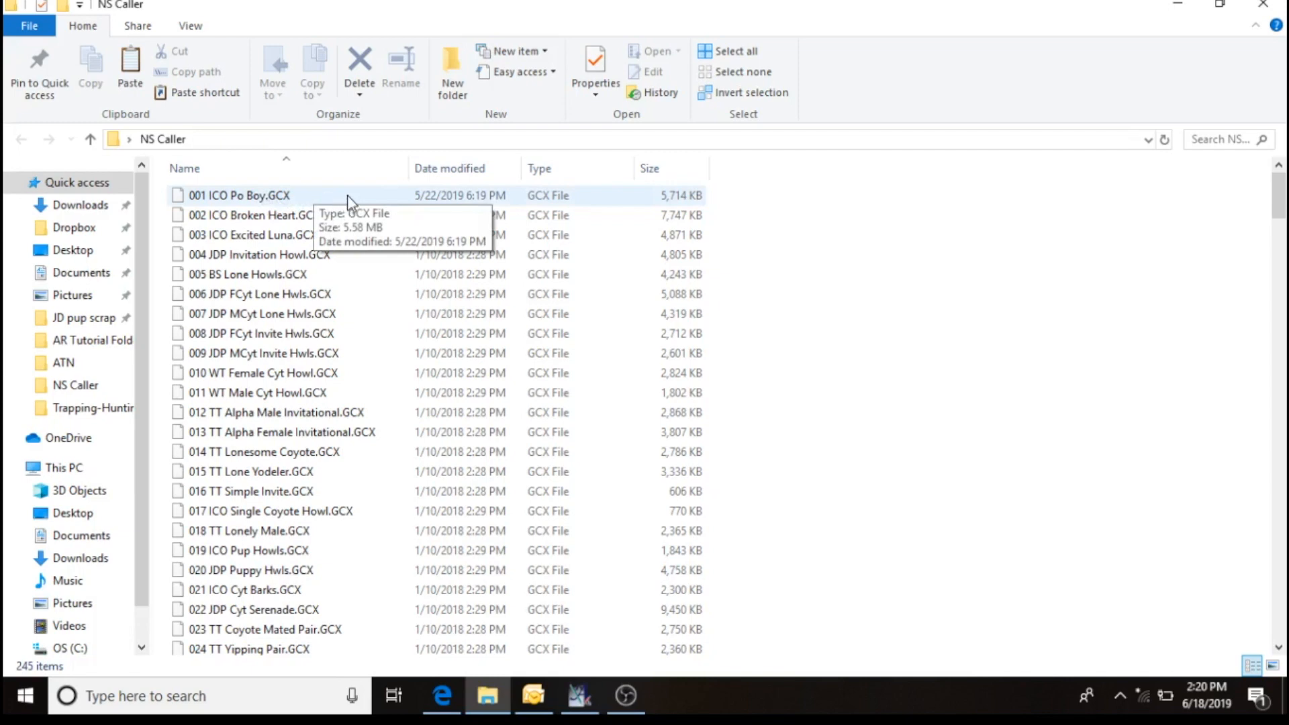
pyautogui.moveTo(408, 212)
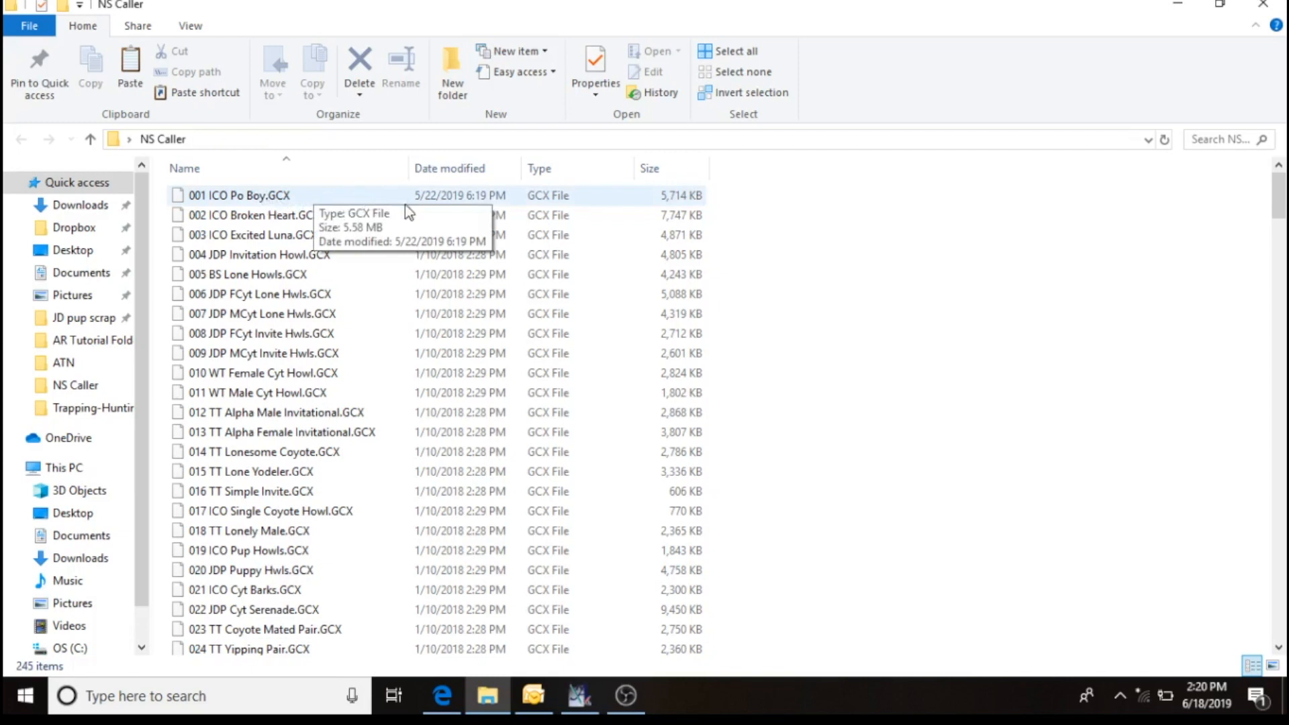
pyautogui.moveTo(680, 215)
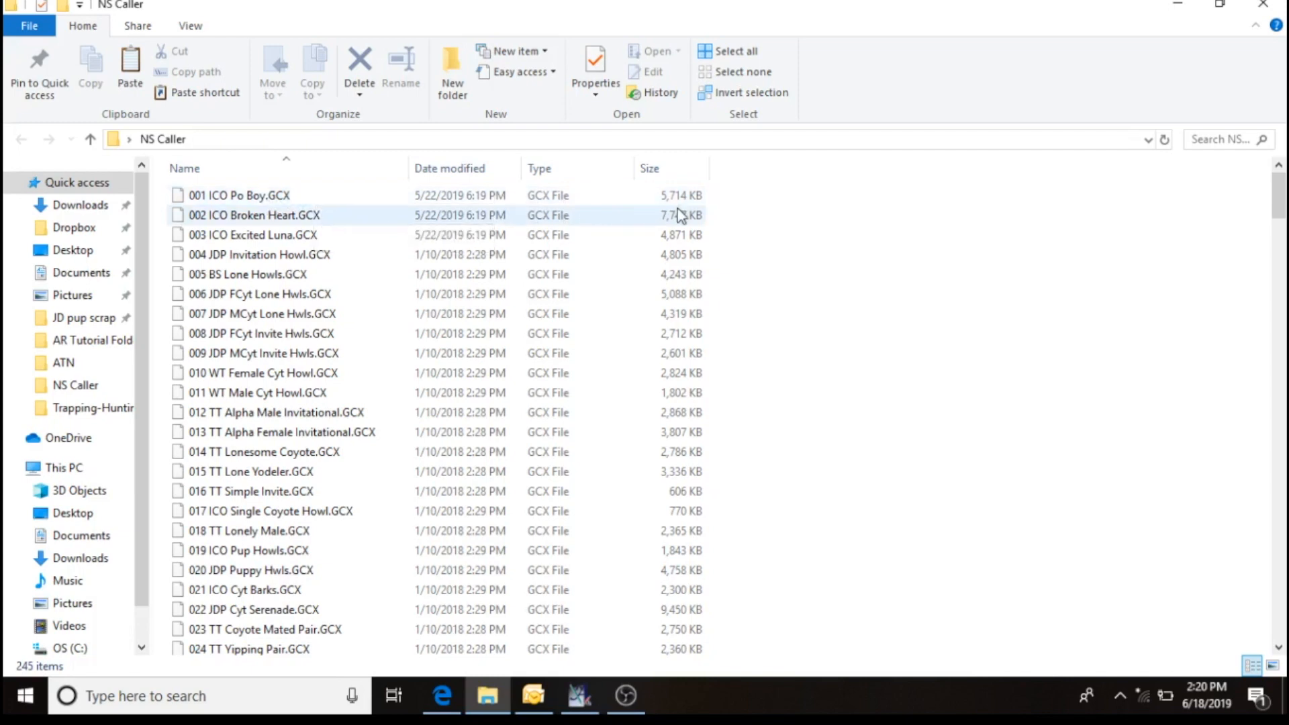